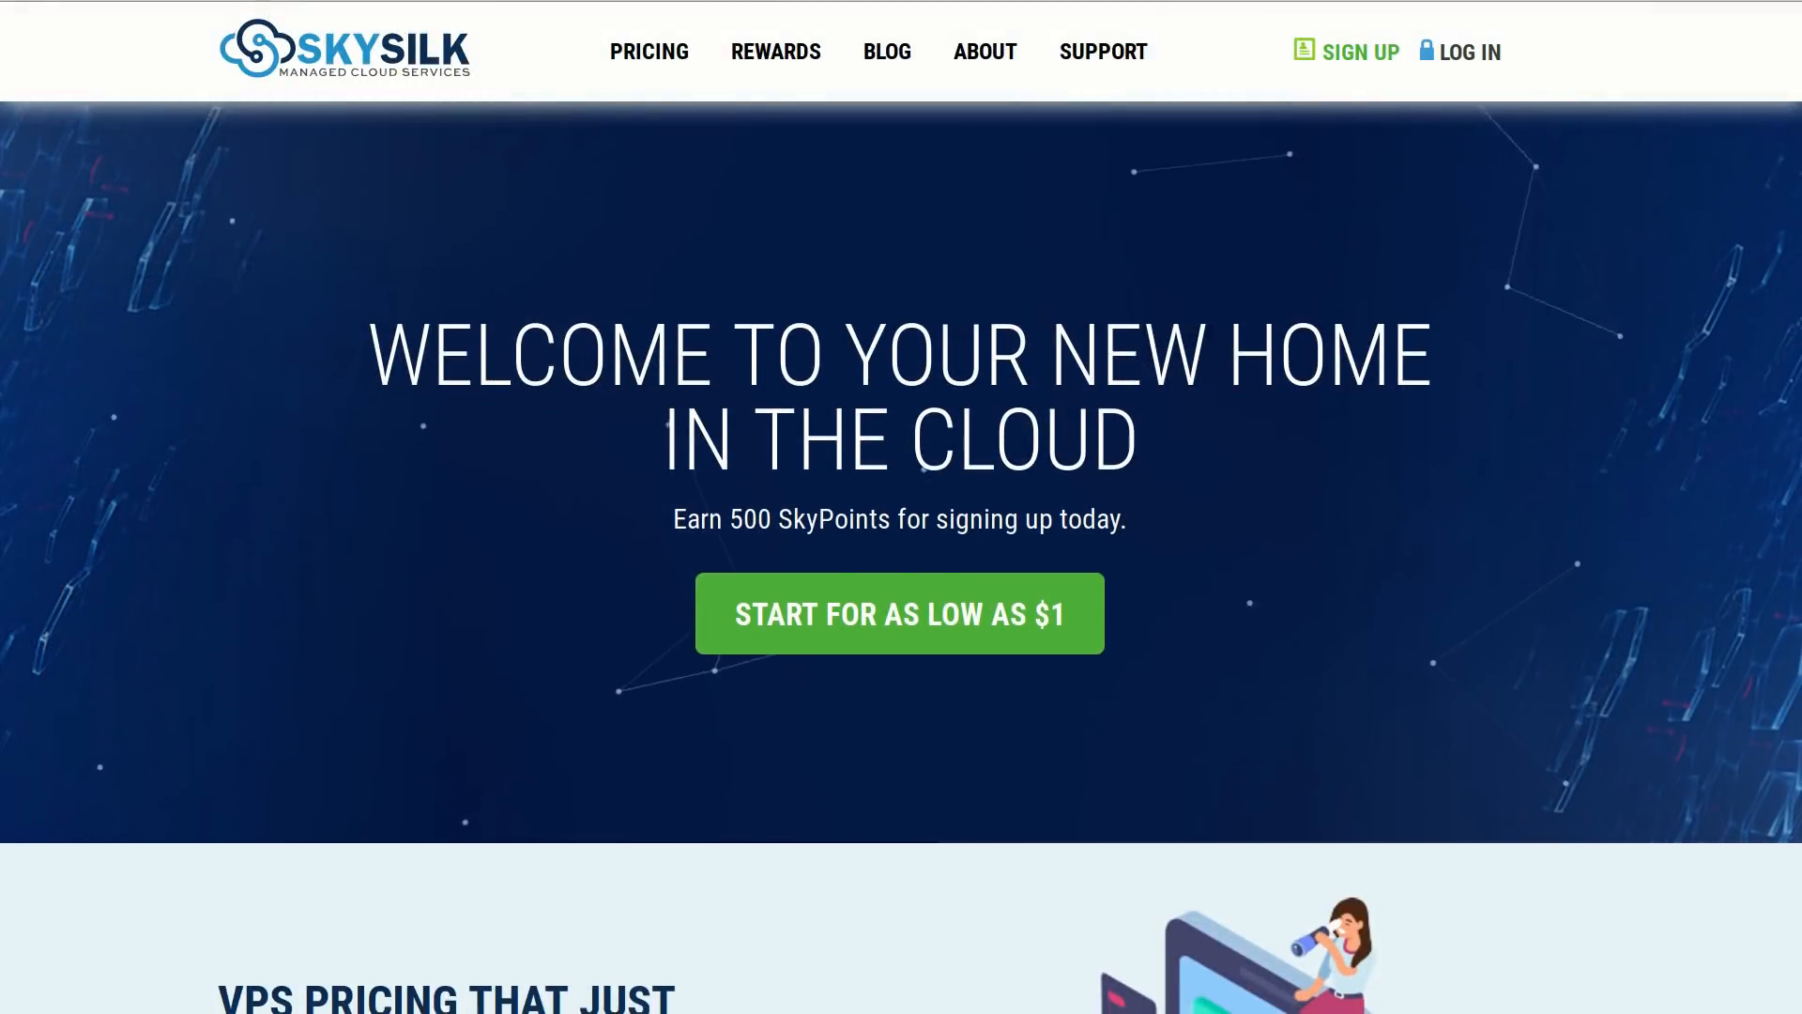
# Scroll the SkySilk homepage past the VPS pricing table to the processor and datacenter options.
pyautogui.scroll(-3)
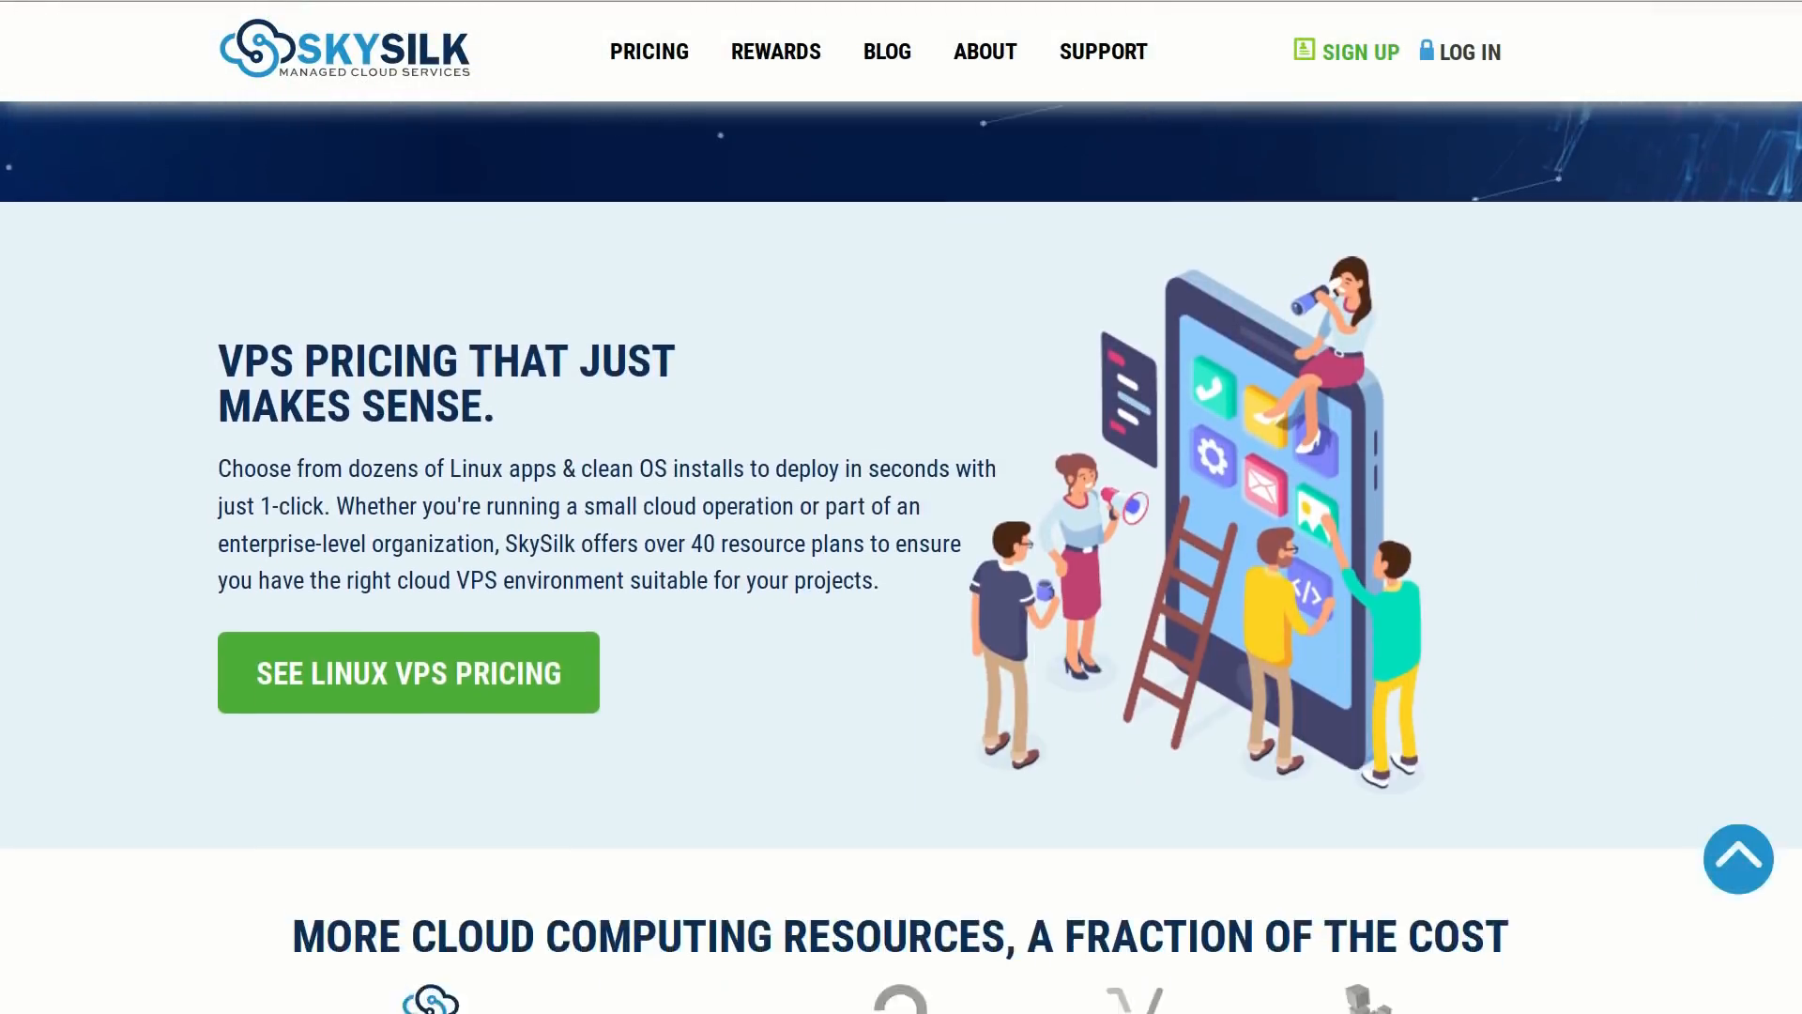
pyautogui.scroll(-3)
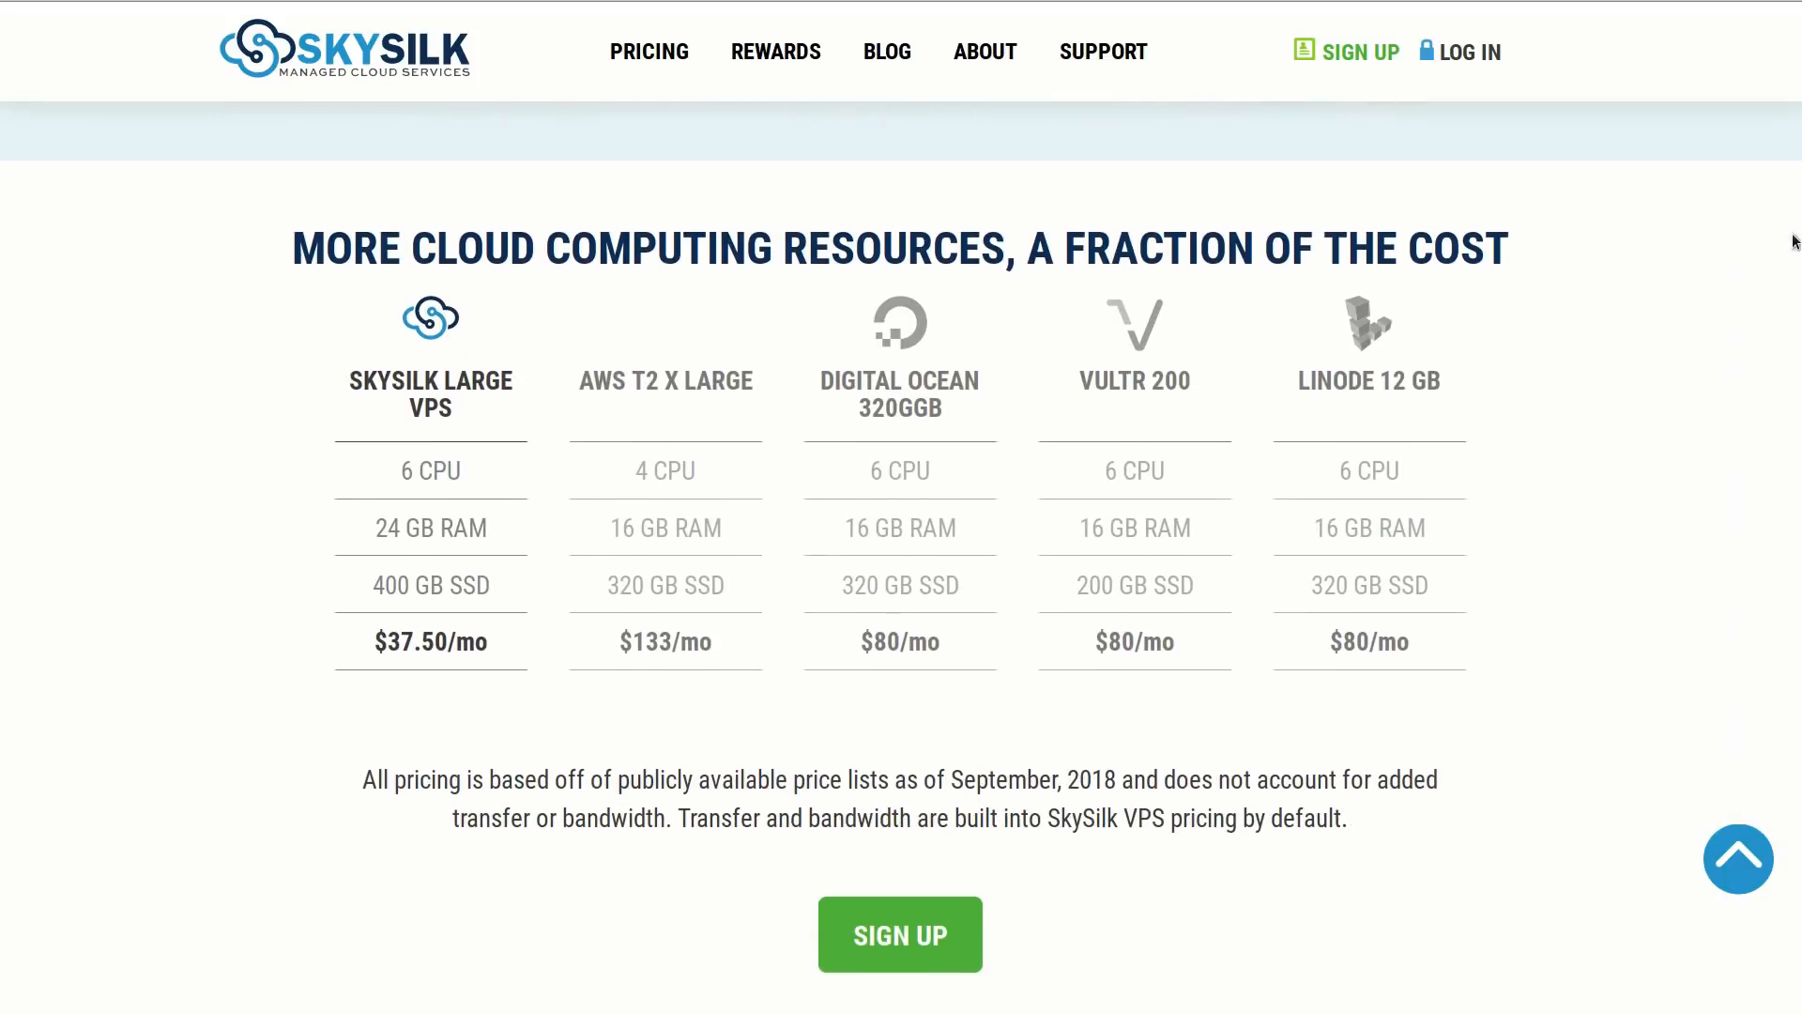
pyautogui.scroll(-3)
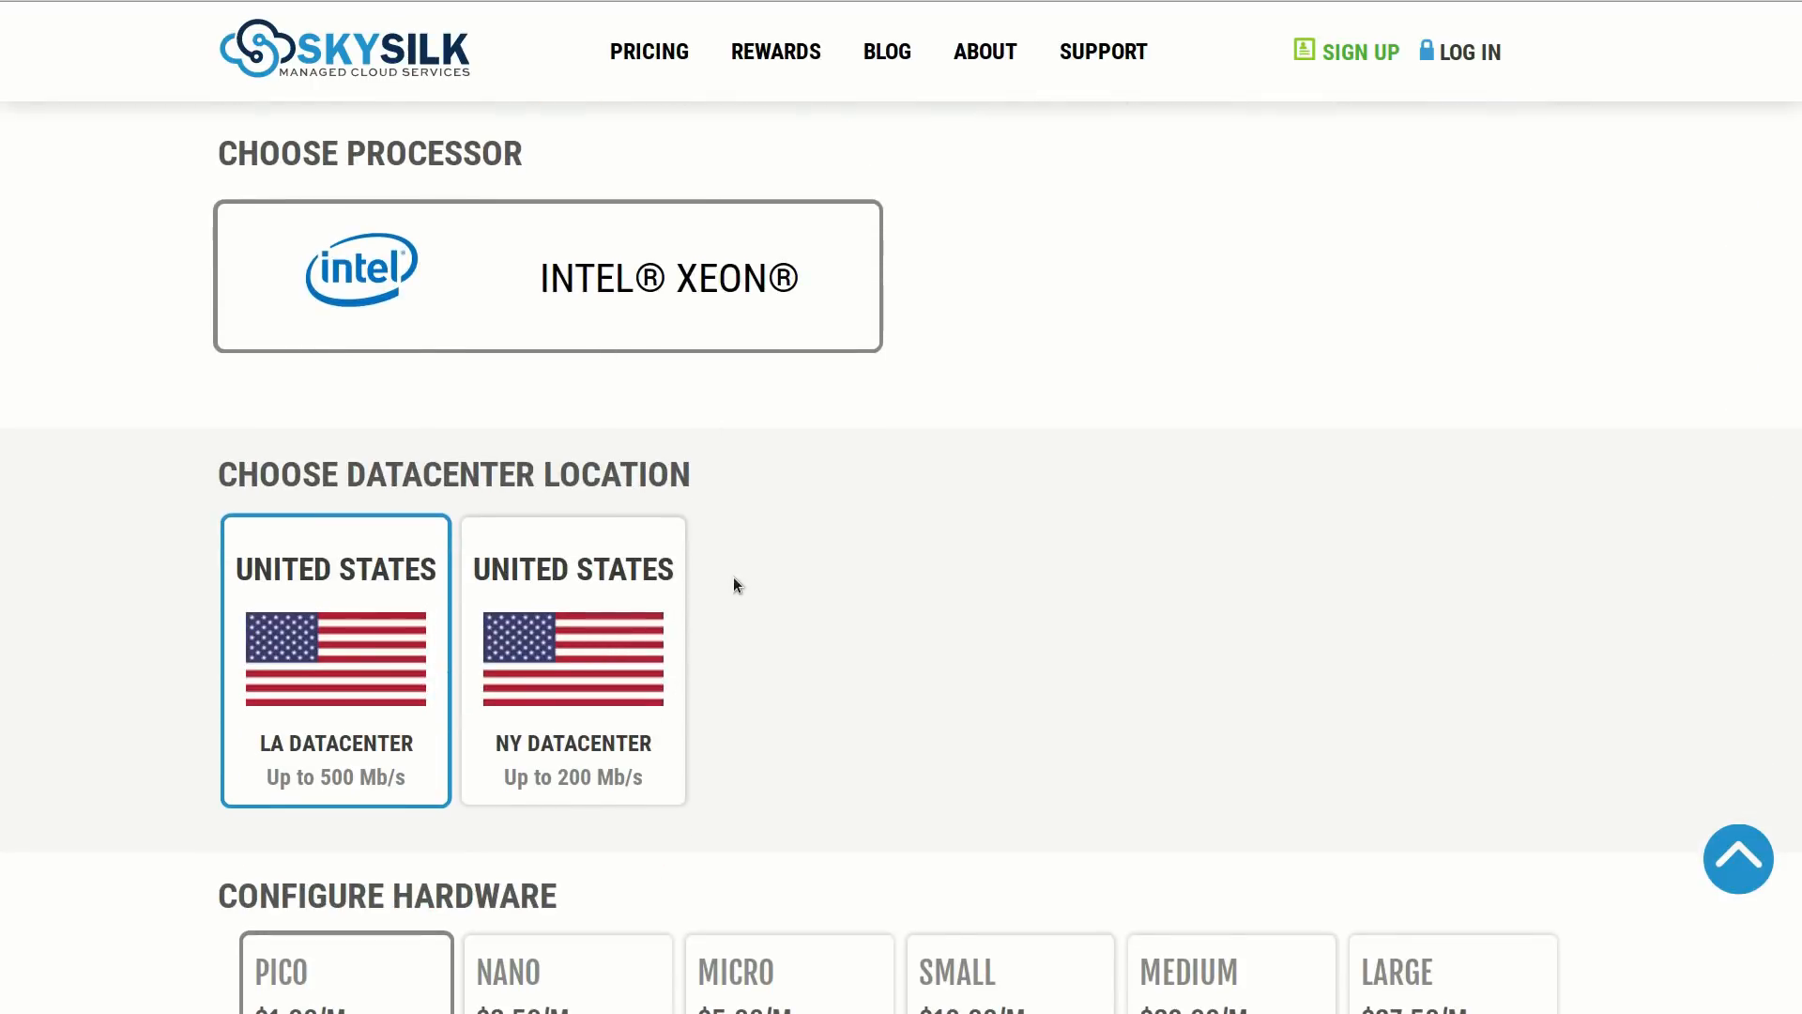
pyautogui.scroll(-3)
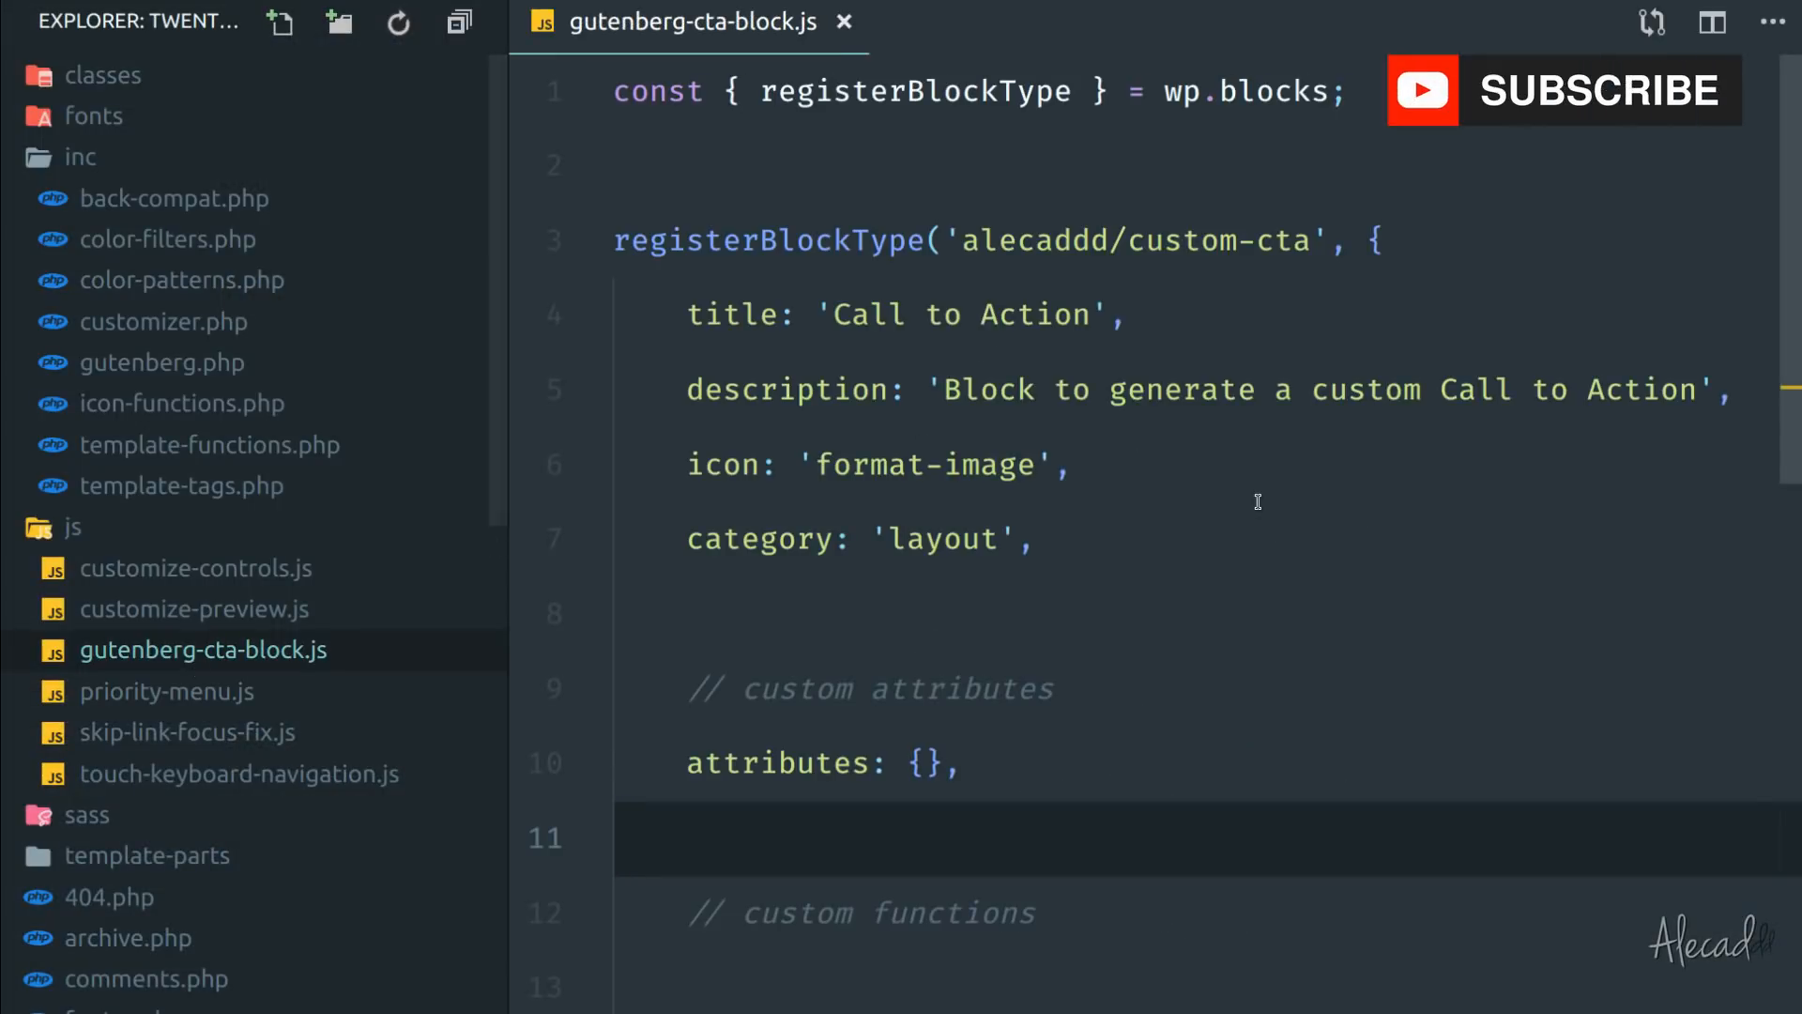
pyautogui.doubleClick(767, 241)
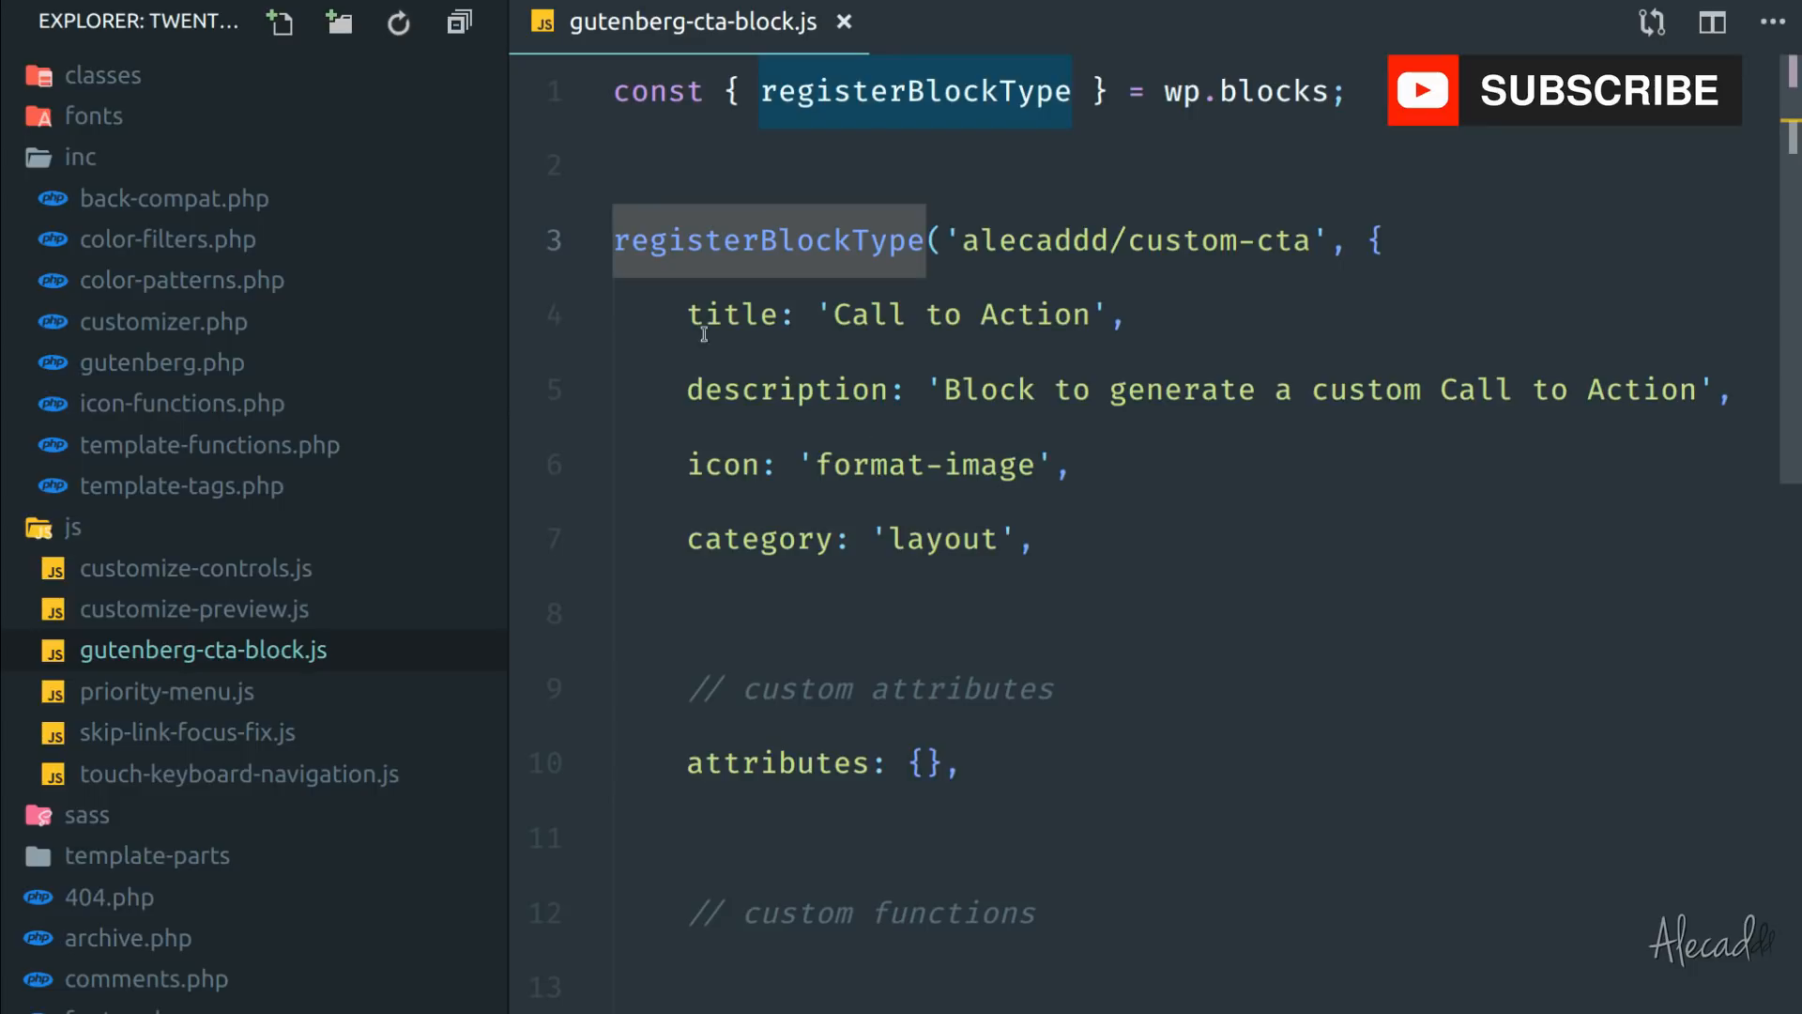
pyautogui.scroll(-3)
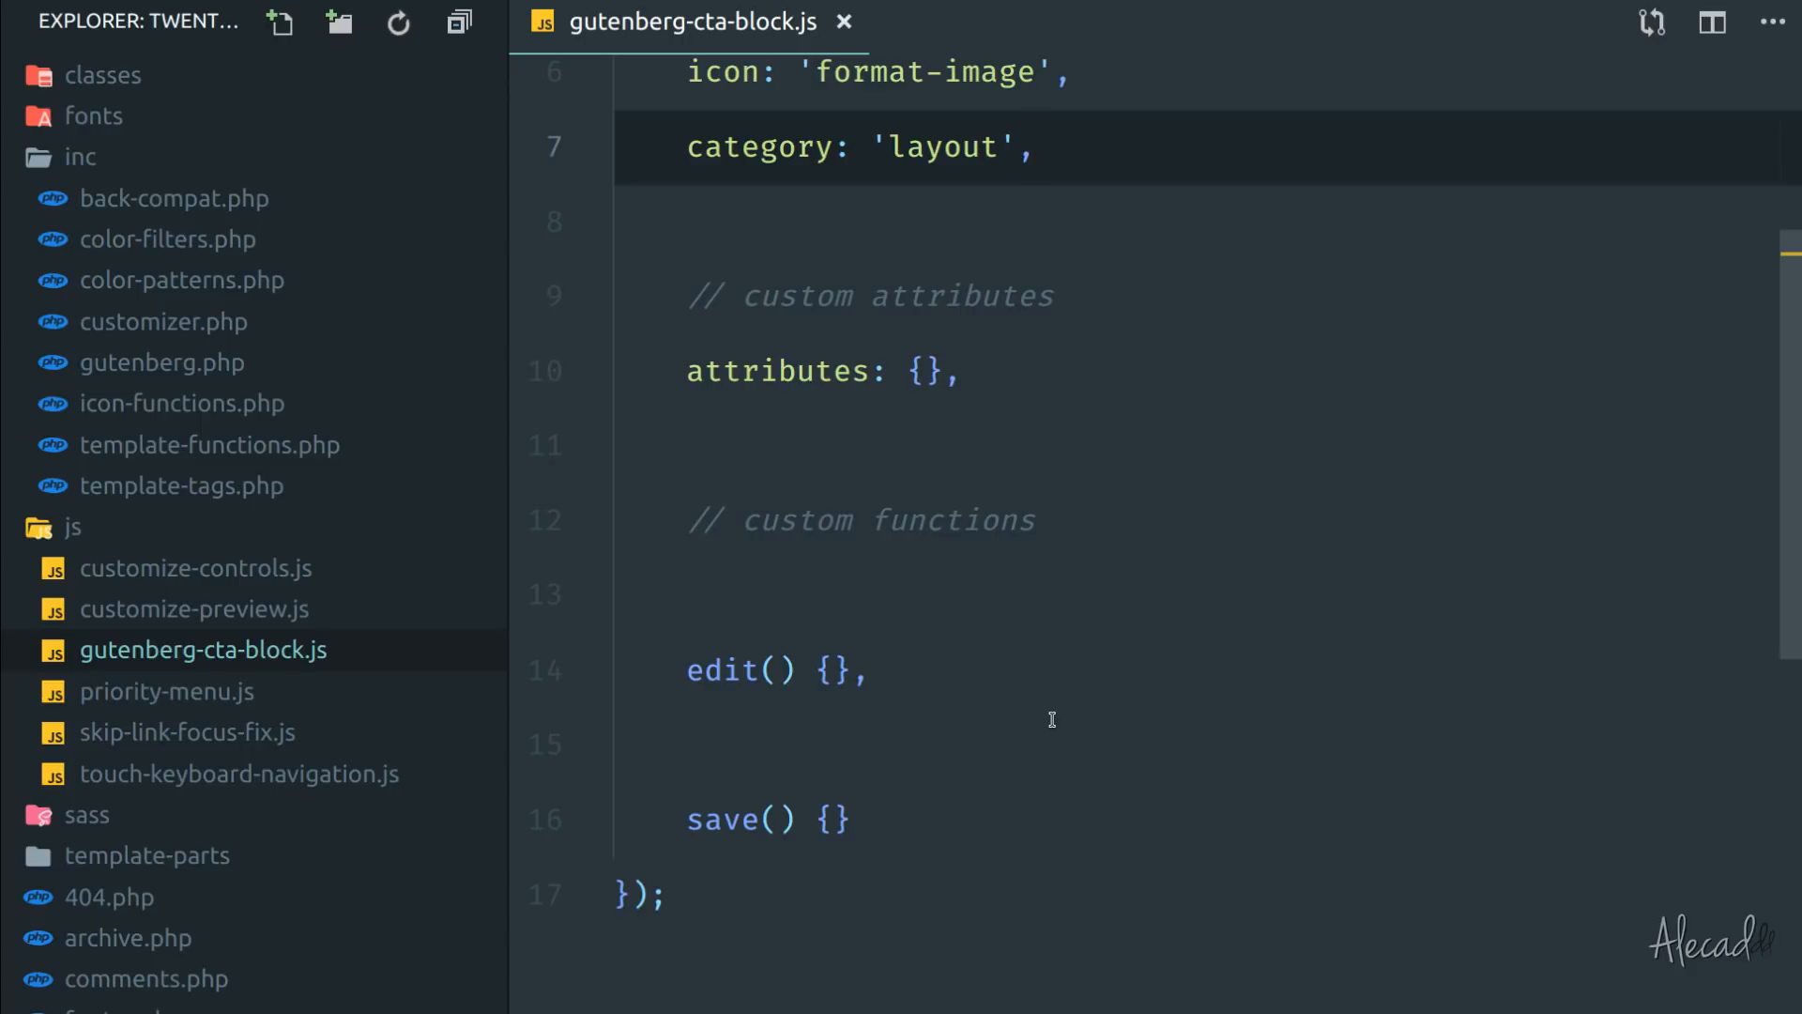
pyautogui.moveTo(1002, 502)
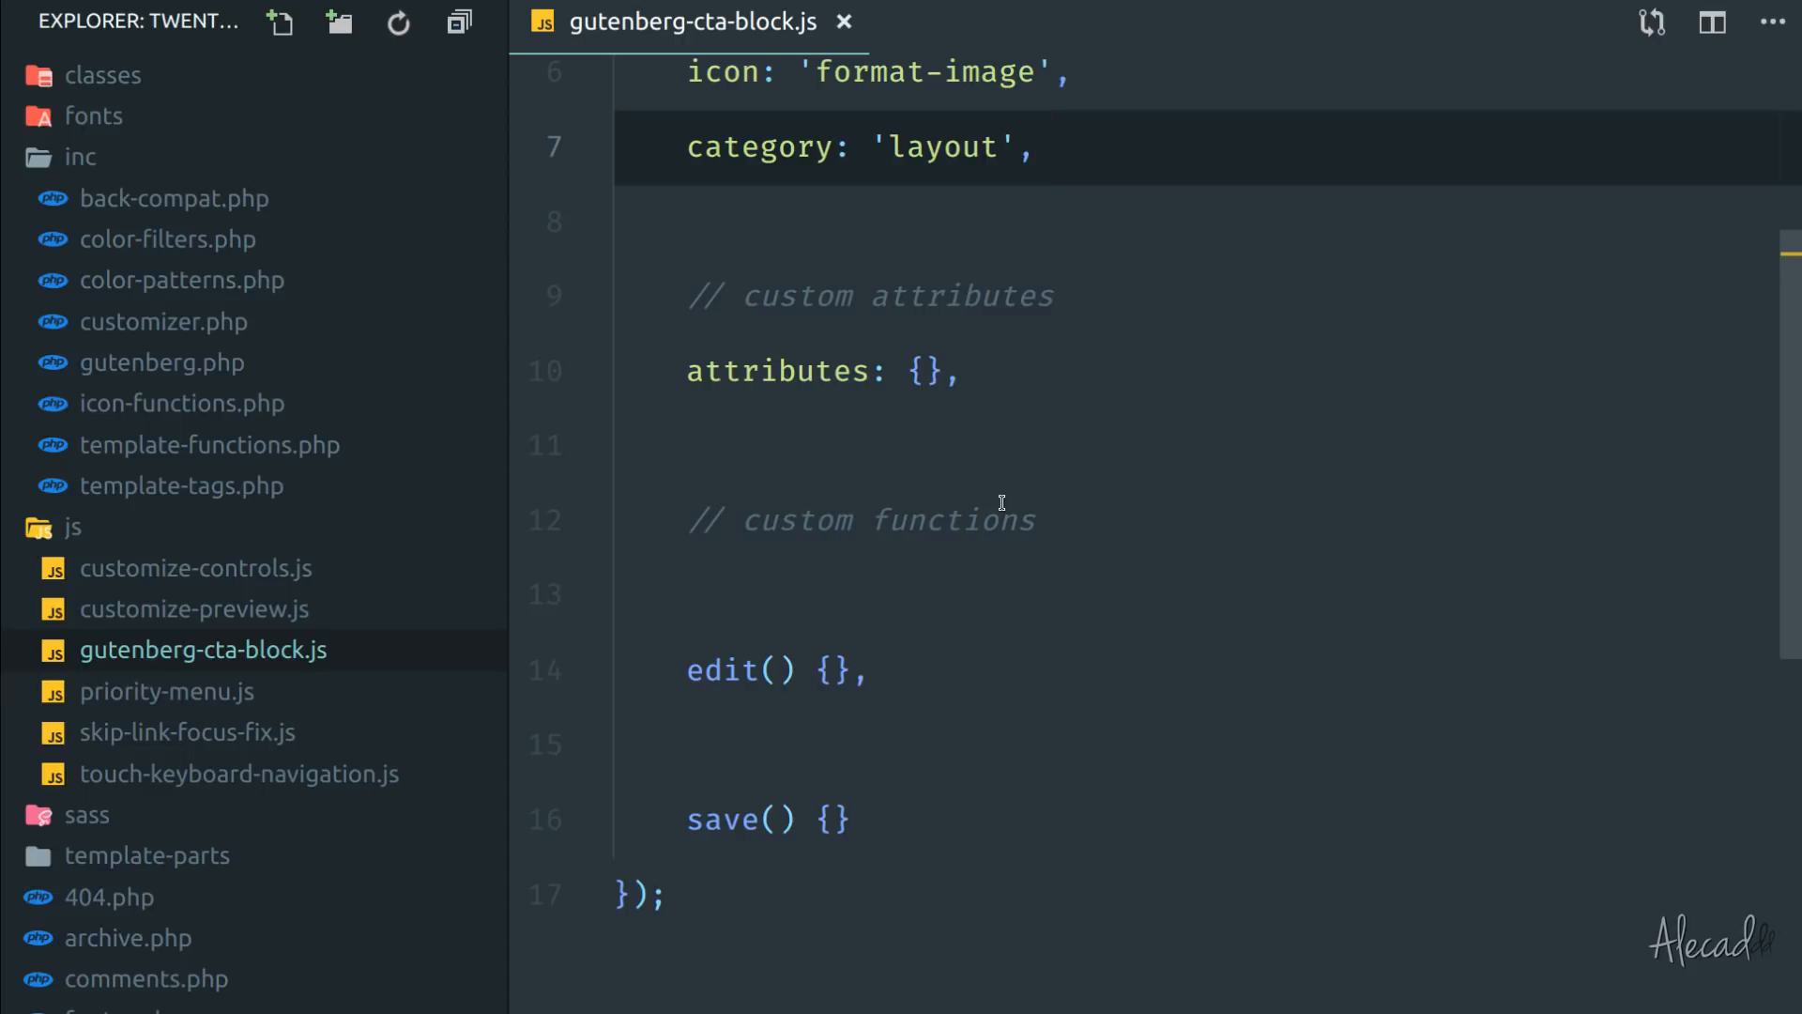
pyautogui.moveTo(944, 468)
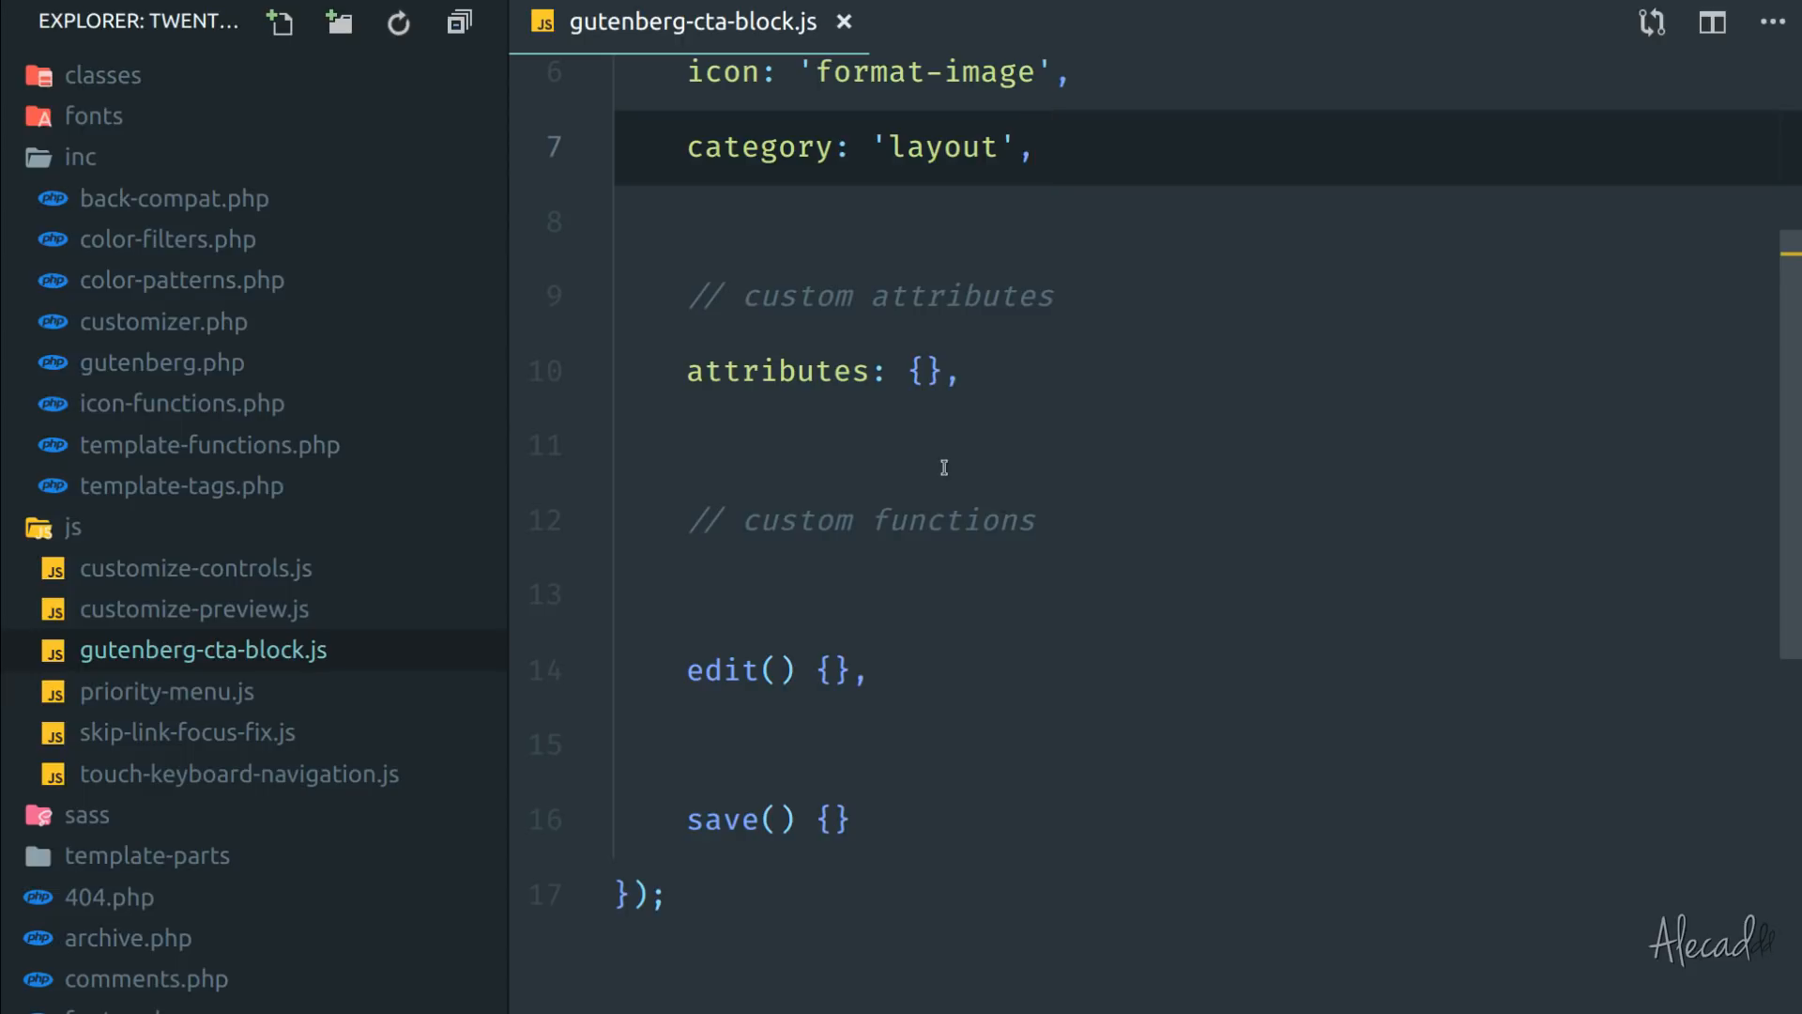
pyautogui.scroll(-3)
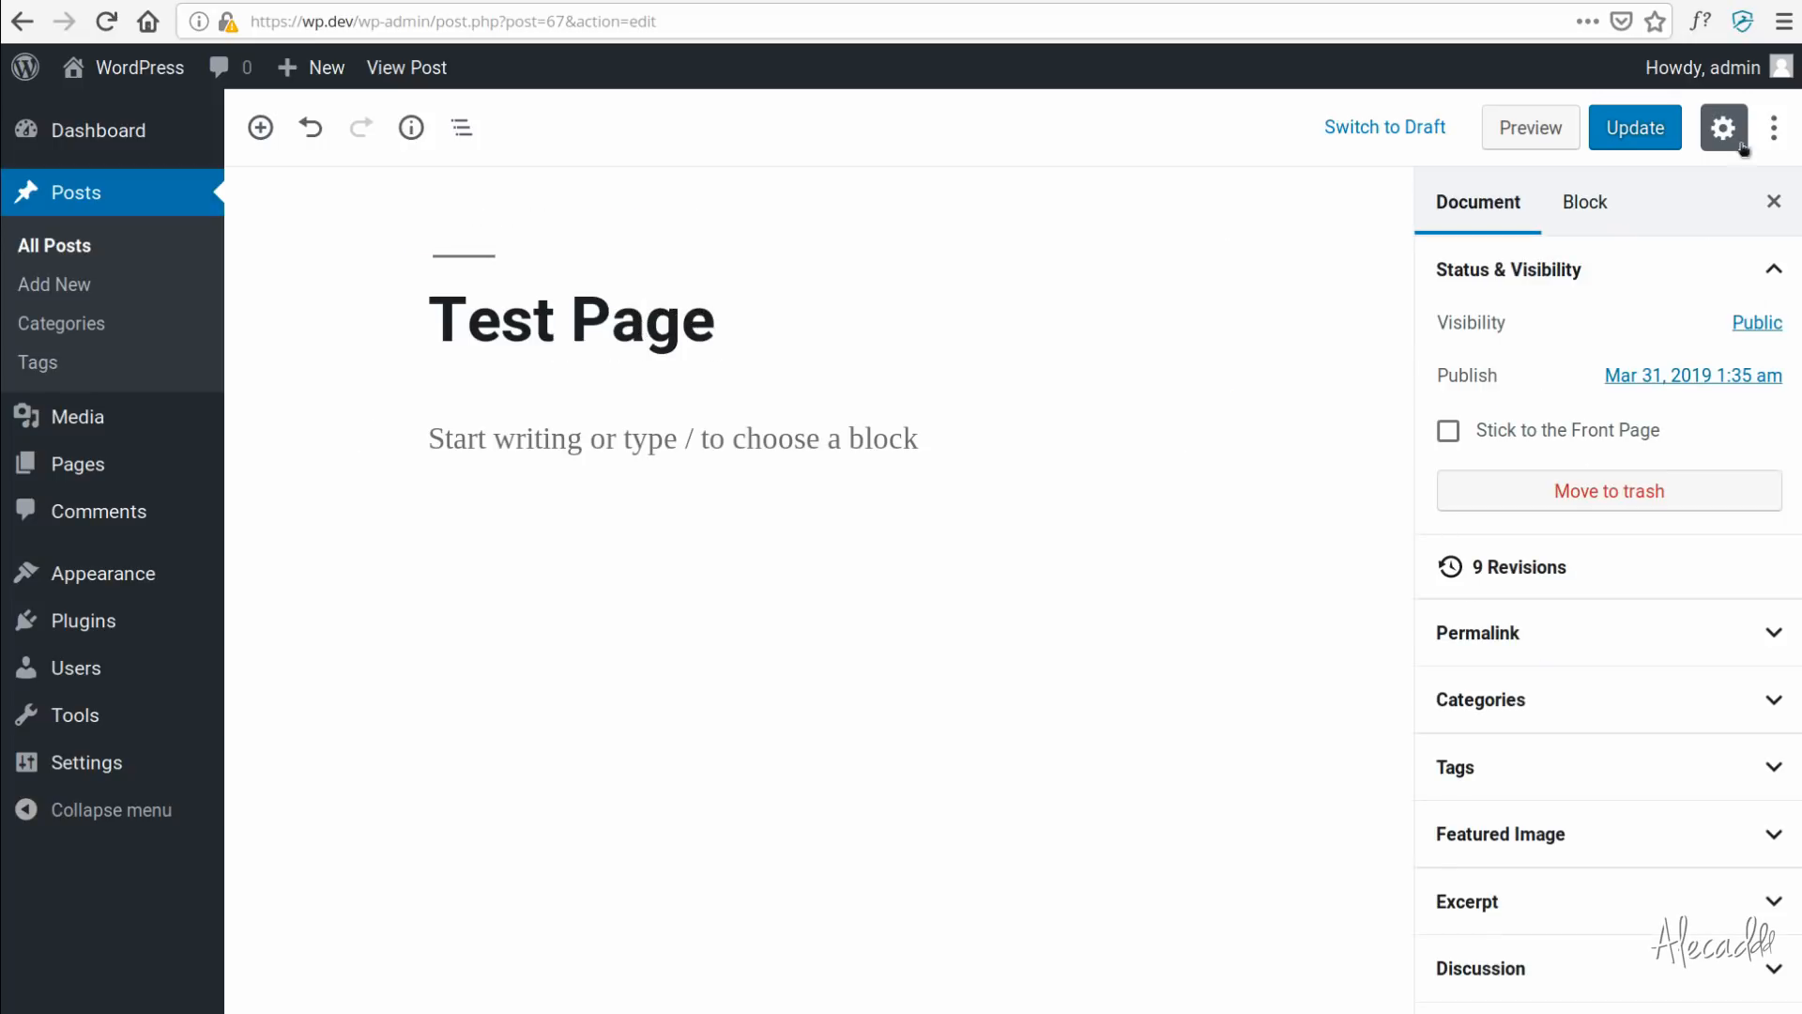
pyautogui.click(1634, 127)
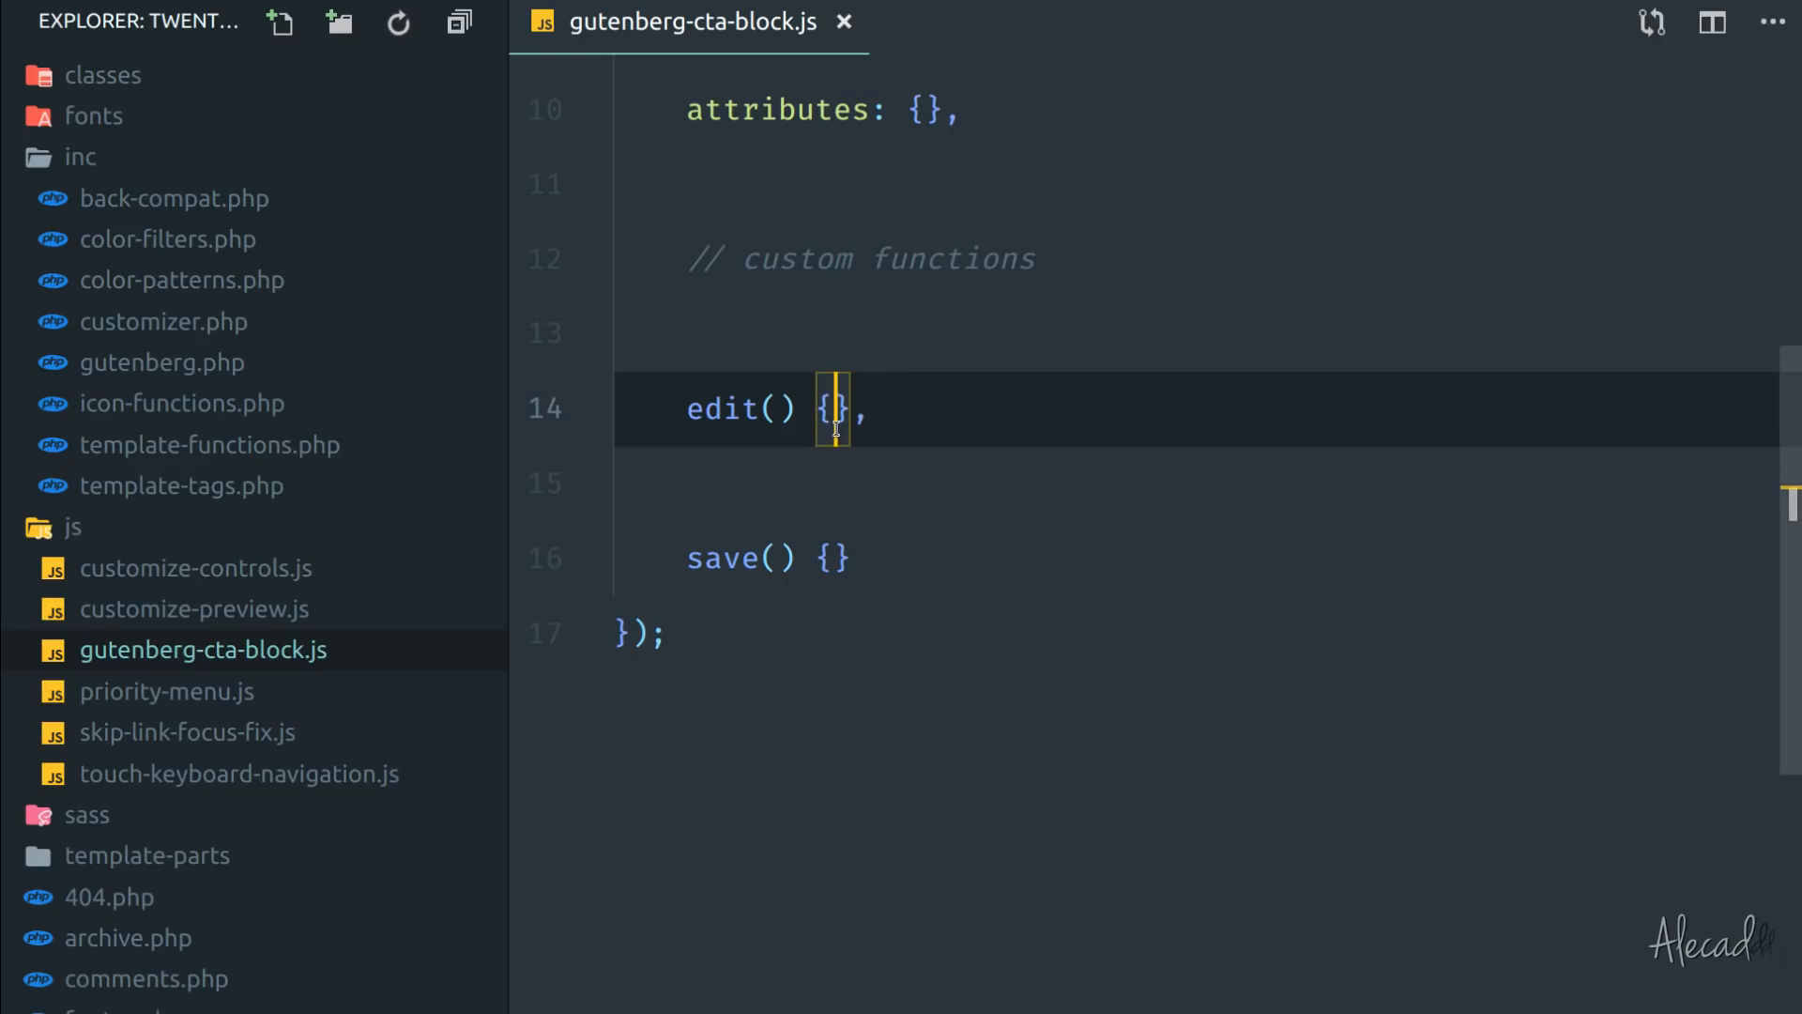
# Make edit() return <div>Hello World</div>; with a // JSX comment line above it.
pyautogui.press('Enter')
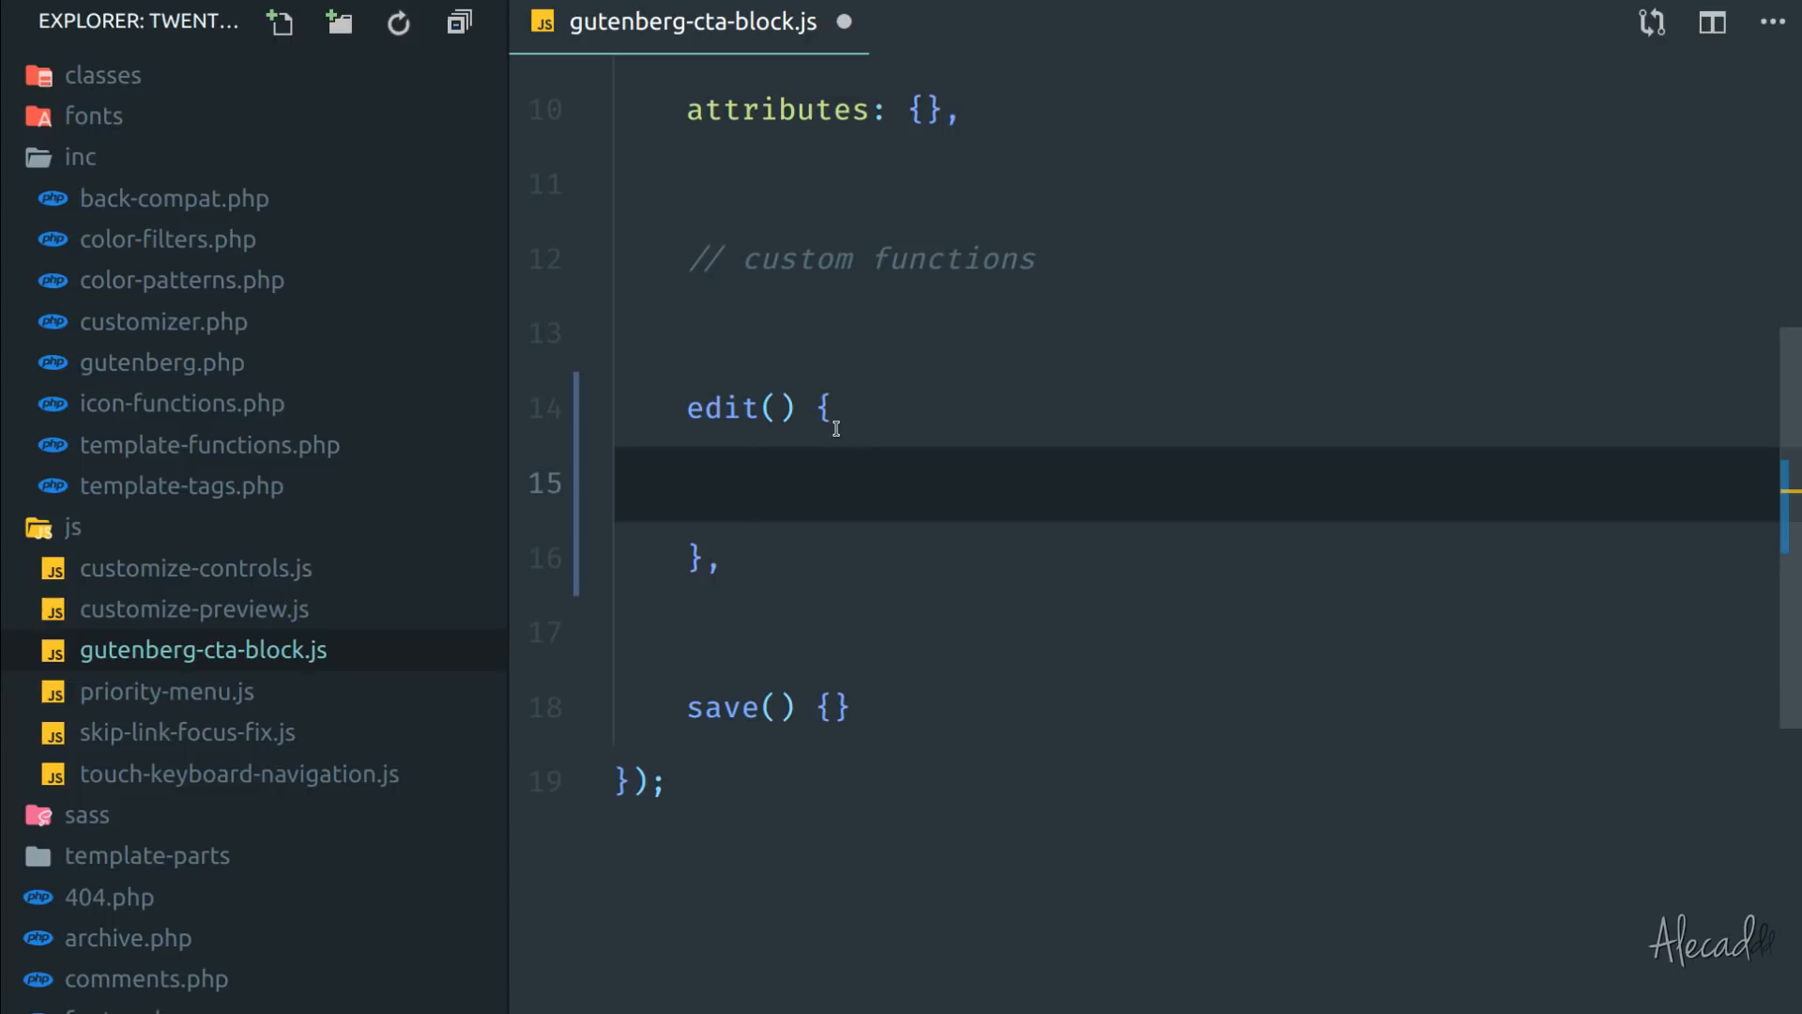
pyautogui.write('return')
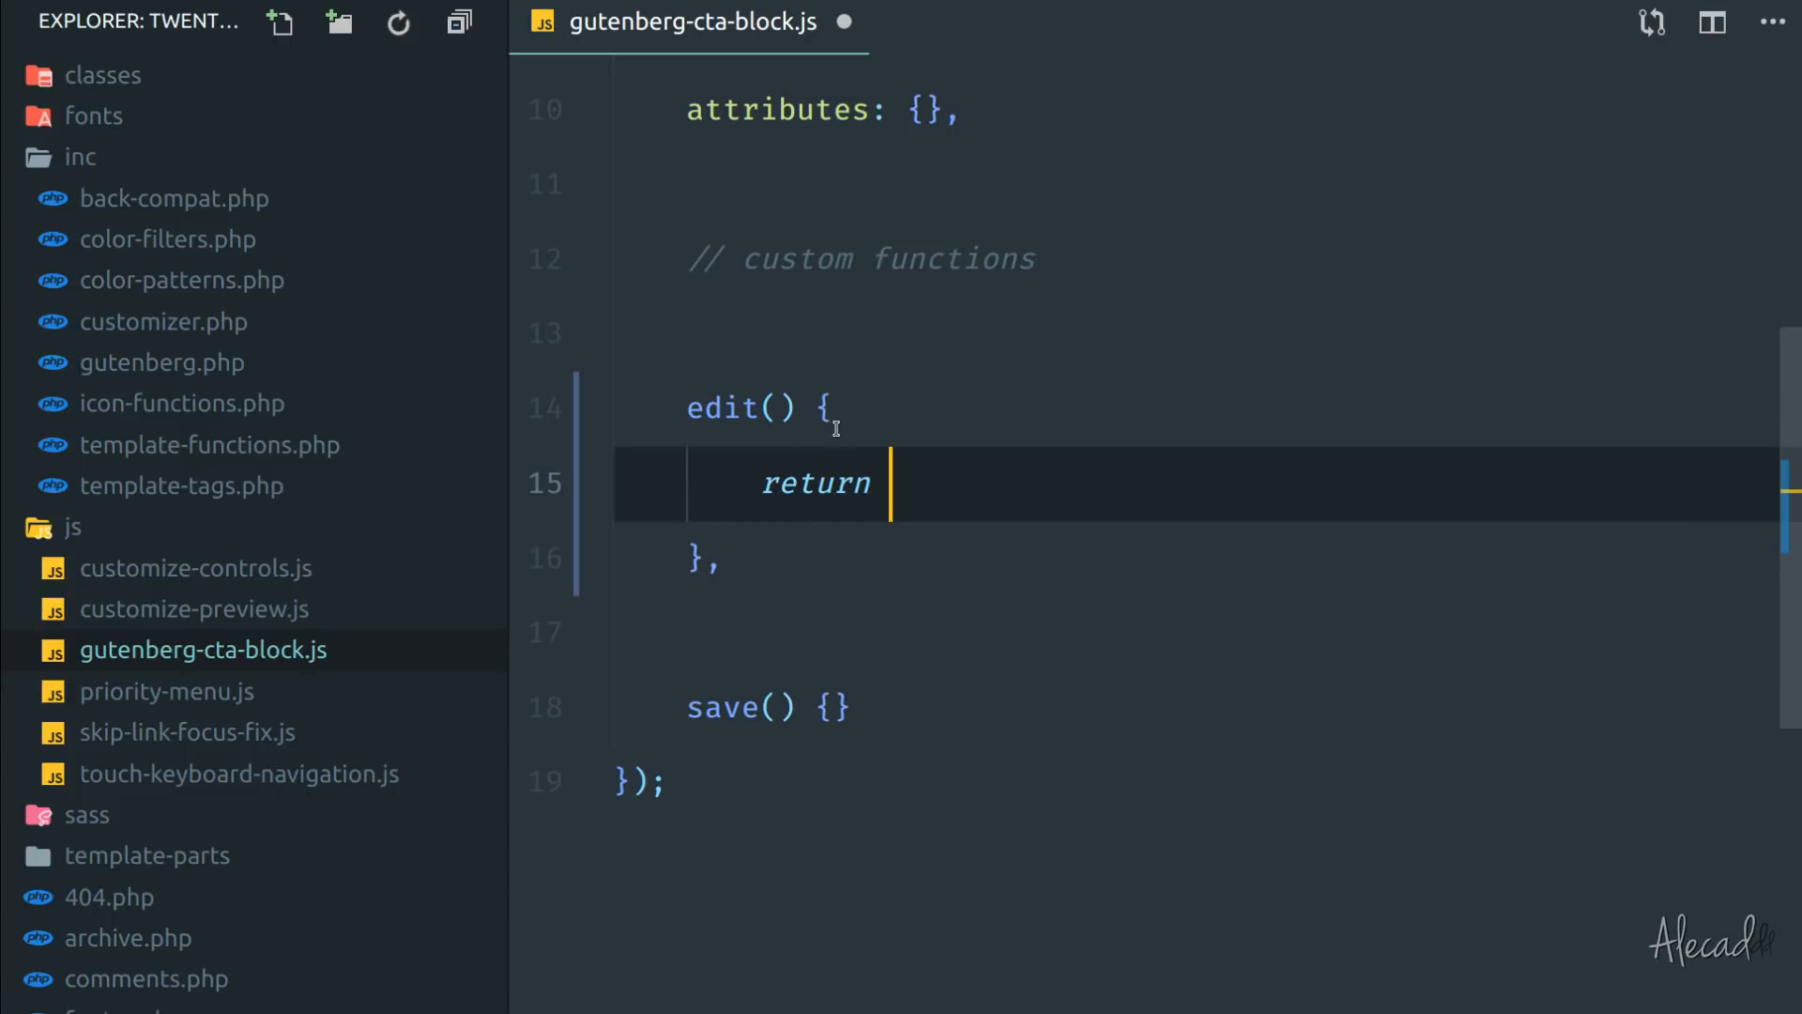
pyautogui.press('Enter')
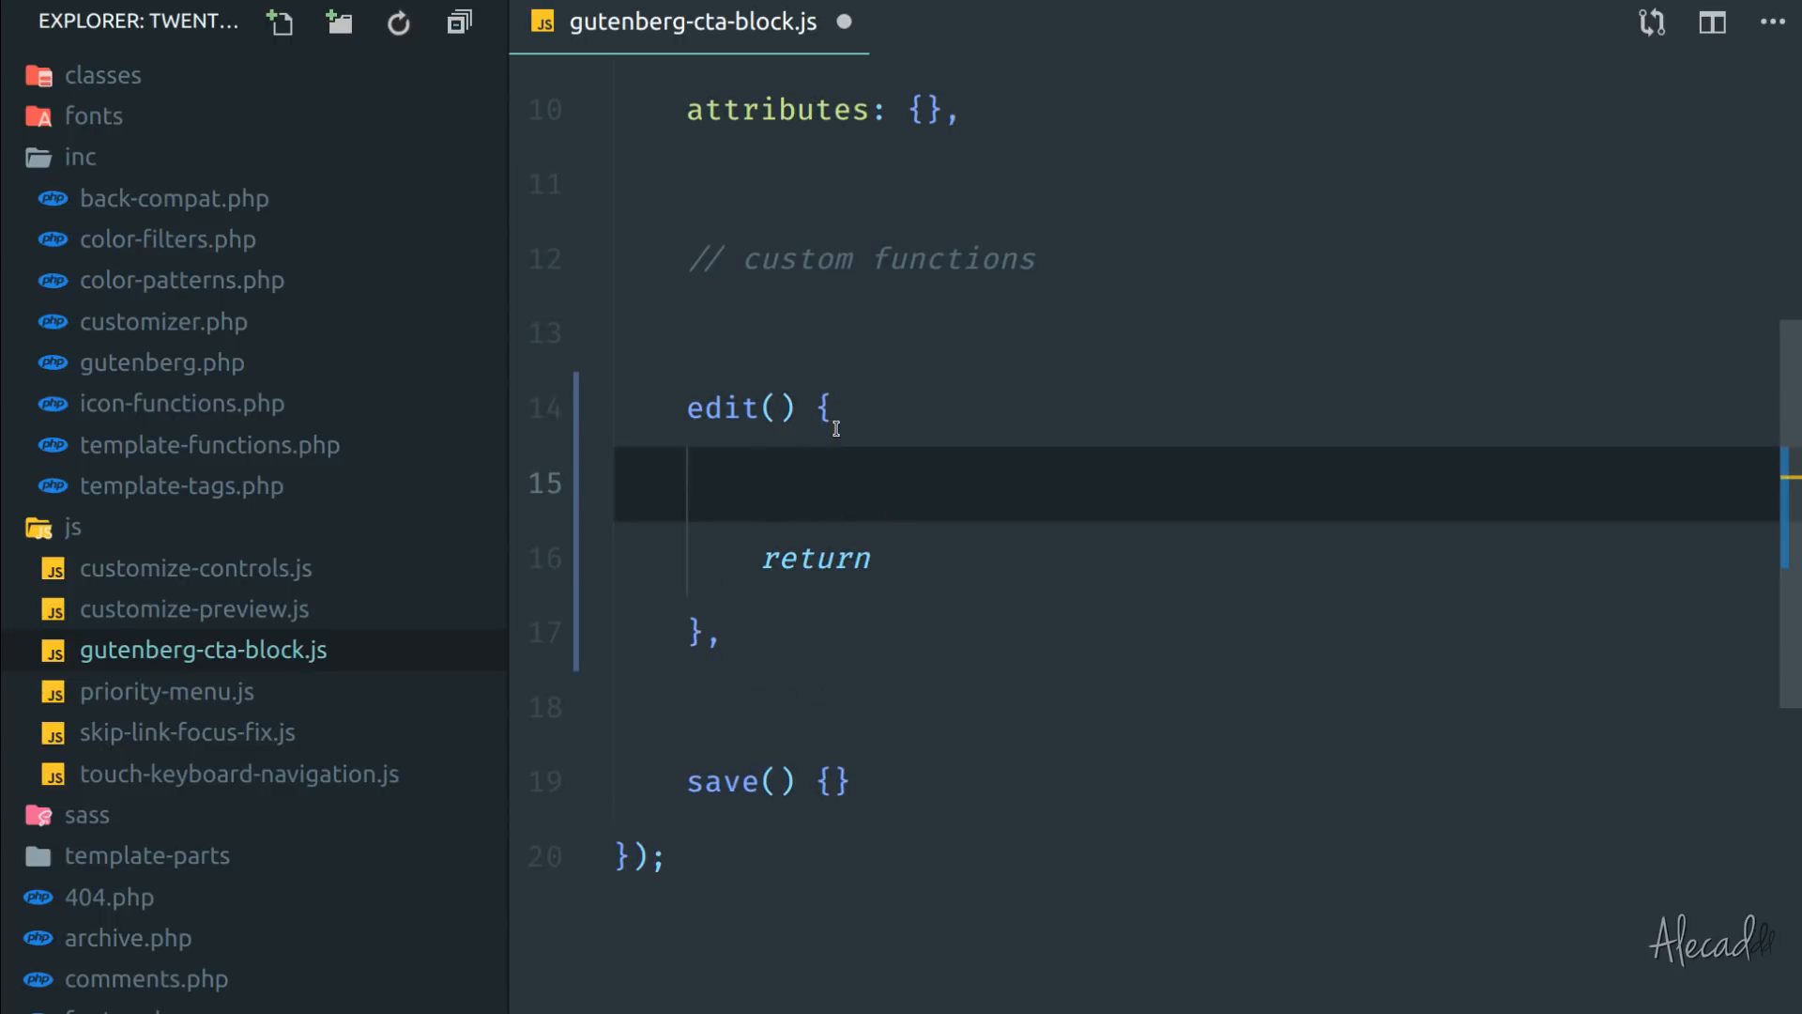
pyautogui.write('// JSX')
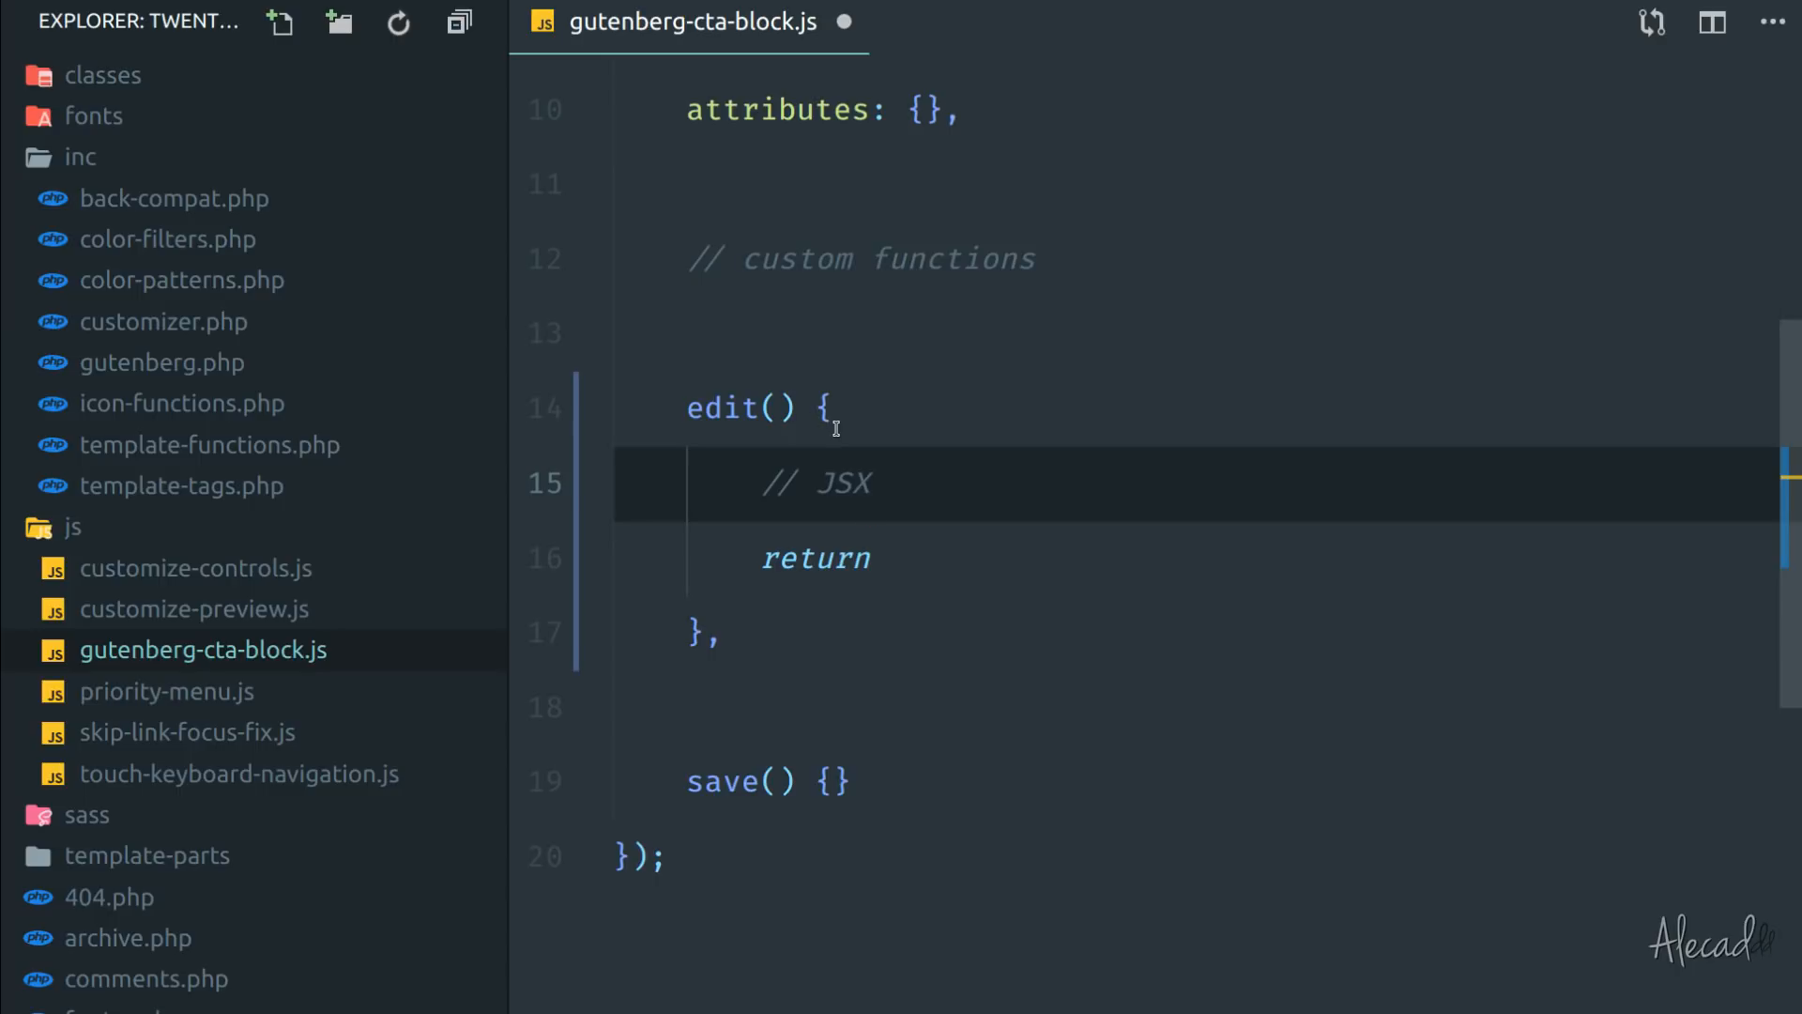
pyautogui.moveTo(928, 484)
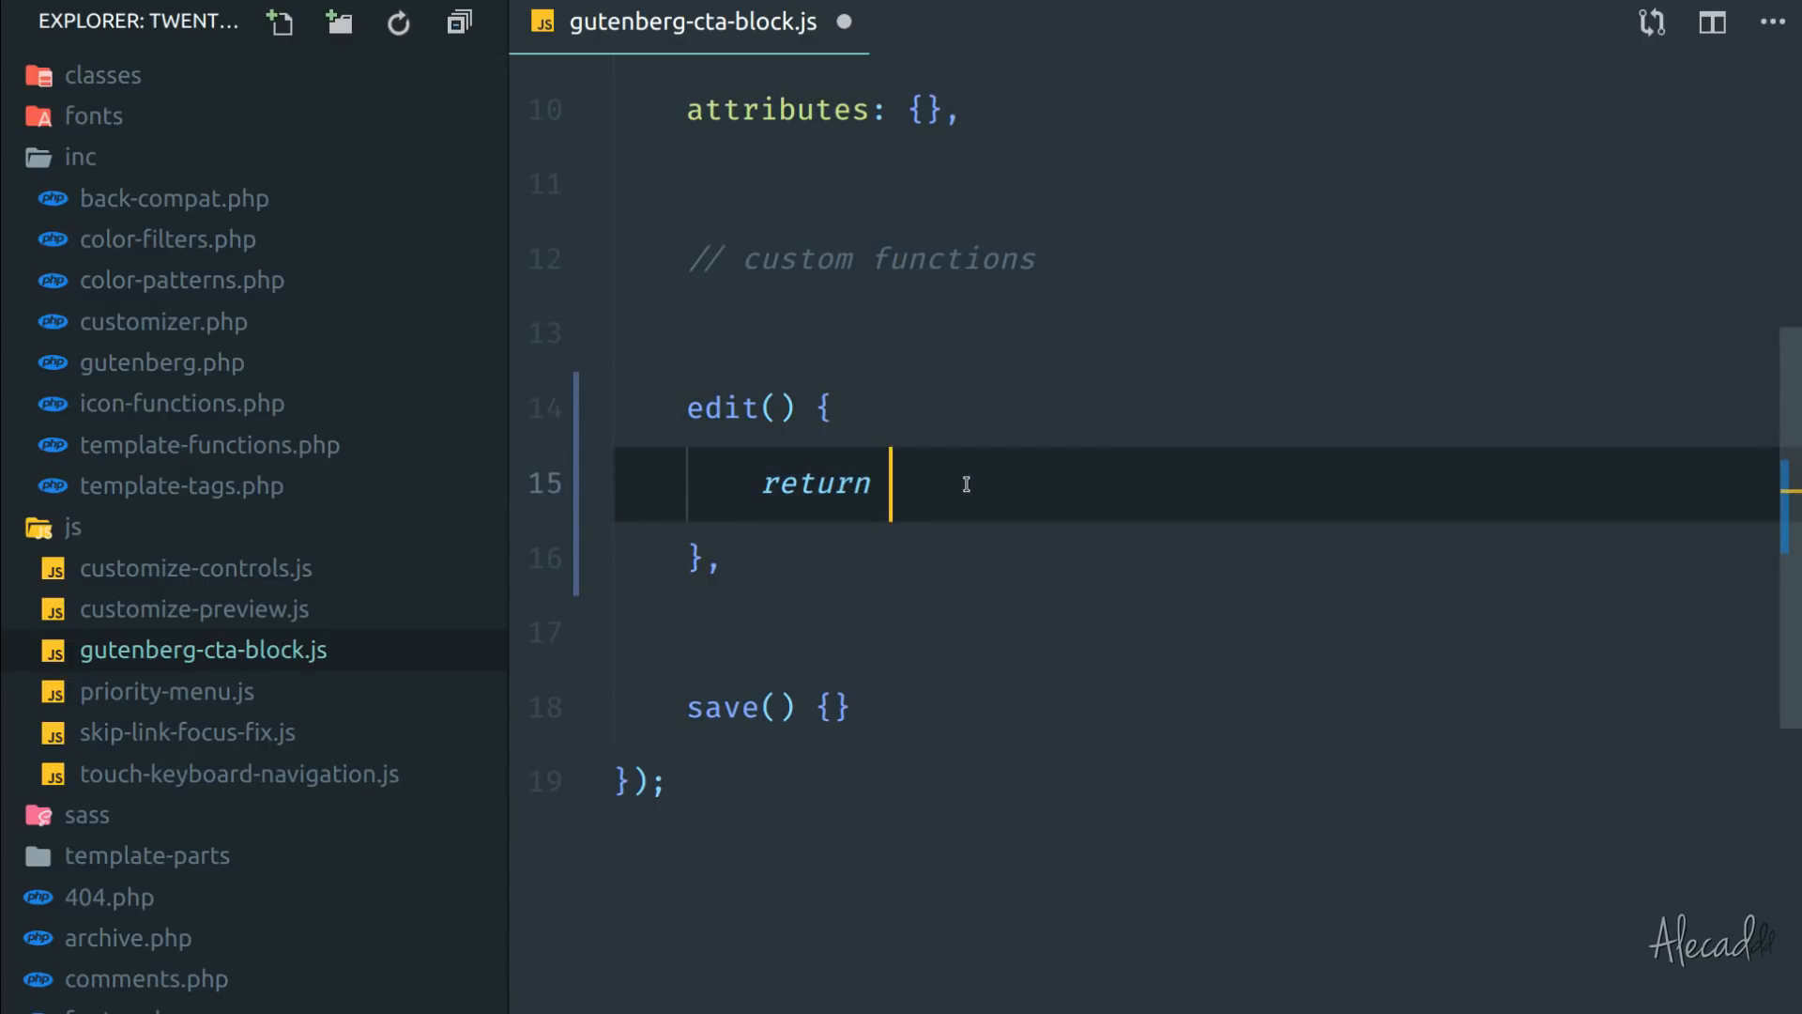
pyautogui.write("''")
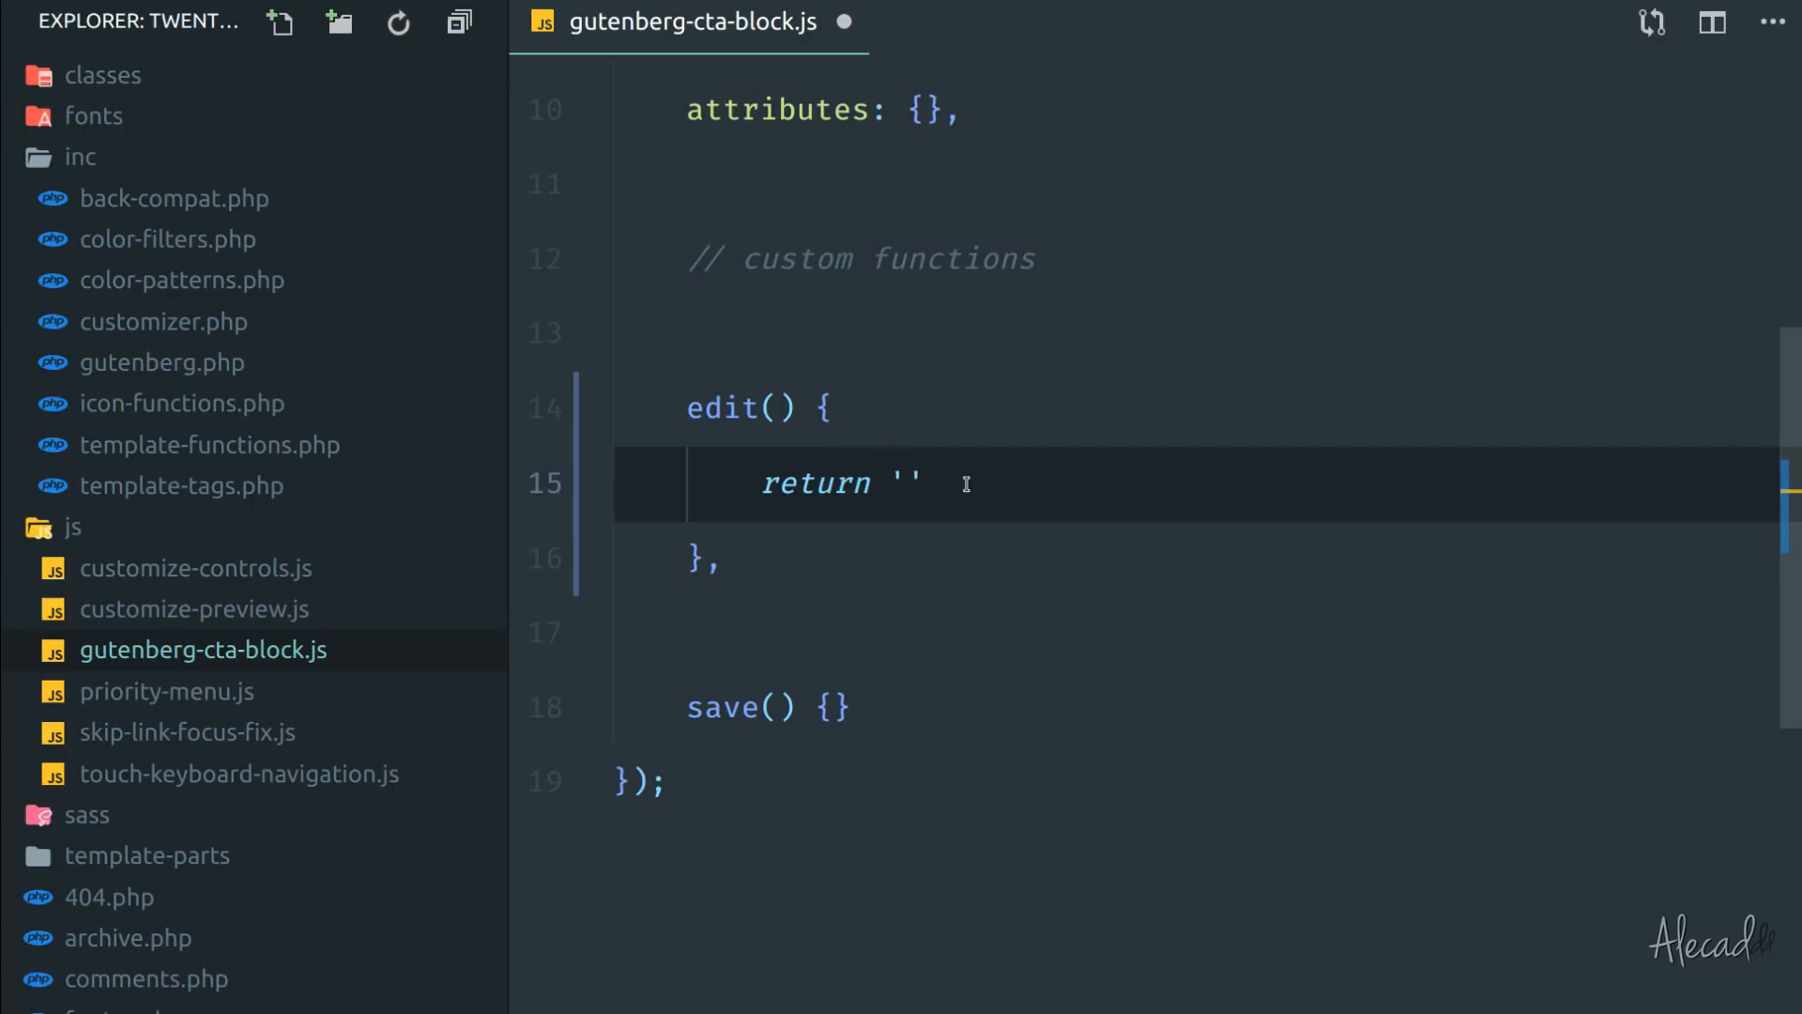
pyautogui.press('Backspace')
pyautogui.write('<div></div>')
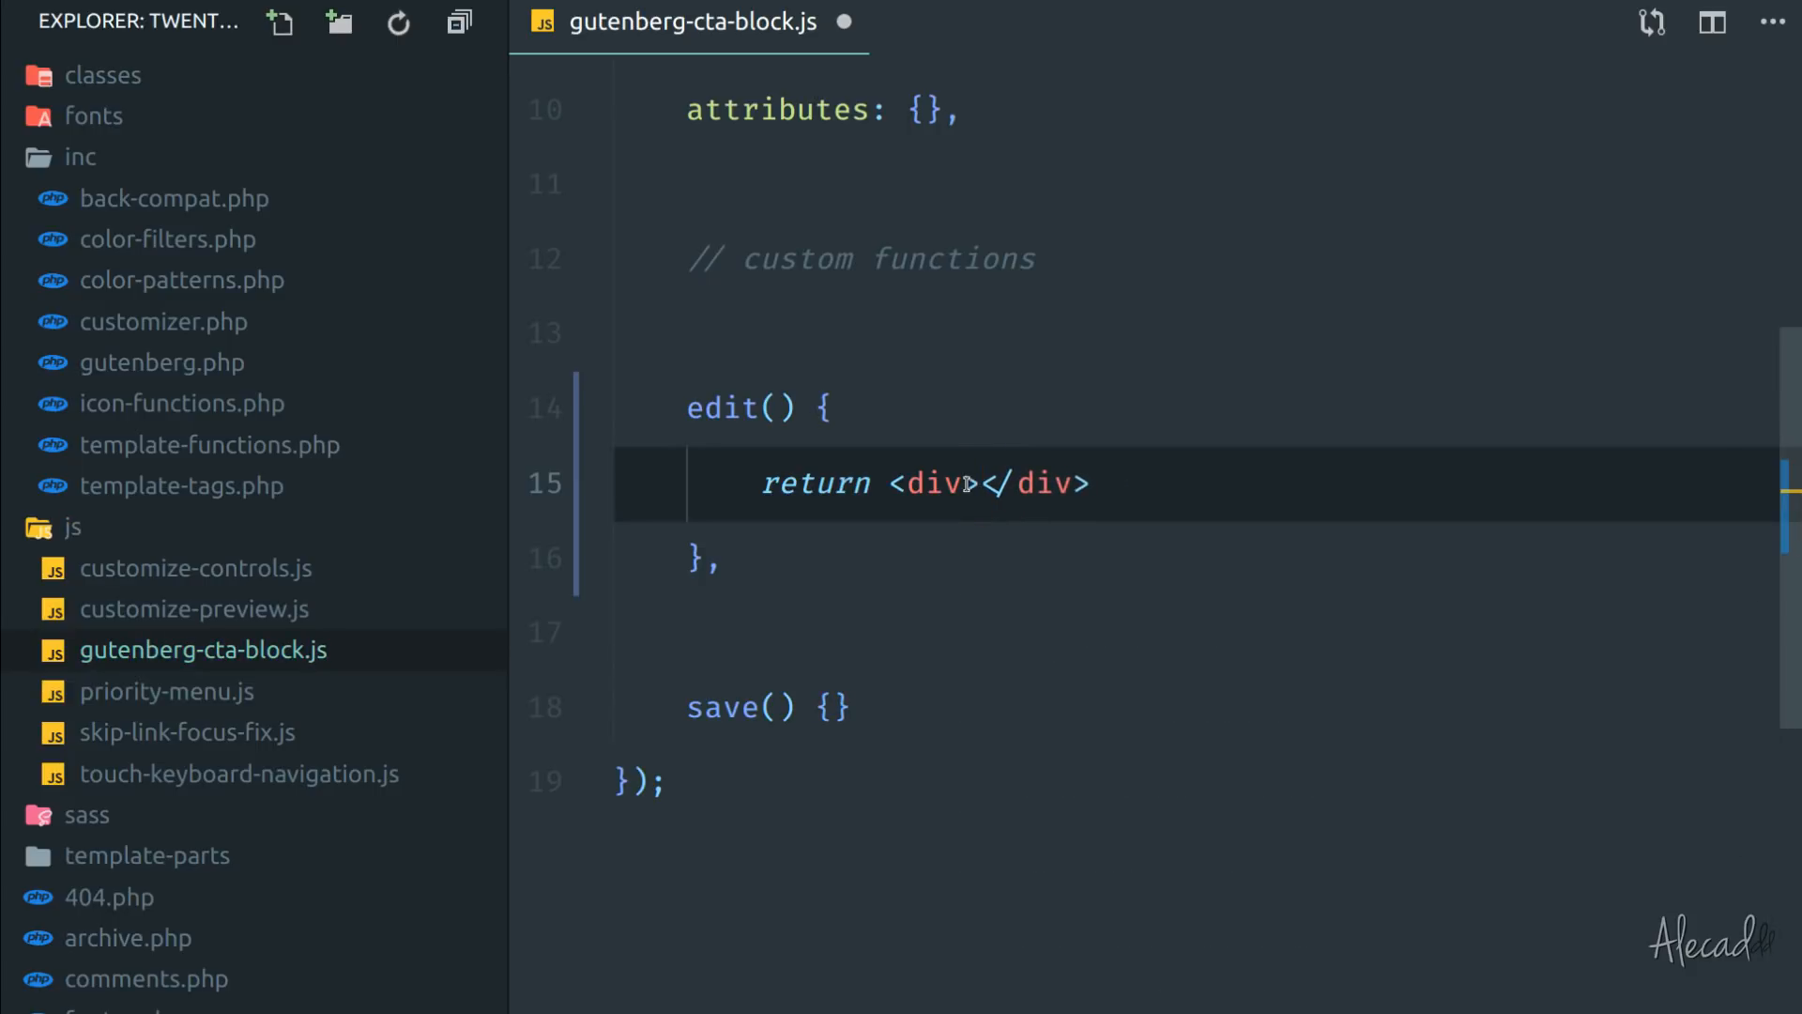
pyautogui.write('Hello World')
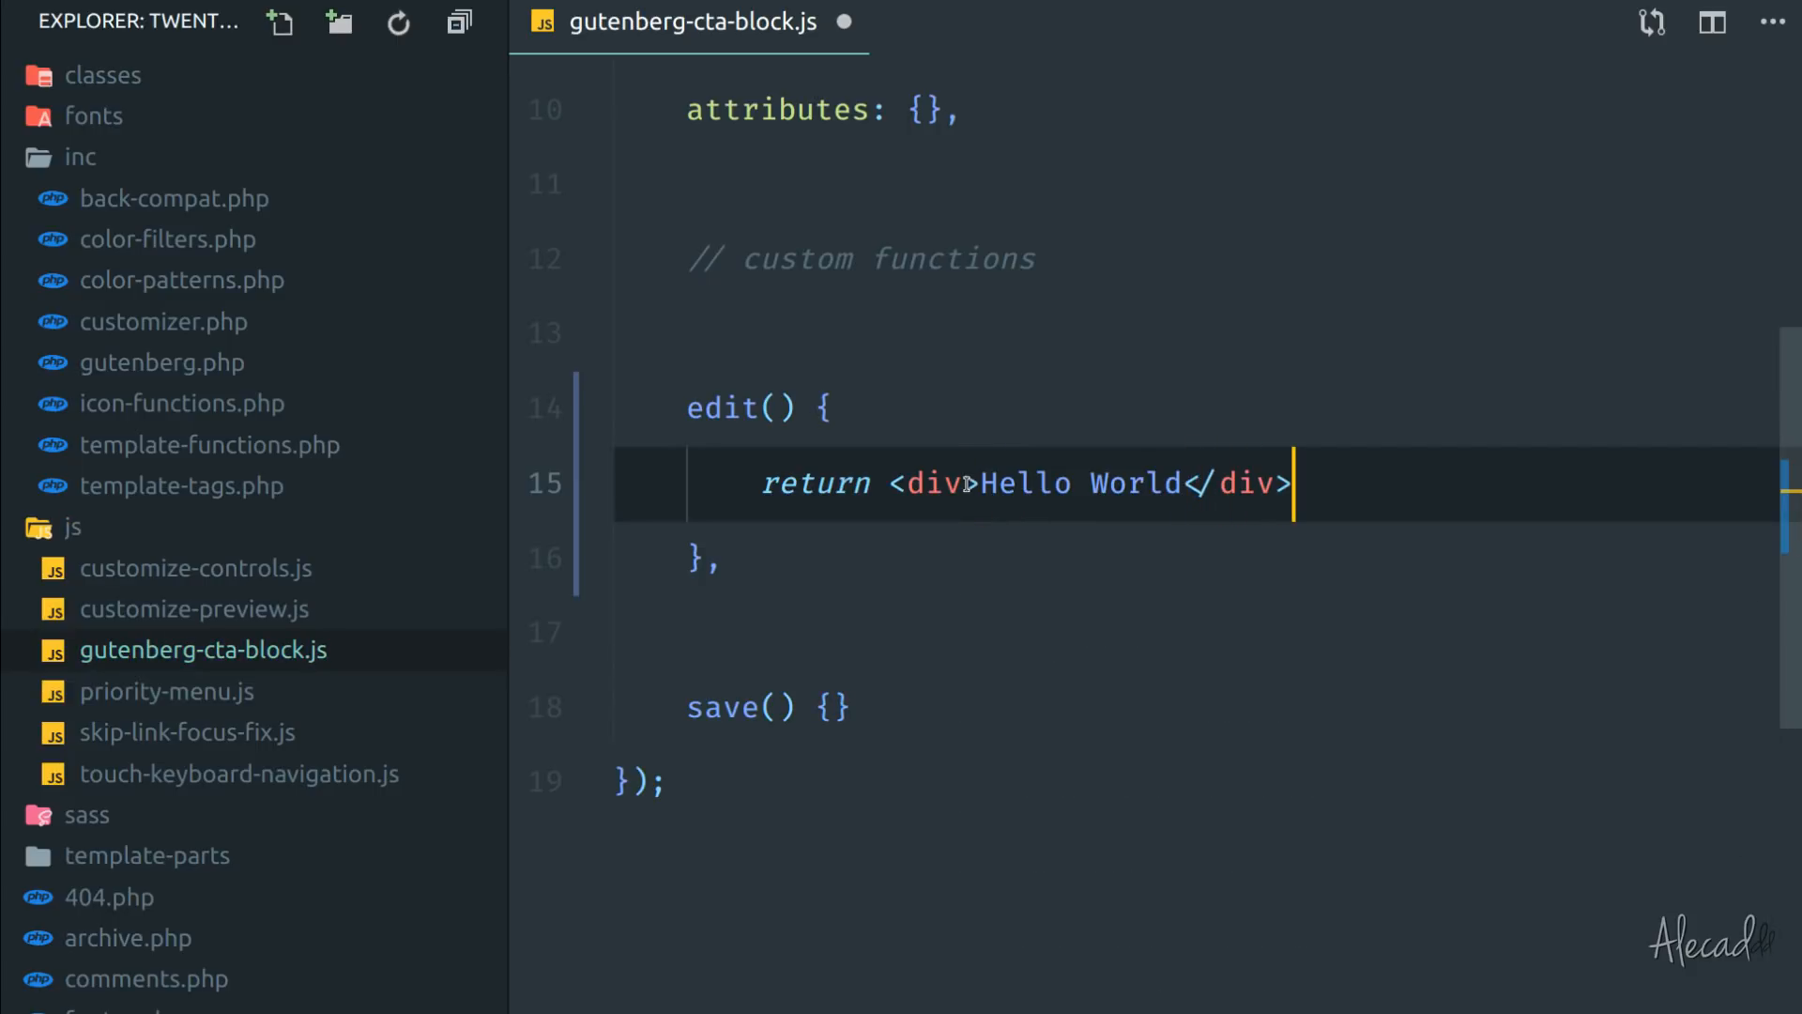
pyautogui.write(';')
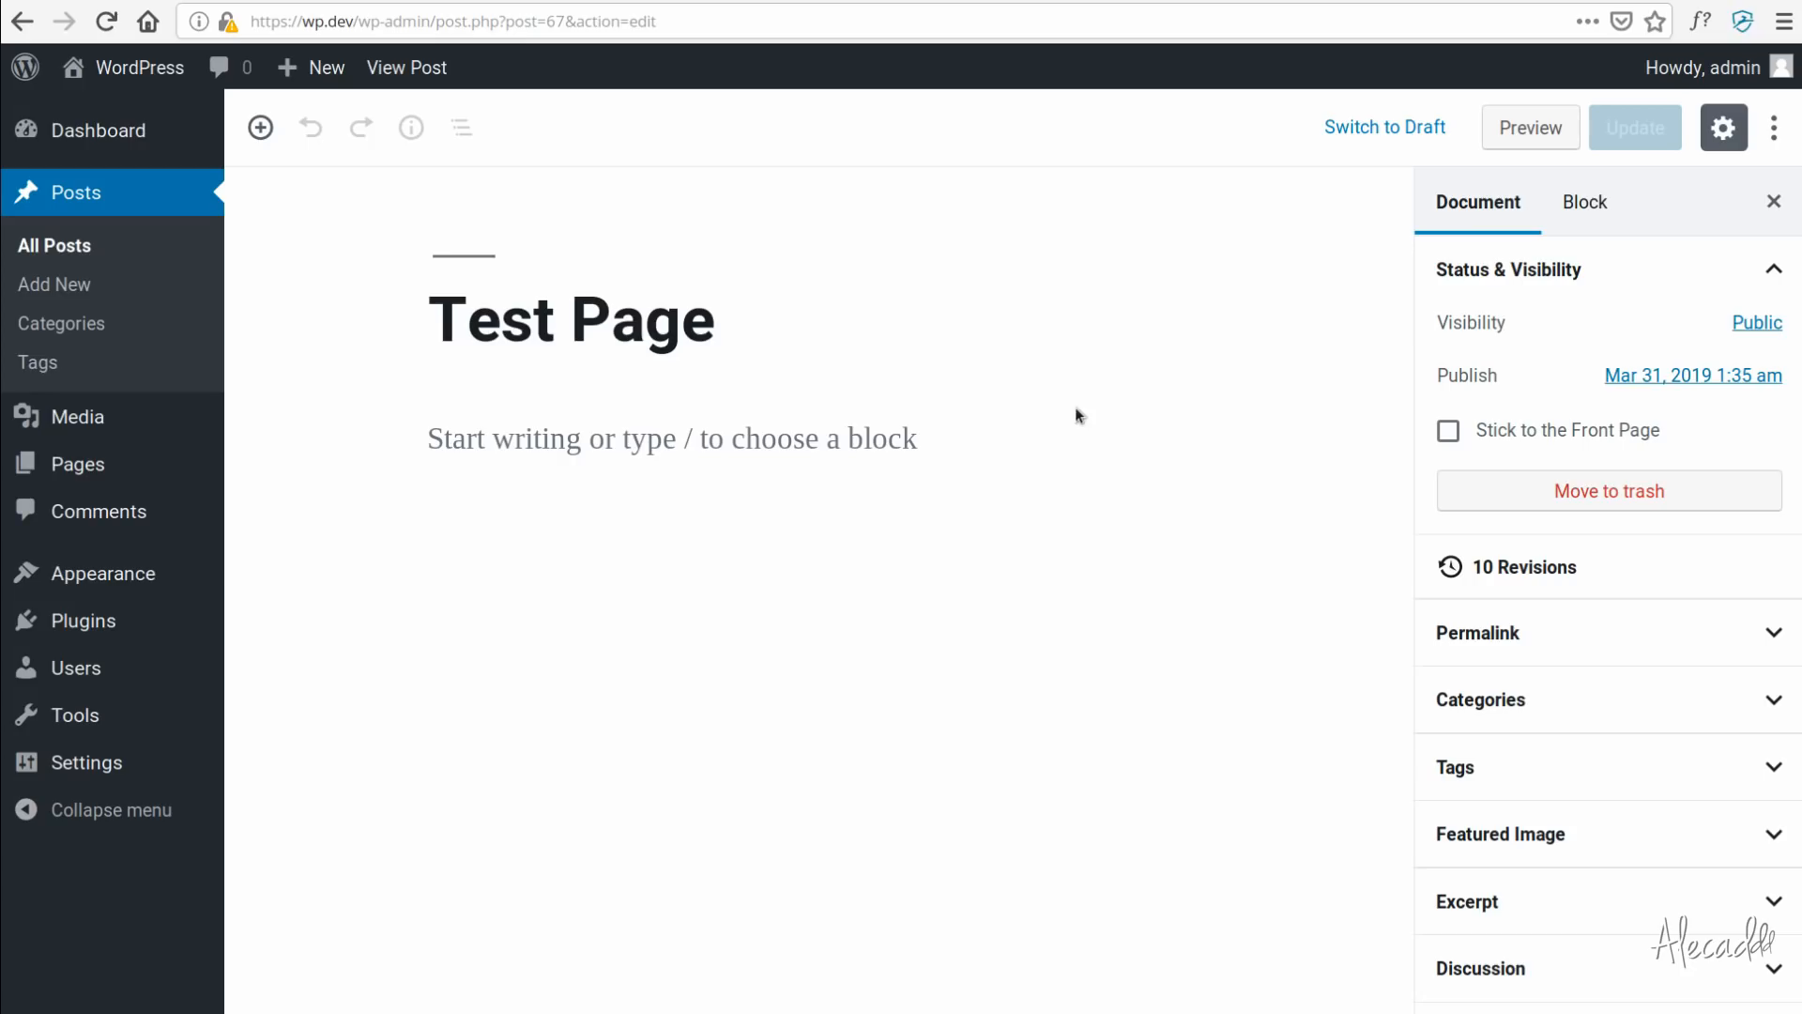
pyautogui.moveTo(303, 185)
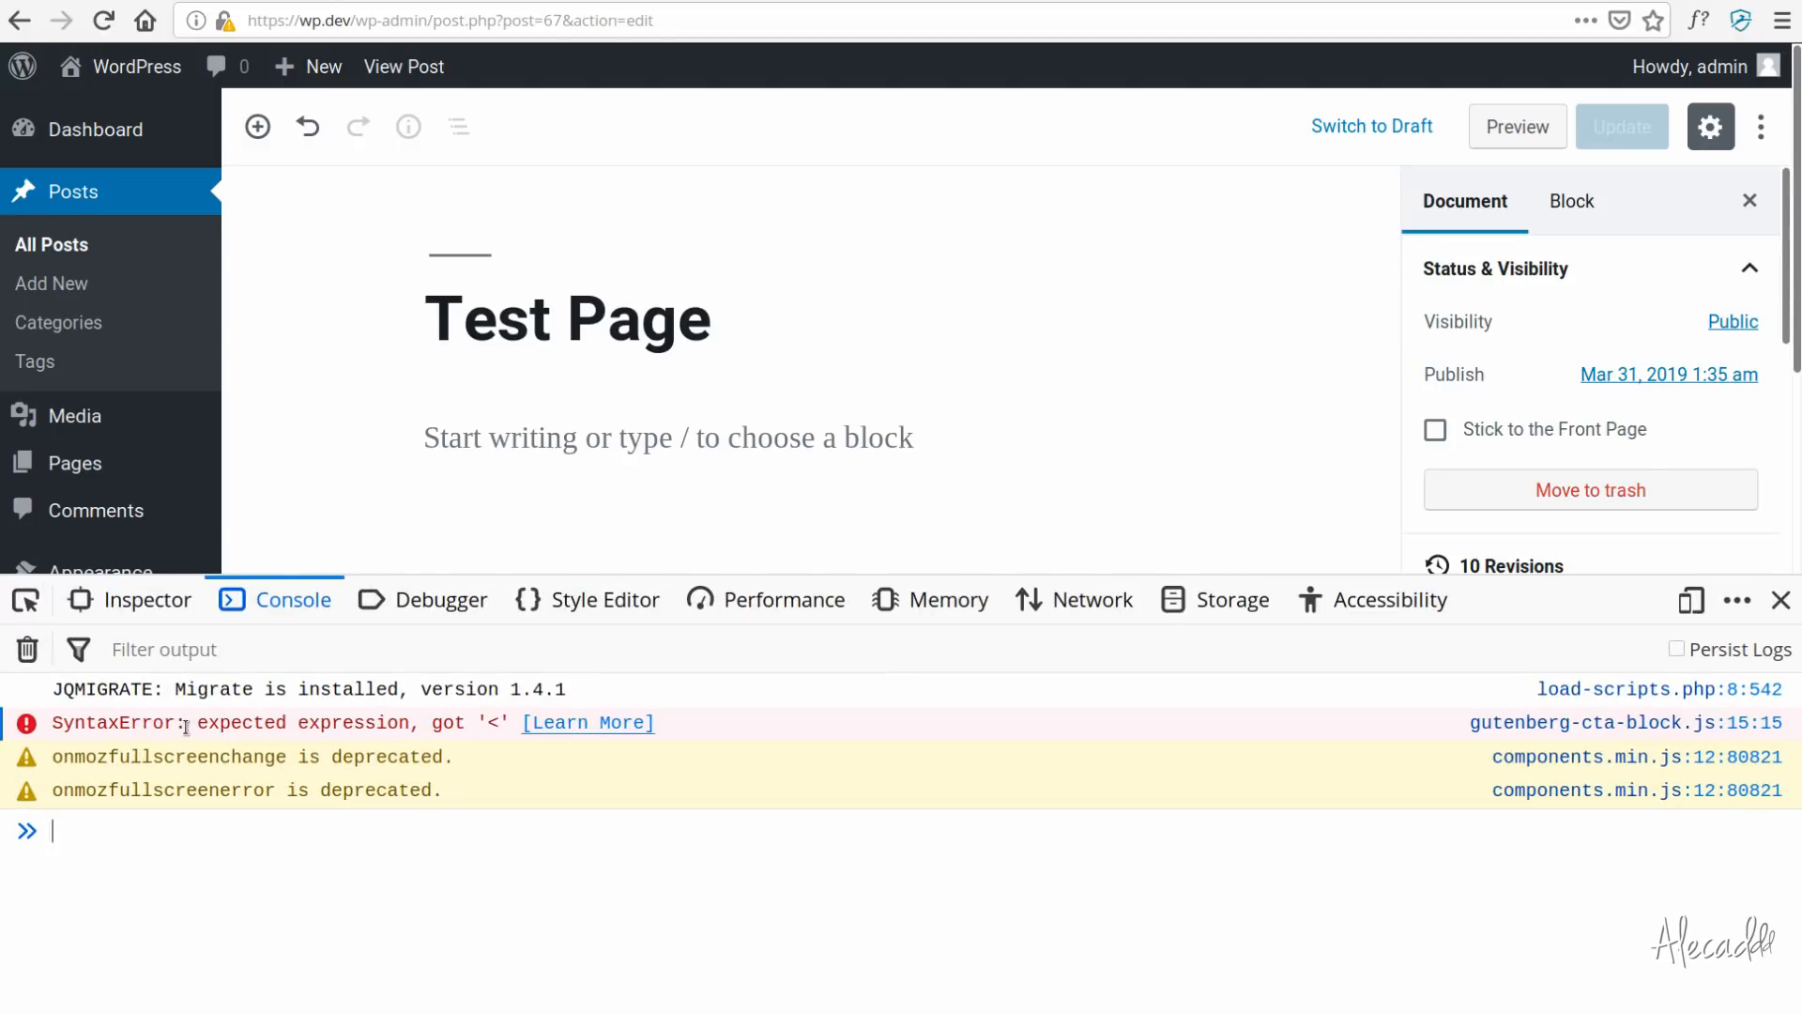
# Adjust the developer tools view to read the SyntaxError in gutenberg-cta-block.js.
pyautogui.moveTo(198, 723); pyautogui.dragTo(496, 722)
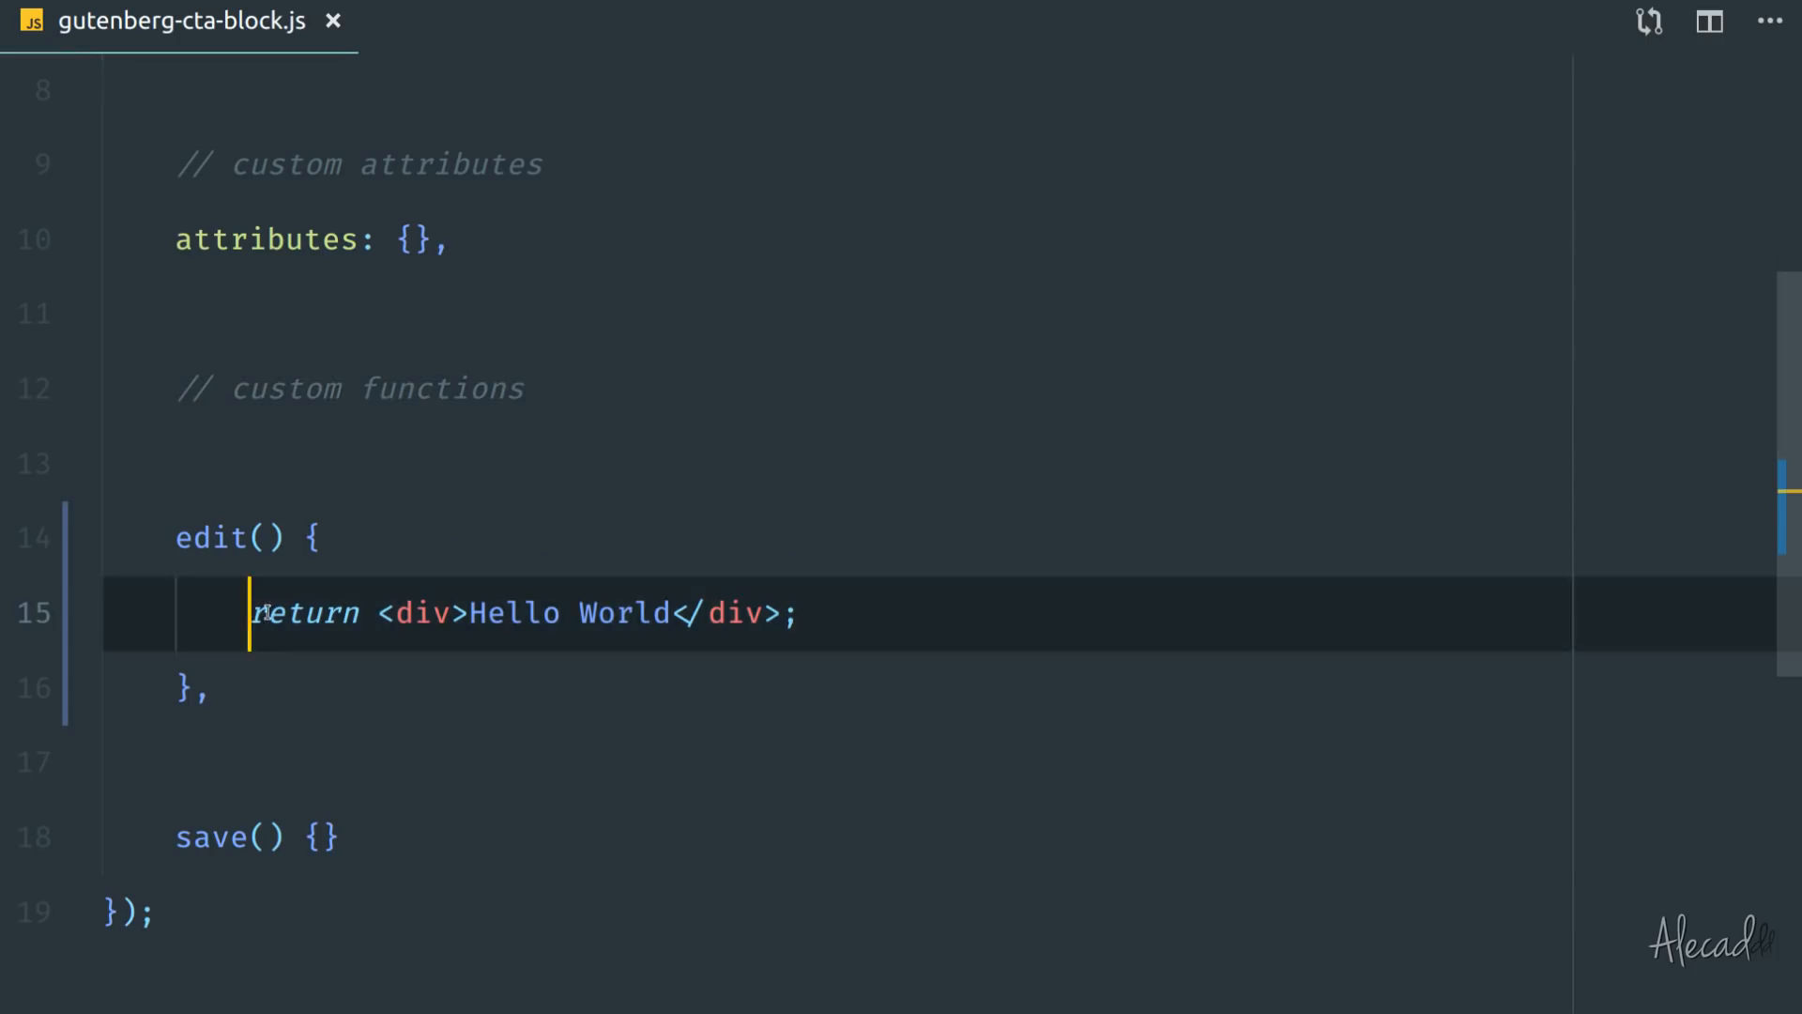
pyautogui.click(320, 537)
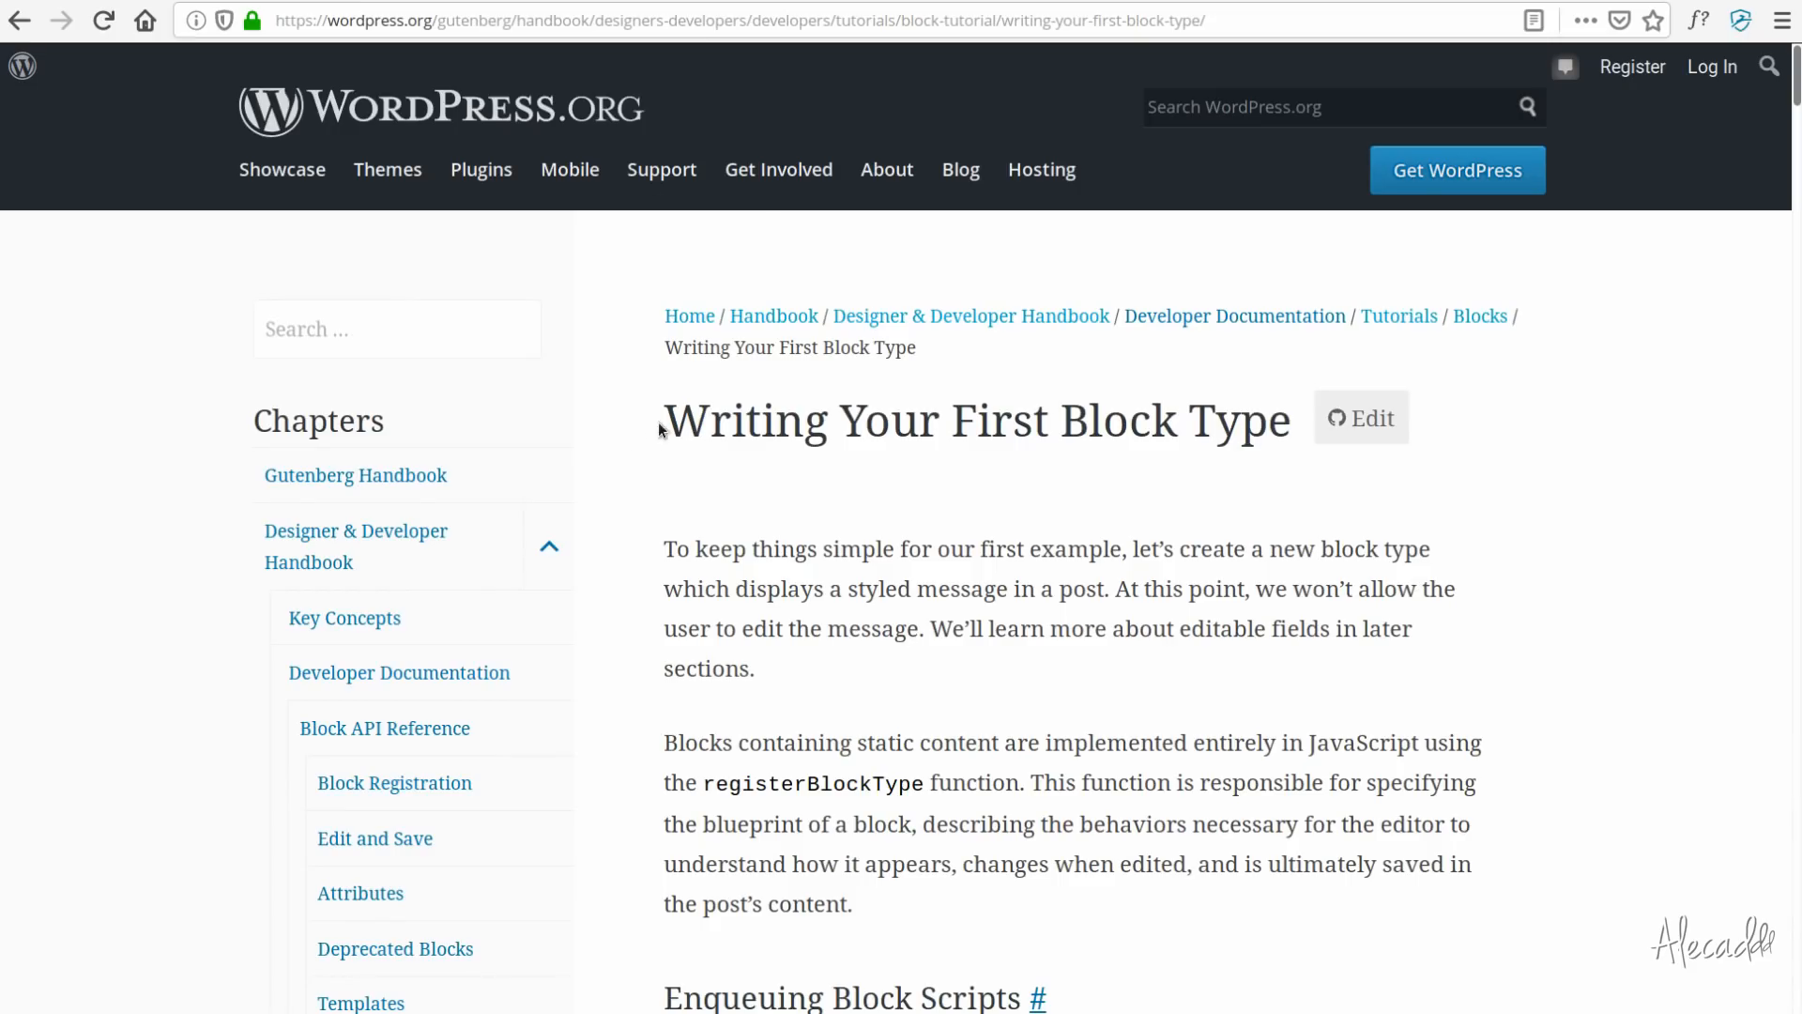
# Scroll the handbook tutorial to the 'Registering the Block' ESNext code example.
pyautogui.scroll(-3)
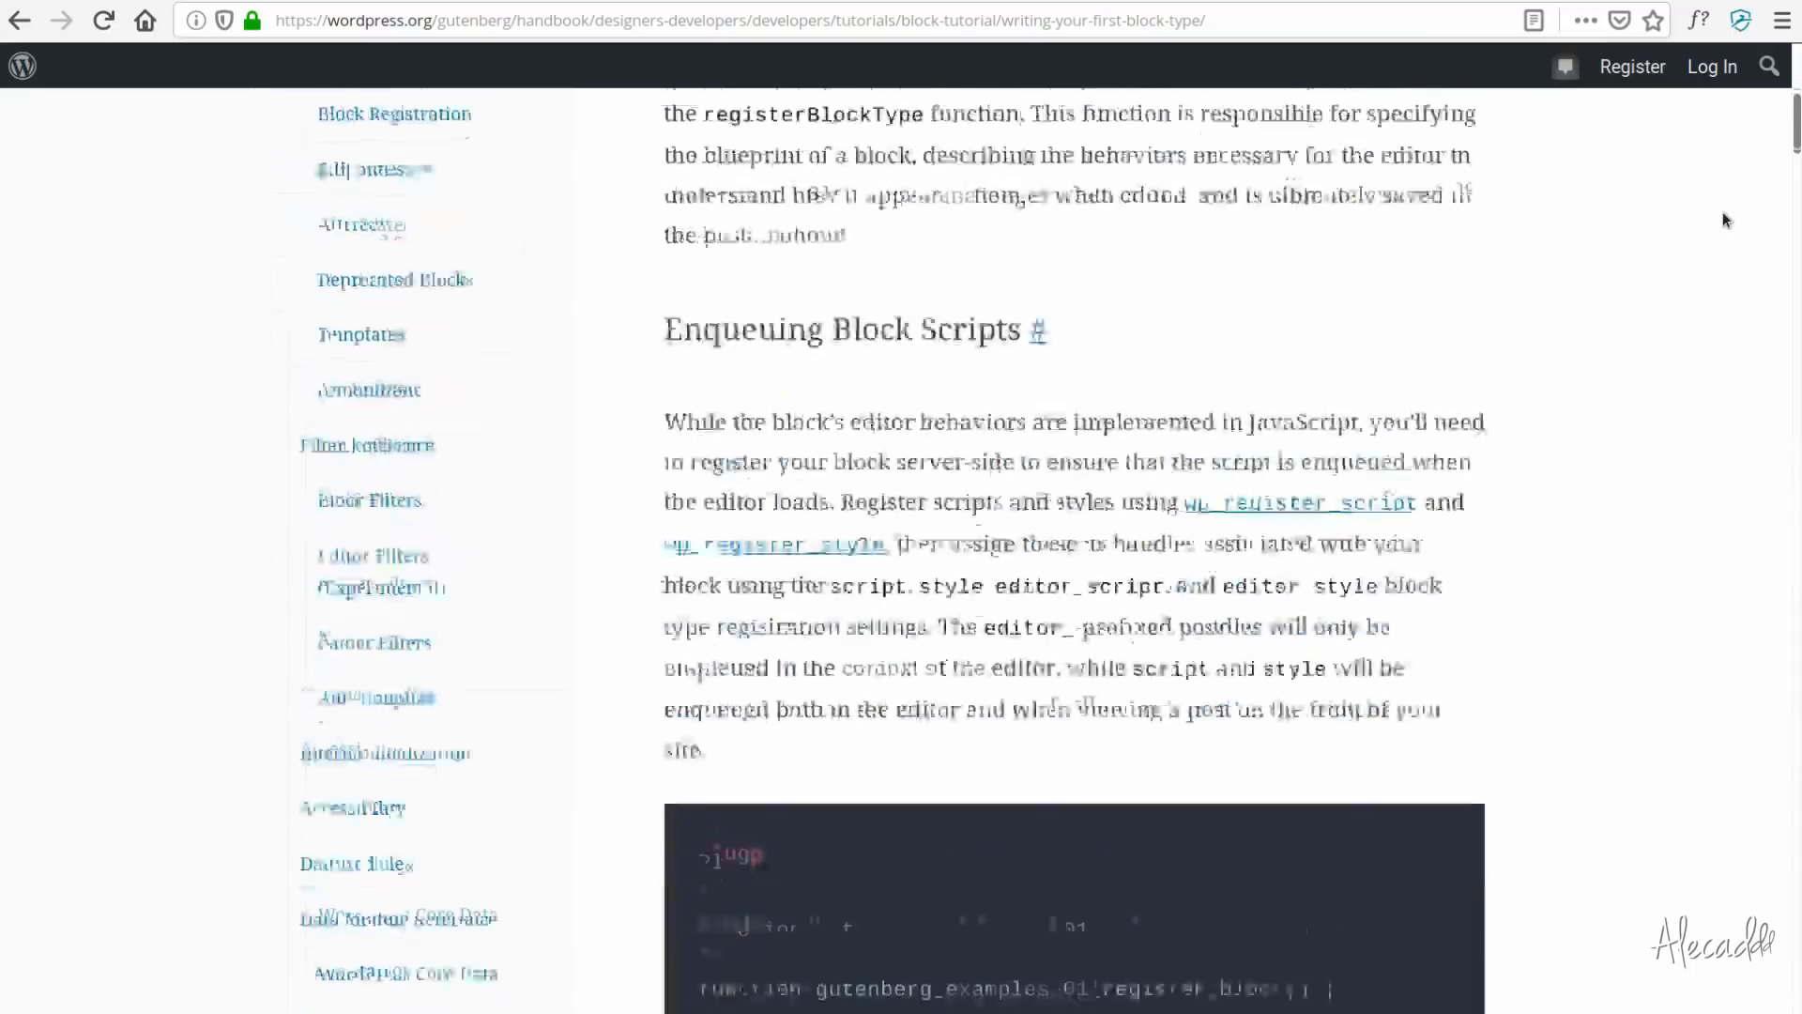
pyautogui.scroll(-3)
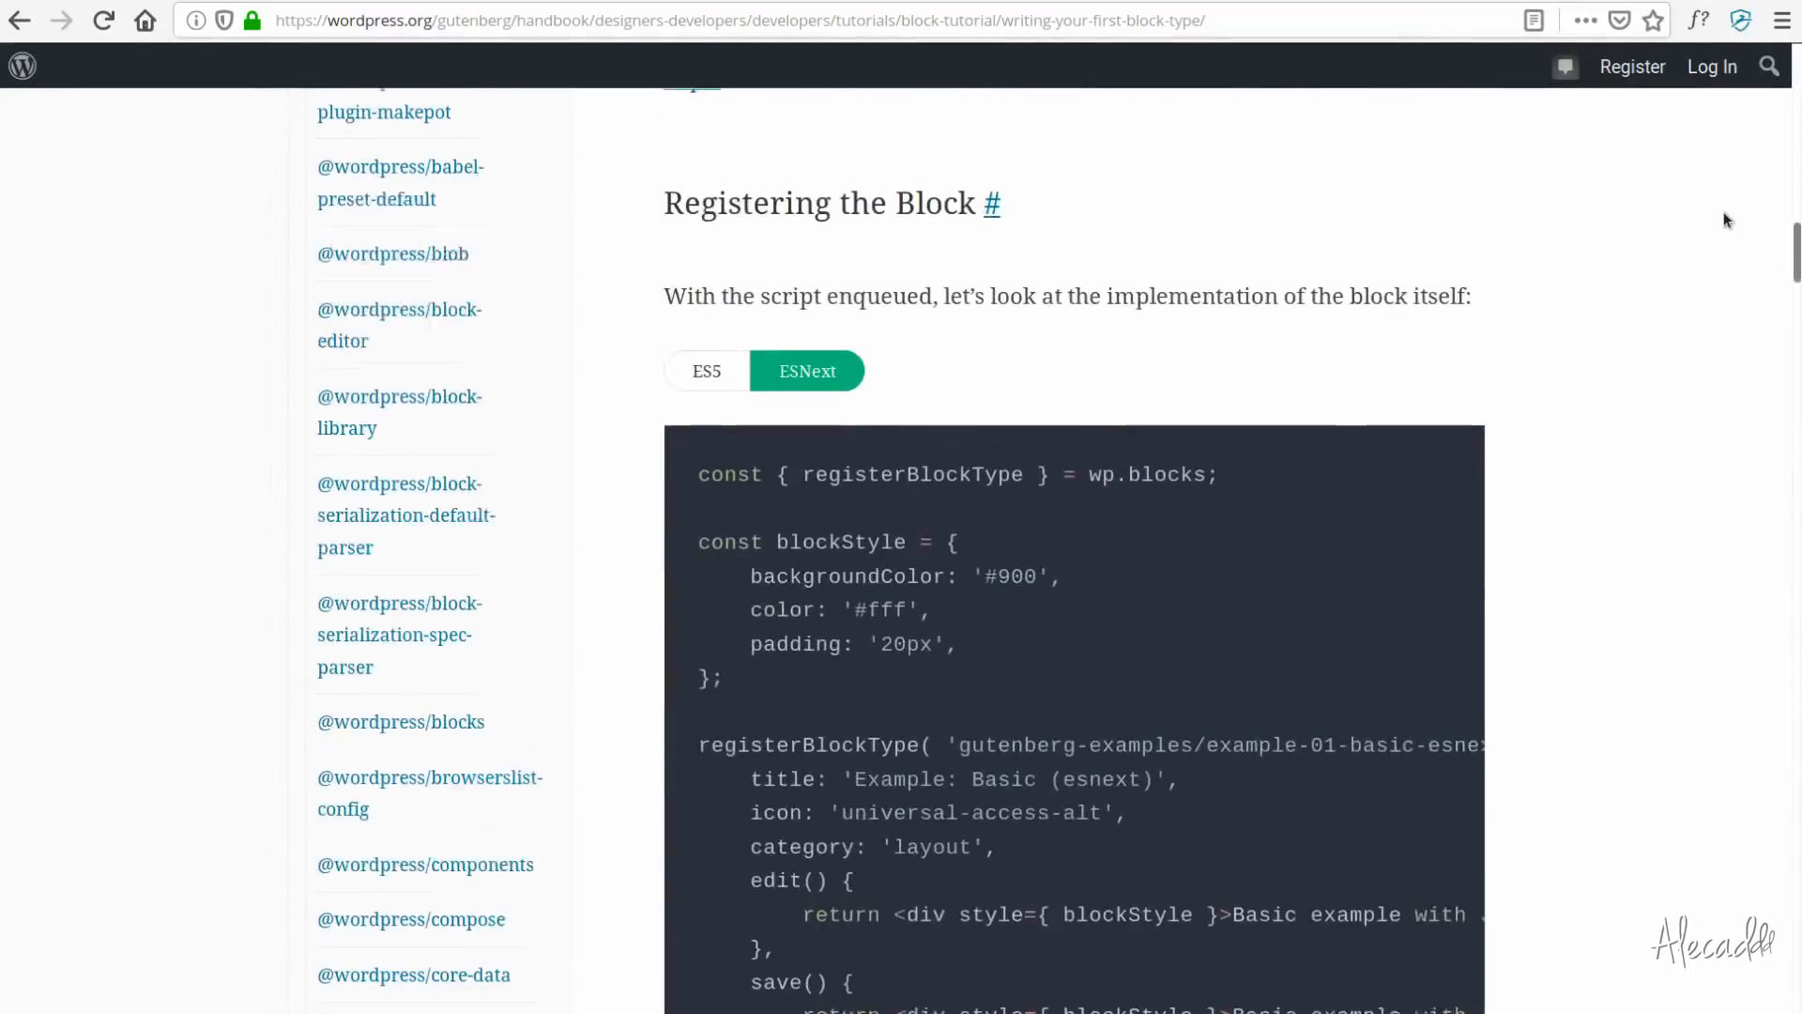
pyautogui.scroll(-3)
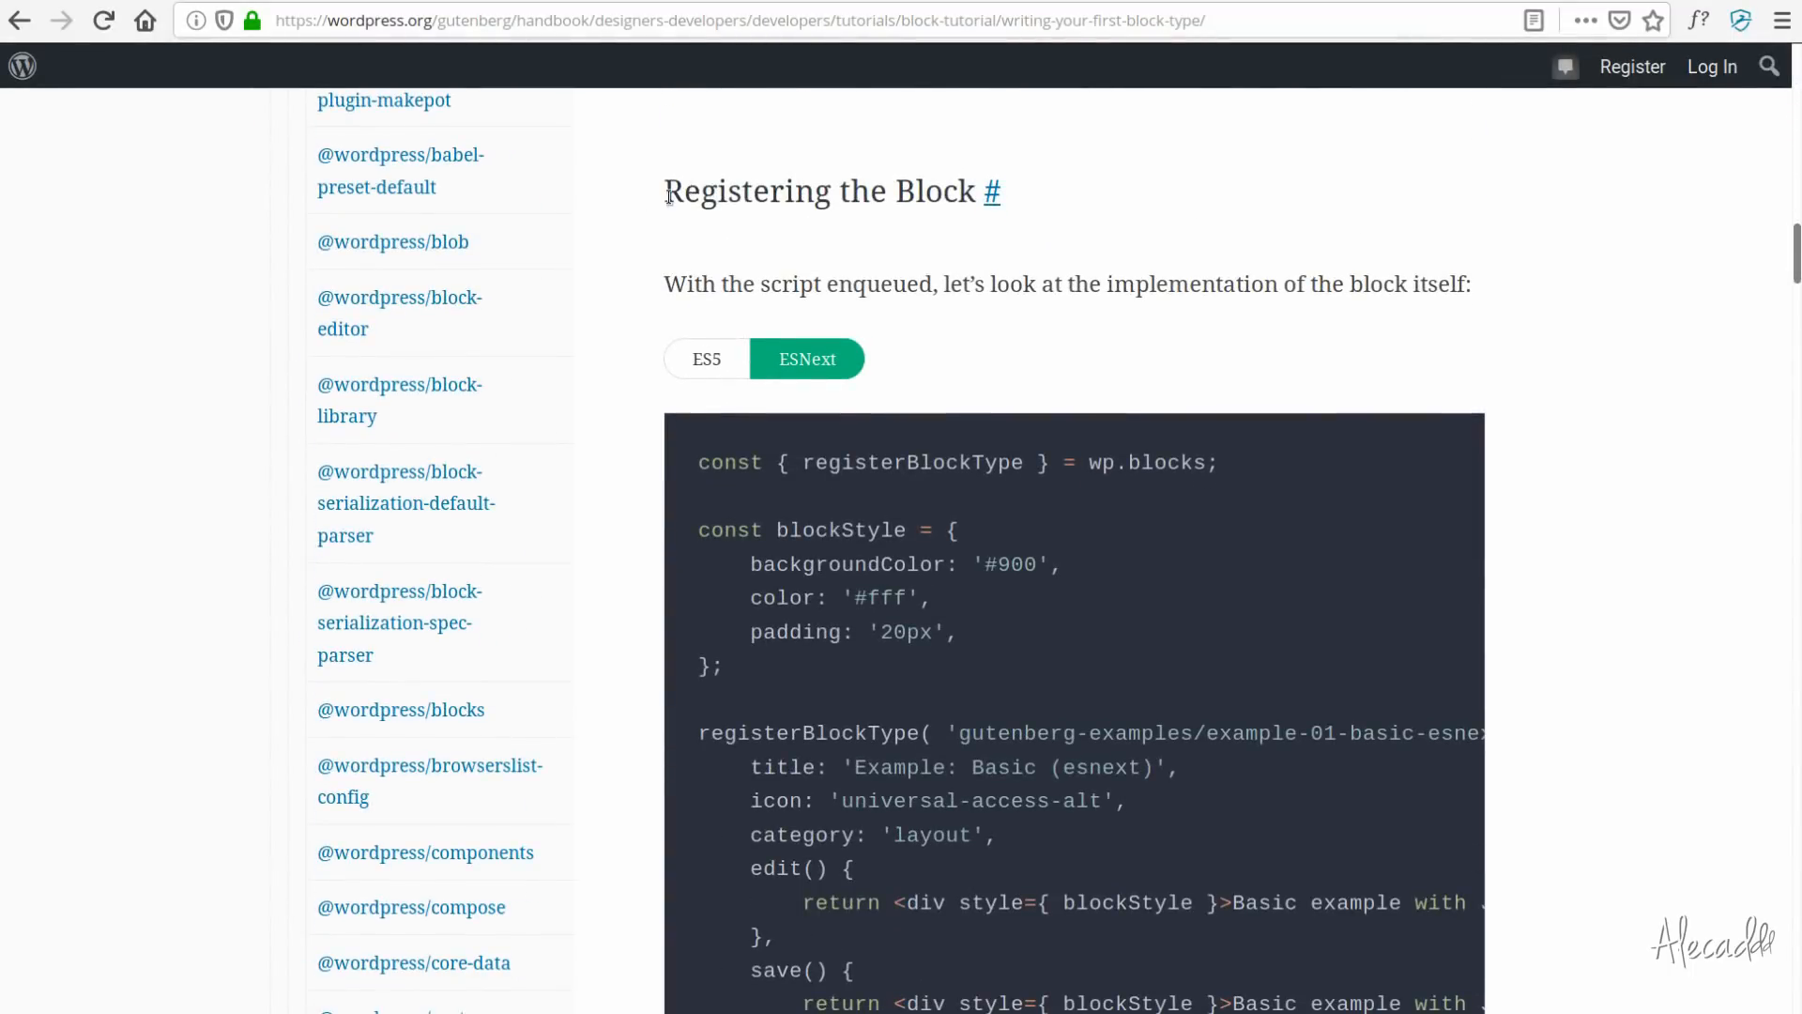
pyautogui.moveTo(1550, 244)
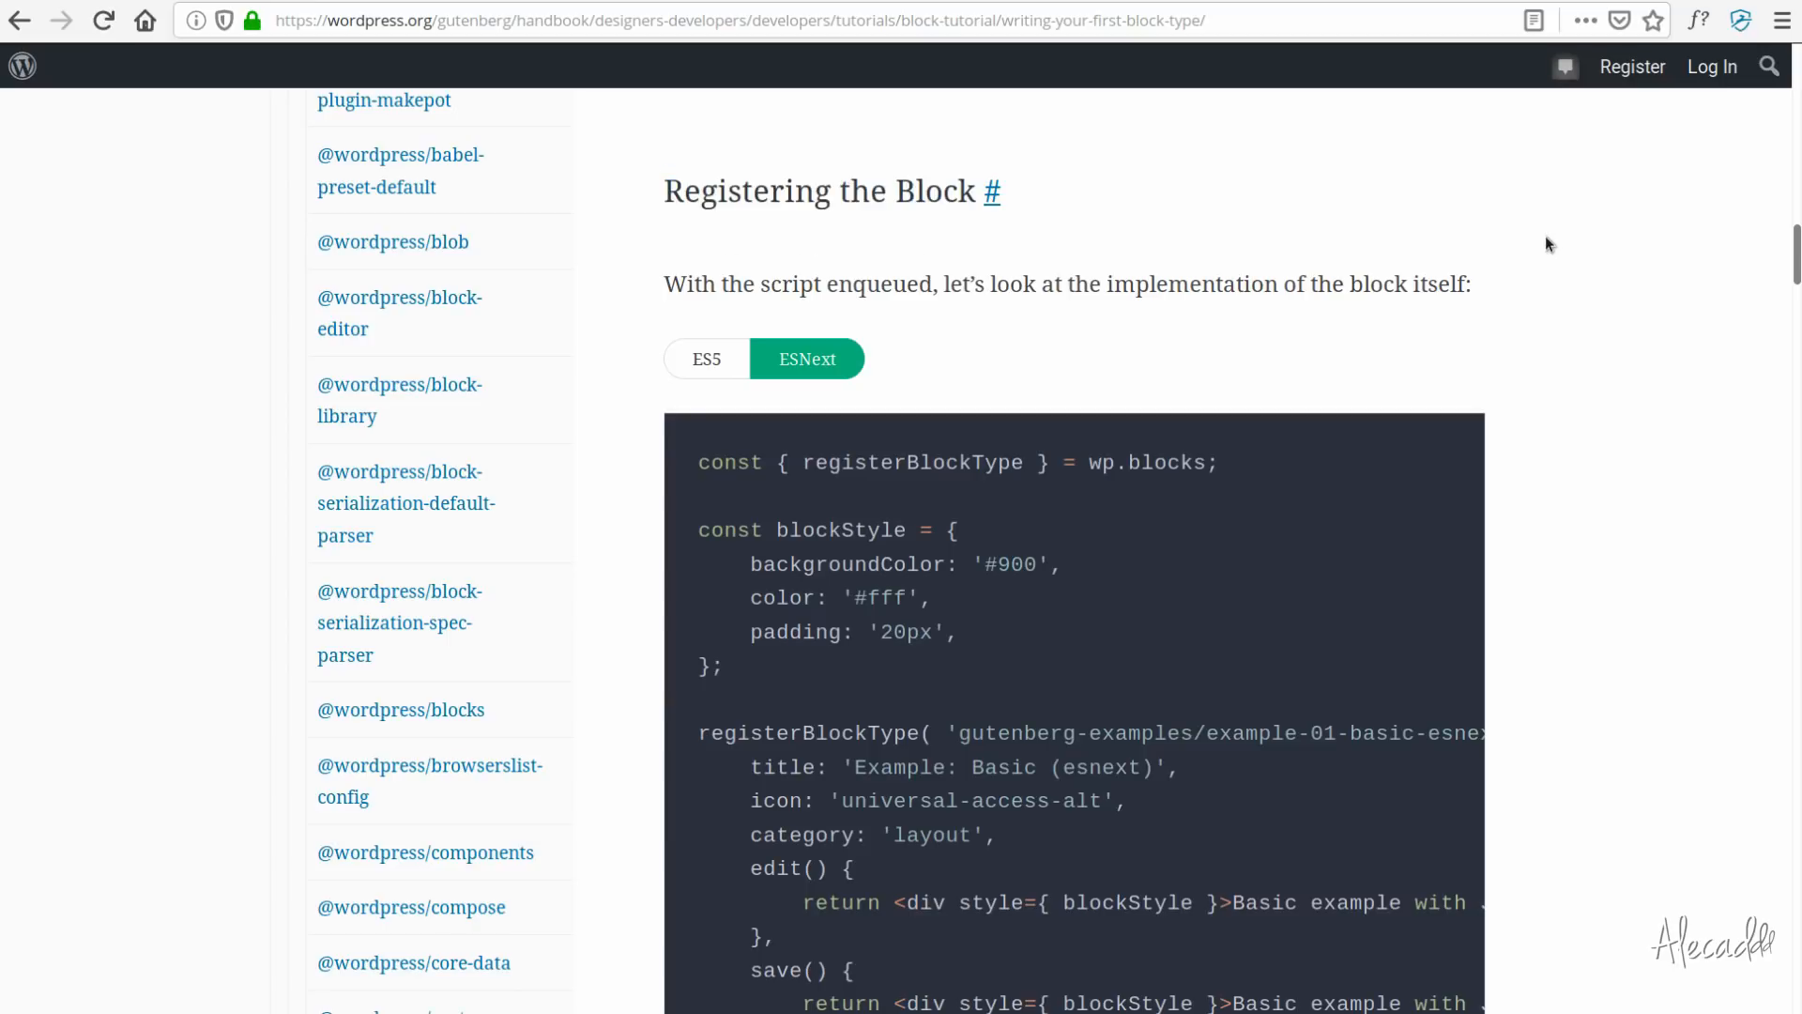
pyautogui.scroll(-3)
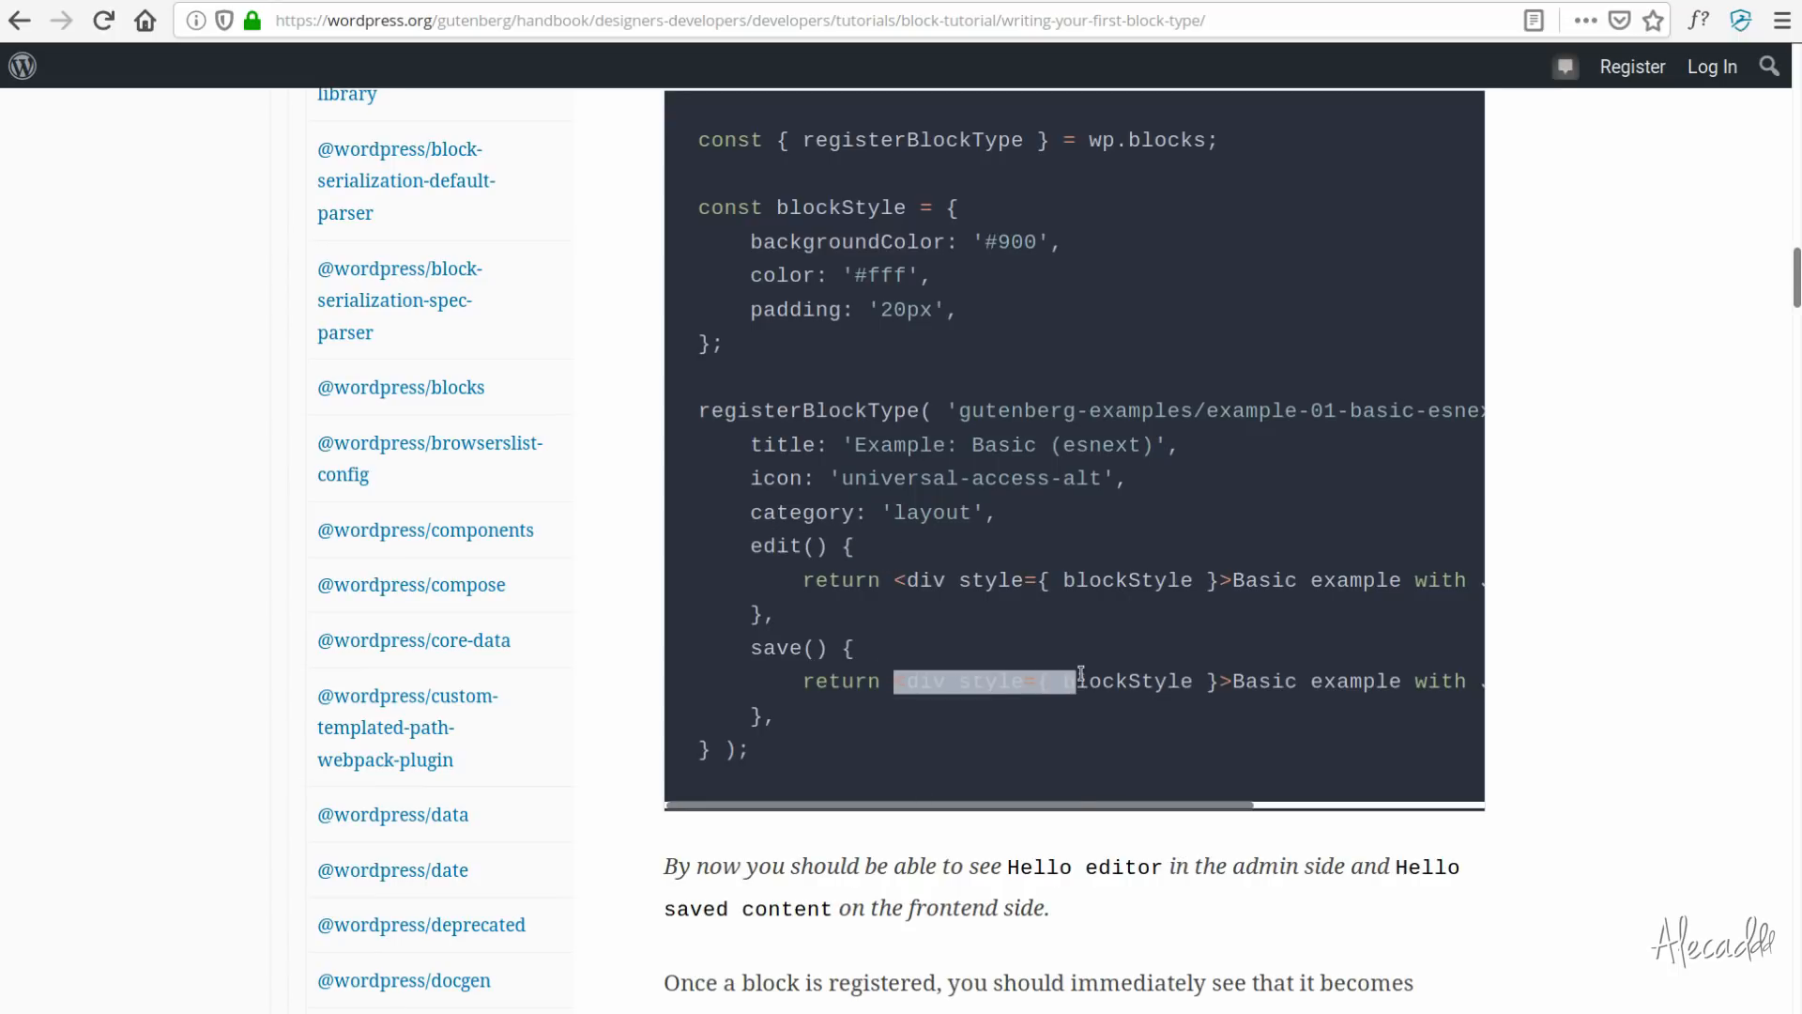
pyautogui.hscroll(3)
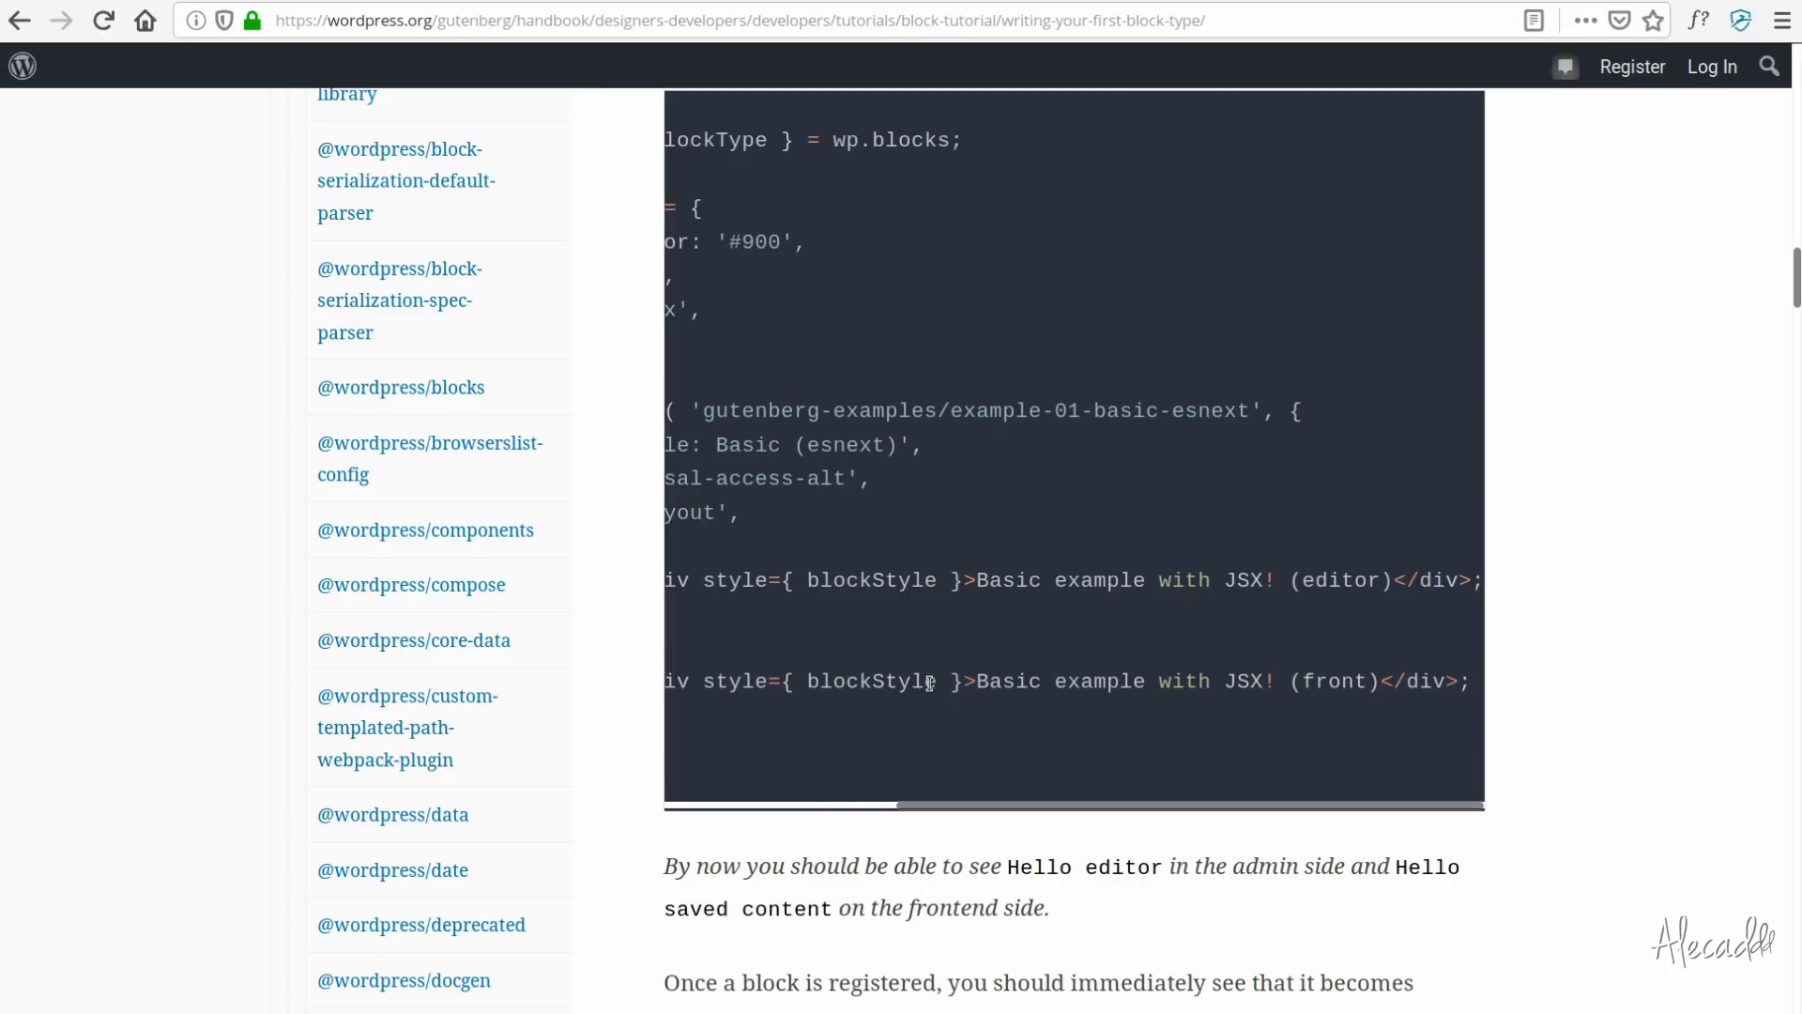
pyautogui.hscroll(-3)
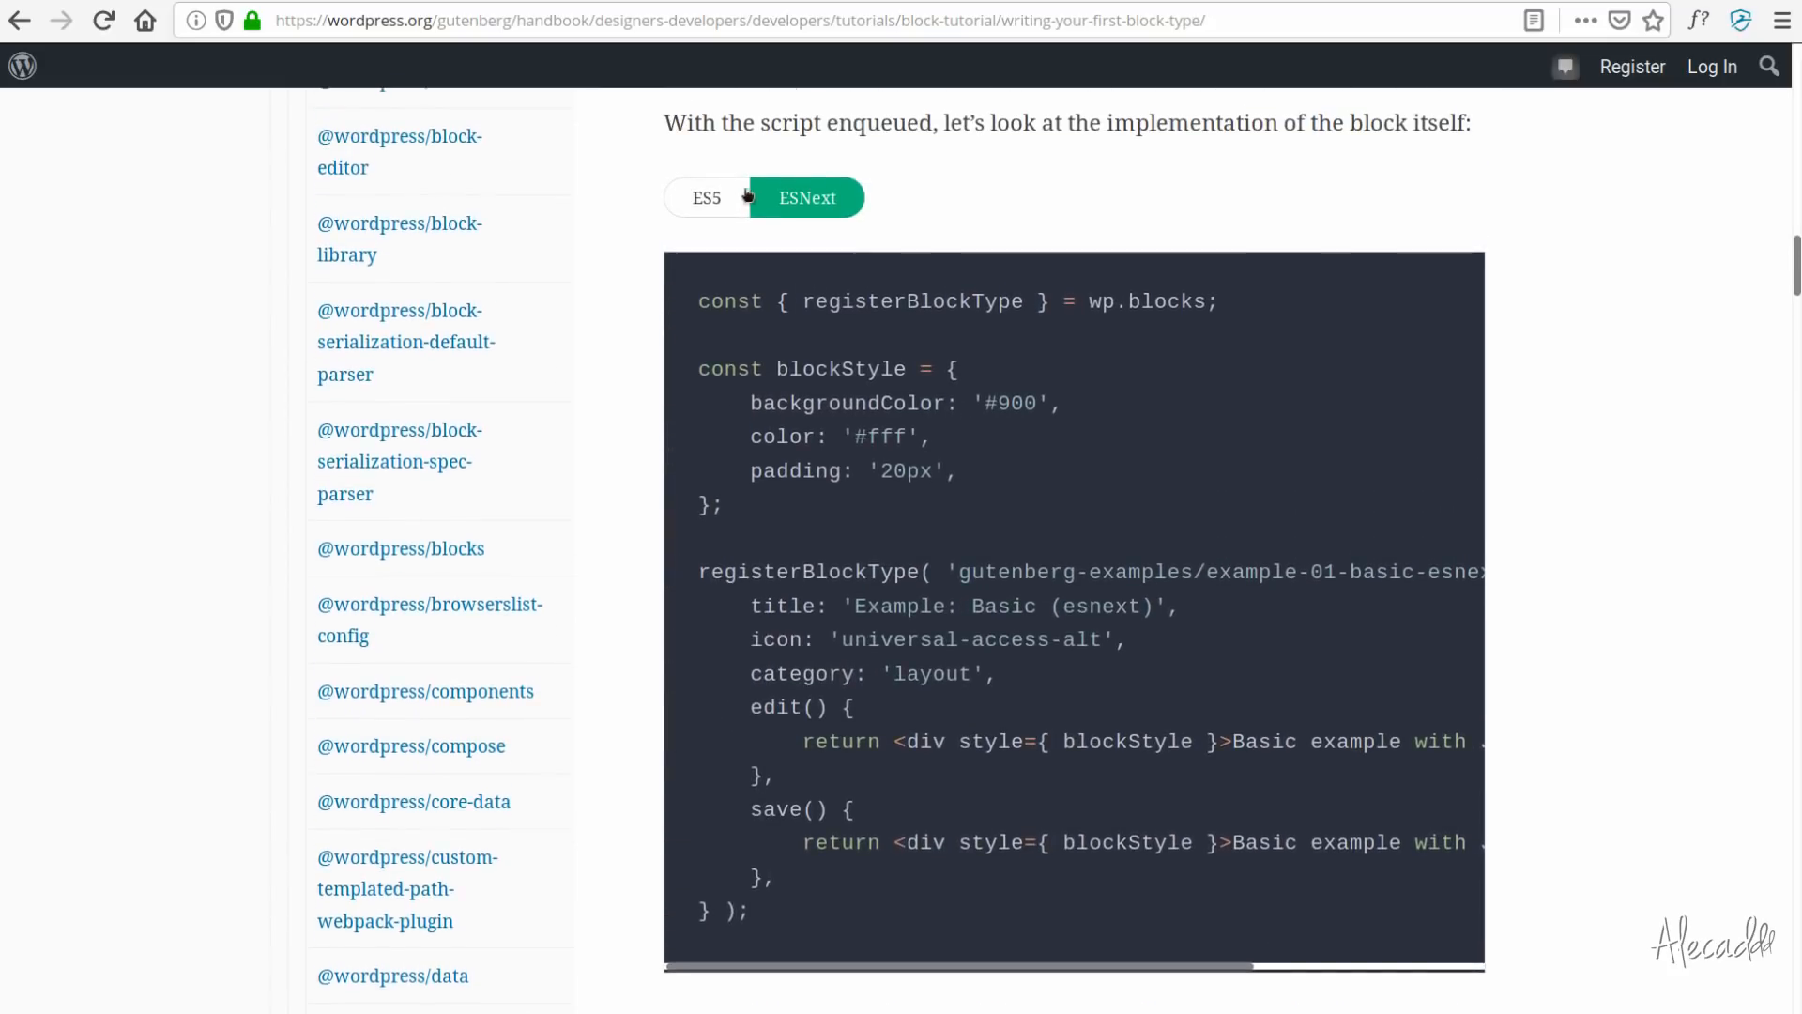
# View the ES5 example, select its blocks and element parameters, and compare with ESNext.
pyautogui.click(706, 197)
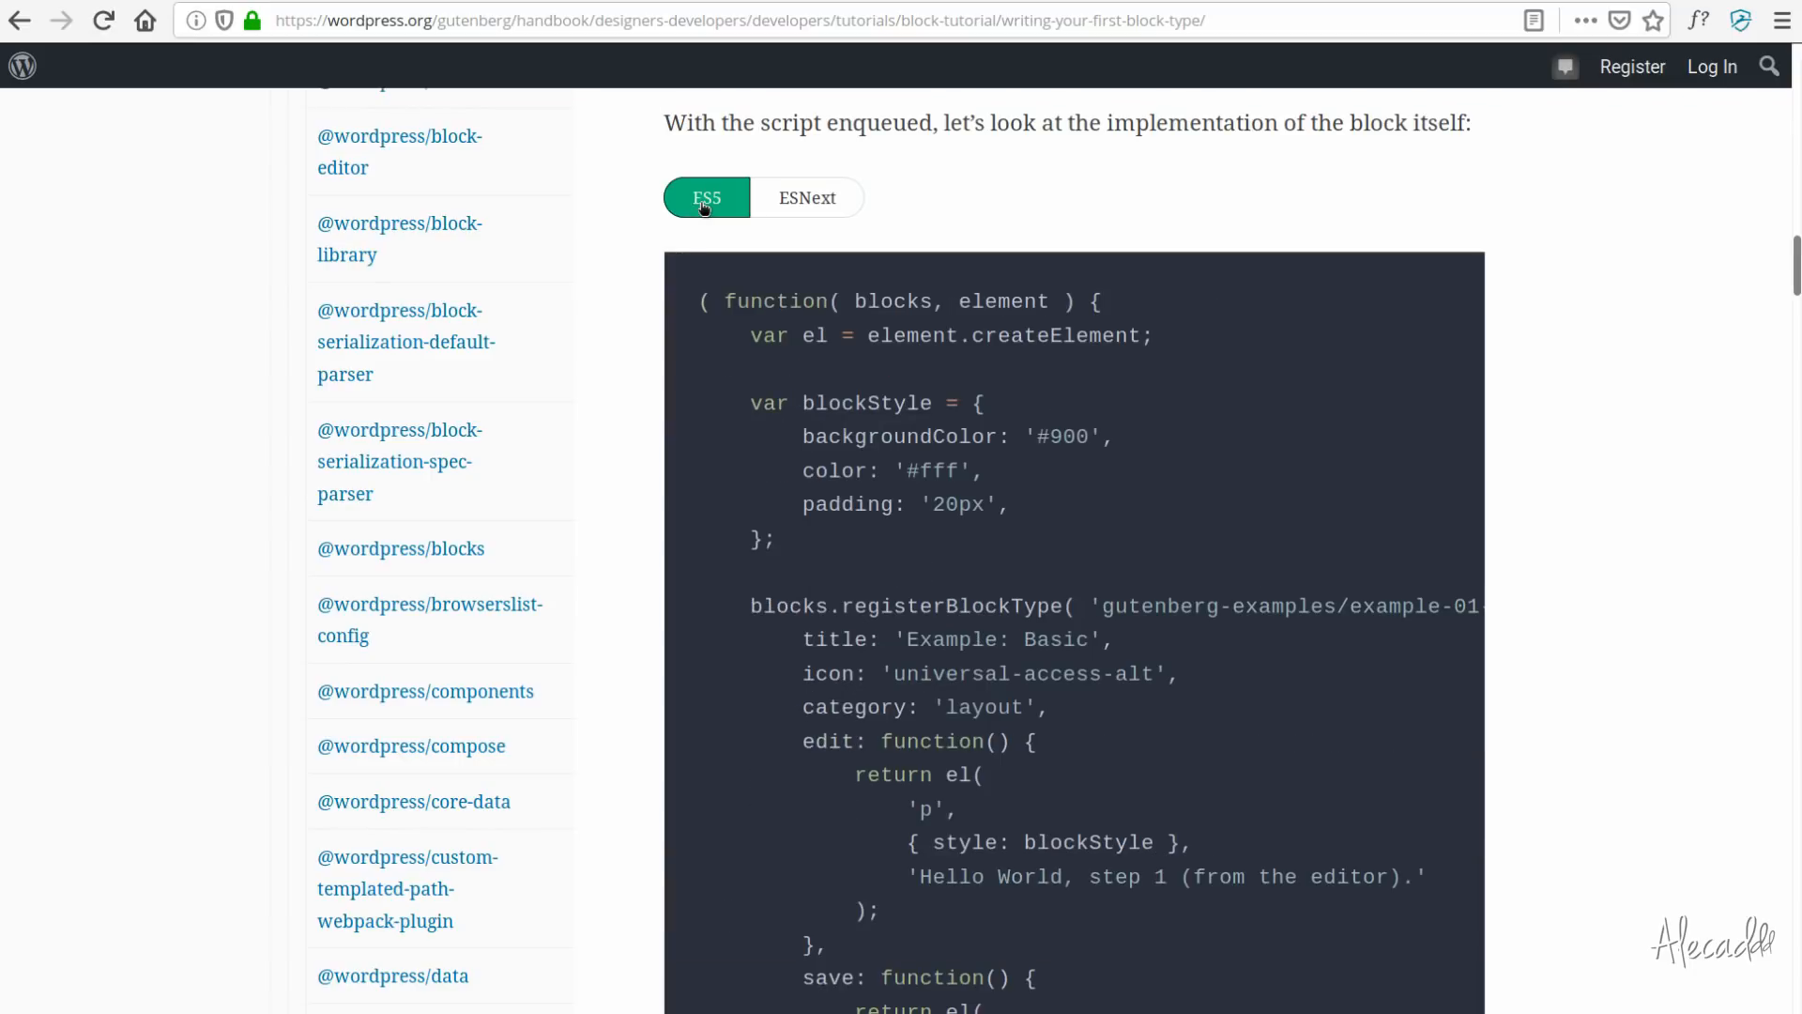
pyautogui.moveTo(1324, 225)
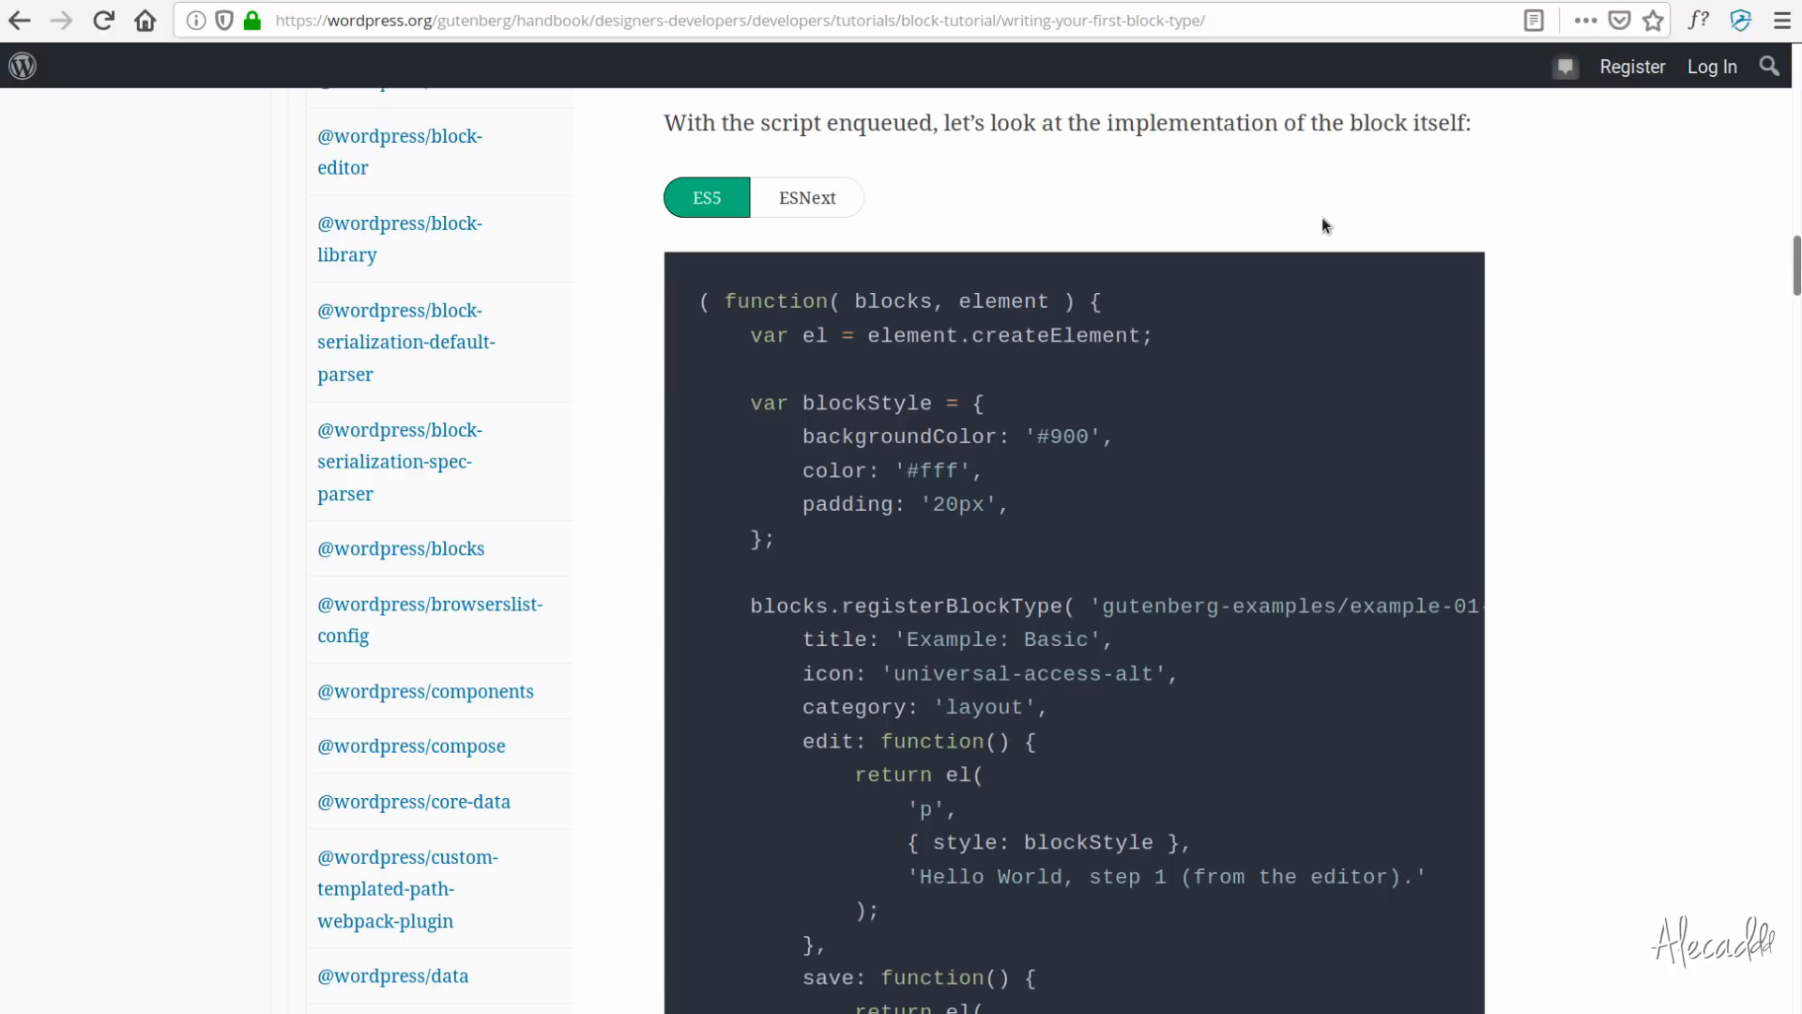
pyautogui.moveTo(1634, 400)
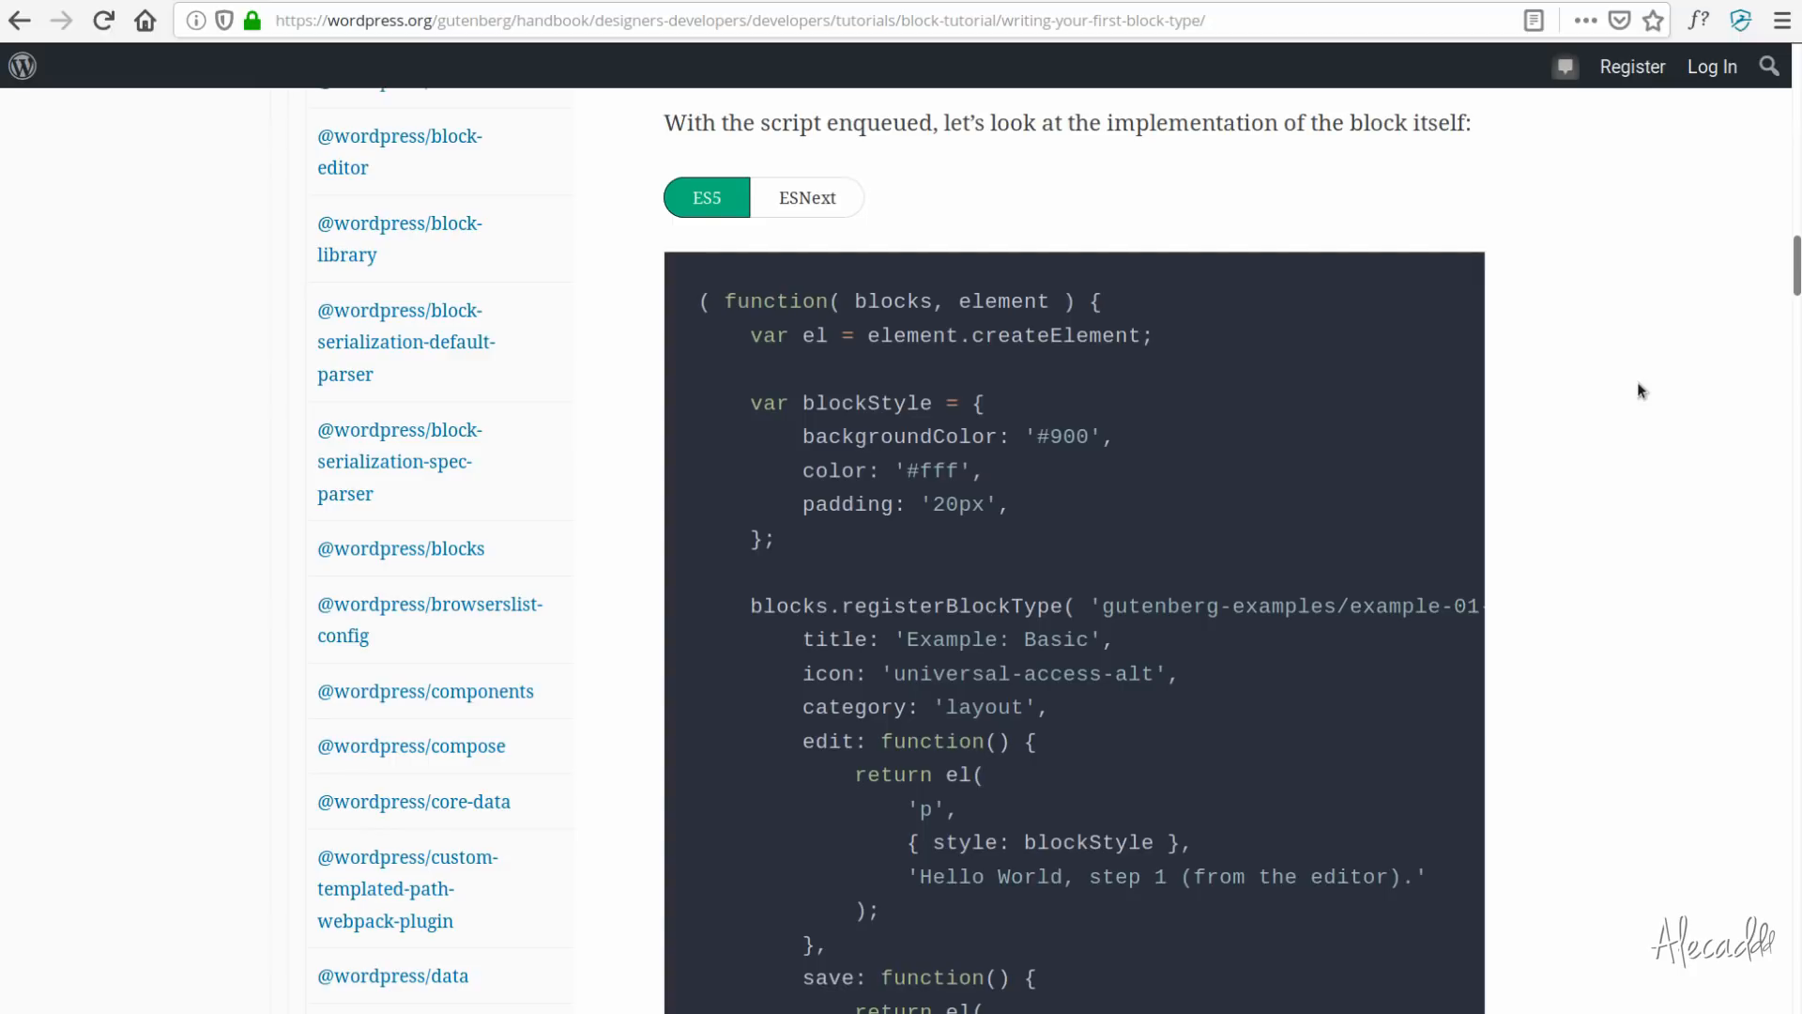
pyautogui.scroll(-3)
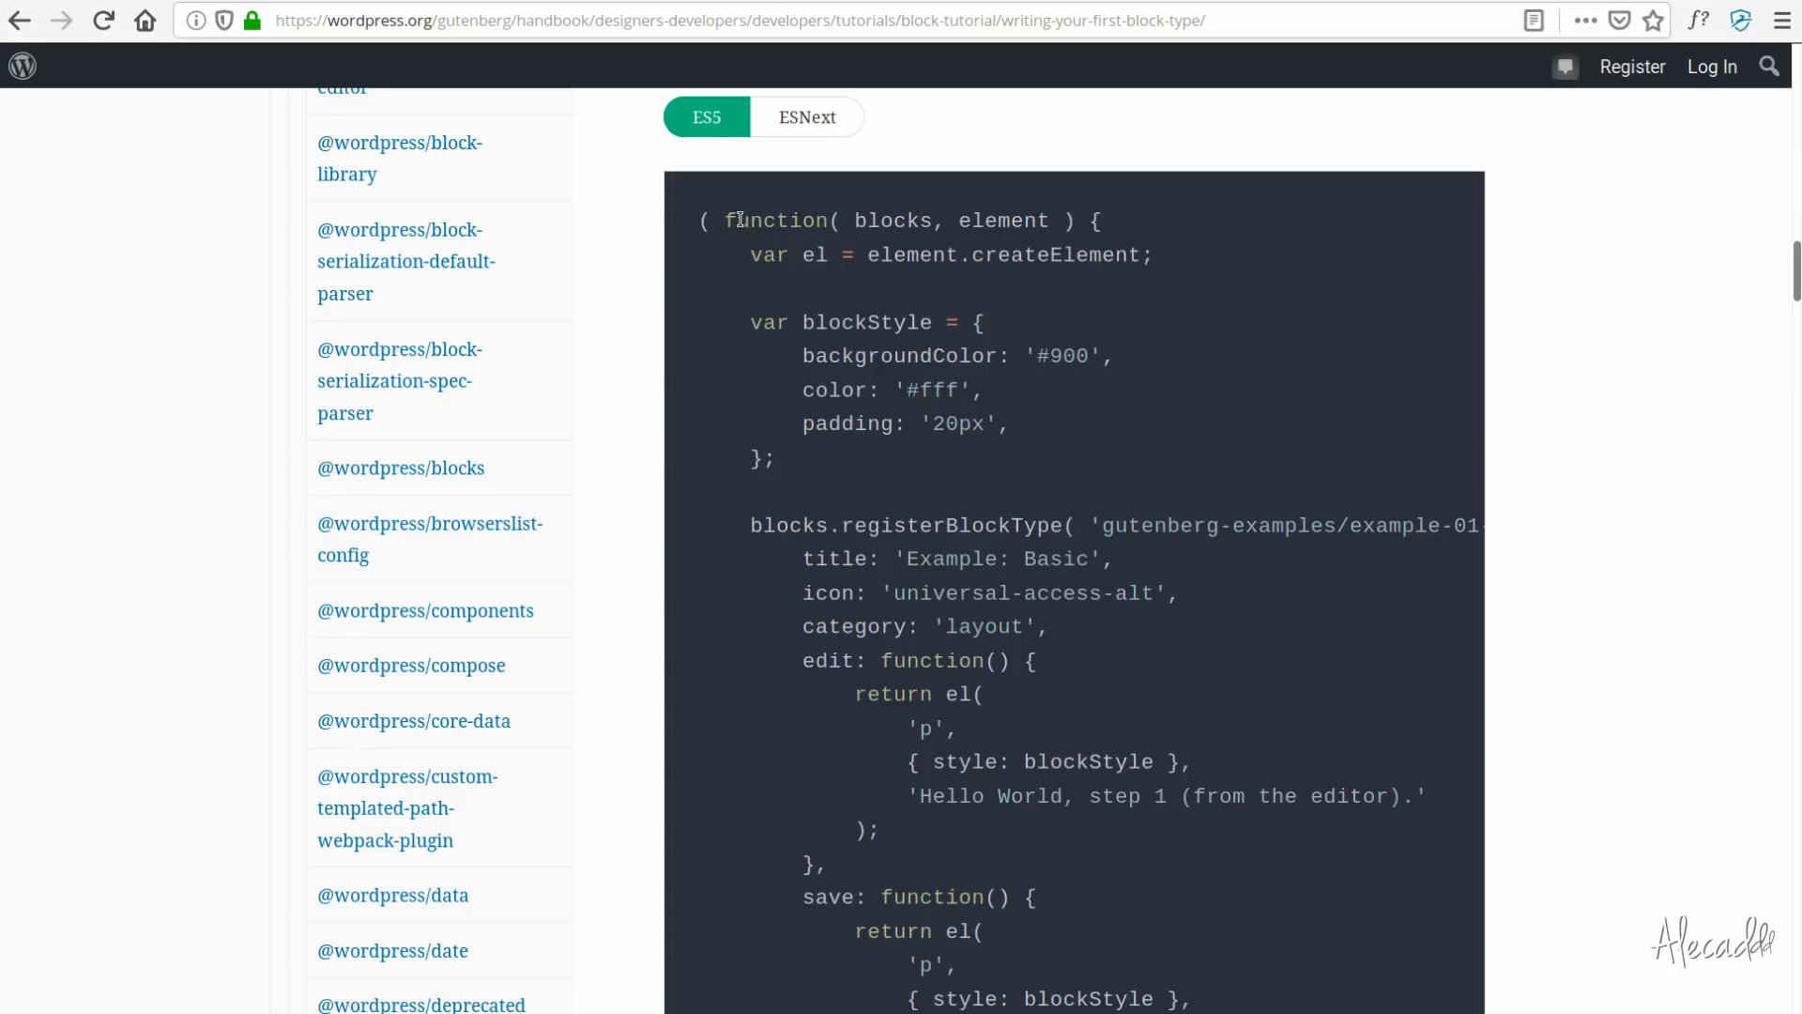
pyautogui.tripleClick(887, 220)
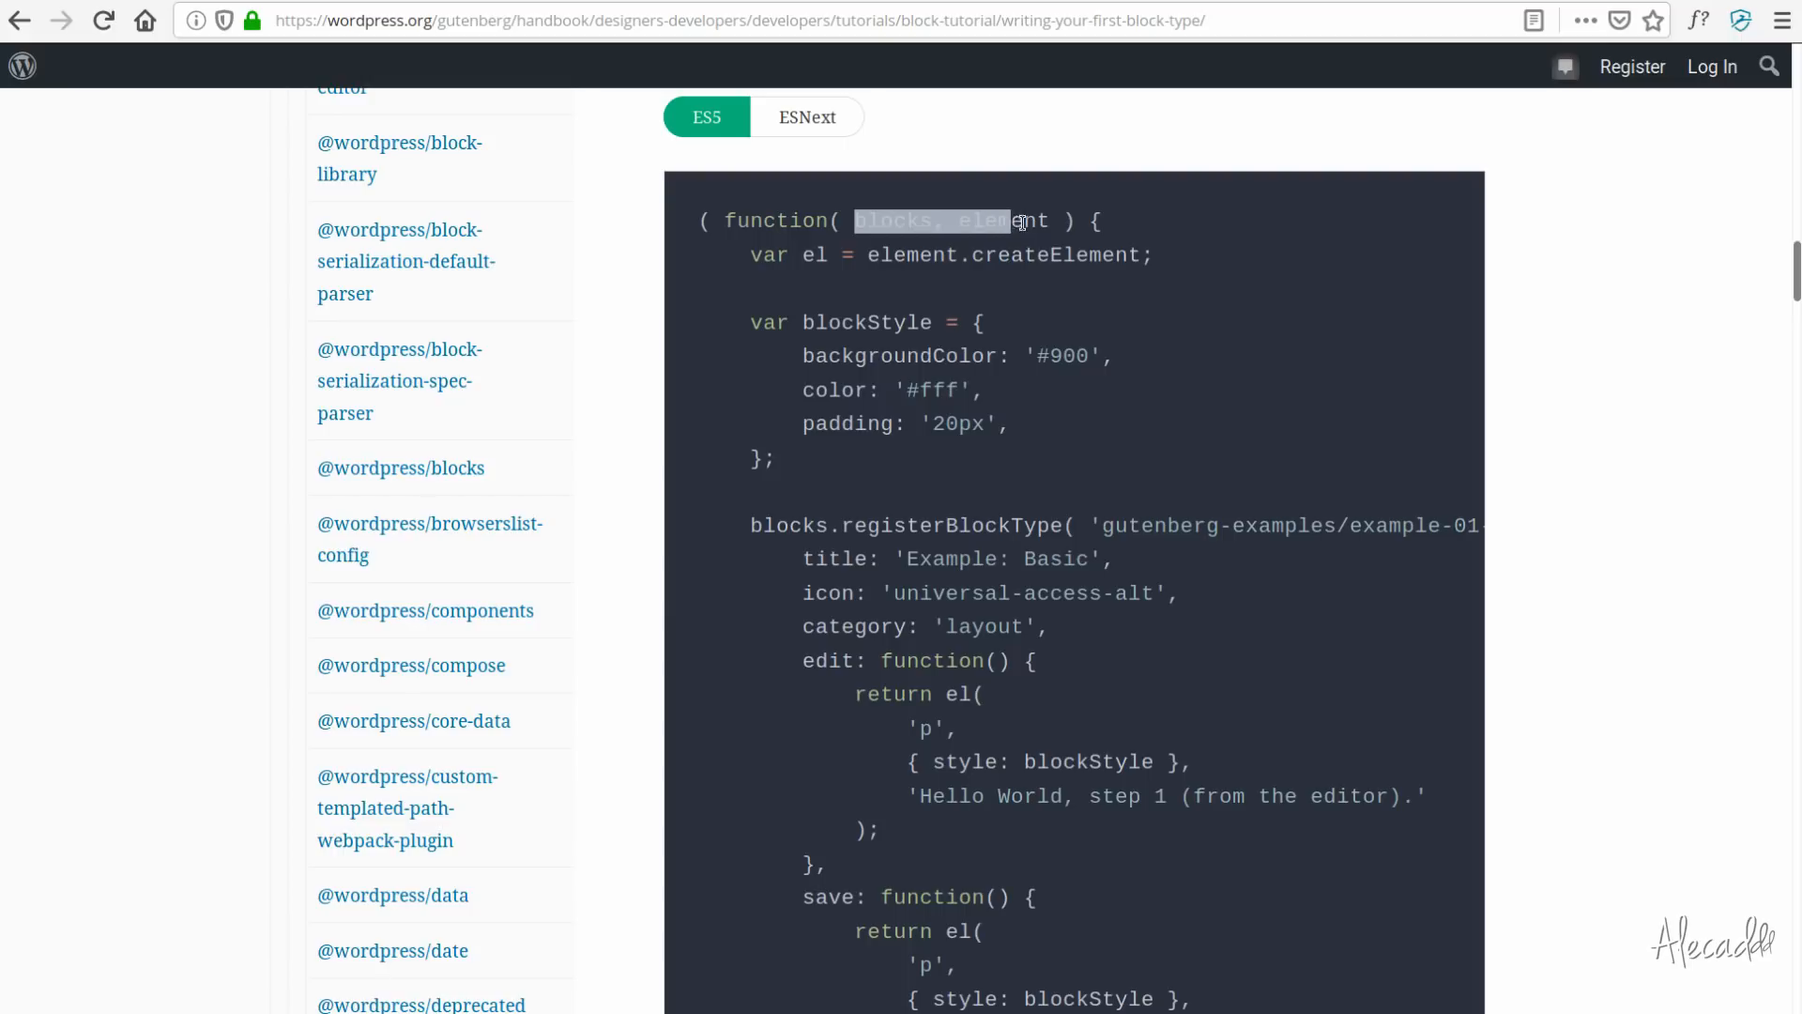
pyautogui.click(806, 116)
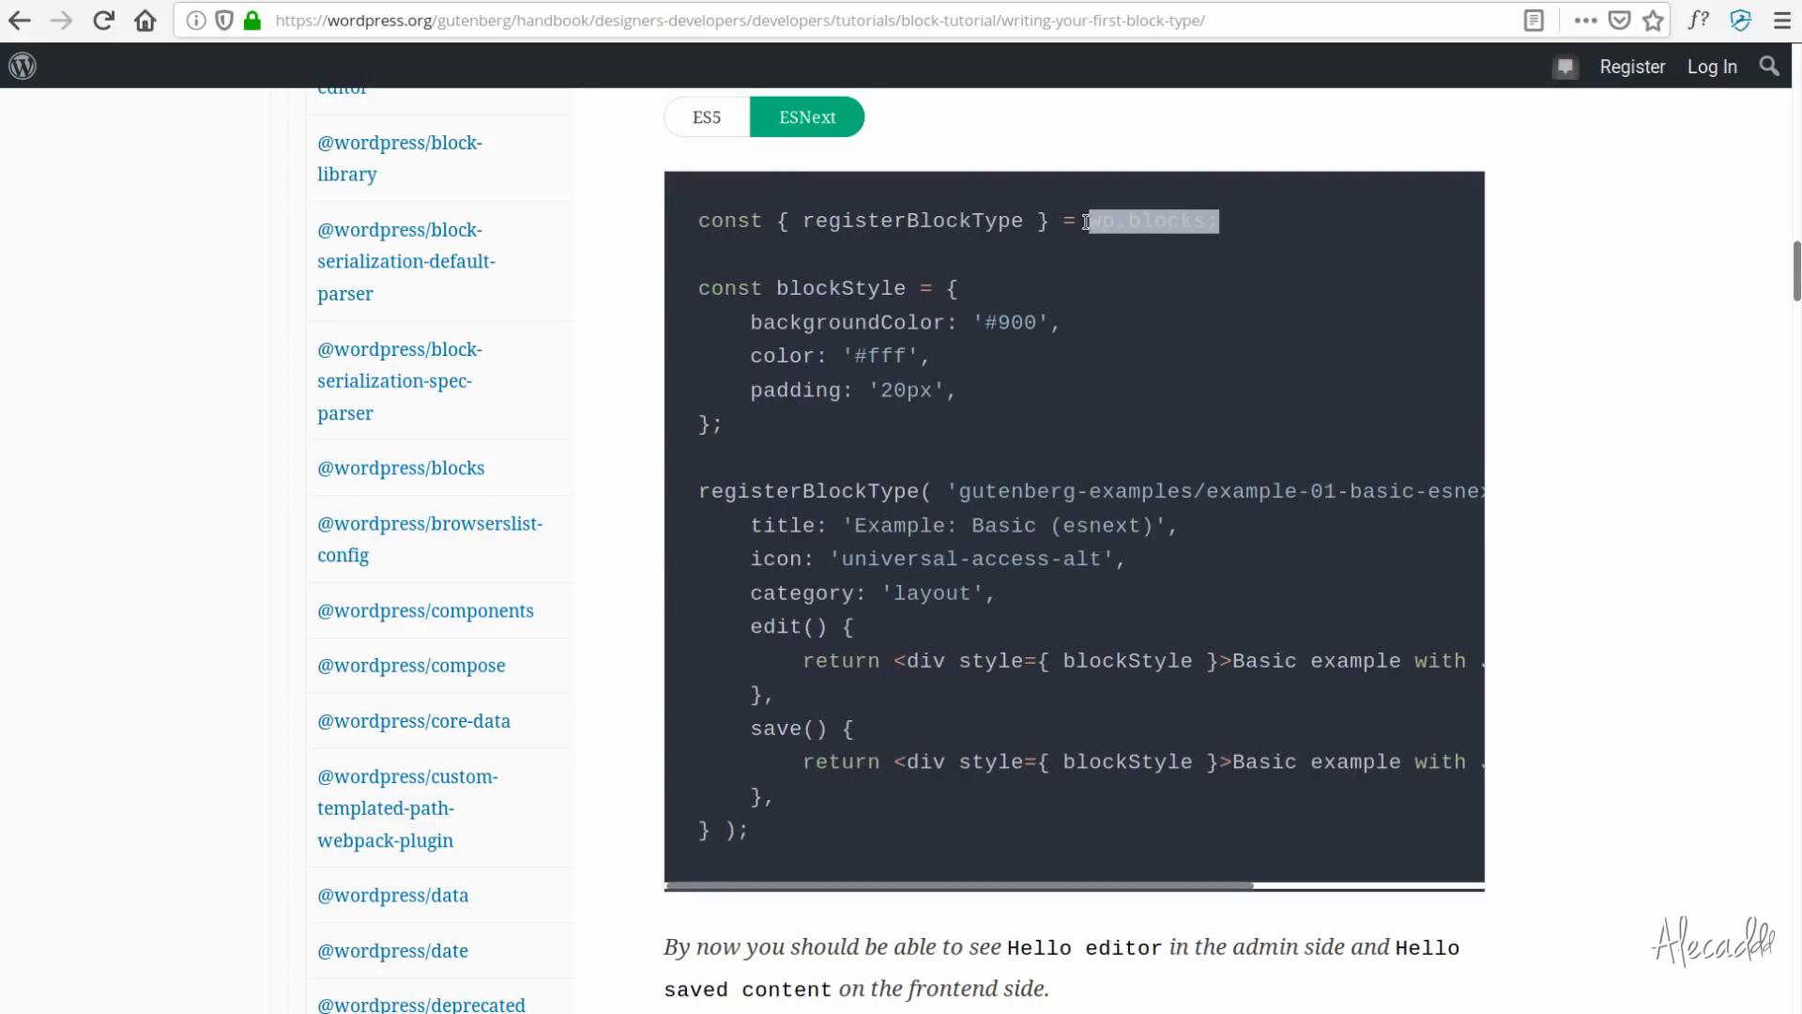
# Return to the ES5 code, highlight more of it, then finish on the ESNext tab.
pyautogui.click(706, 116)
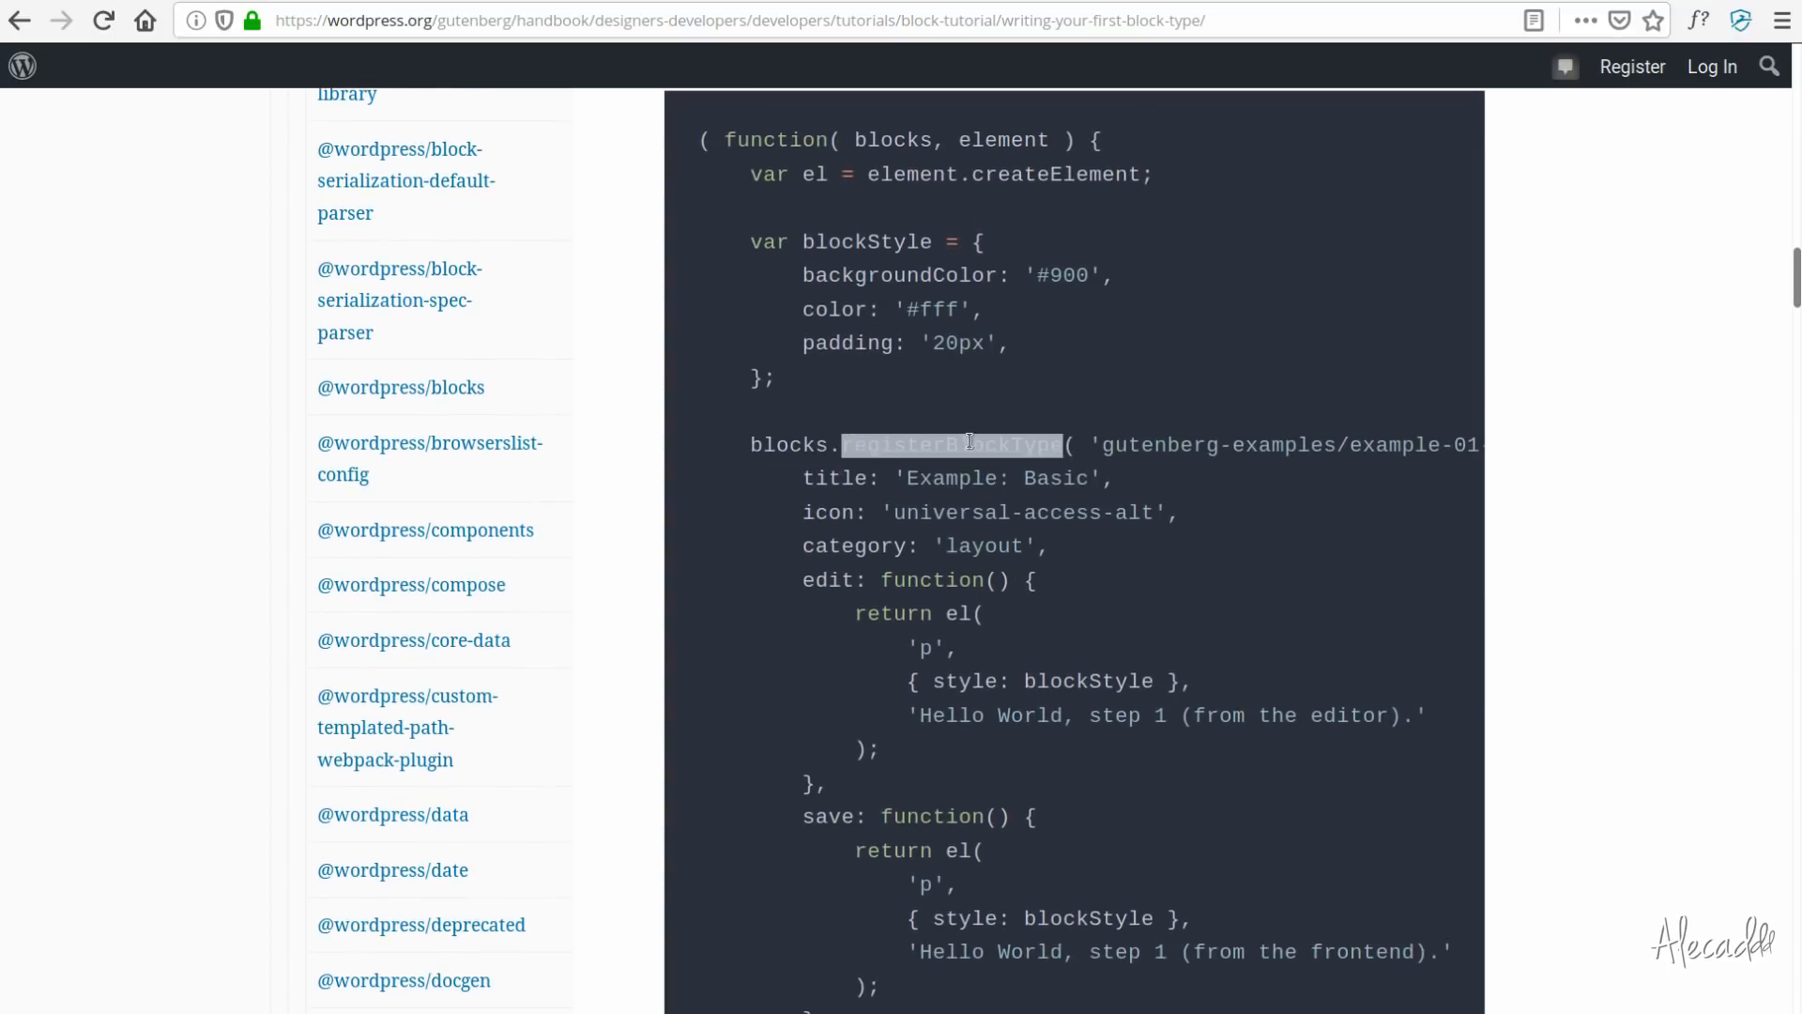
pyautogui.scroll(-3)
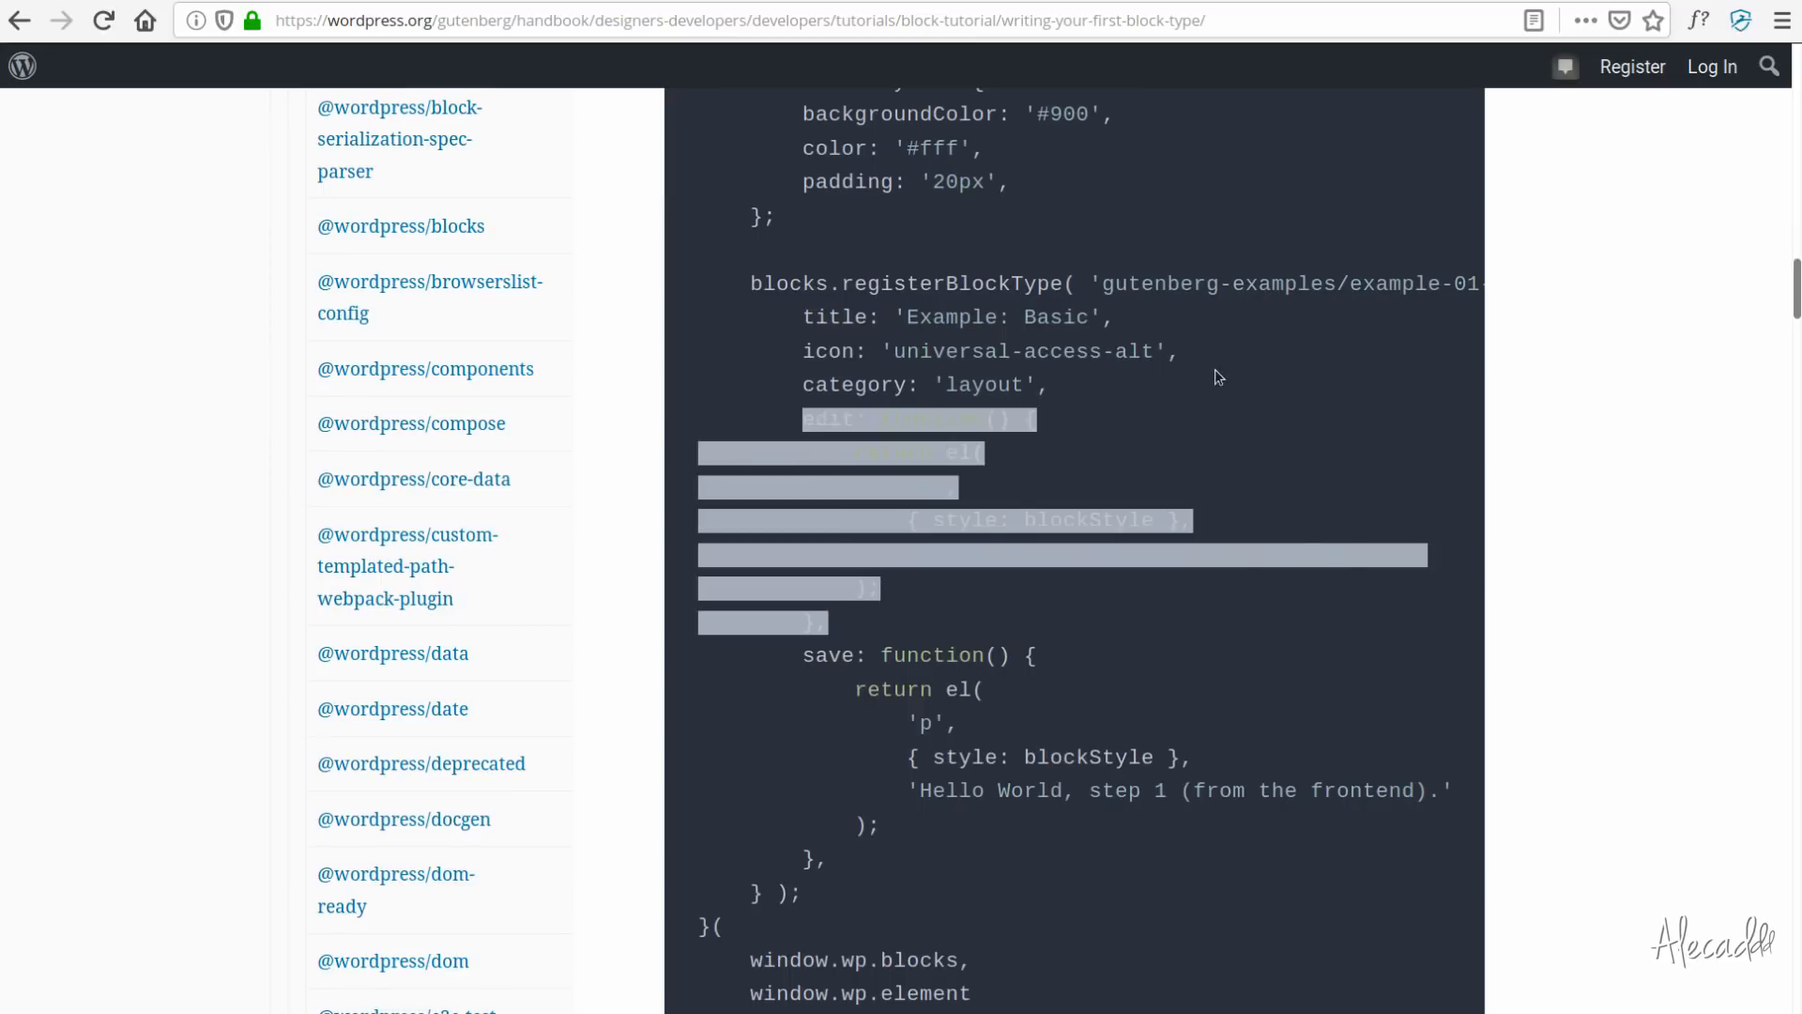
pyautogui.click(1200, 434)
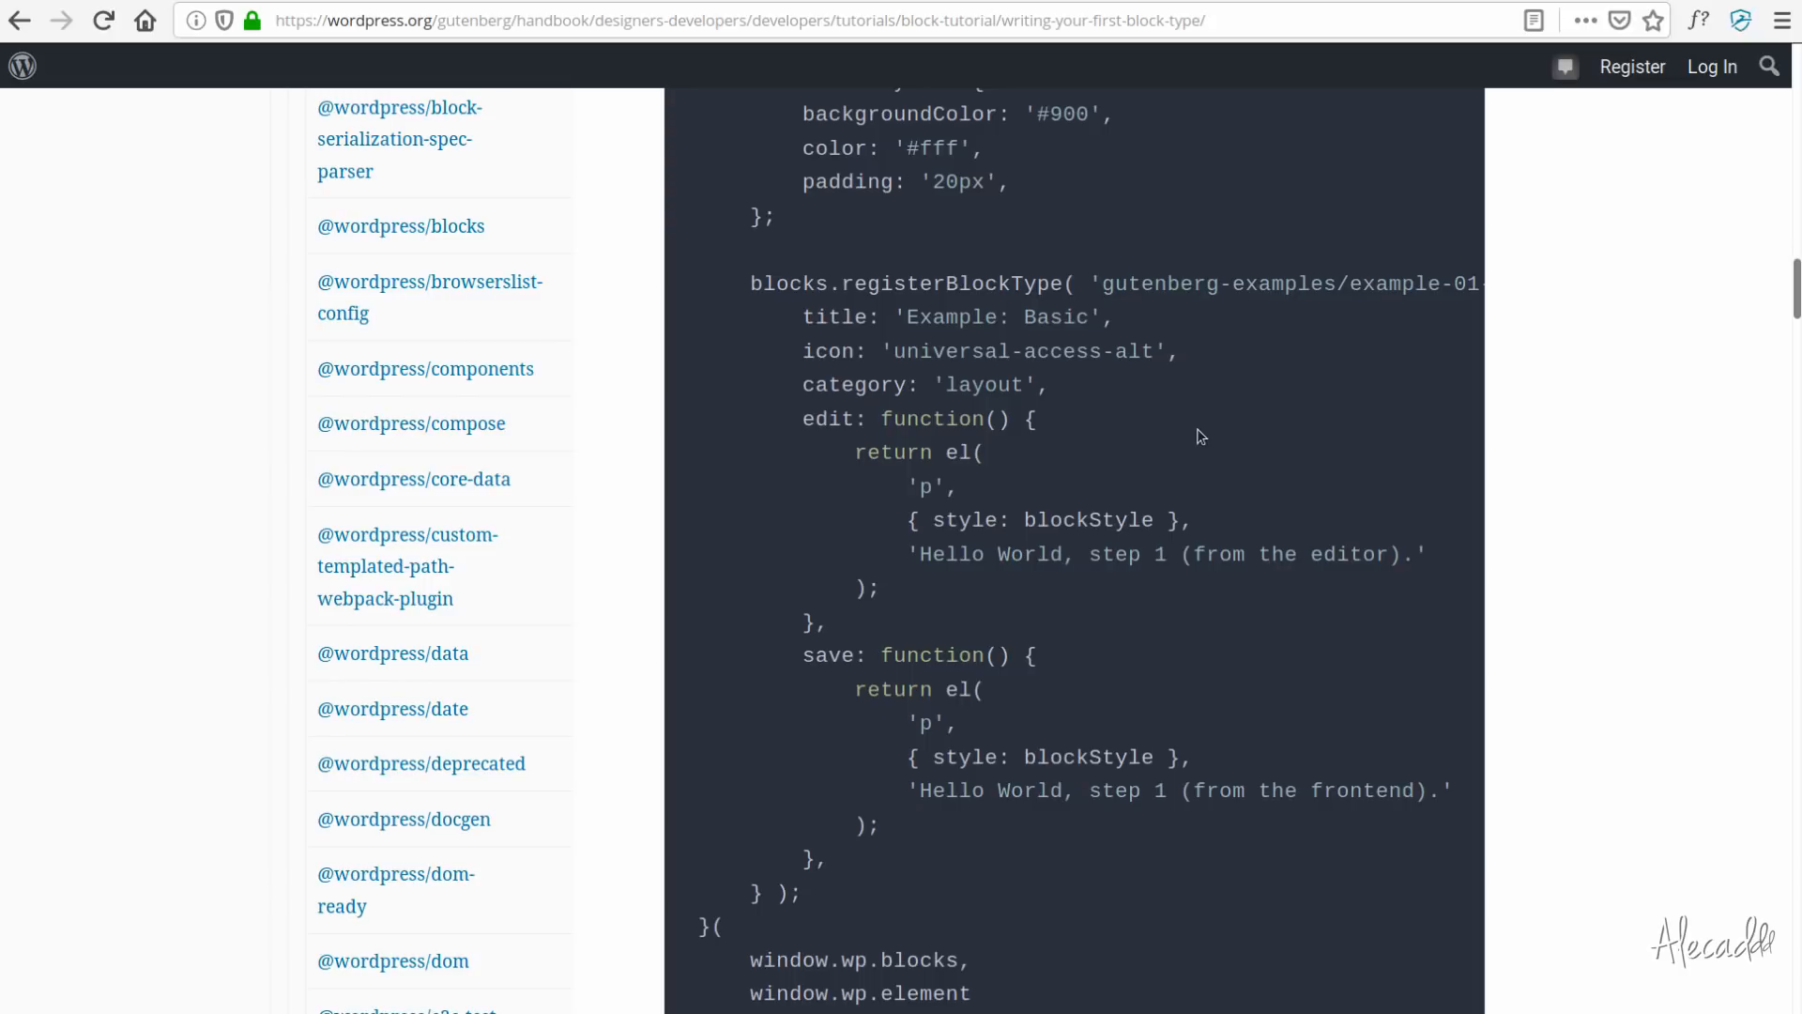
pyautogui.moveTo(865, 579)
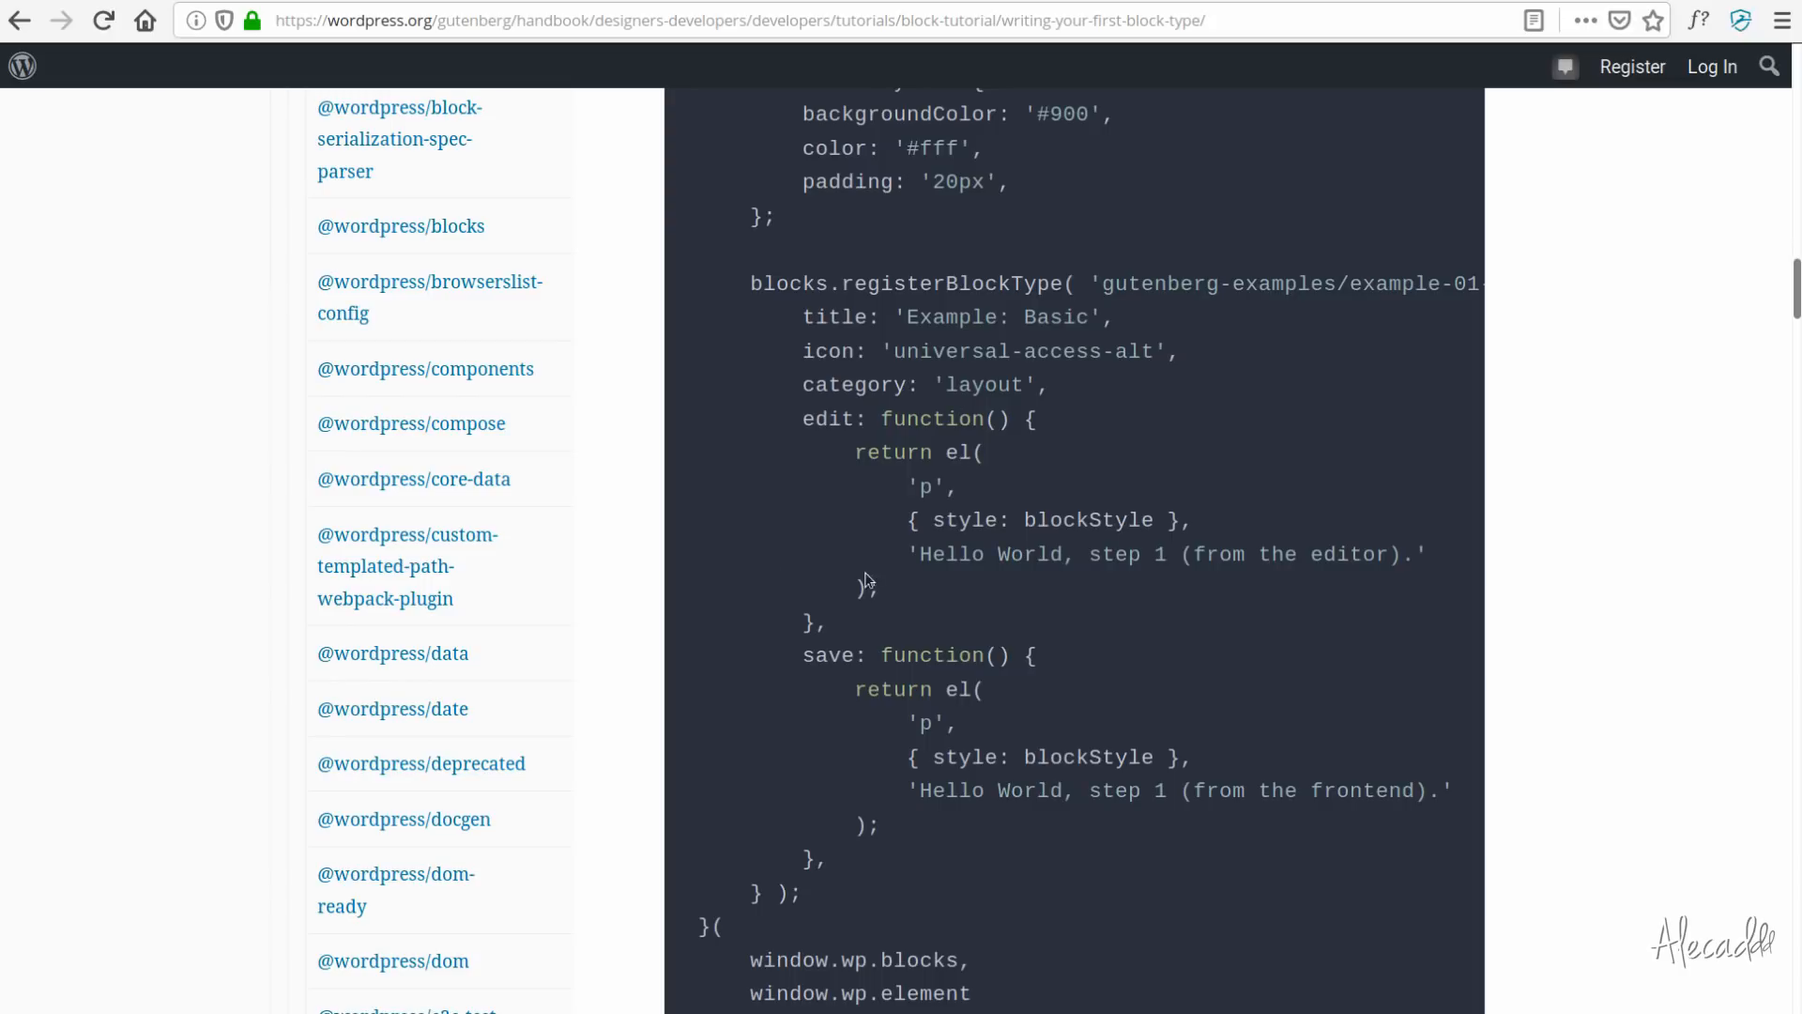
pyautogui.moveTo(944, 451); pyautogui.dragTo(902, 564)
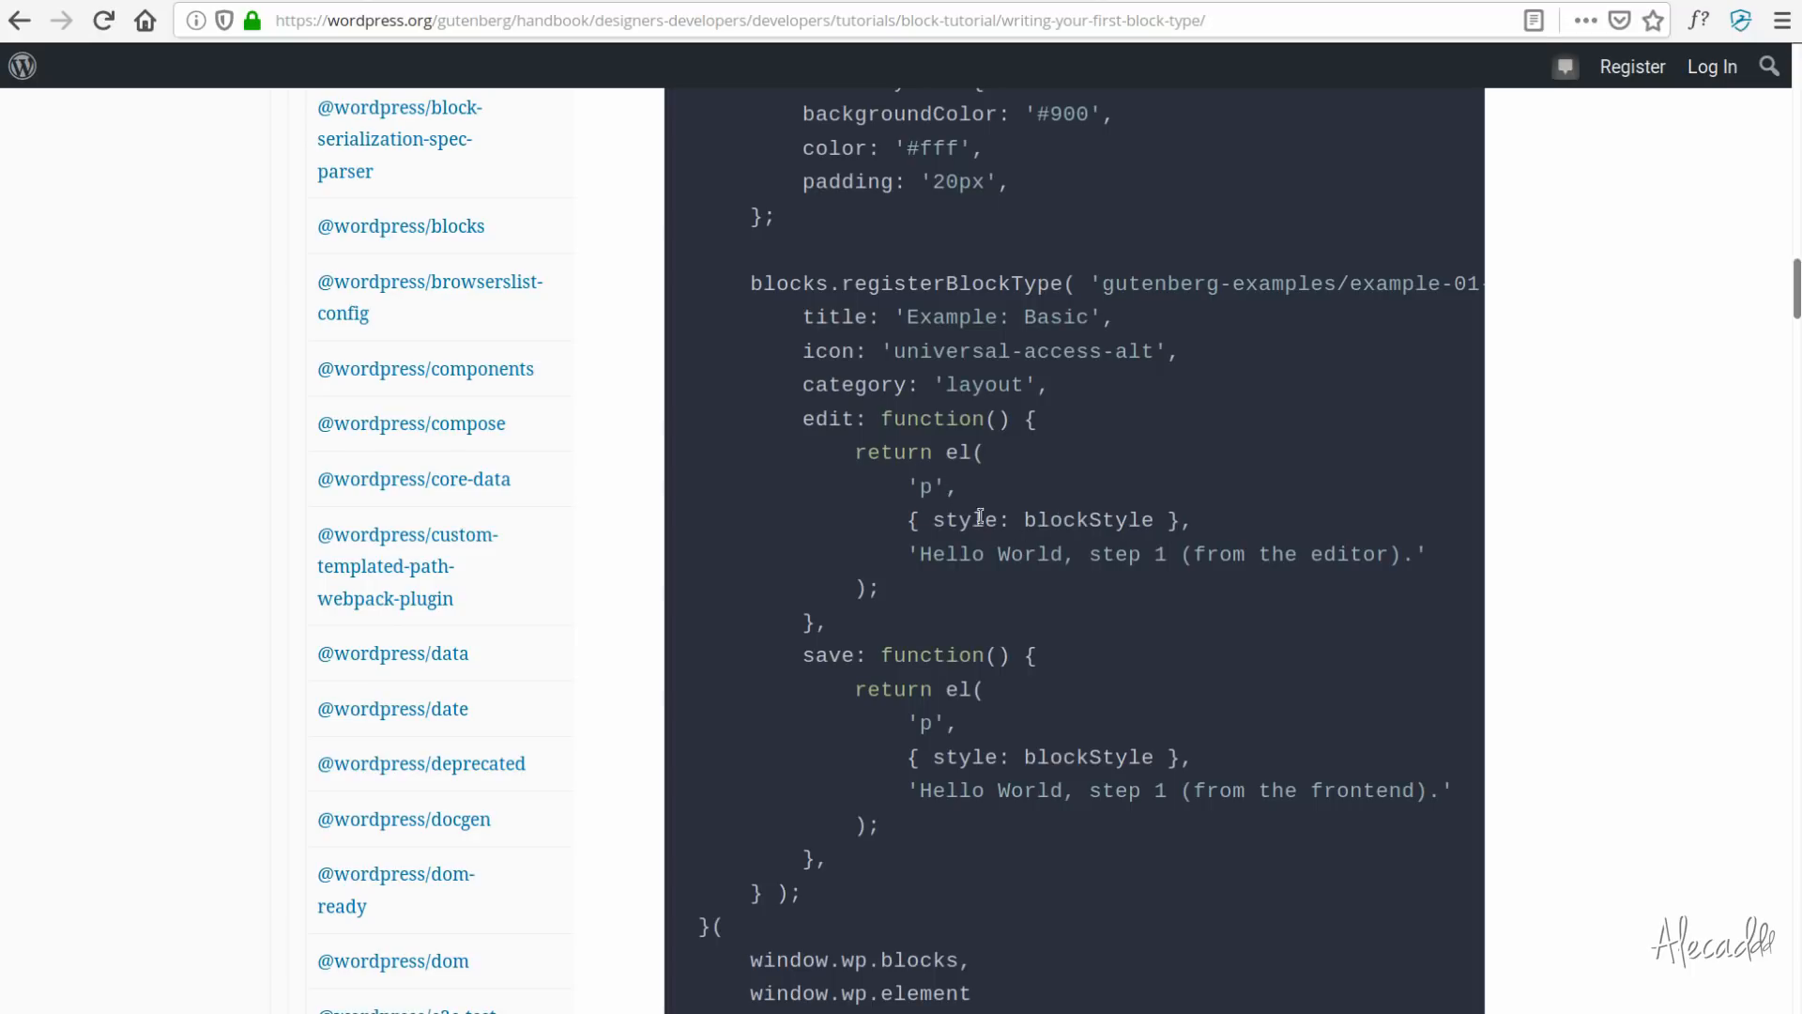
pyautogui.scroll(-3)
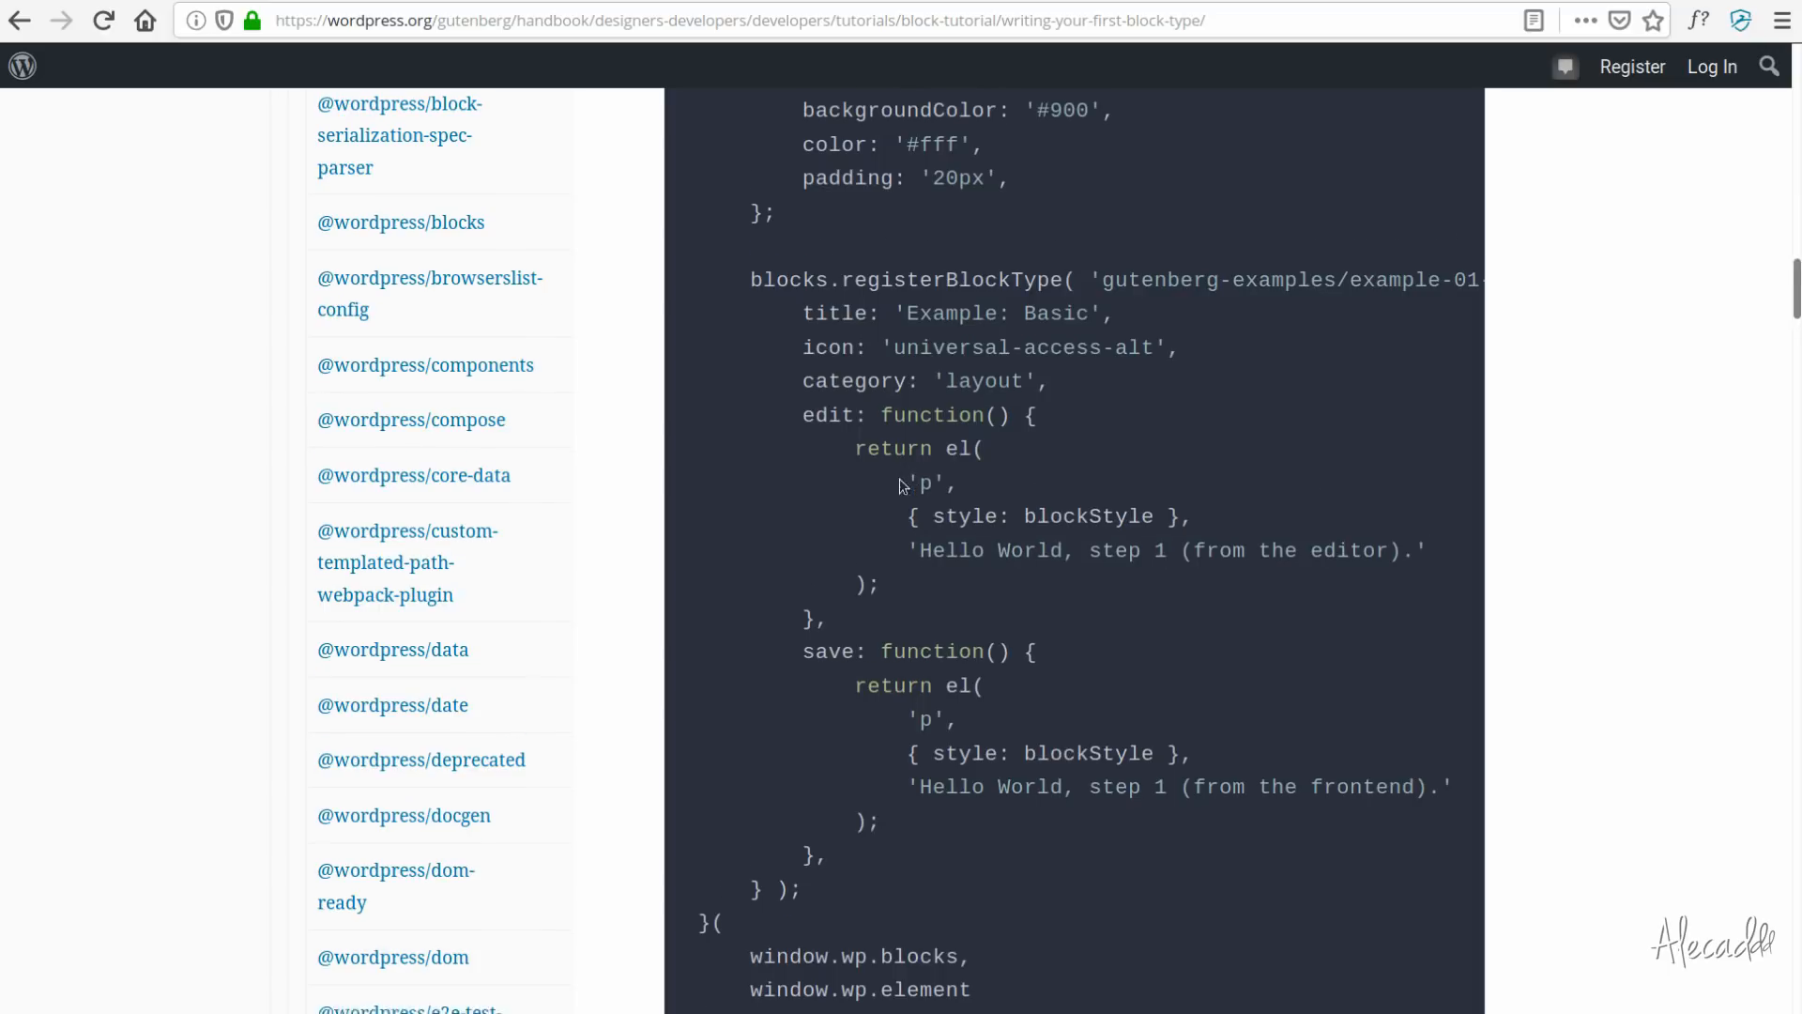
pyautogui.scroll(-3)
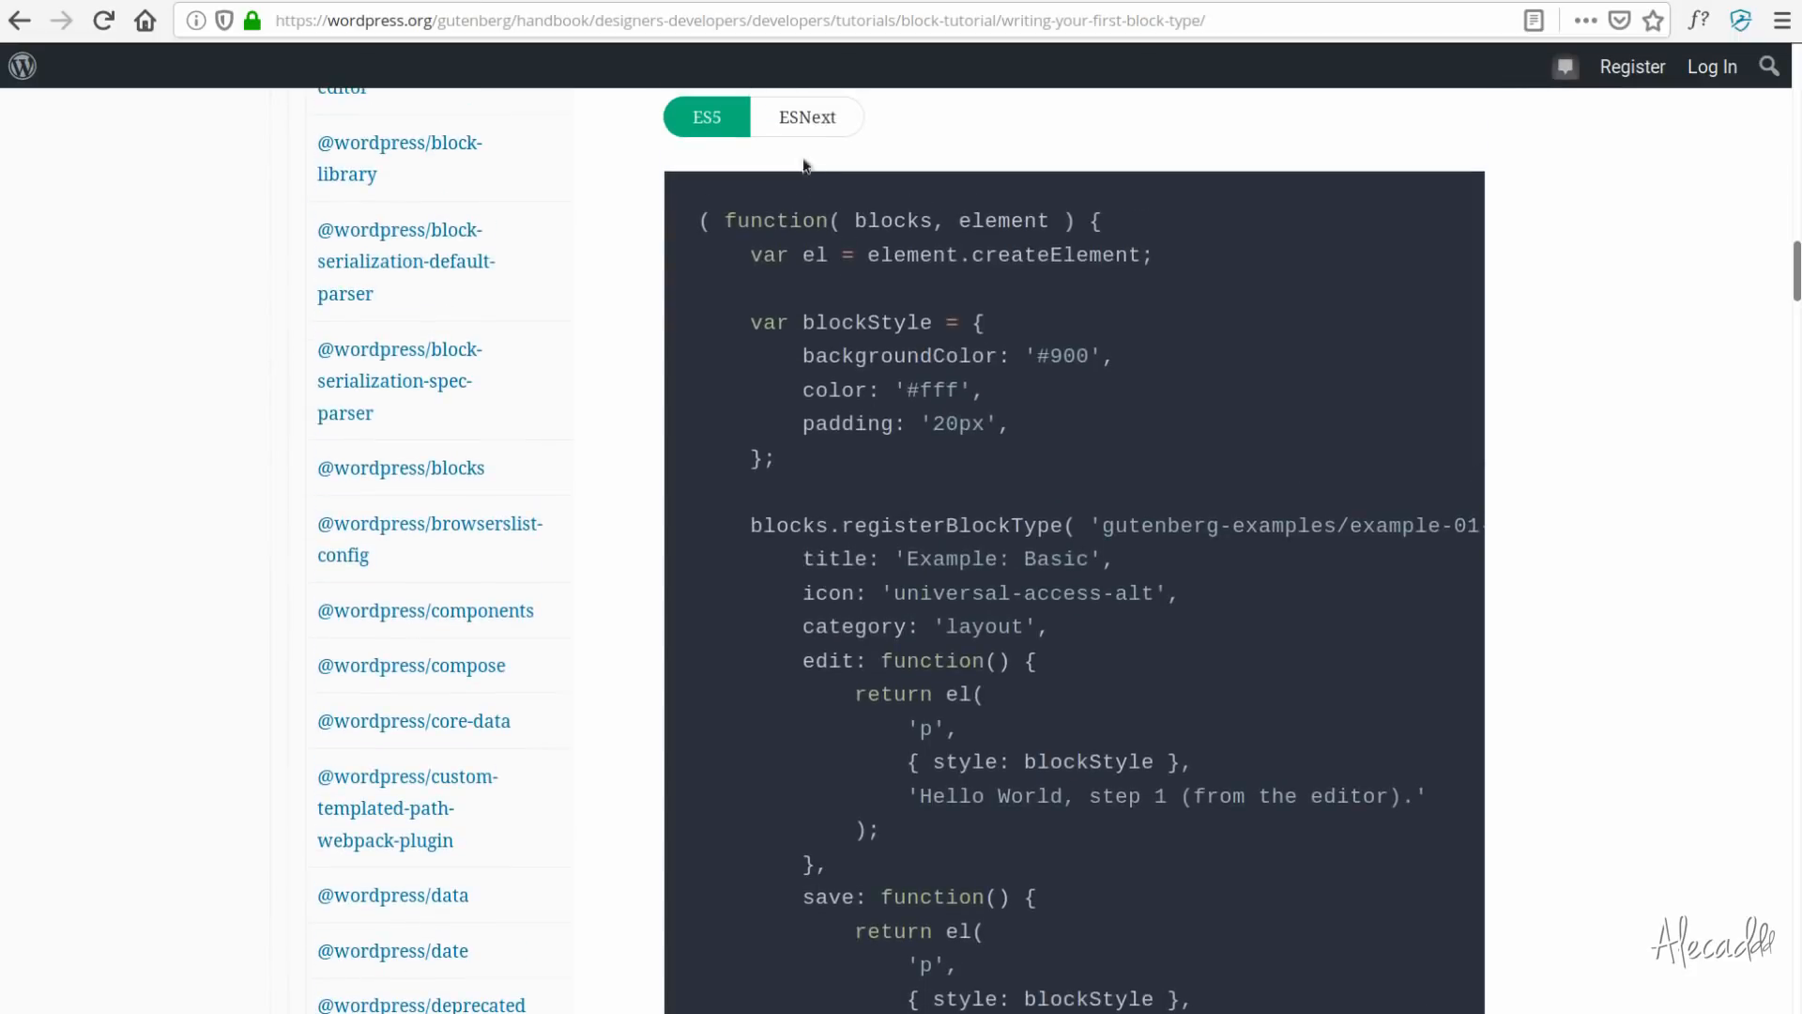
pyautogui.click(808, 116)
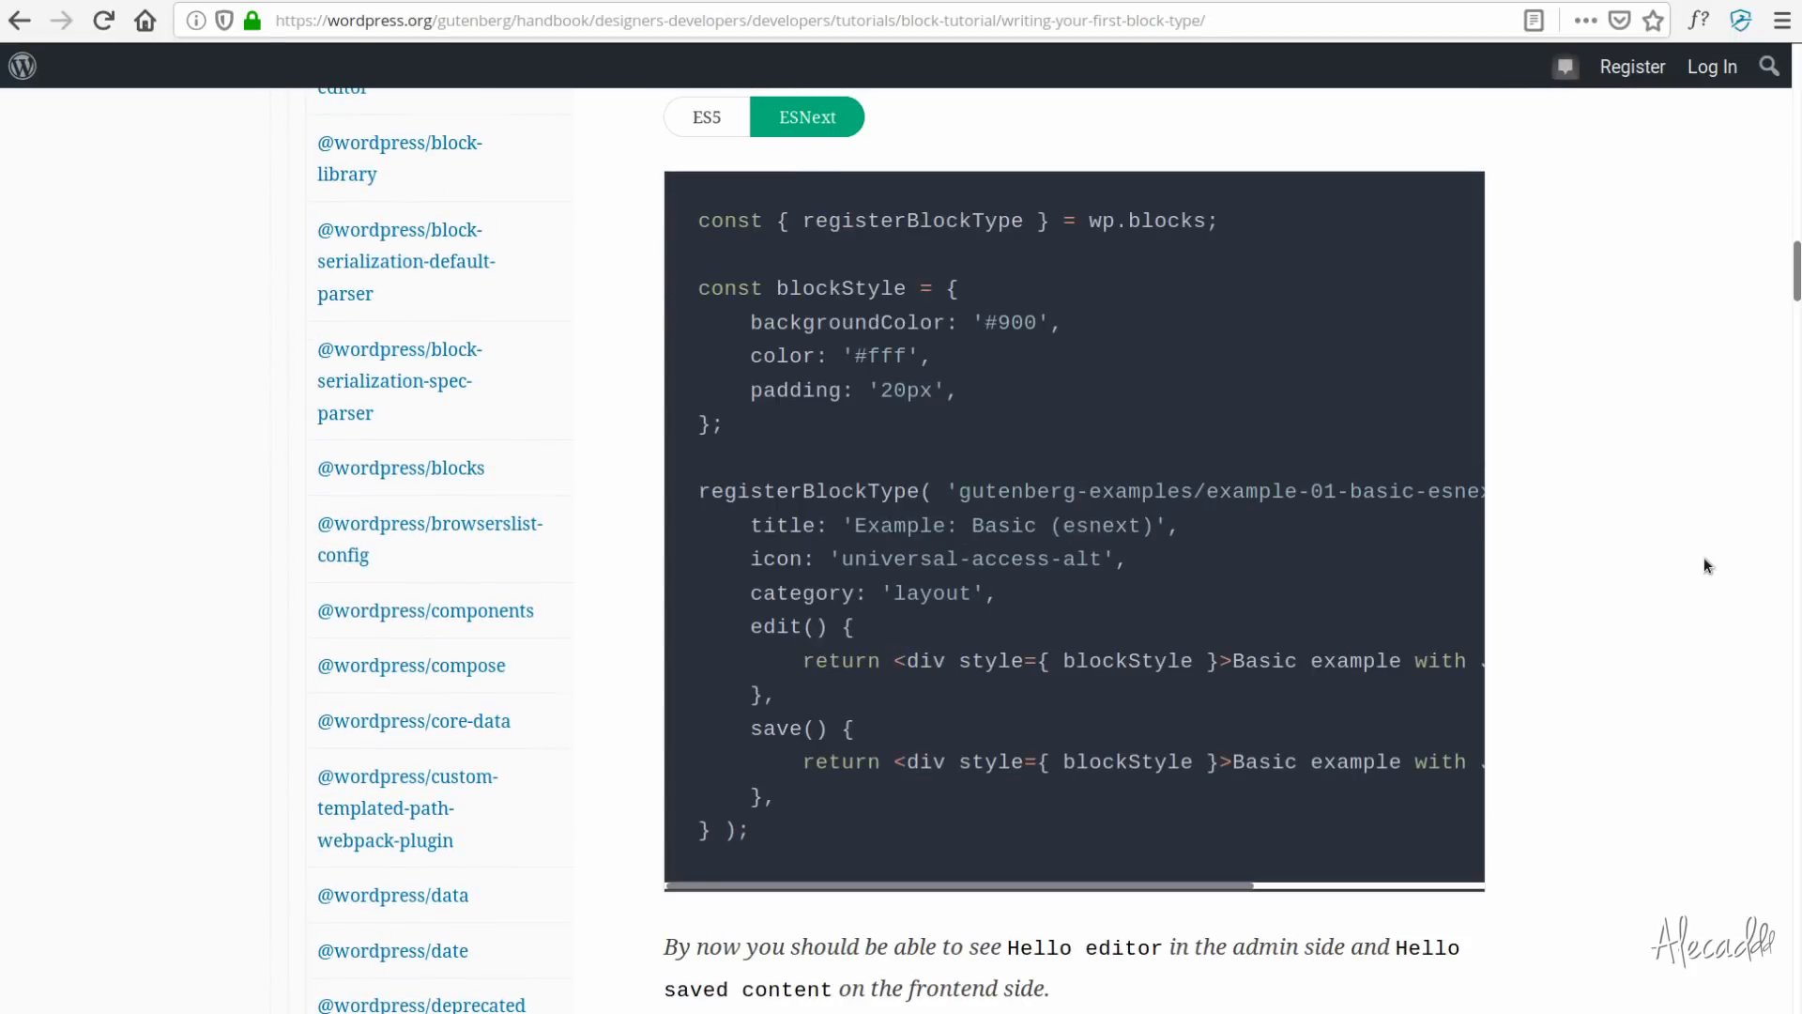
pyautogui.moveTo(1634, 555)
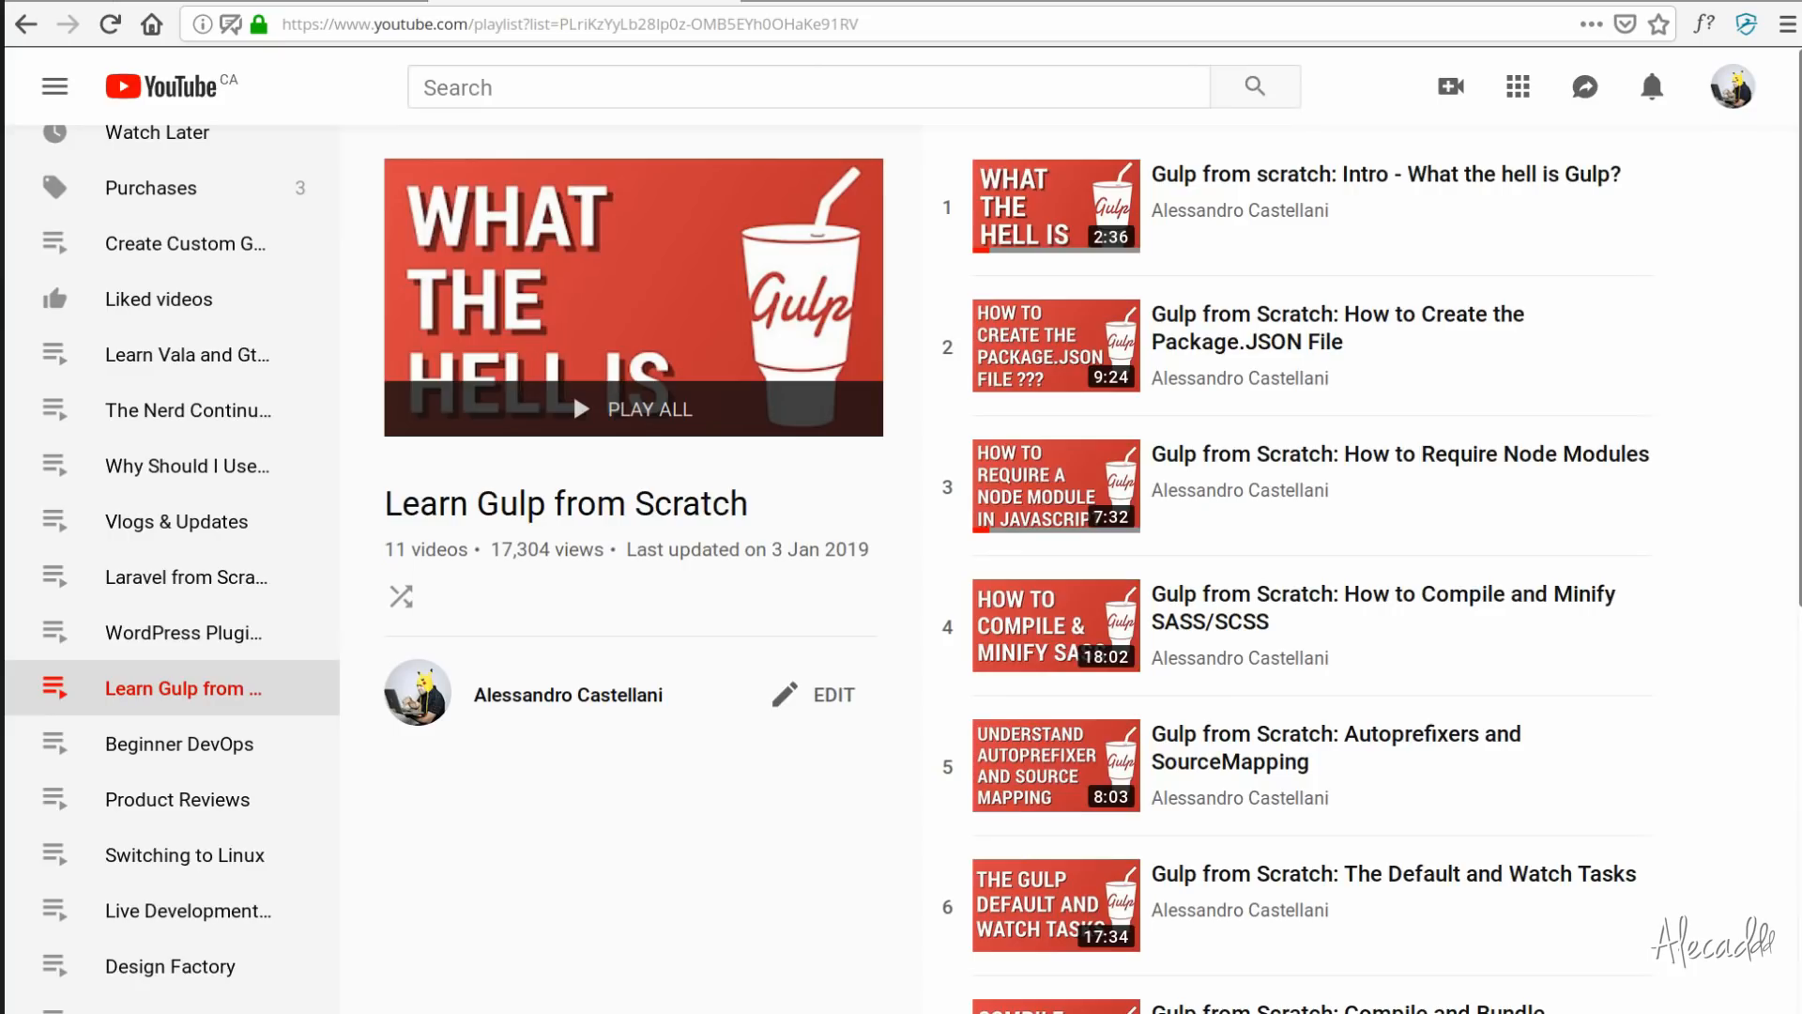
pyautogui.moveTo(1627, 372)
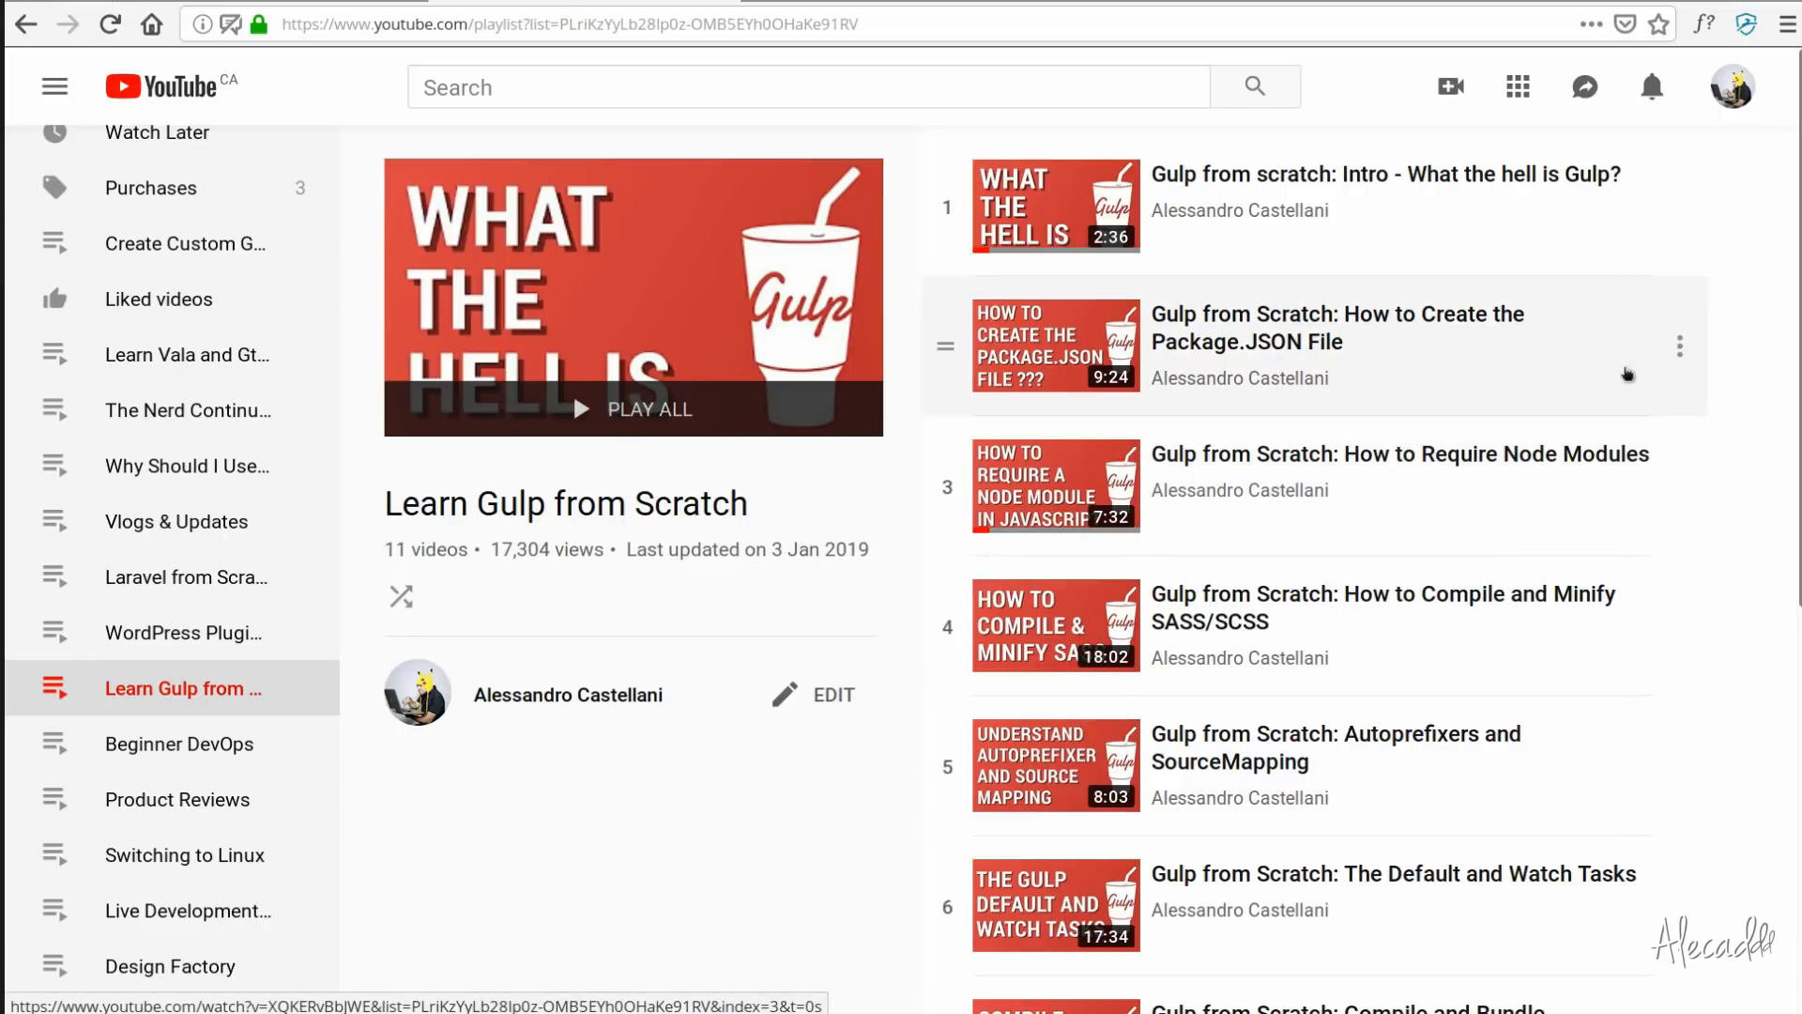
pyautogui.moveTo(1415, 284)
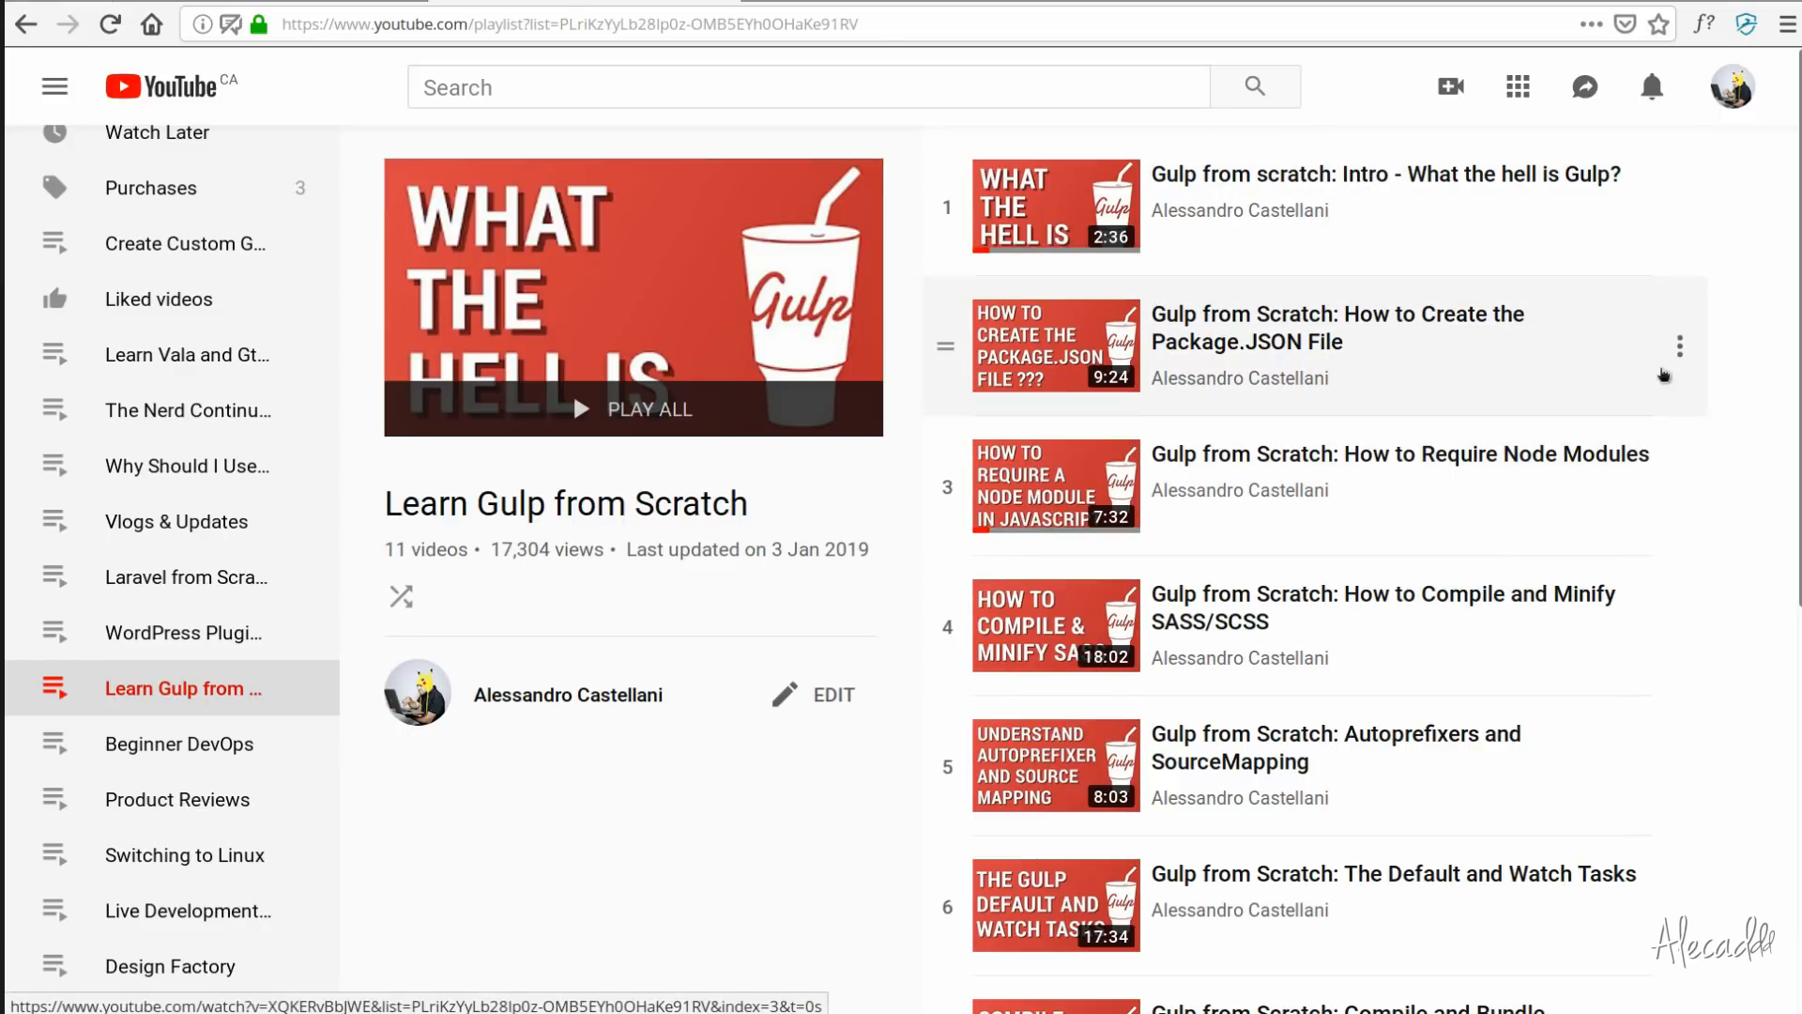
pyautogui.moveTo(1768, 413)
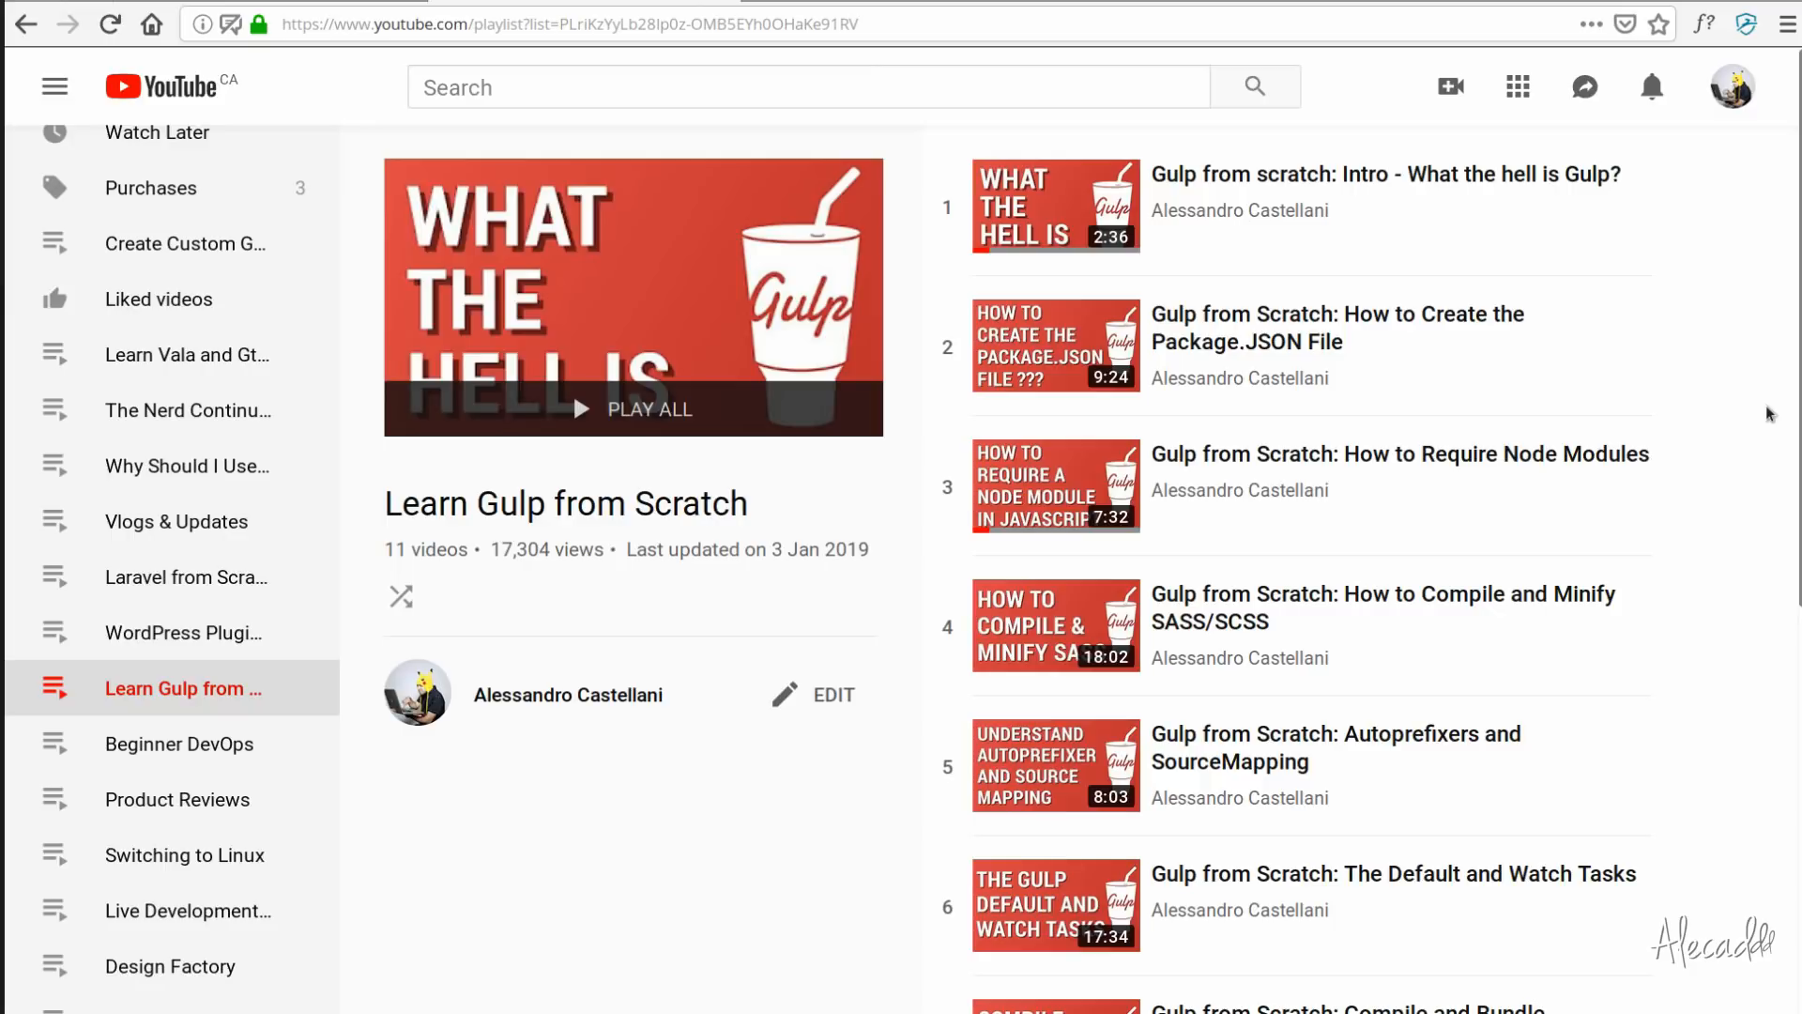
pyautogui.scroll(-3)
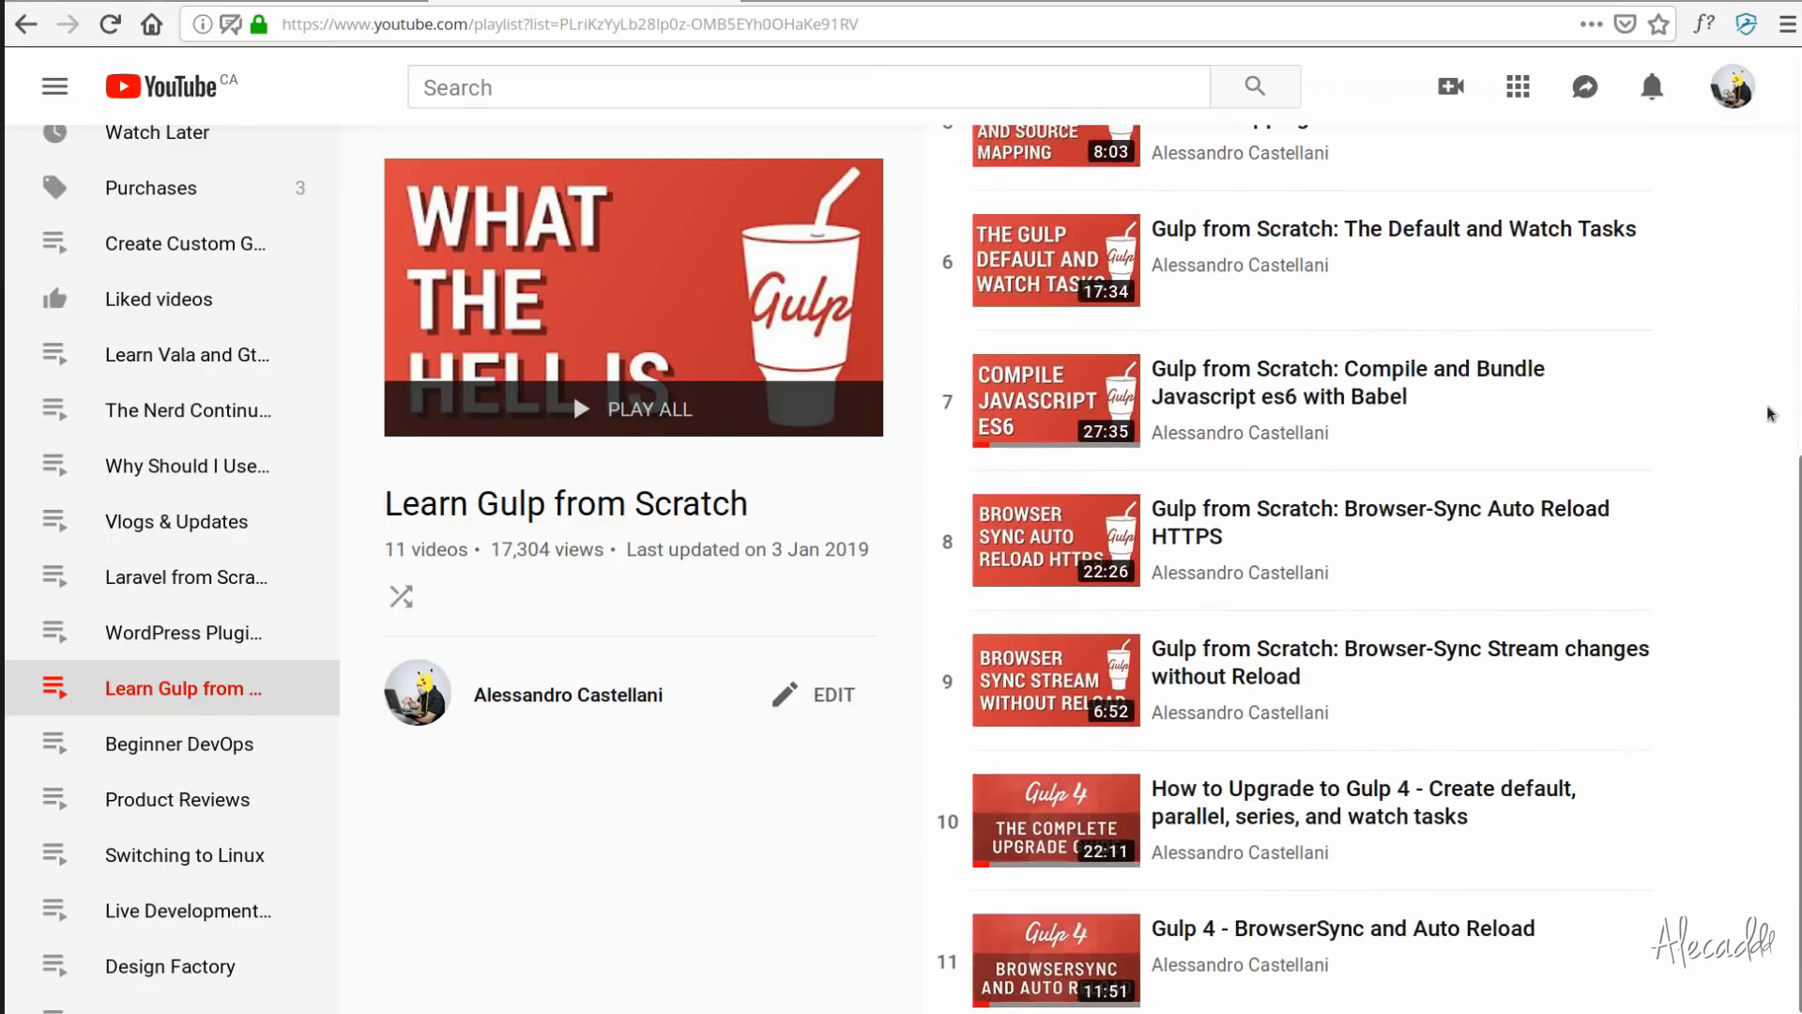
pyautogui.scroll(-3)
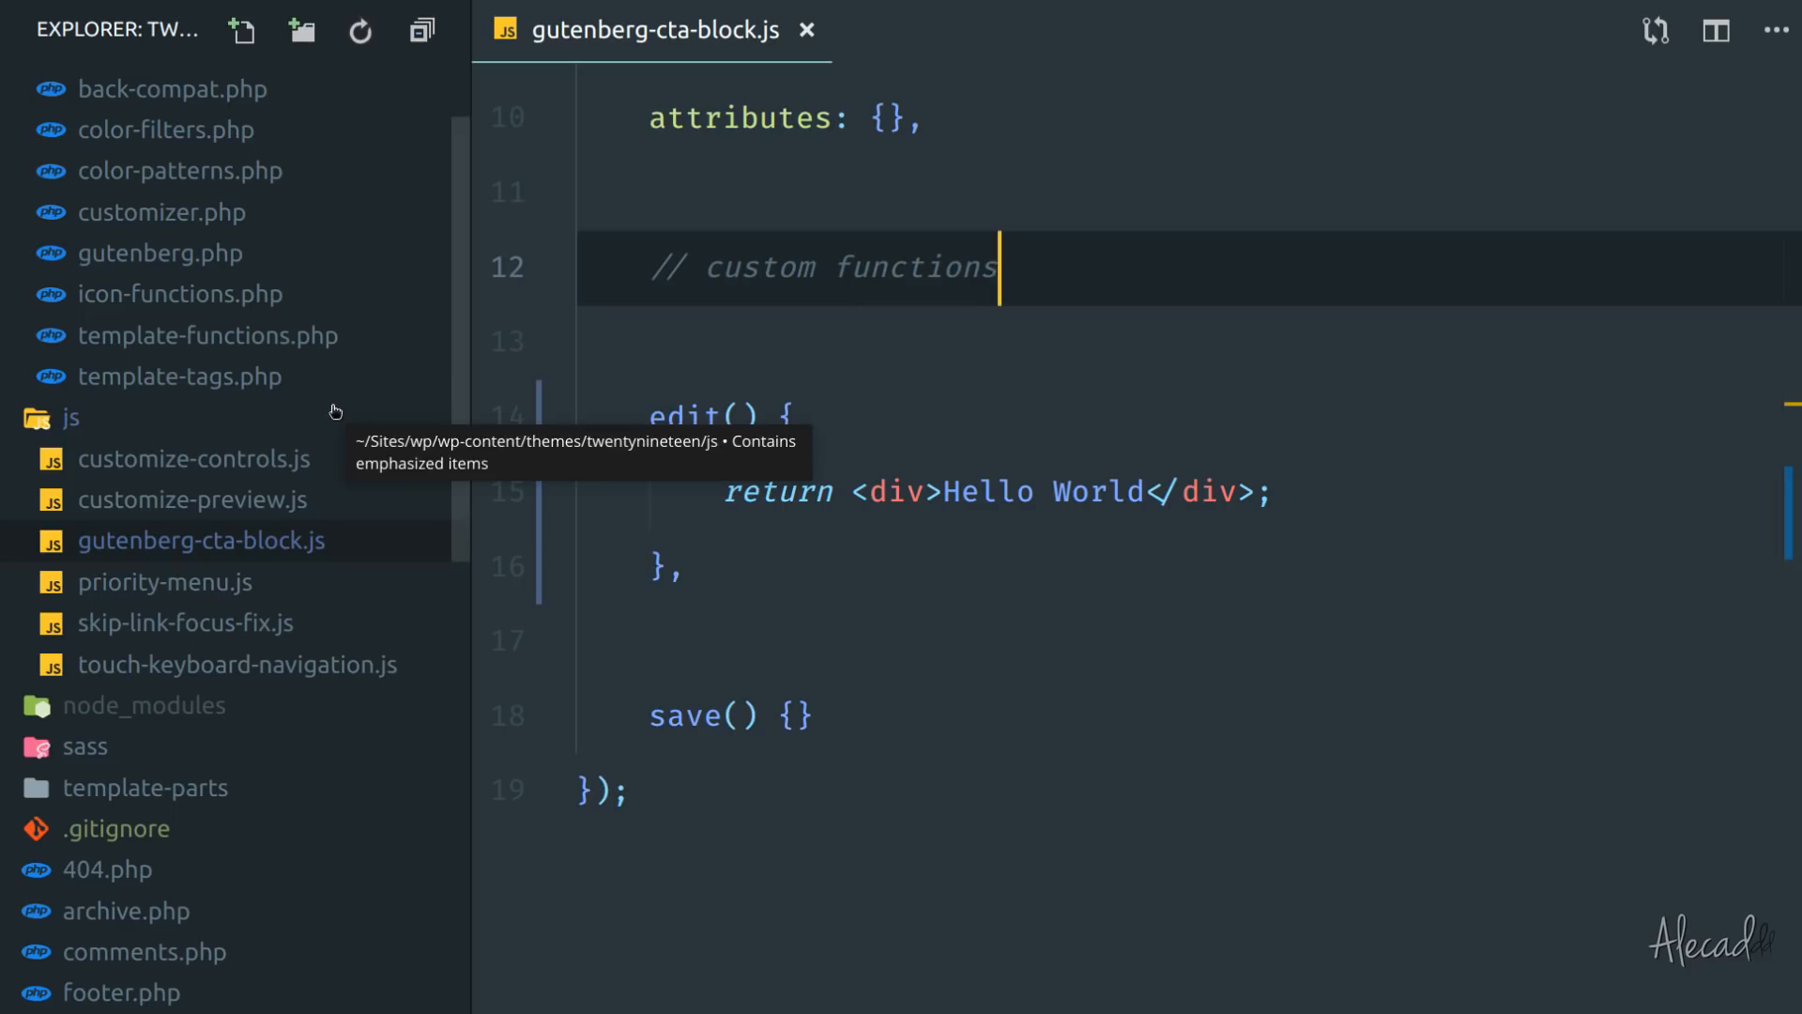
# Open the theme's package.json and scroll to its scripts, selecting 'build' in the watch script.
pyautogui.scroll(-3)
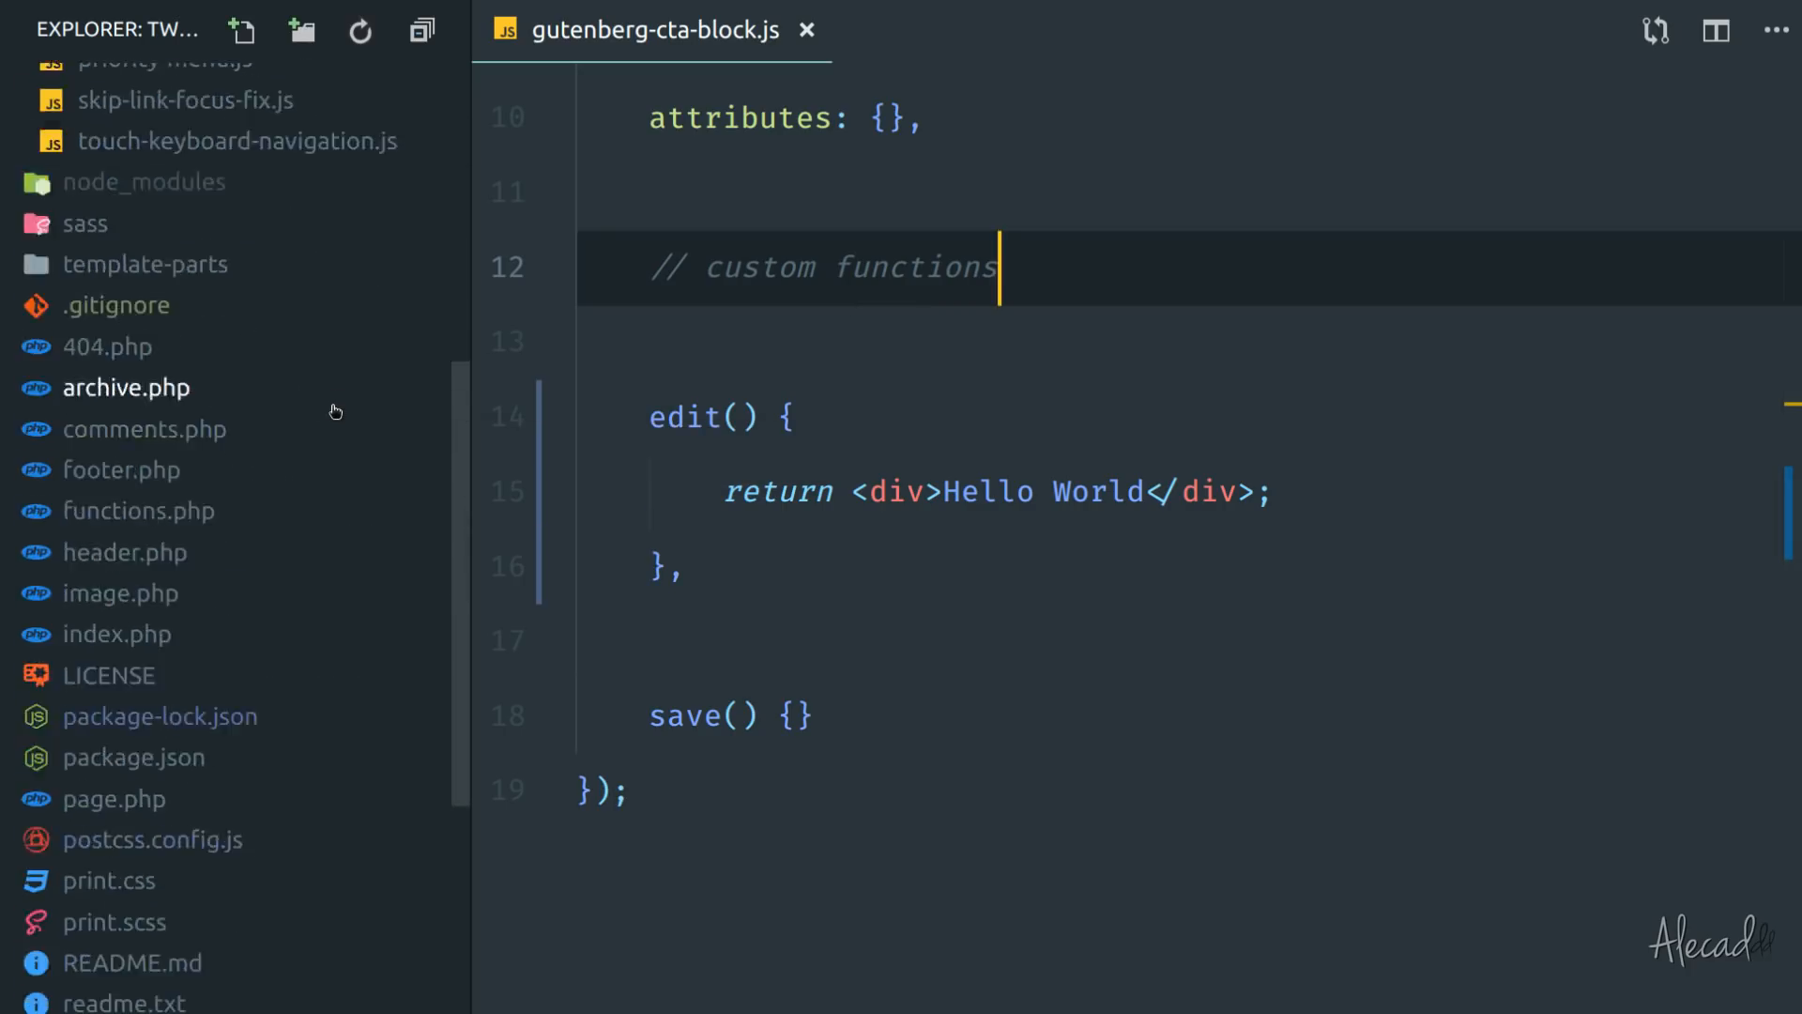
pyautogui.scroll(-3)
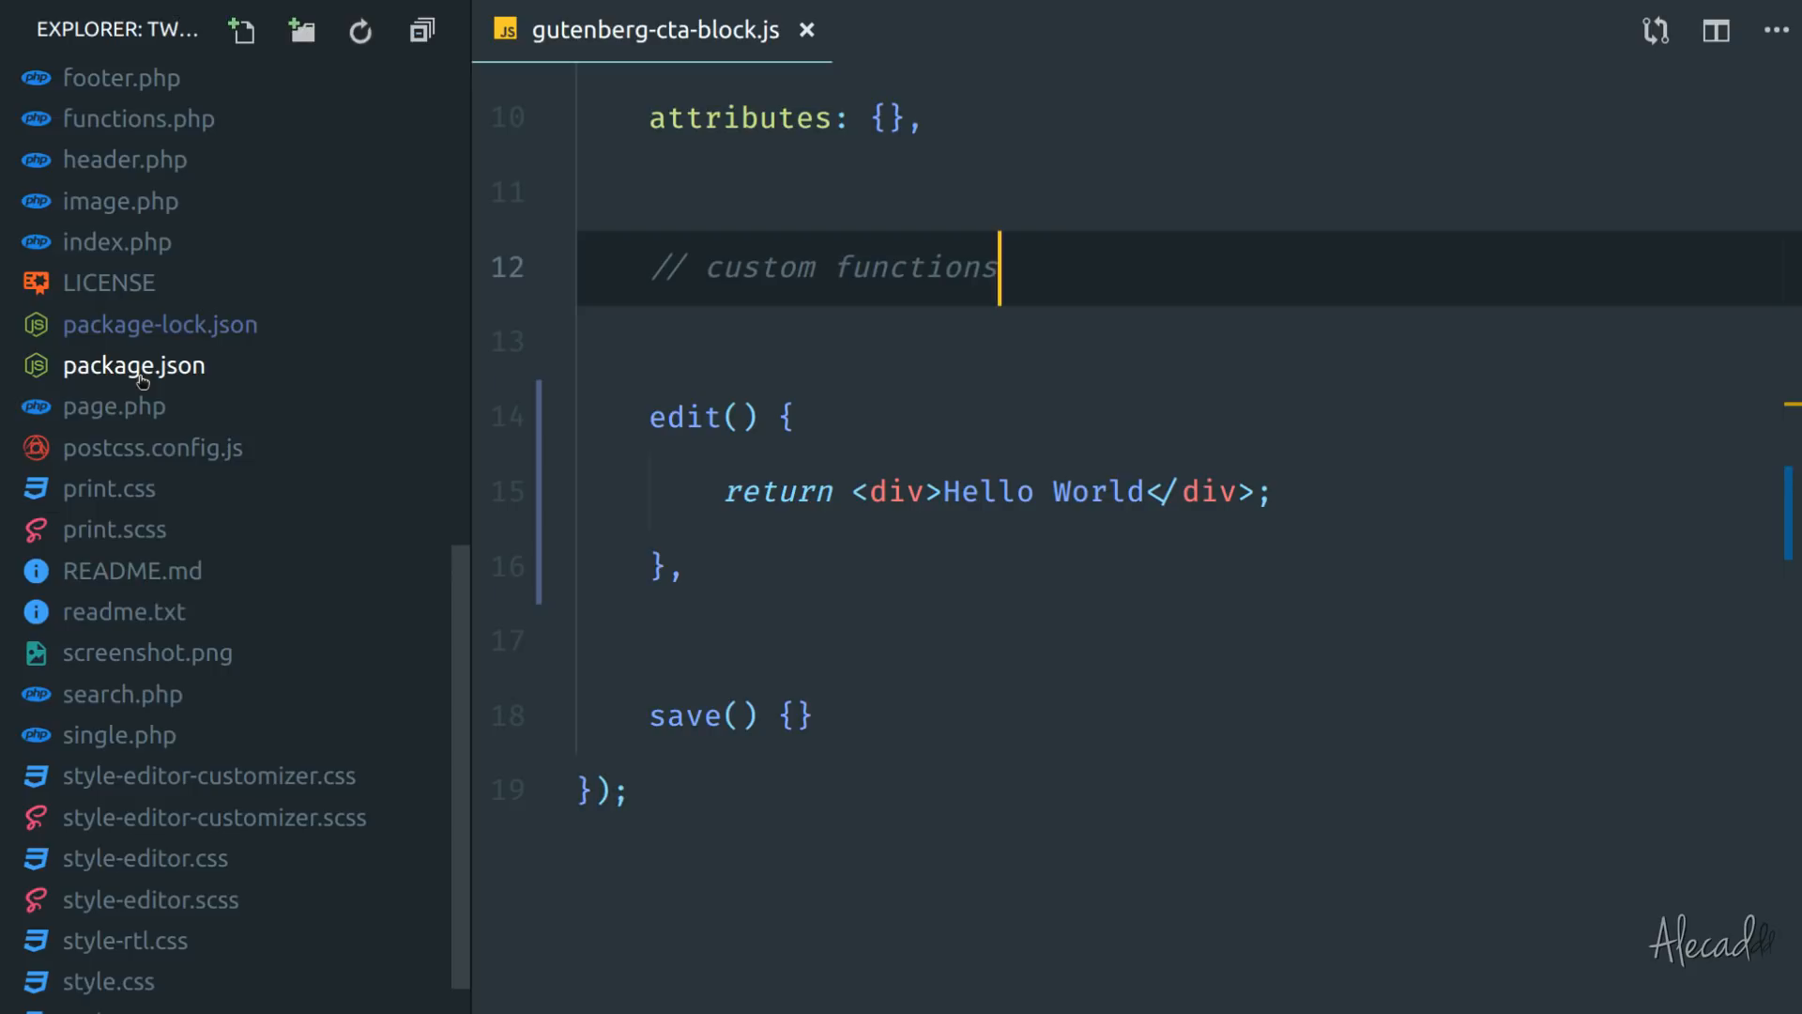
pyautogui.click(134, 365)
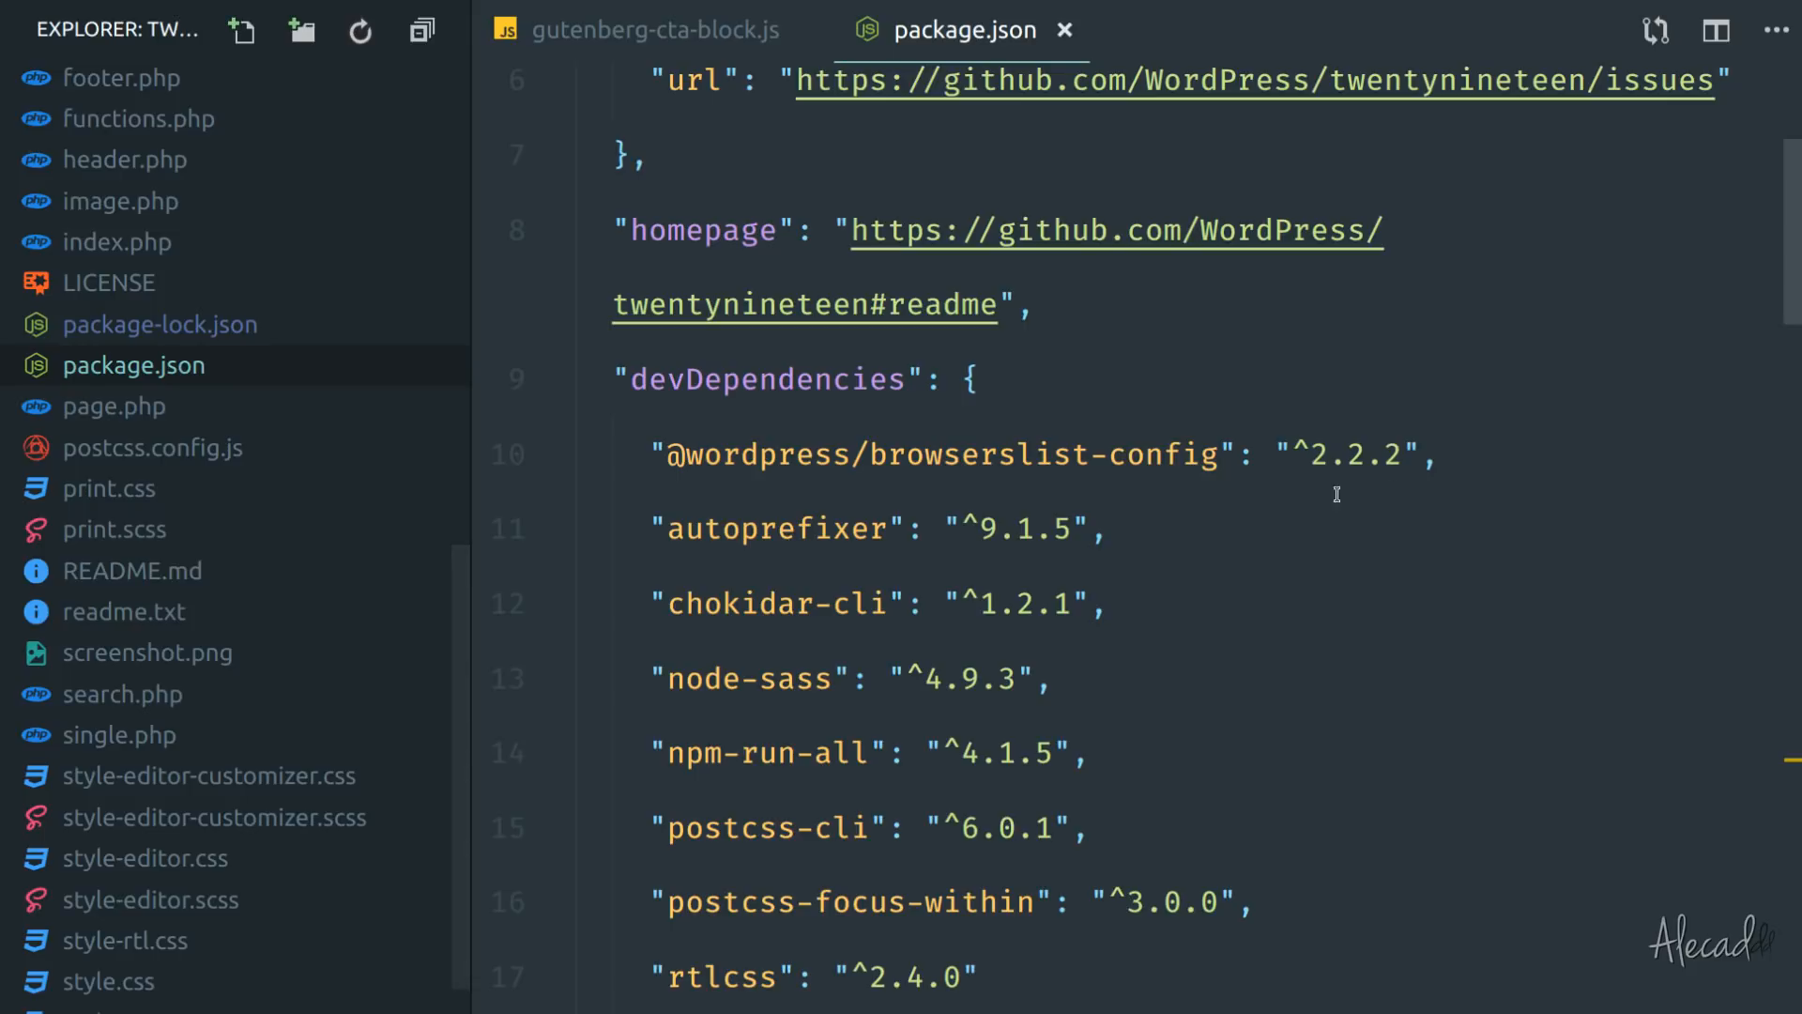
pyautogui.click(909, 455)
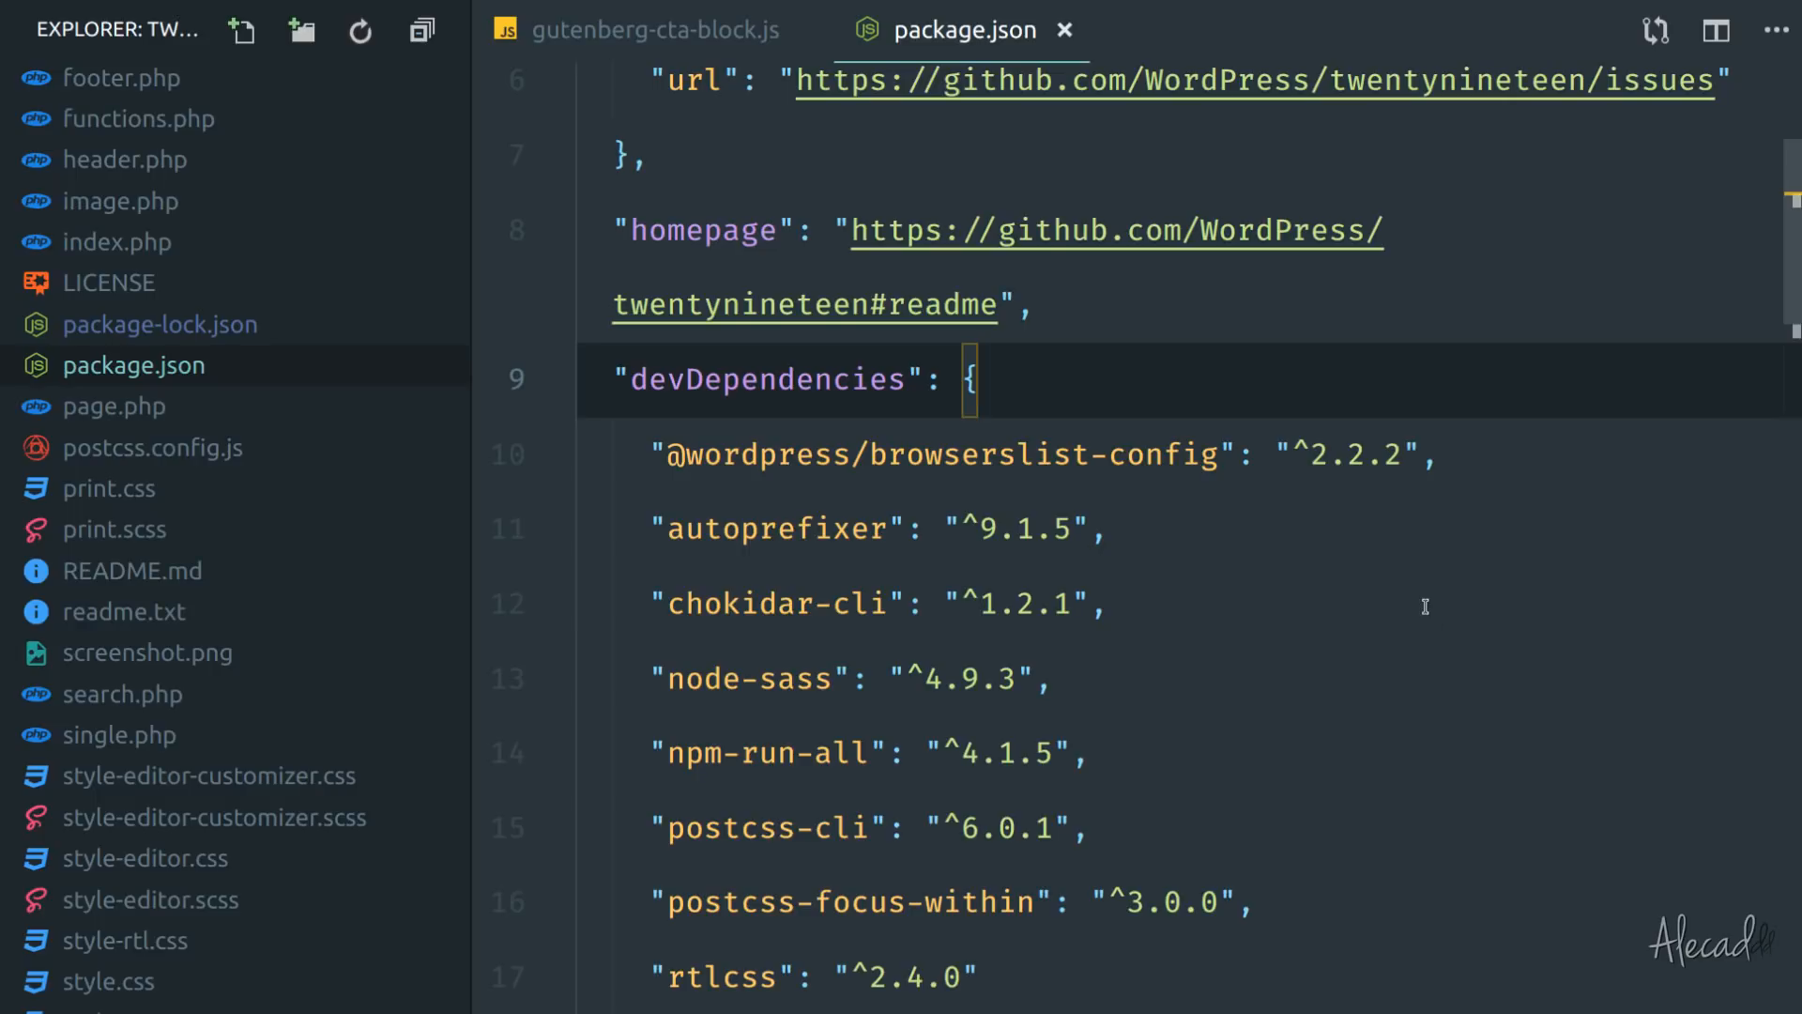
pyautogui.scroll(-3)
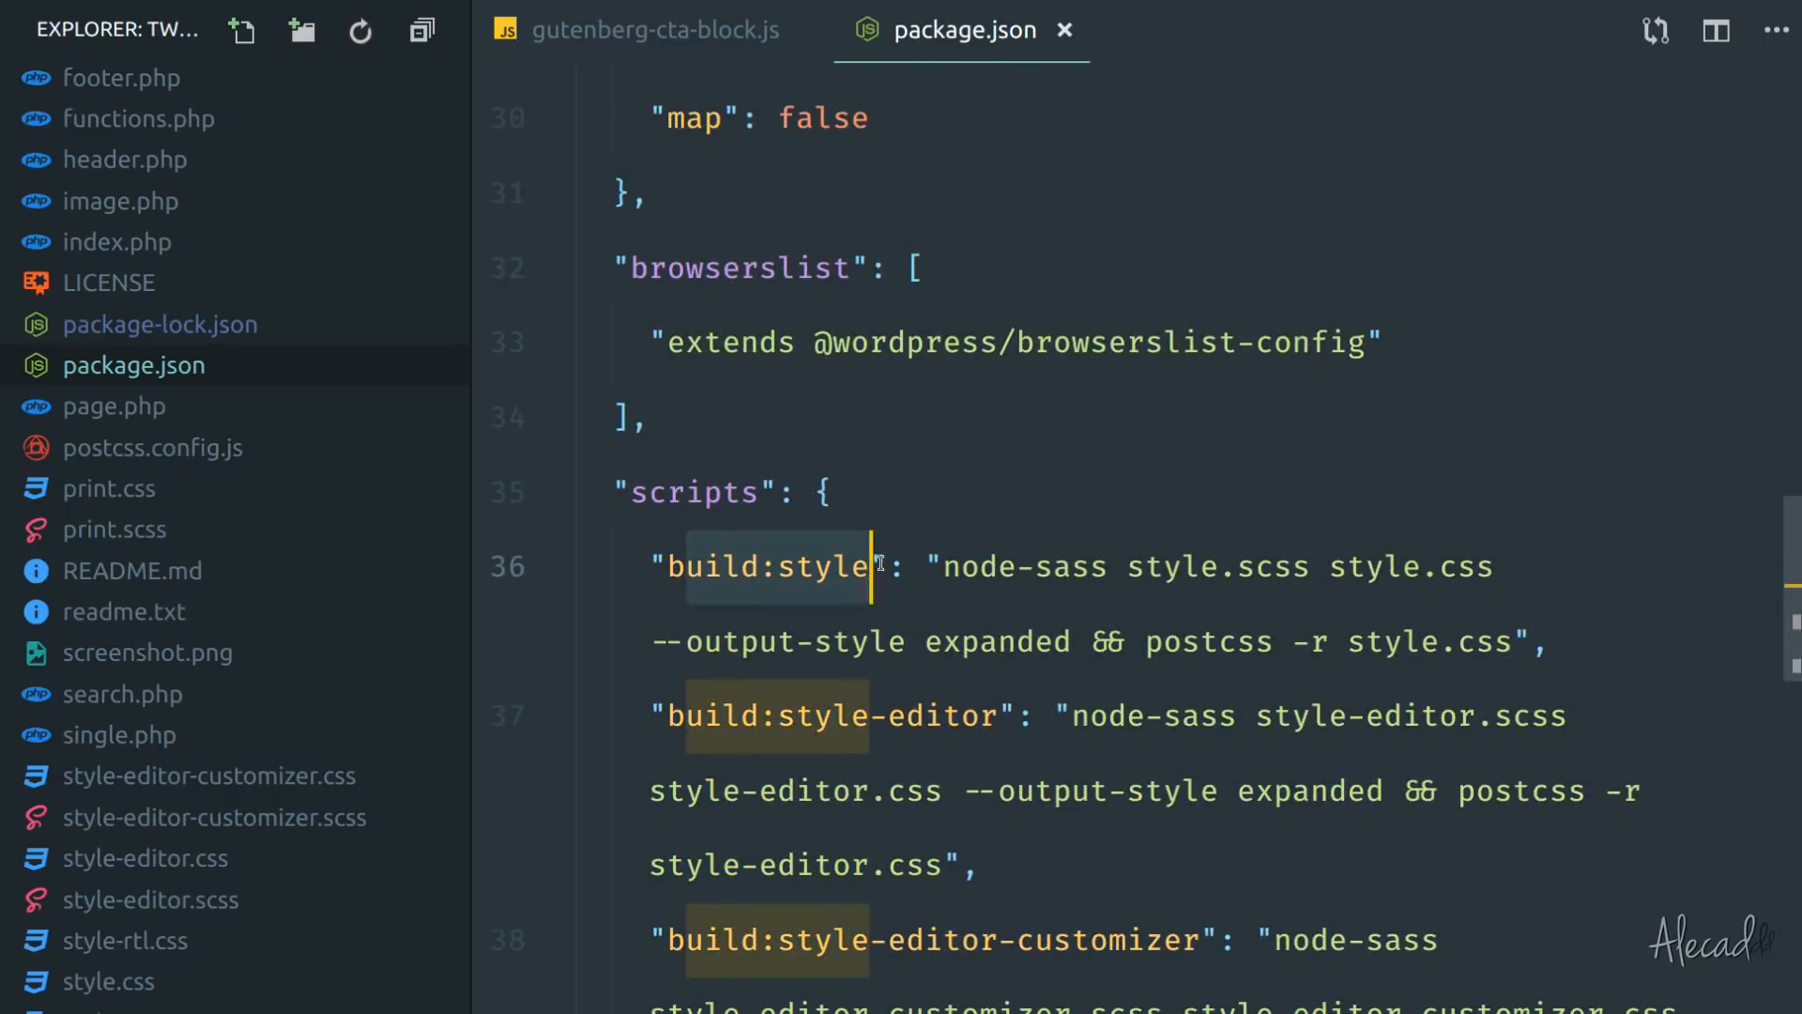
pyautogui.scroll(-3)
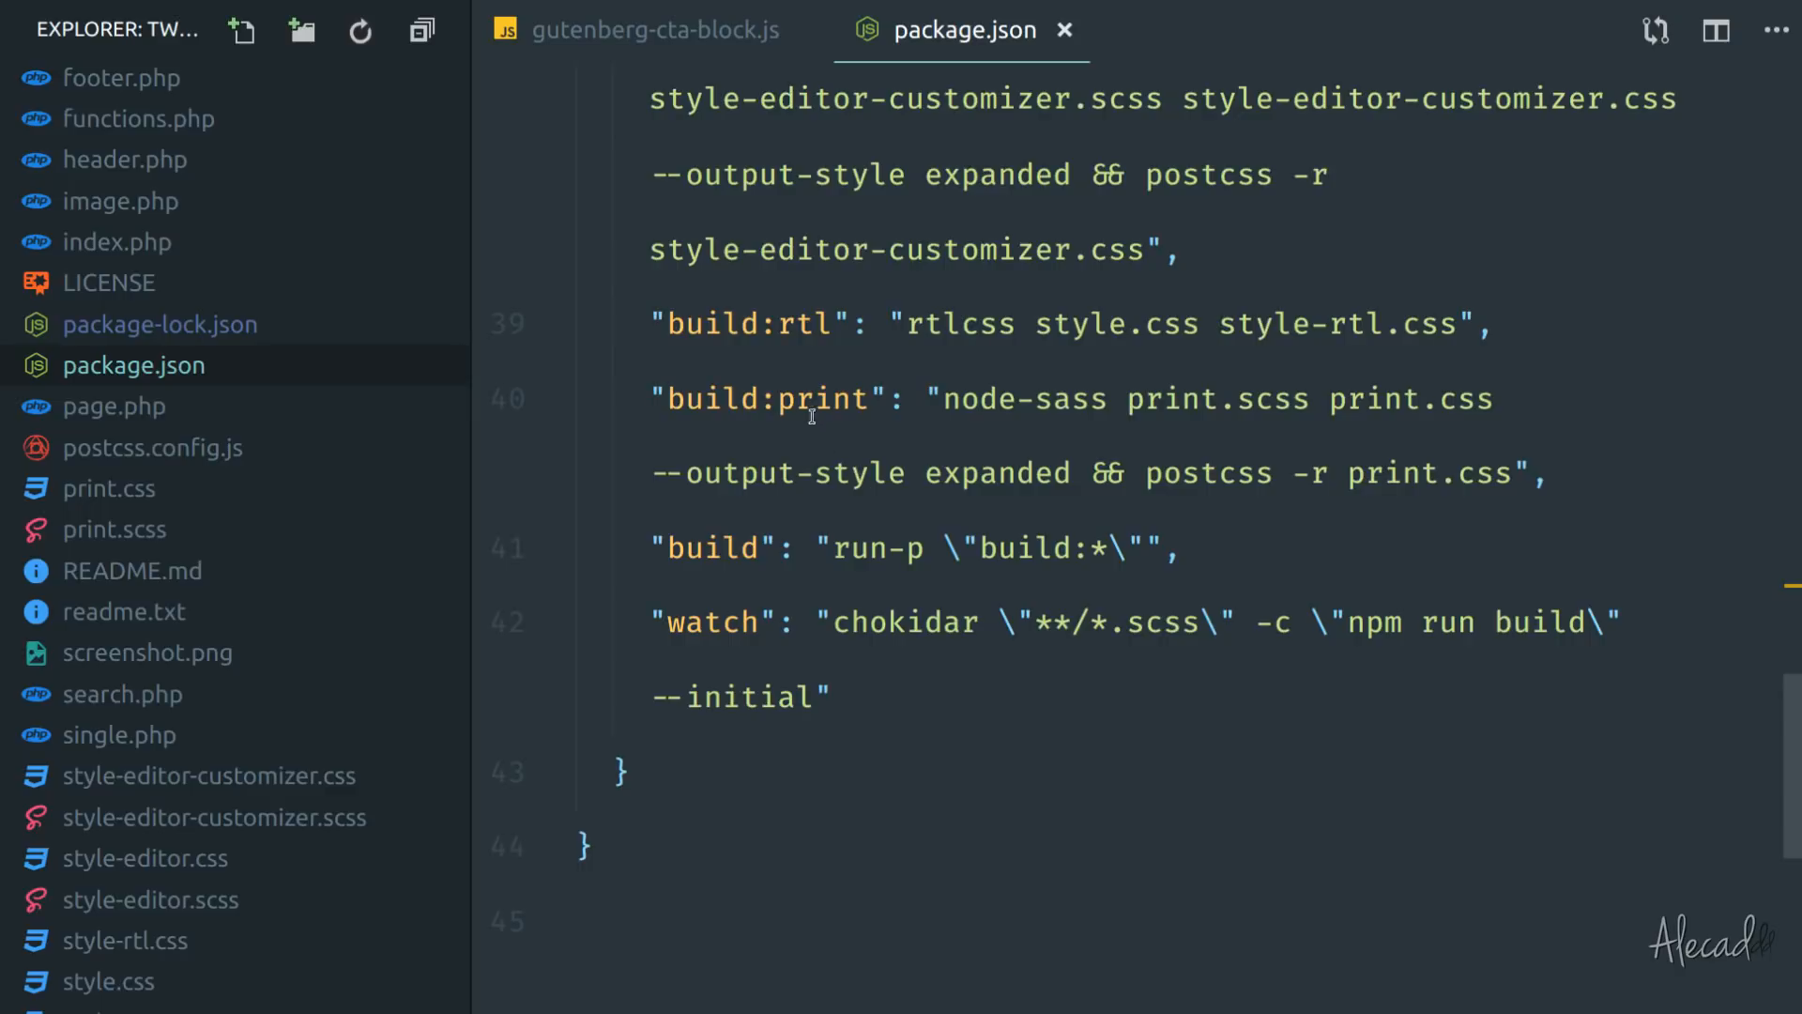
pyautogui.doubleClick(1559, 623)
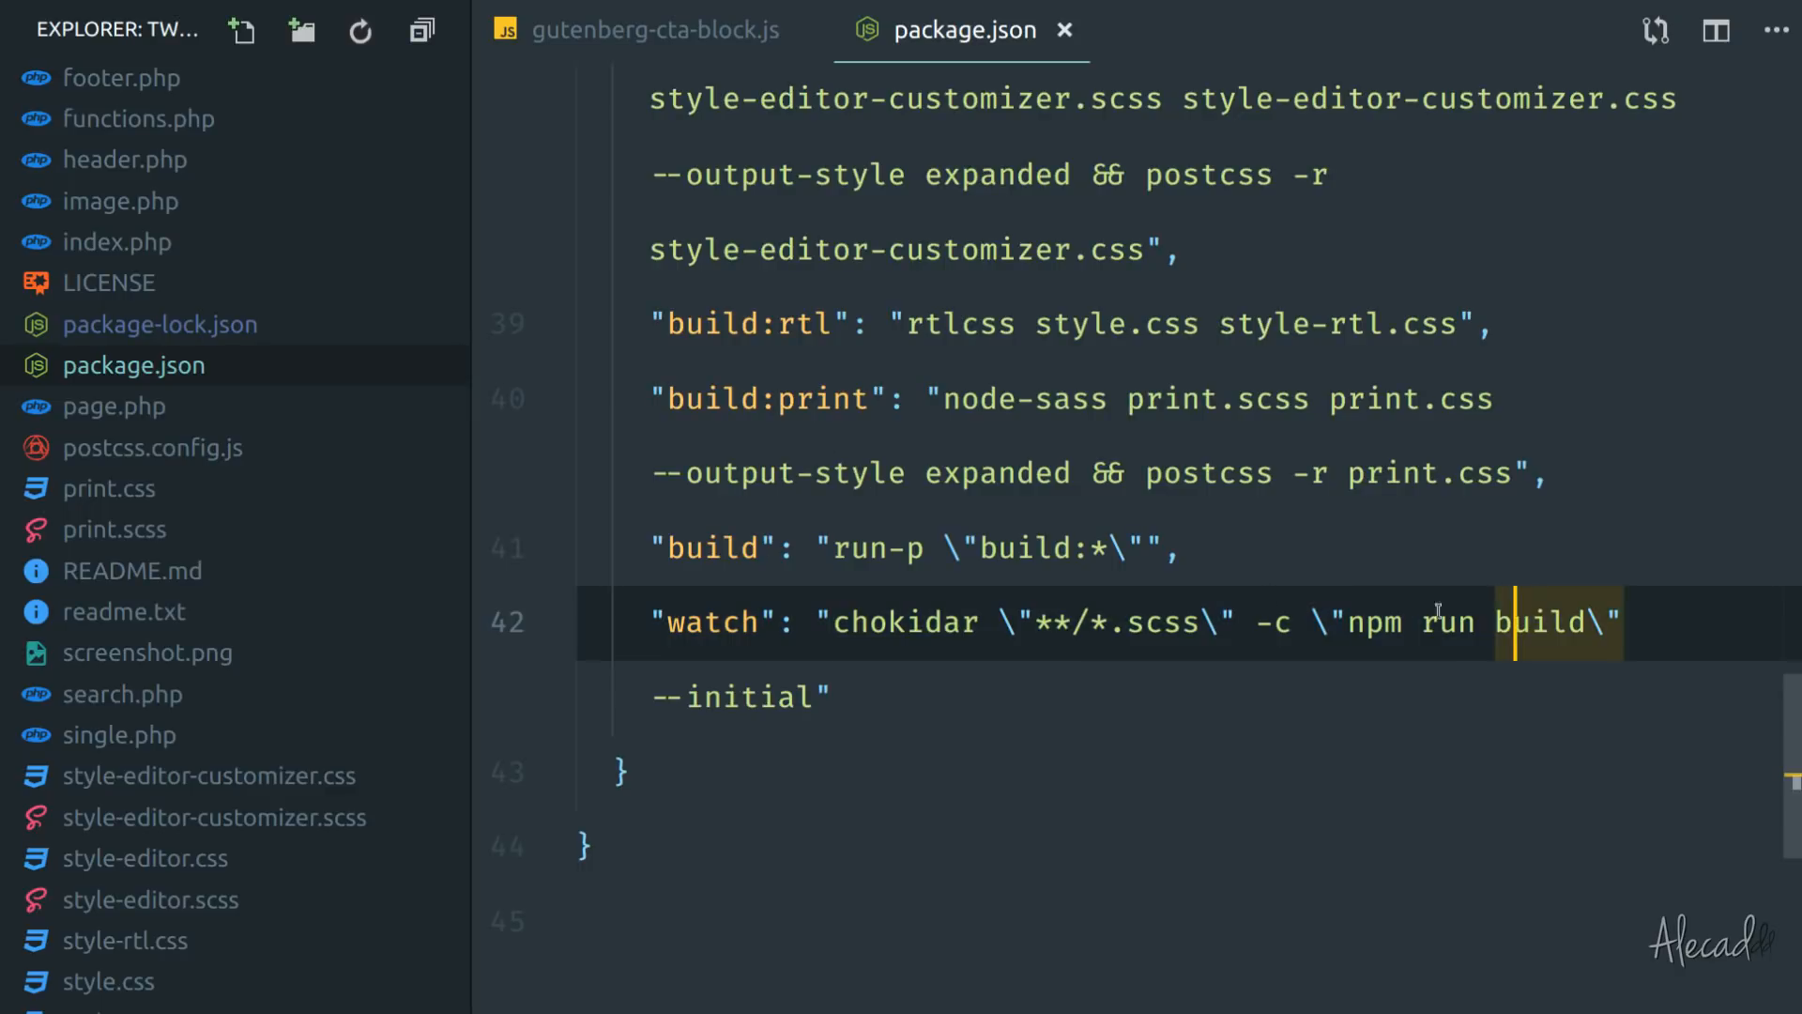
pyautogui.scroll(3)
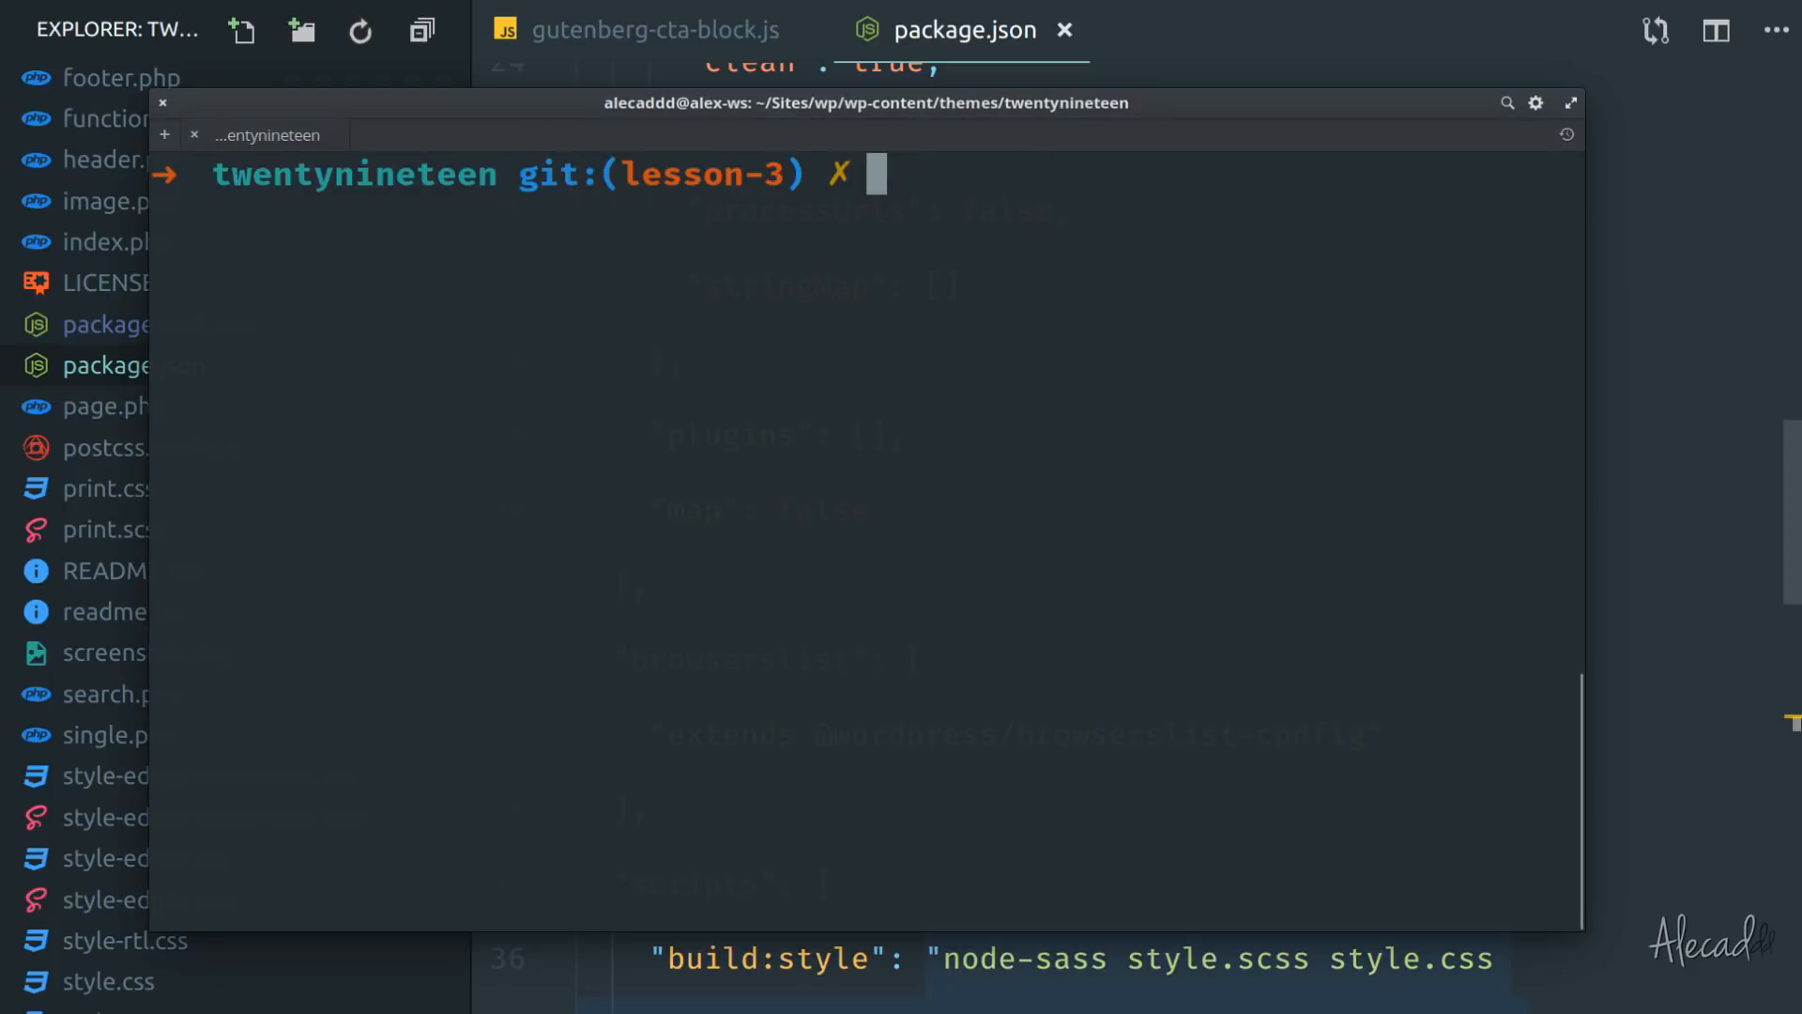
pyautogui.write('npm install puppeteer --unsafe-perm=true')
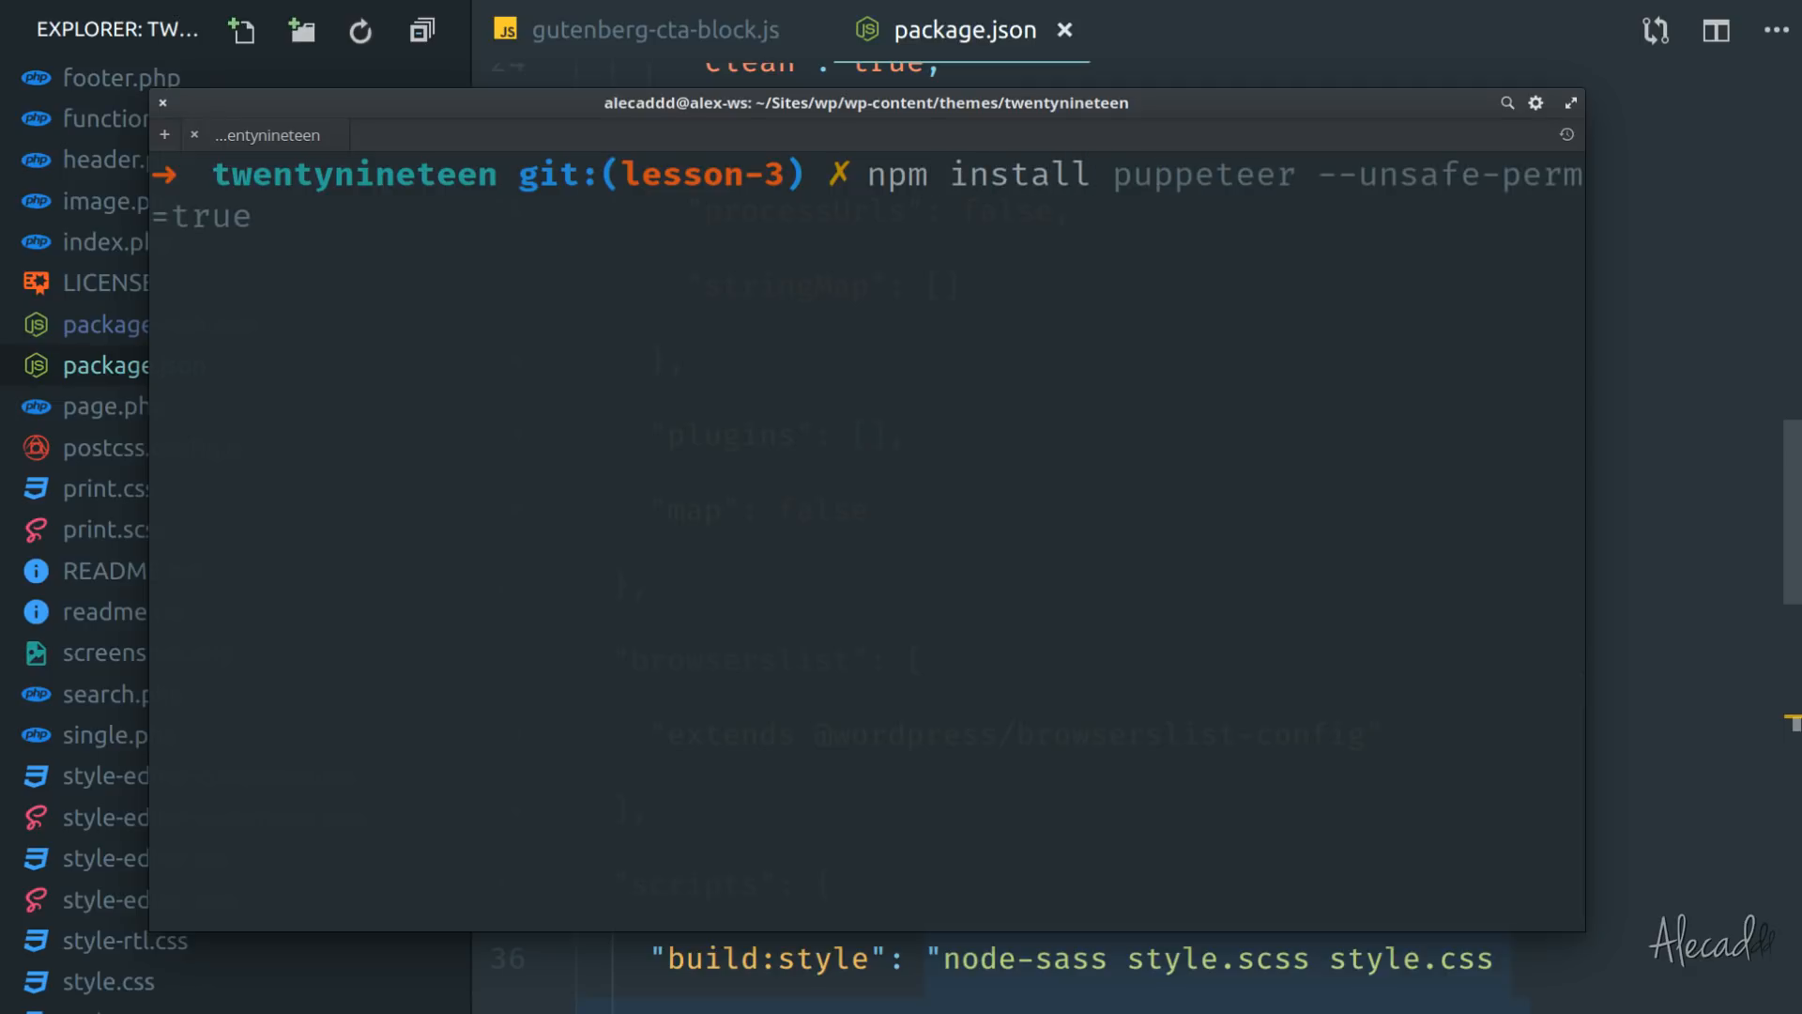
pyautogui.write('npm install --save-dev --save-exact @wordpress/scripts')
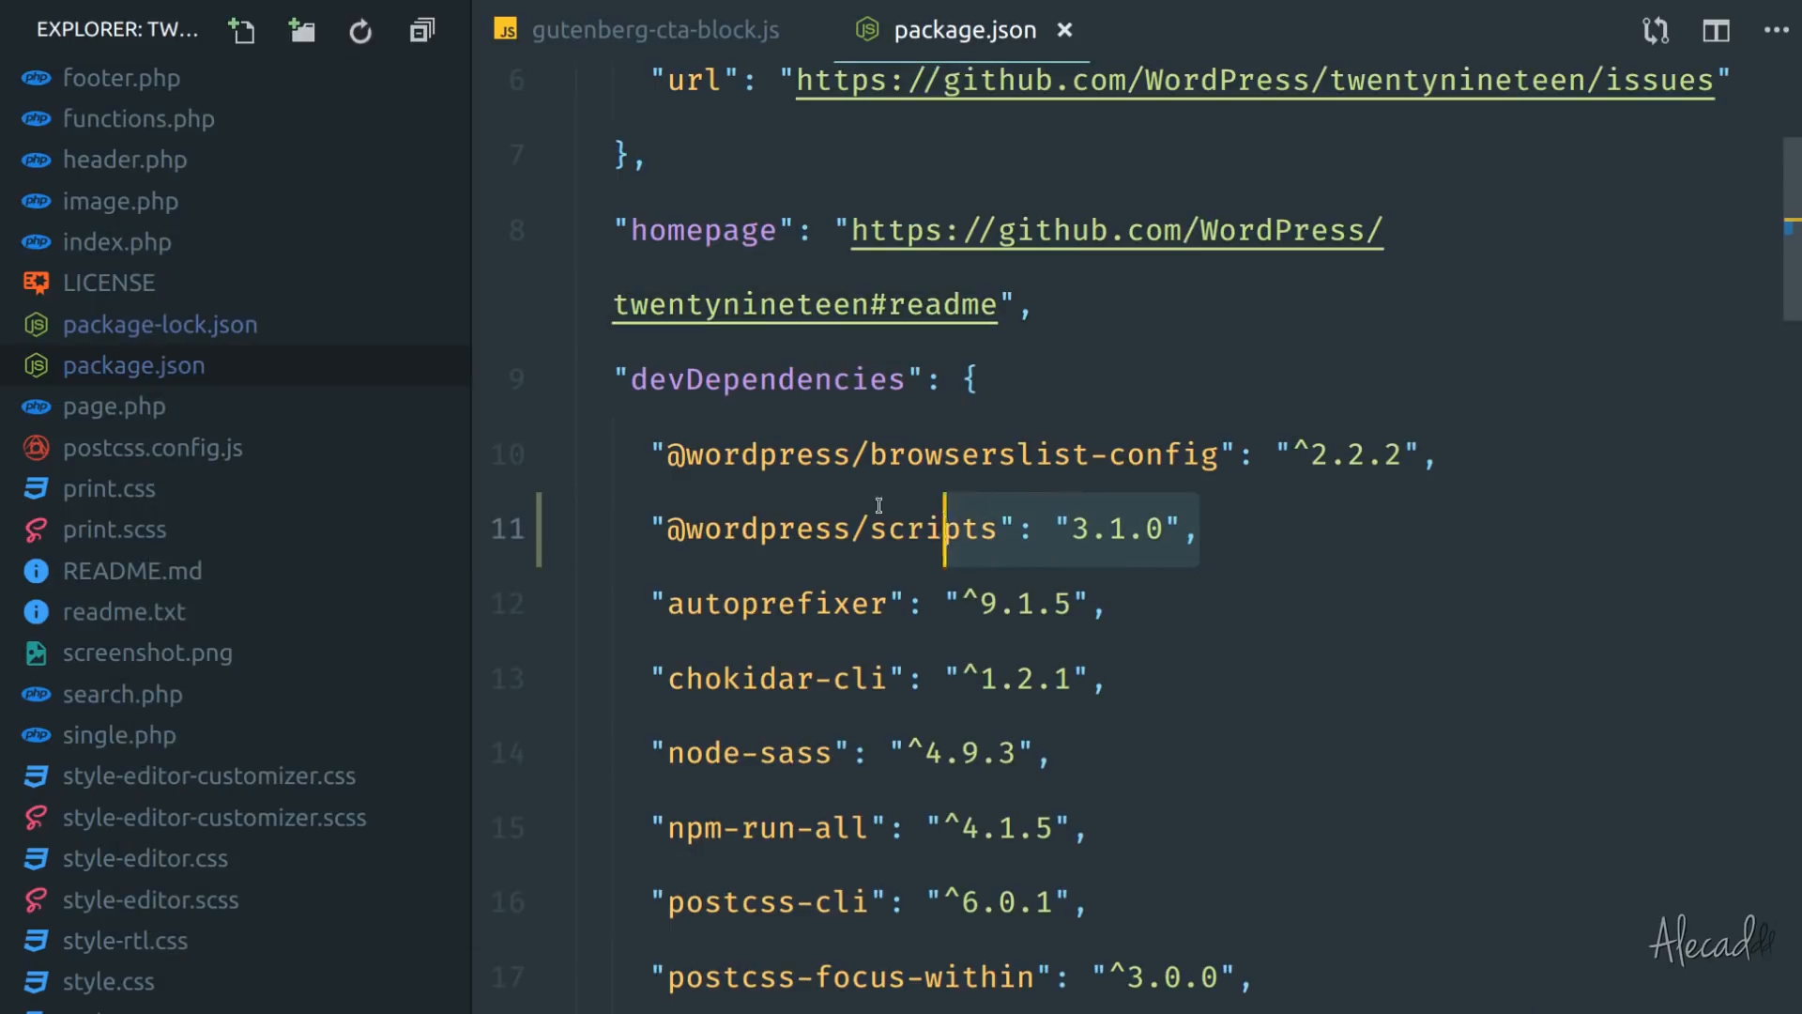
pyautogui.click(1076, 528)
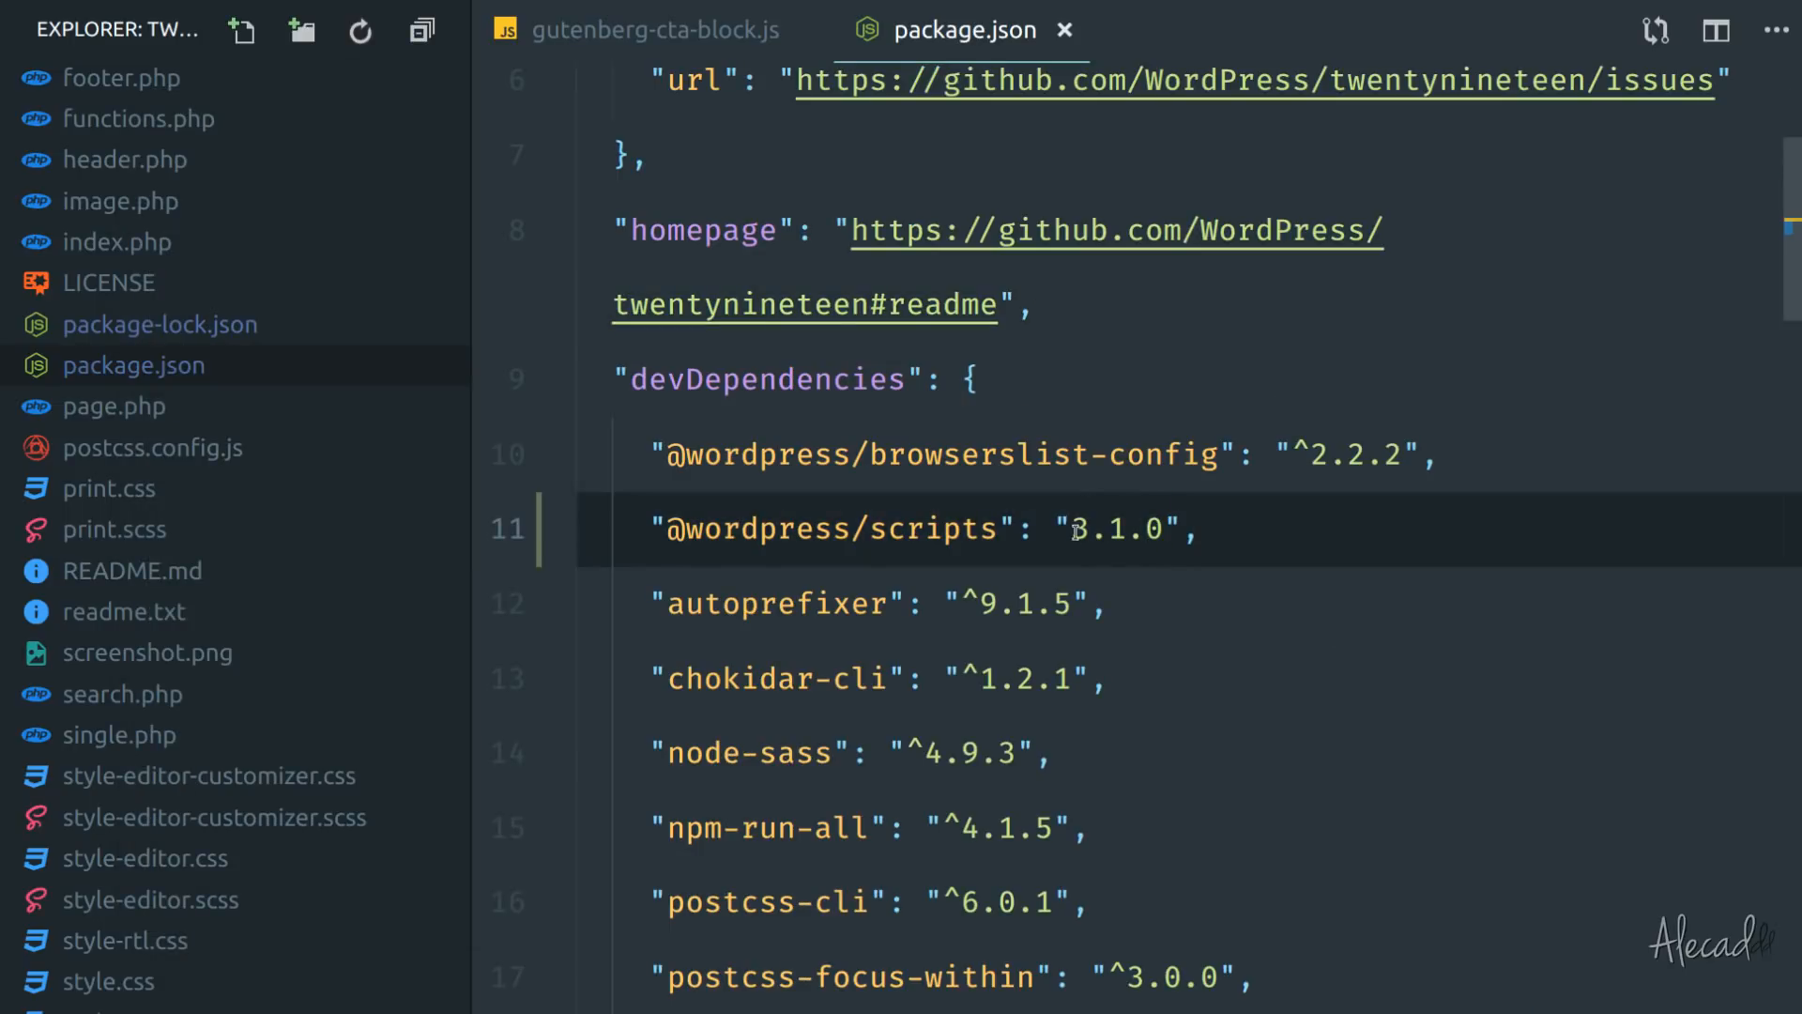
pyautogui.doubleClick(1114, 529)
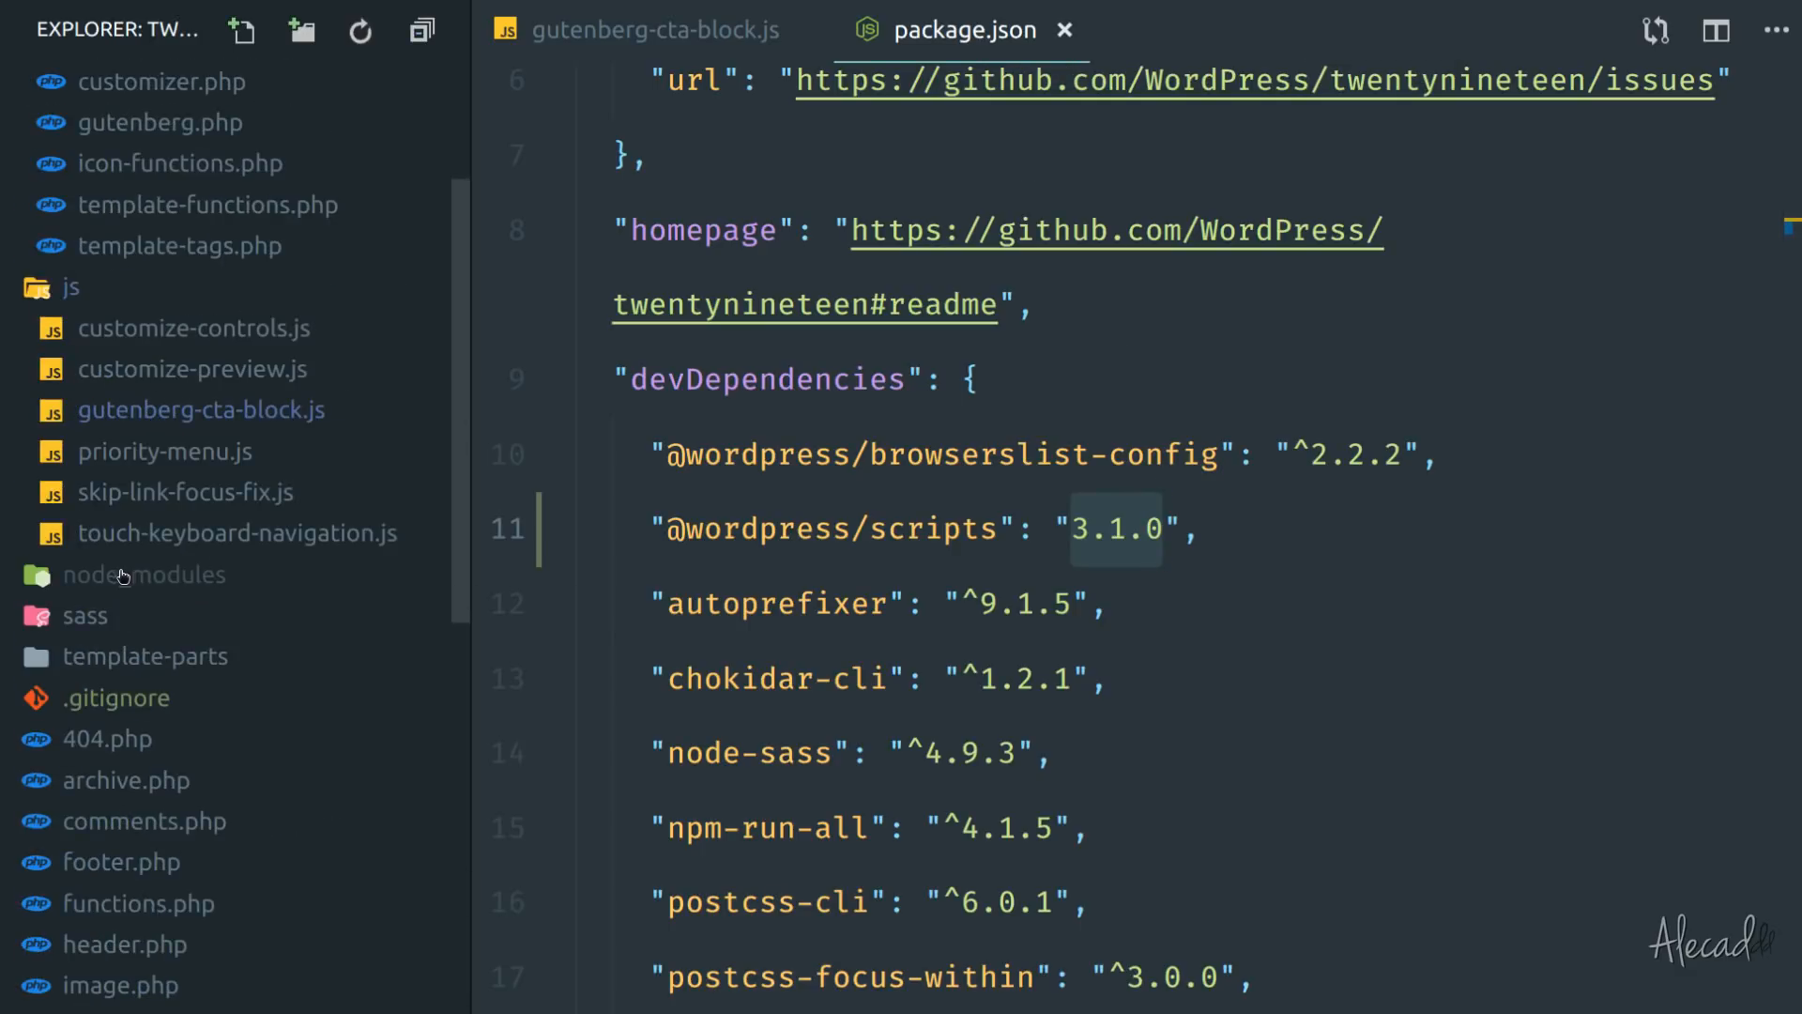
pyautogui.click(144, 574)
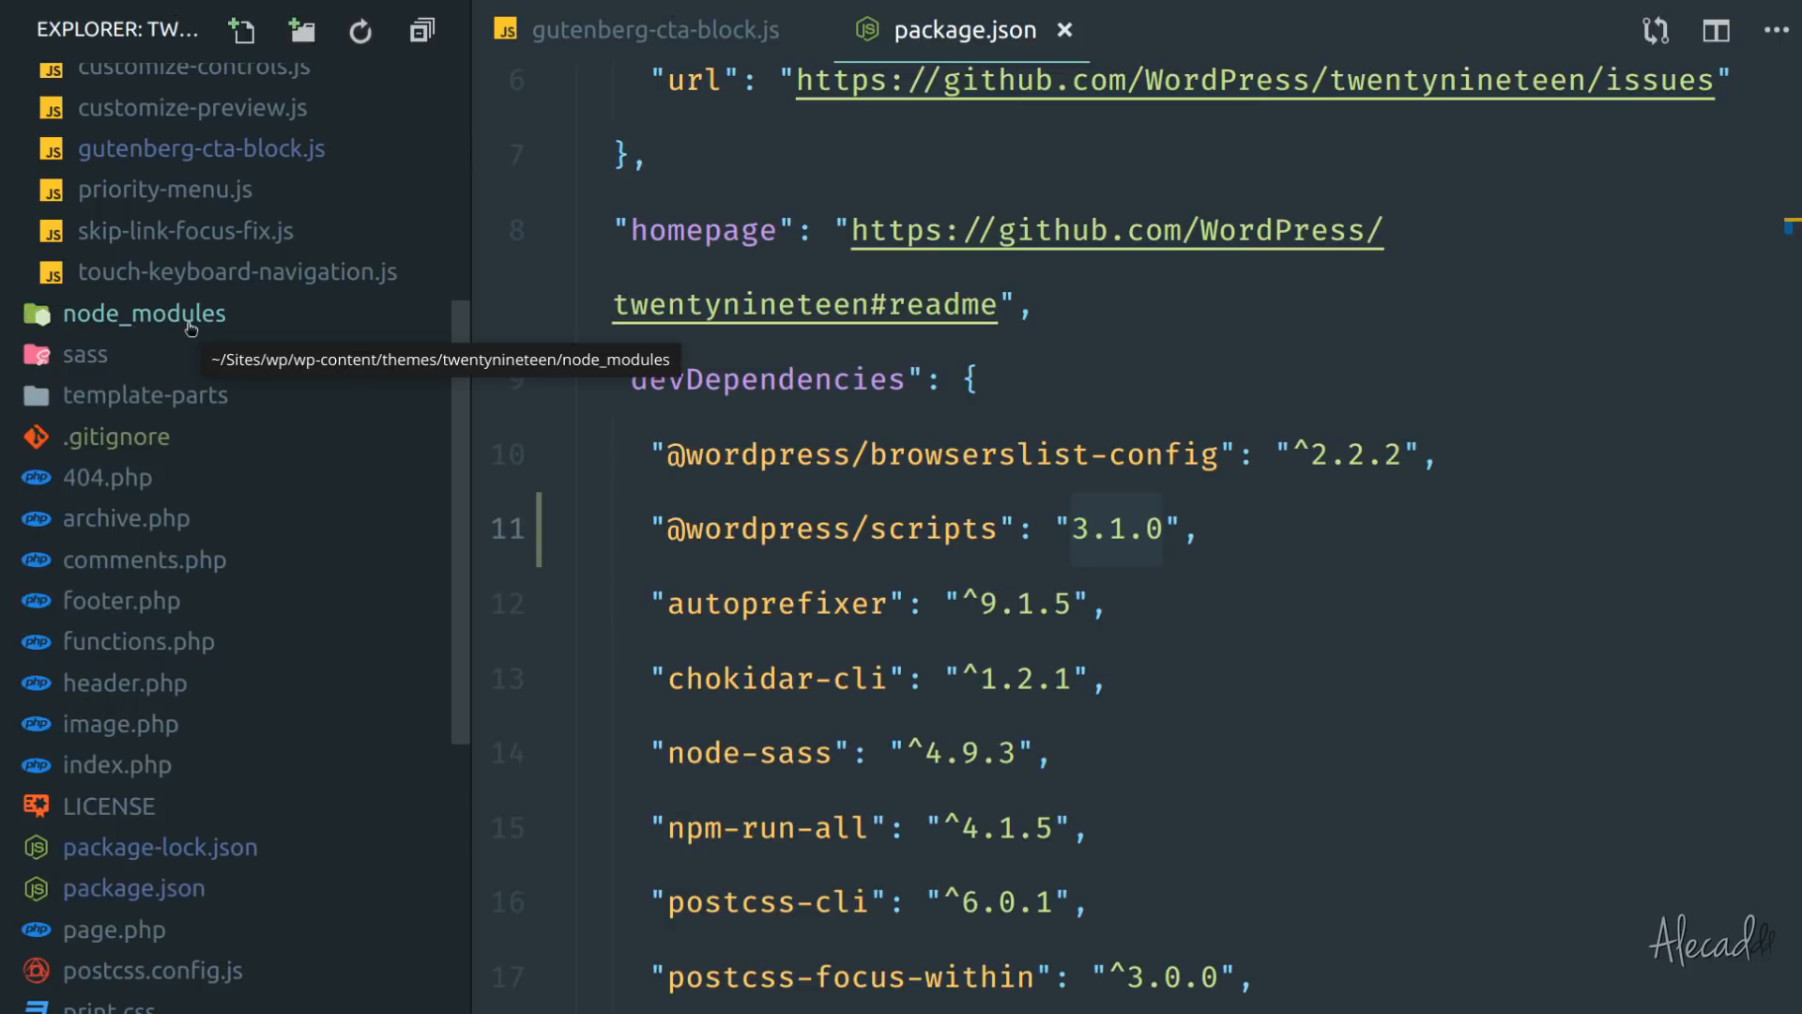
pyautogui.click(145, 314)
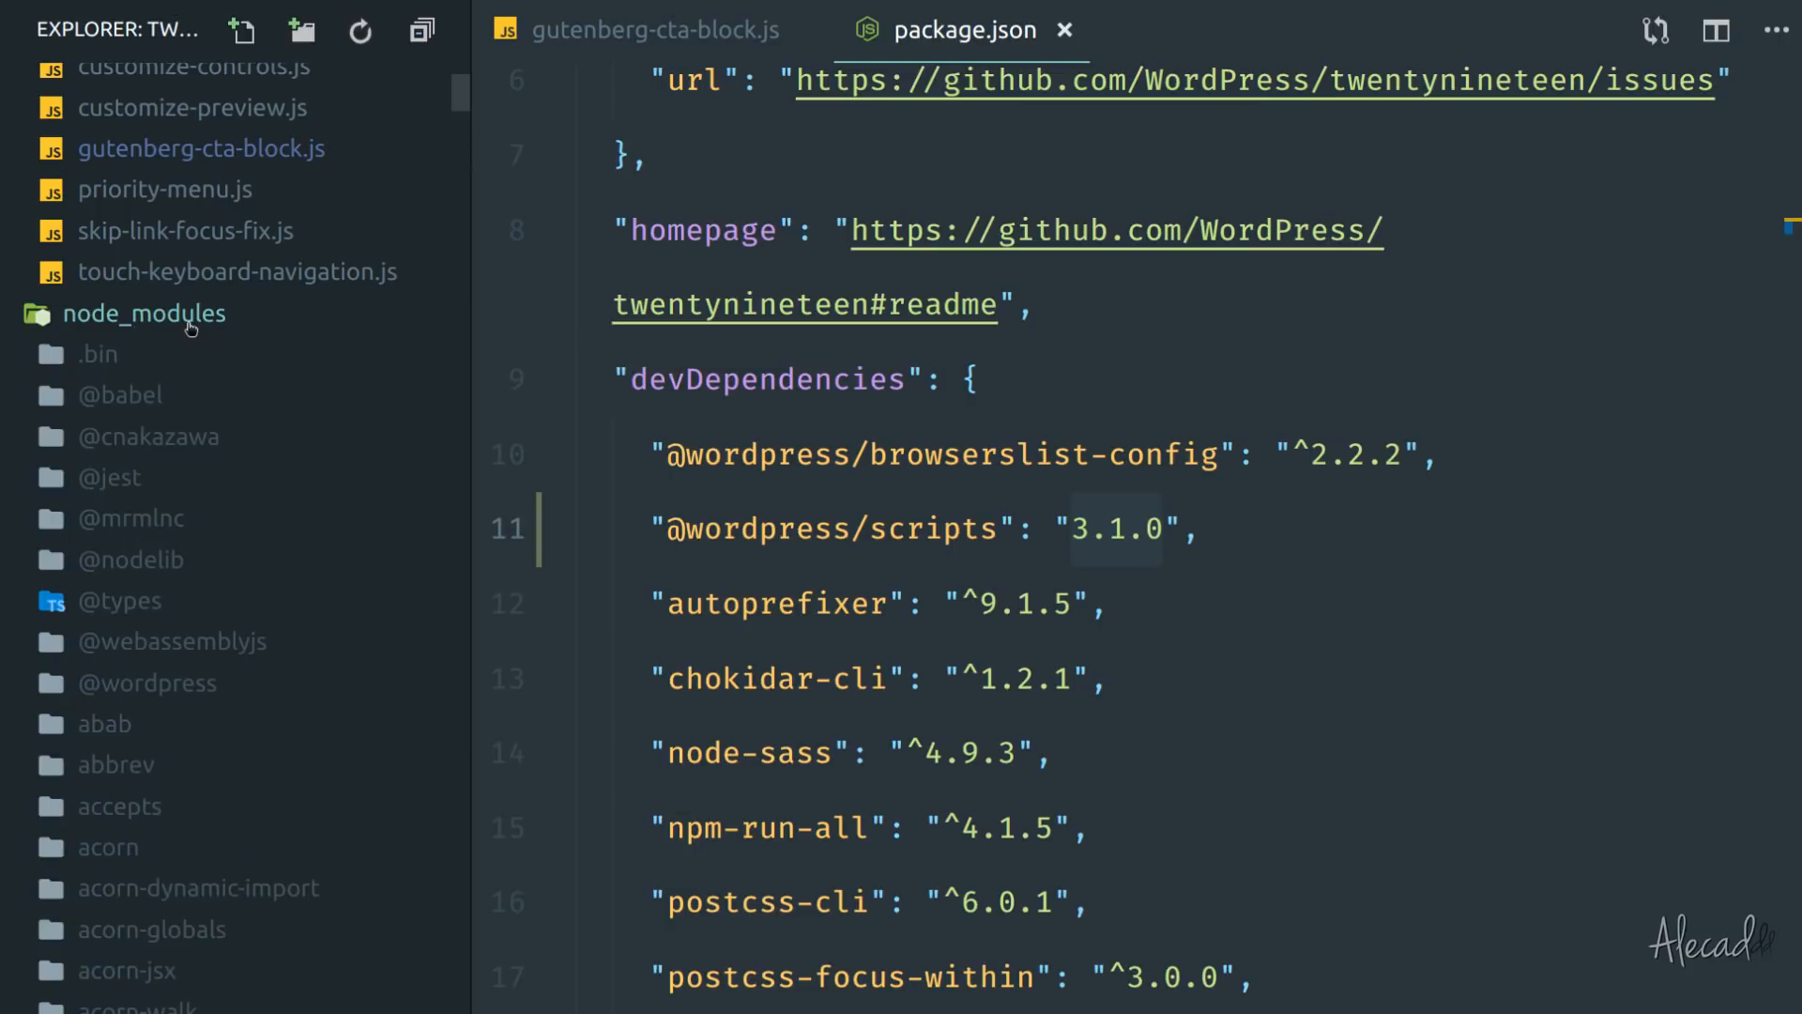
pyautogui.click(142, 314)
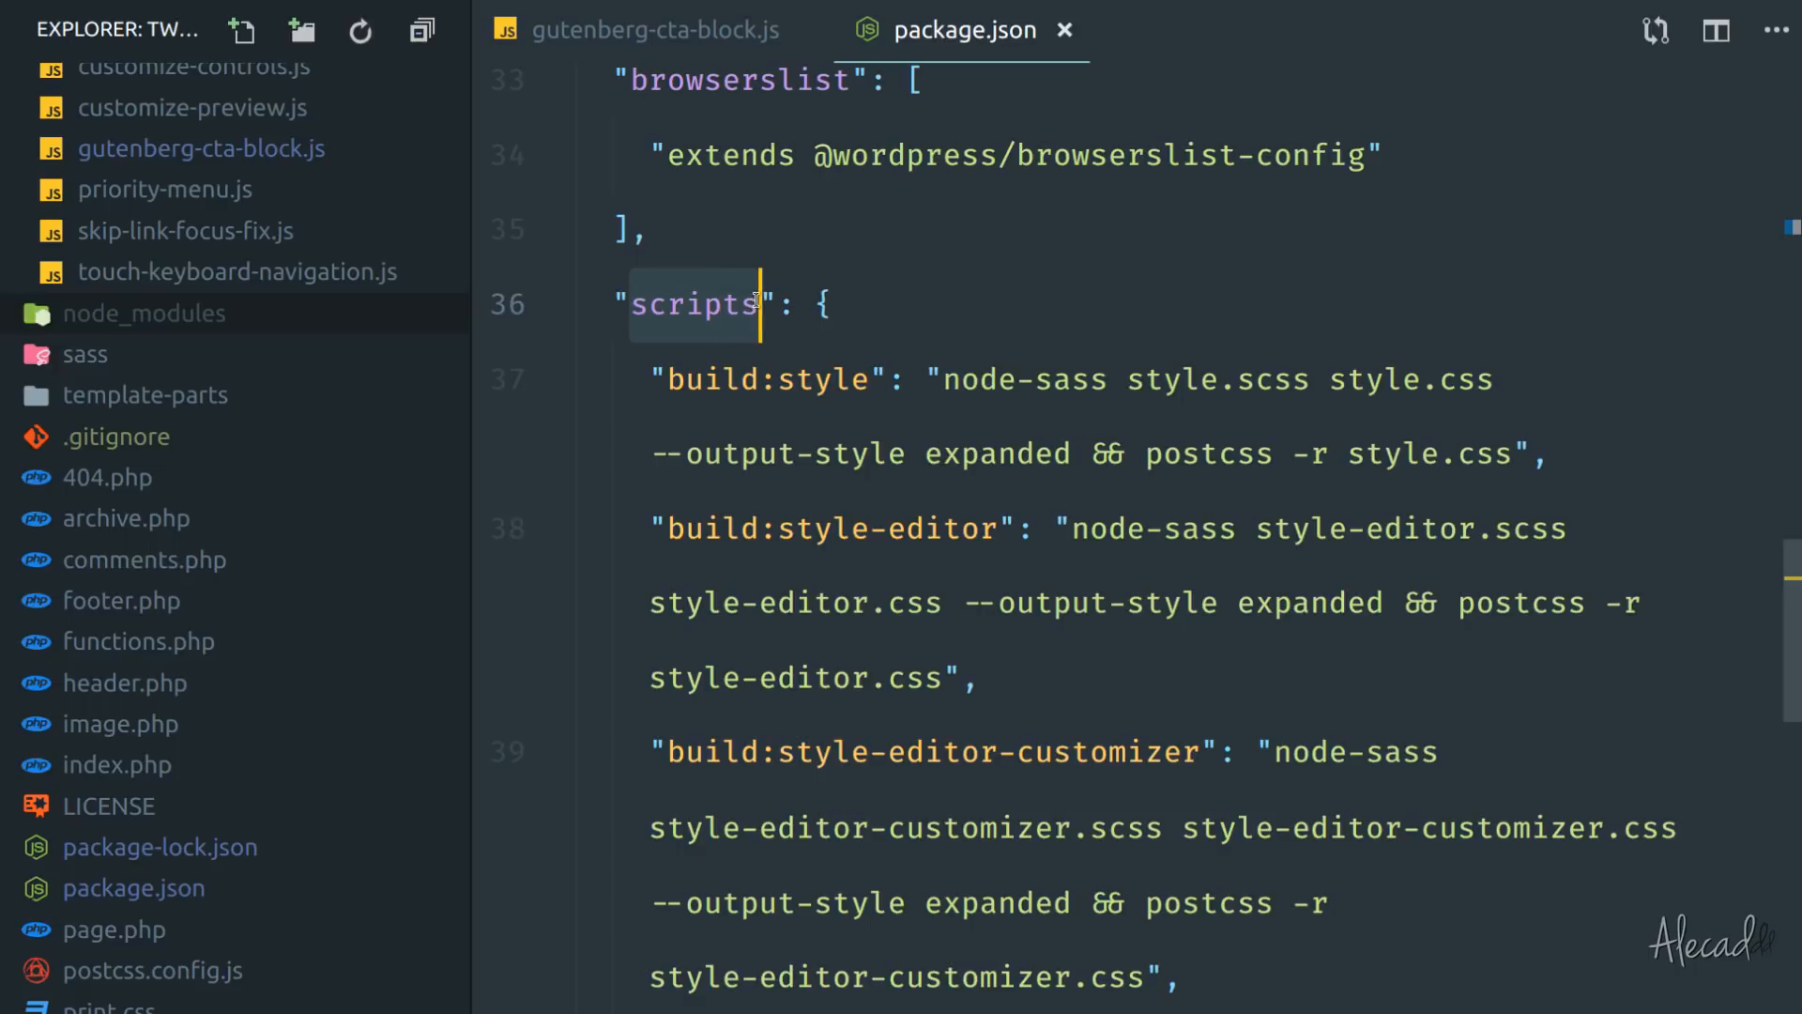
pyautogui.scroll(-3)
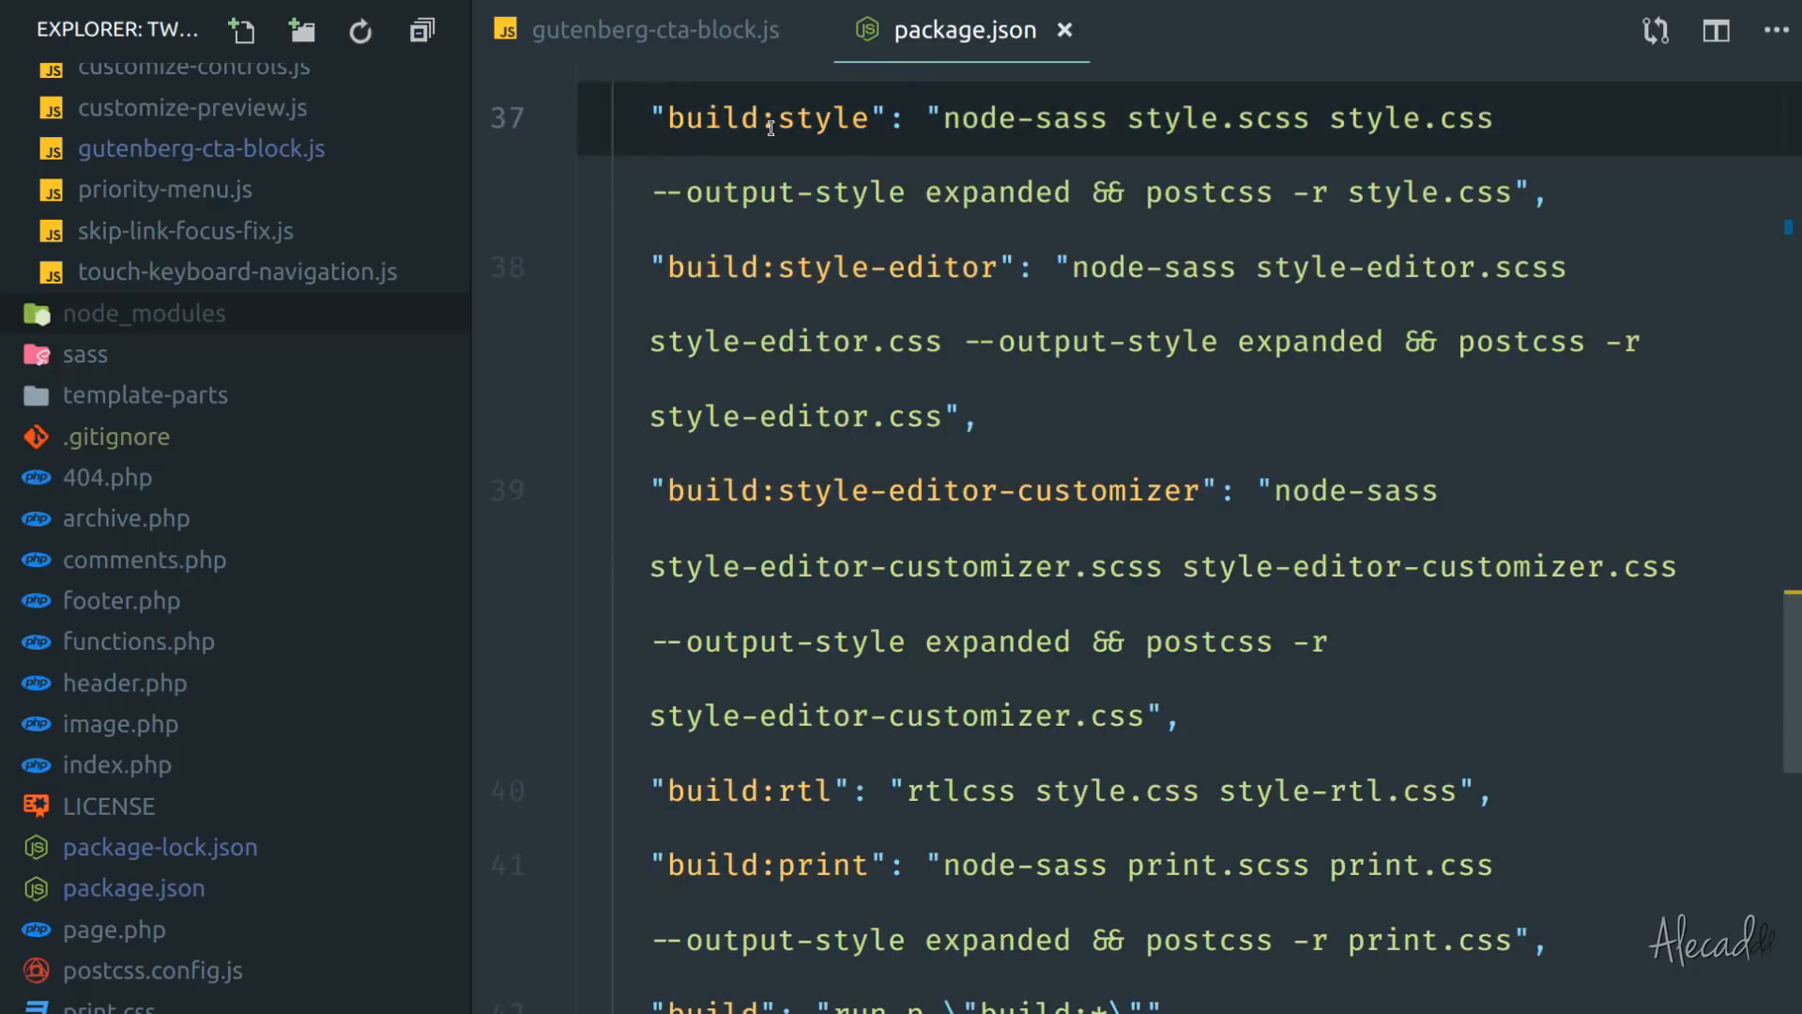
pyautogui.scroll(-3)
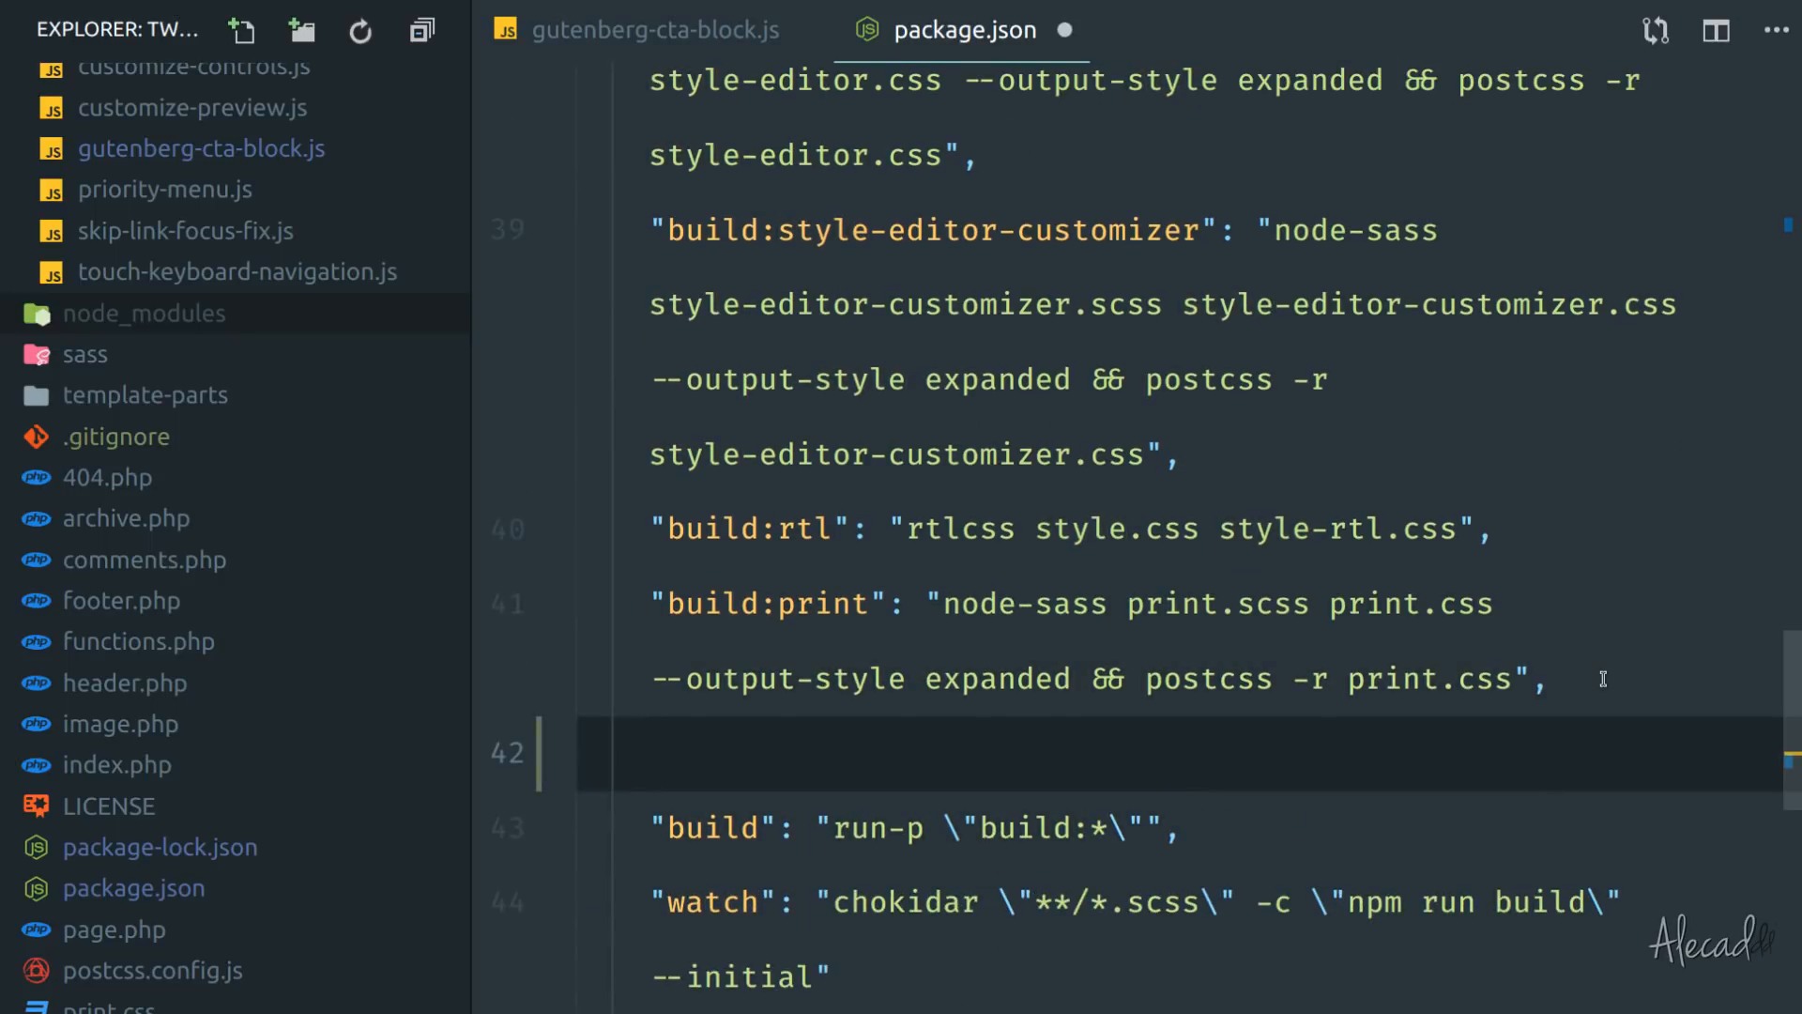
# Add a "build:scripts": "wp-scripts build" entry to the package.json scripts and save.
pyautogui.write('""')
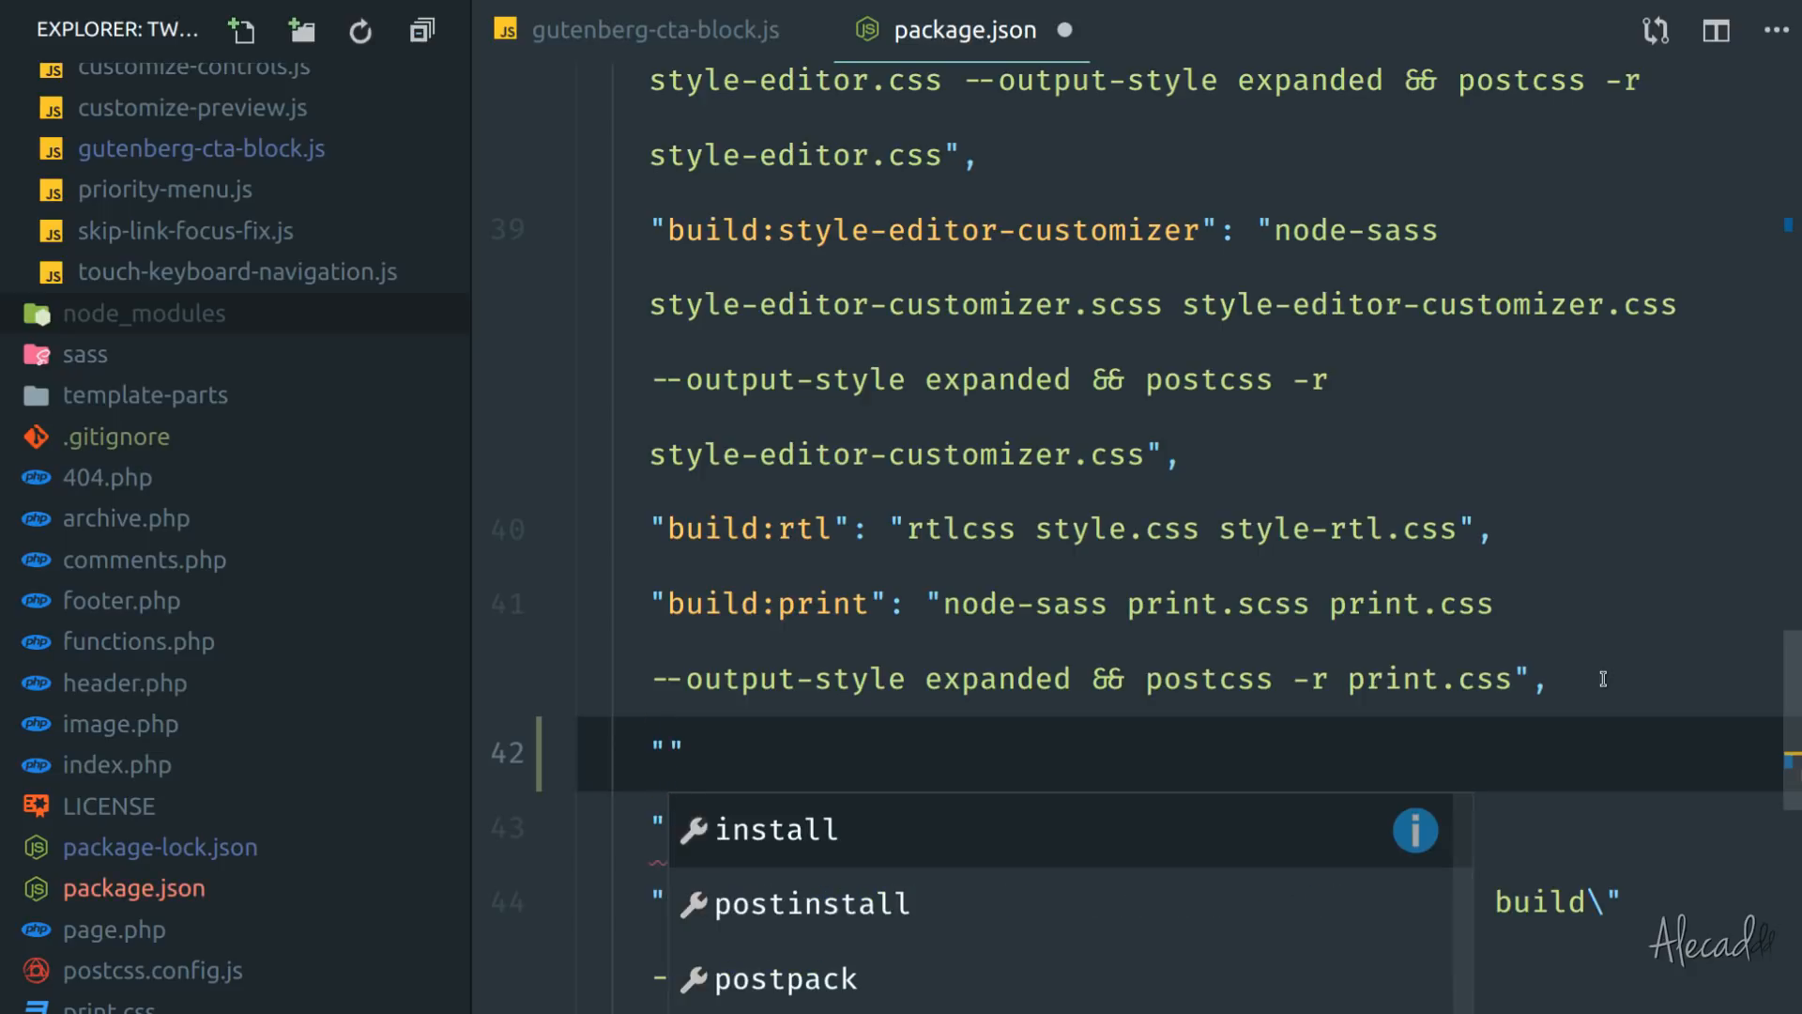
pyautogui.write('build')
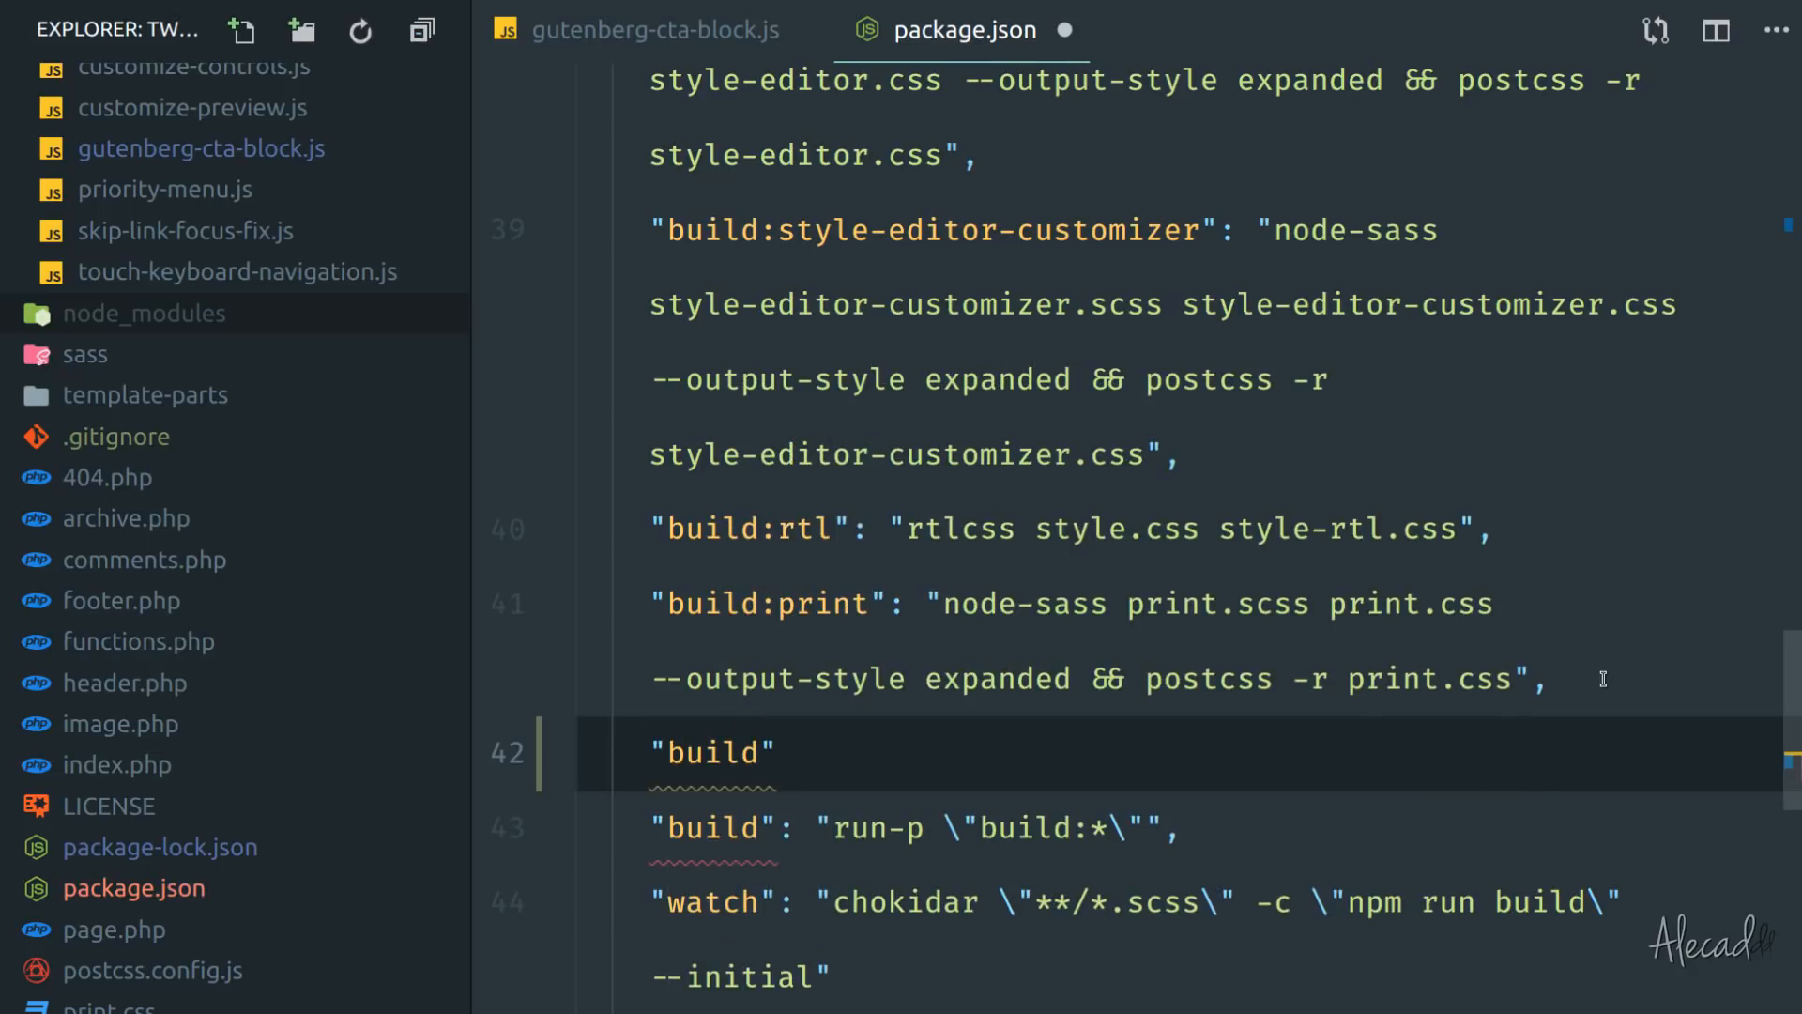
pyautogui.write(':scripts')
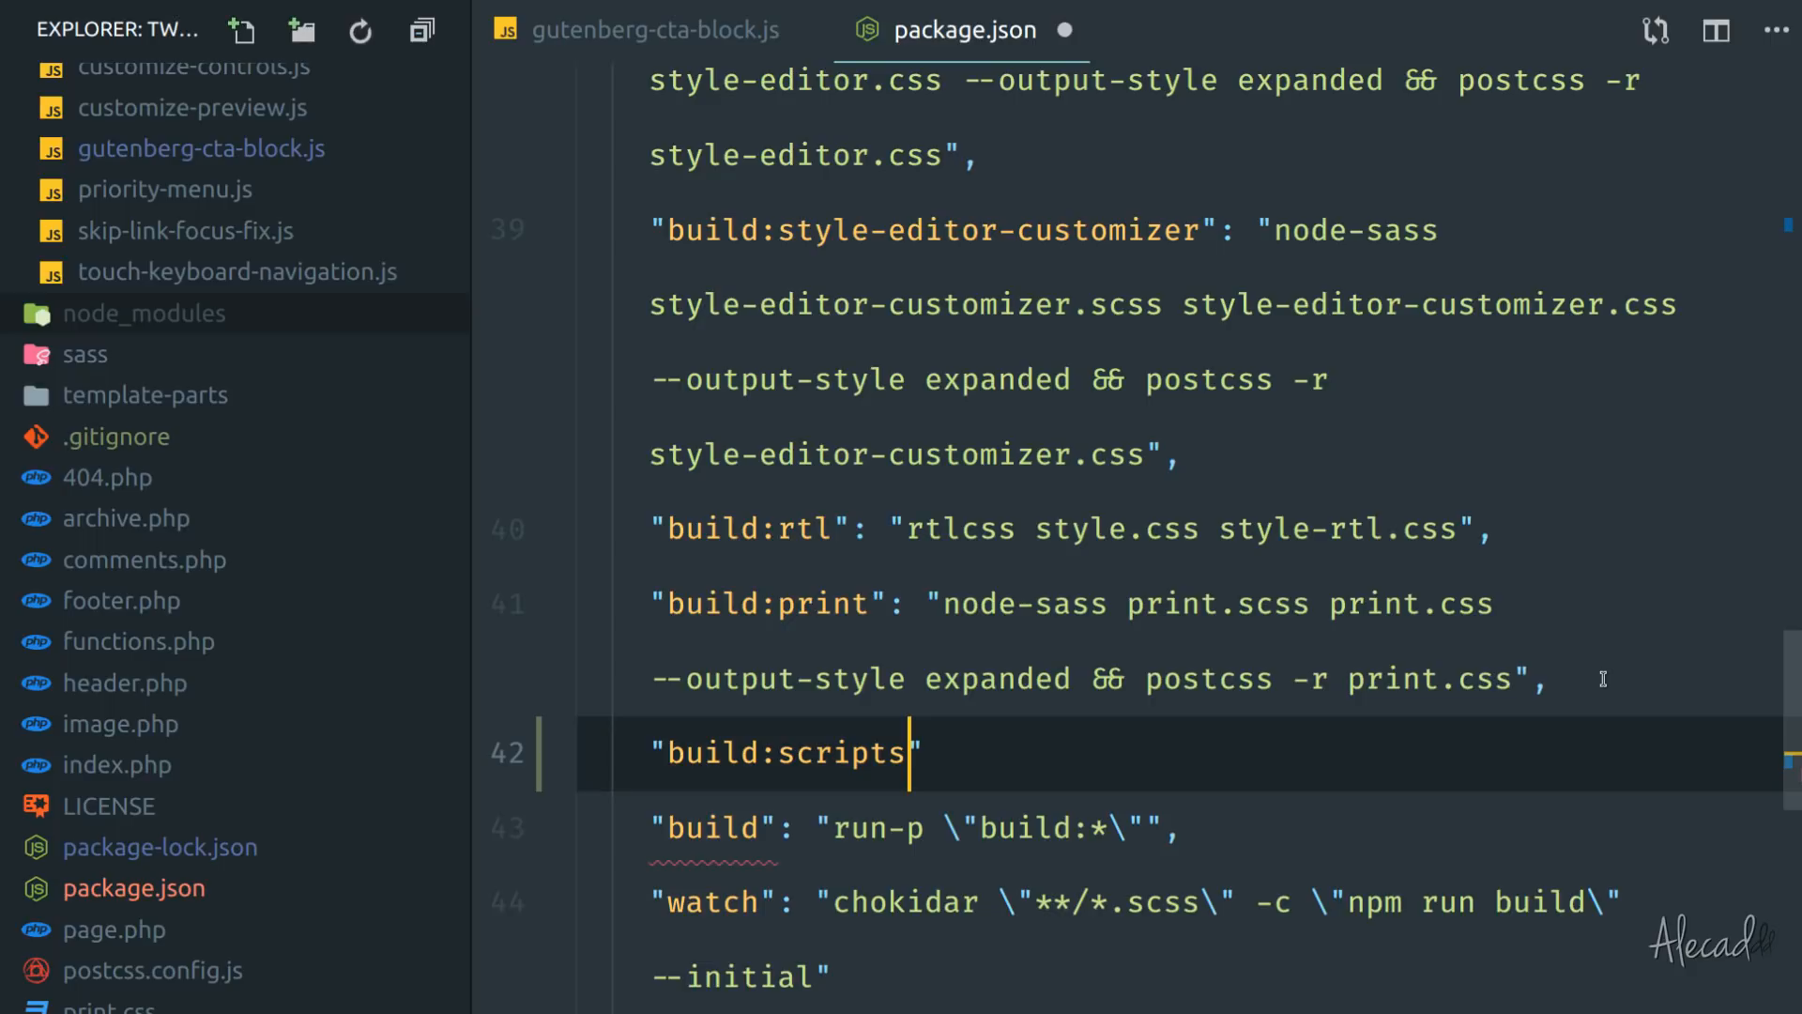
pyautogui.write('":')
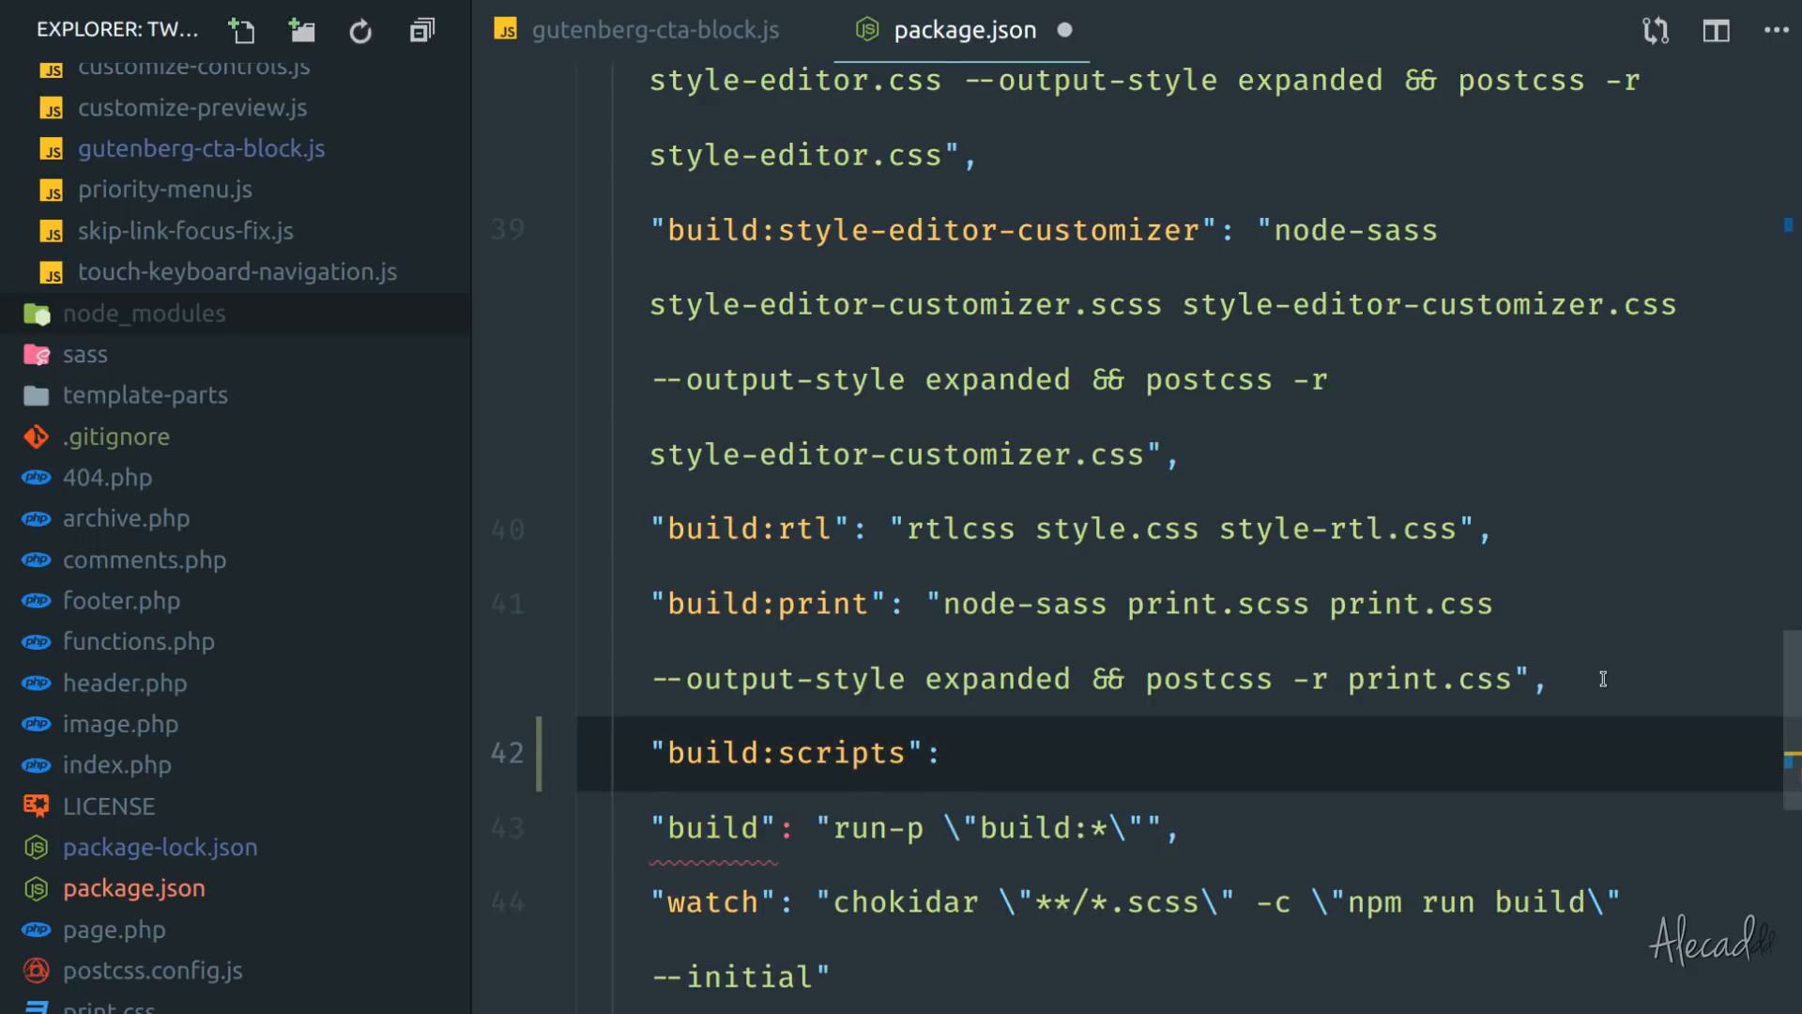
pyautogui.write('"wp-scripts build",')
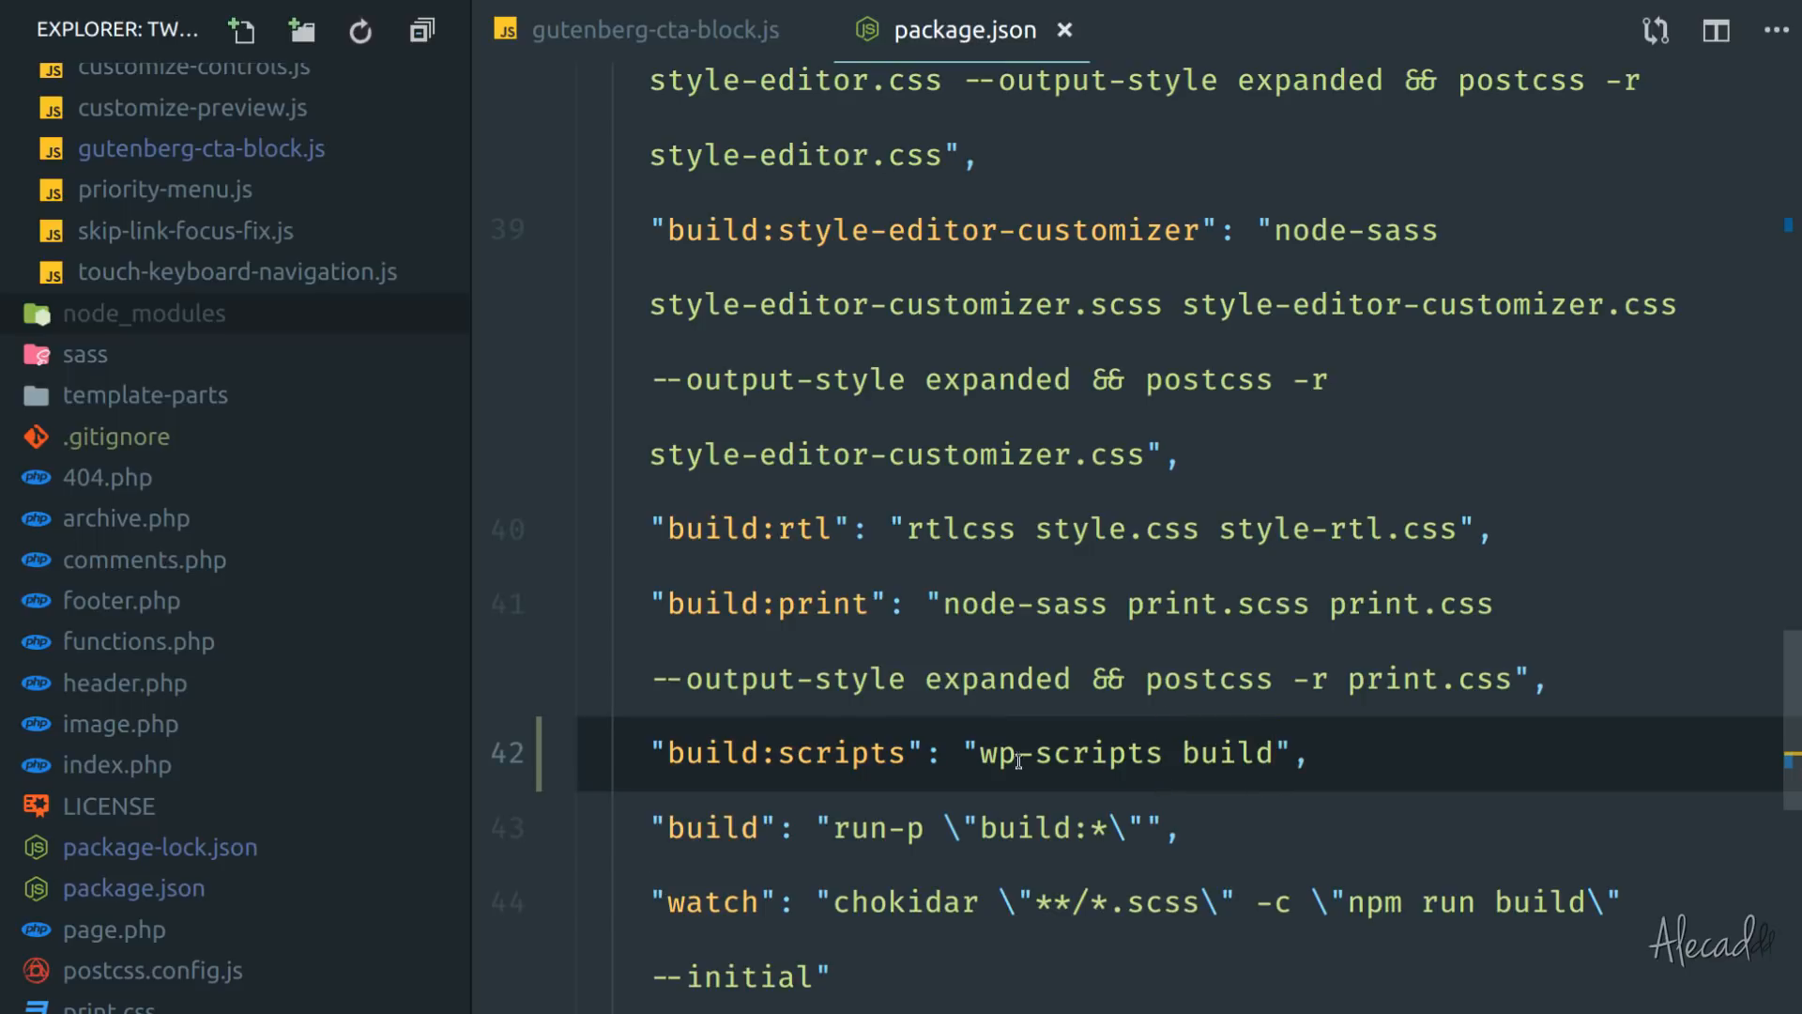
pyautogui.scroll(3)
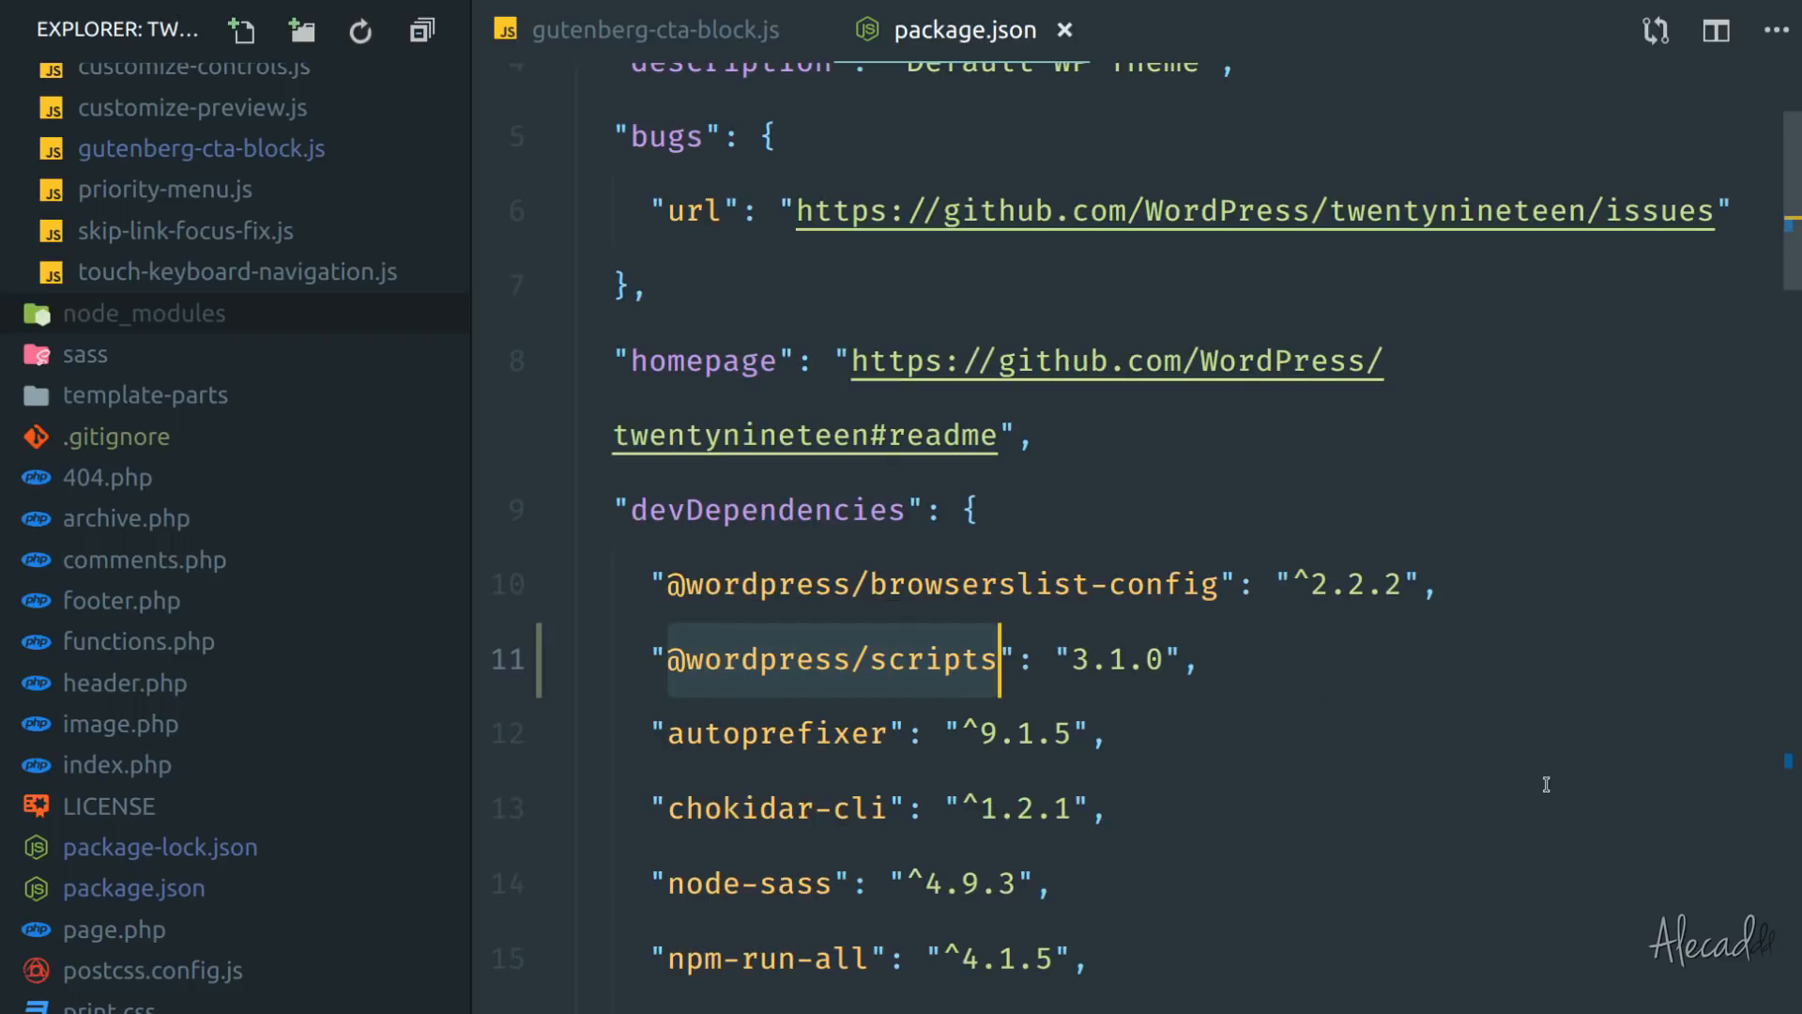
# Create a src folder and move gutenberg-cta-block.js into it as index.js.
pyautogui.scroll(-3)
pyautogui.write('"build:scripts": "wp-scripts build",')
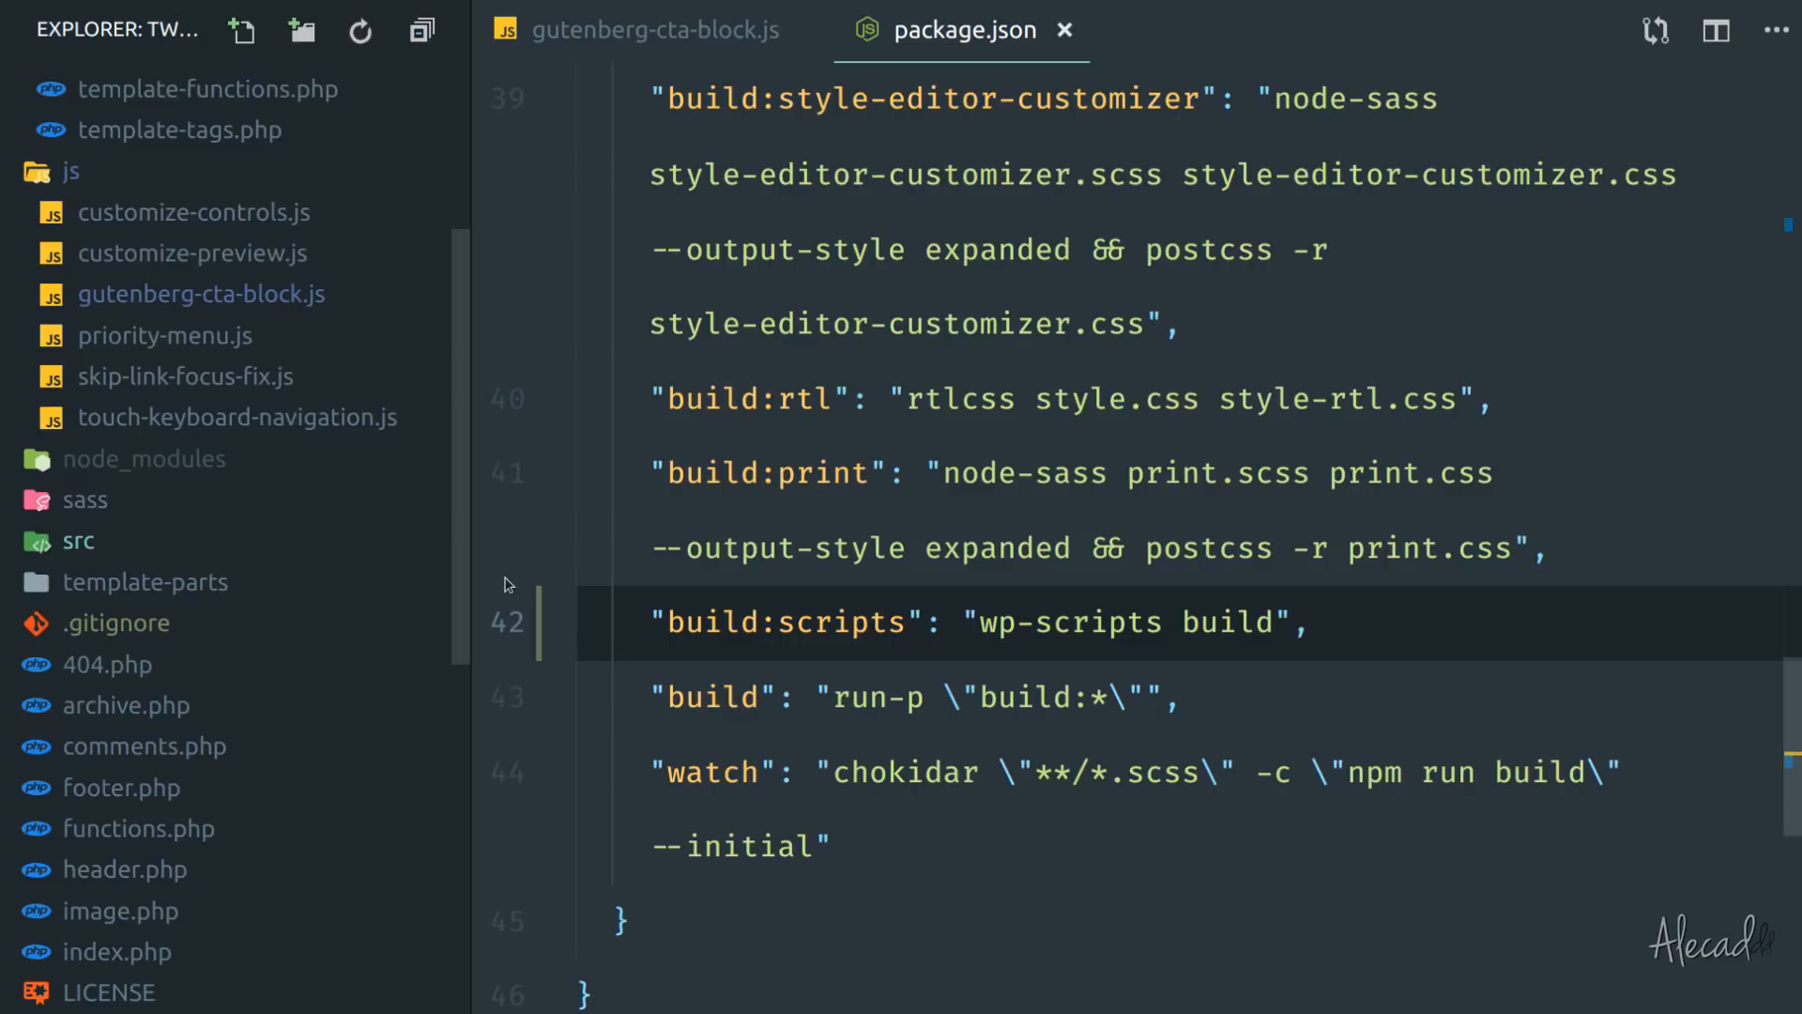
pyautogui.moveTo(155, 303)
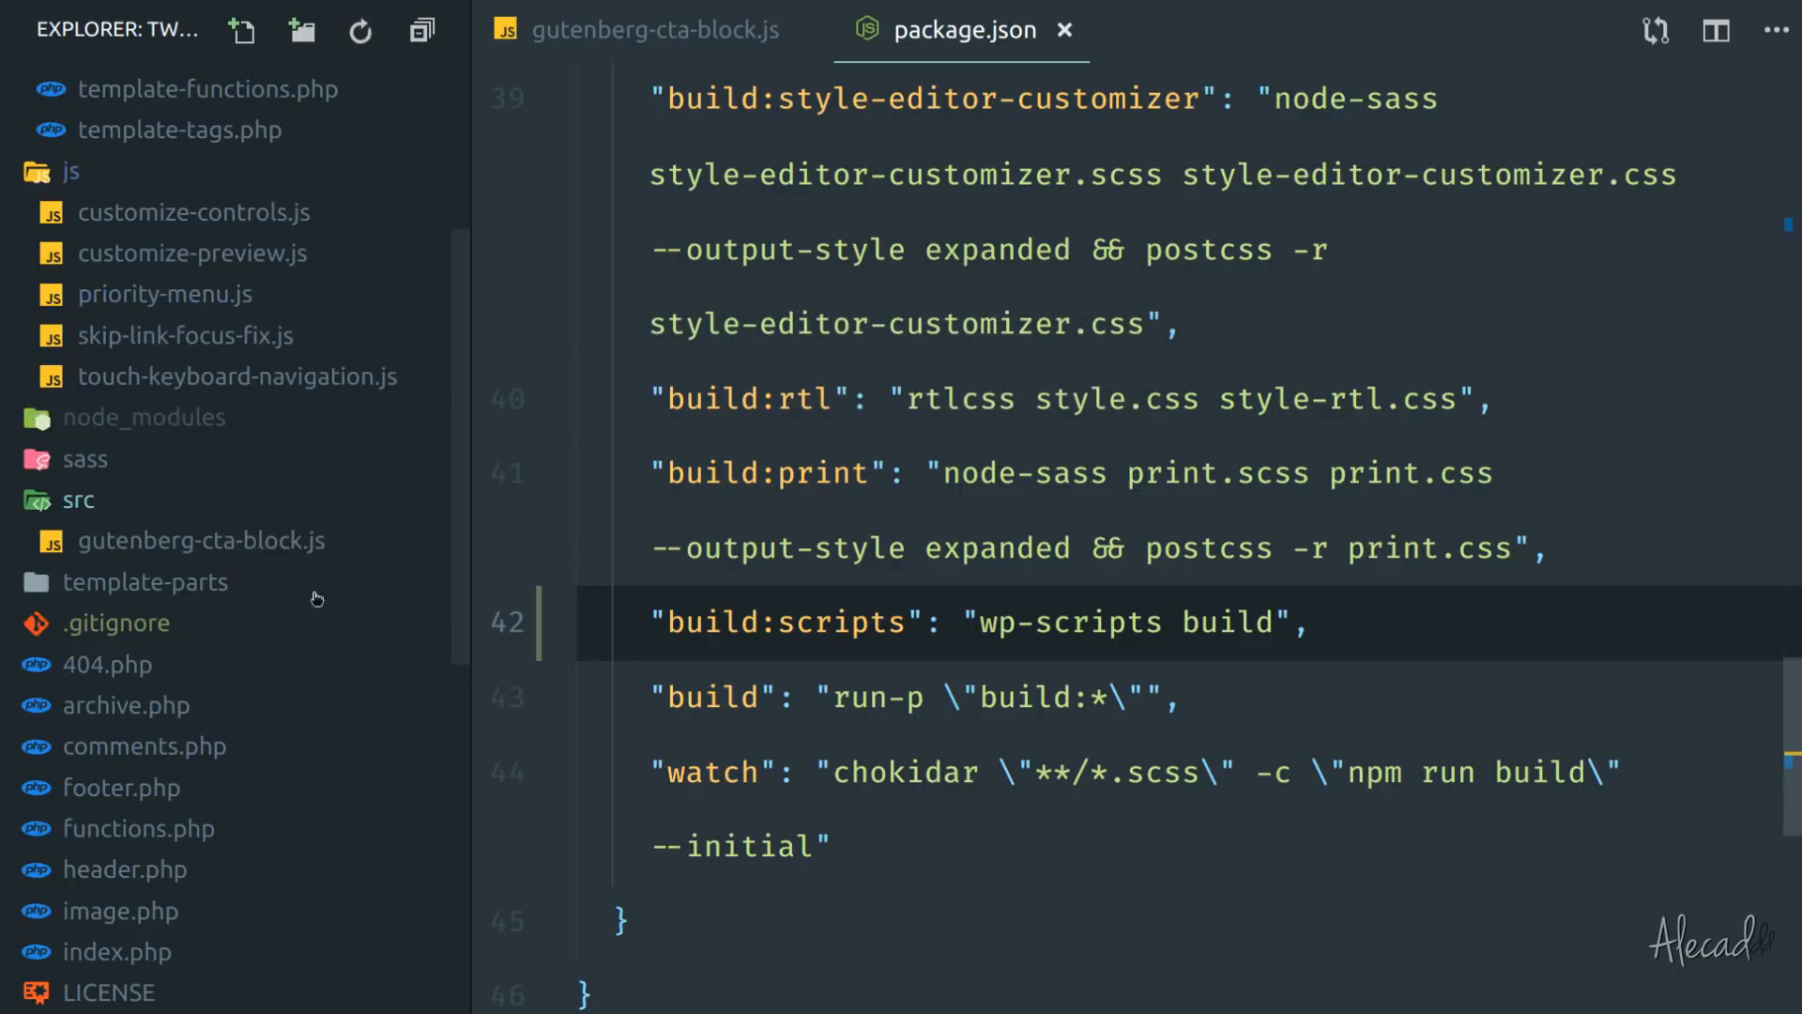
pyautogui.doubleClick(201, 540)
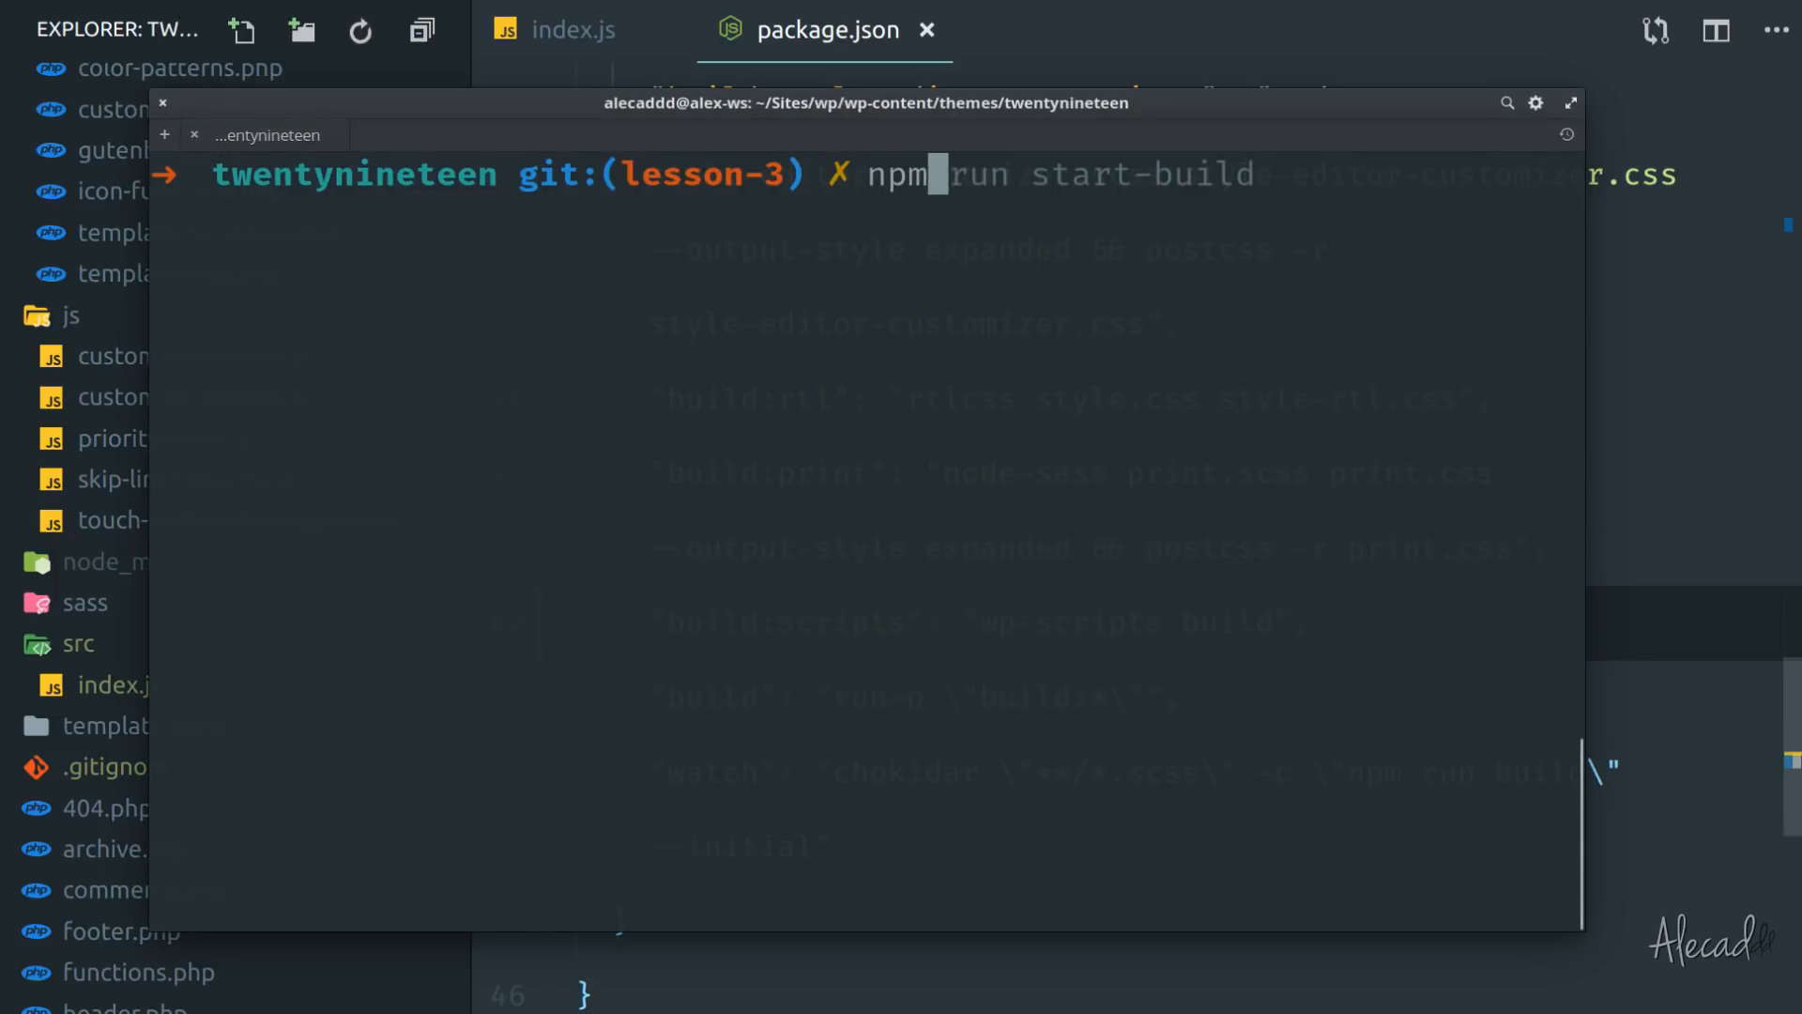
# Run npm run build:scripts and highlight the emitted index.js in the webpack output.
pyautogui.write('build:scripts')
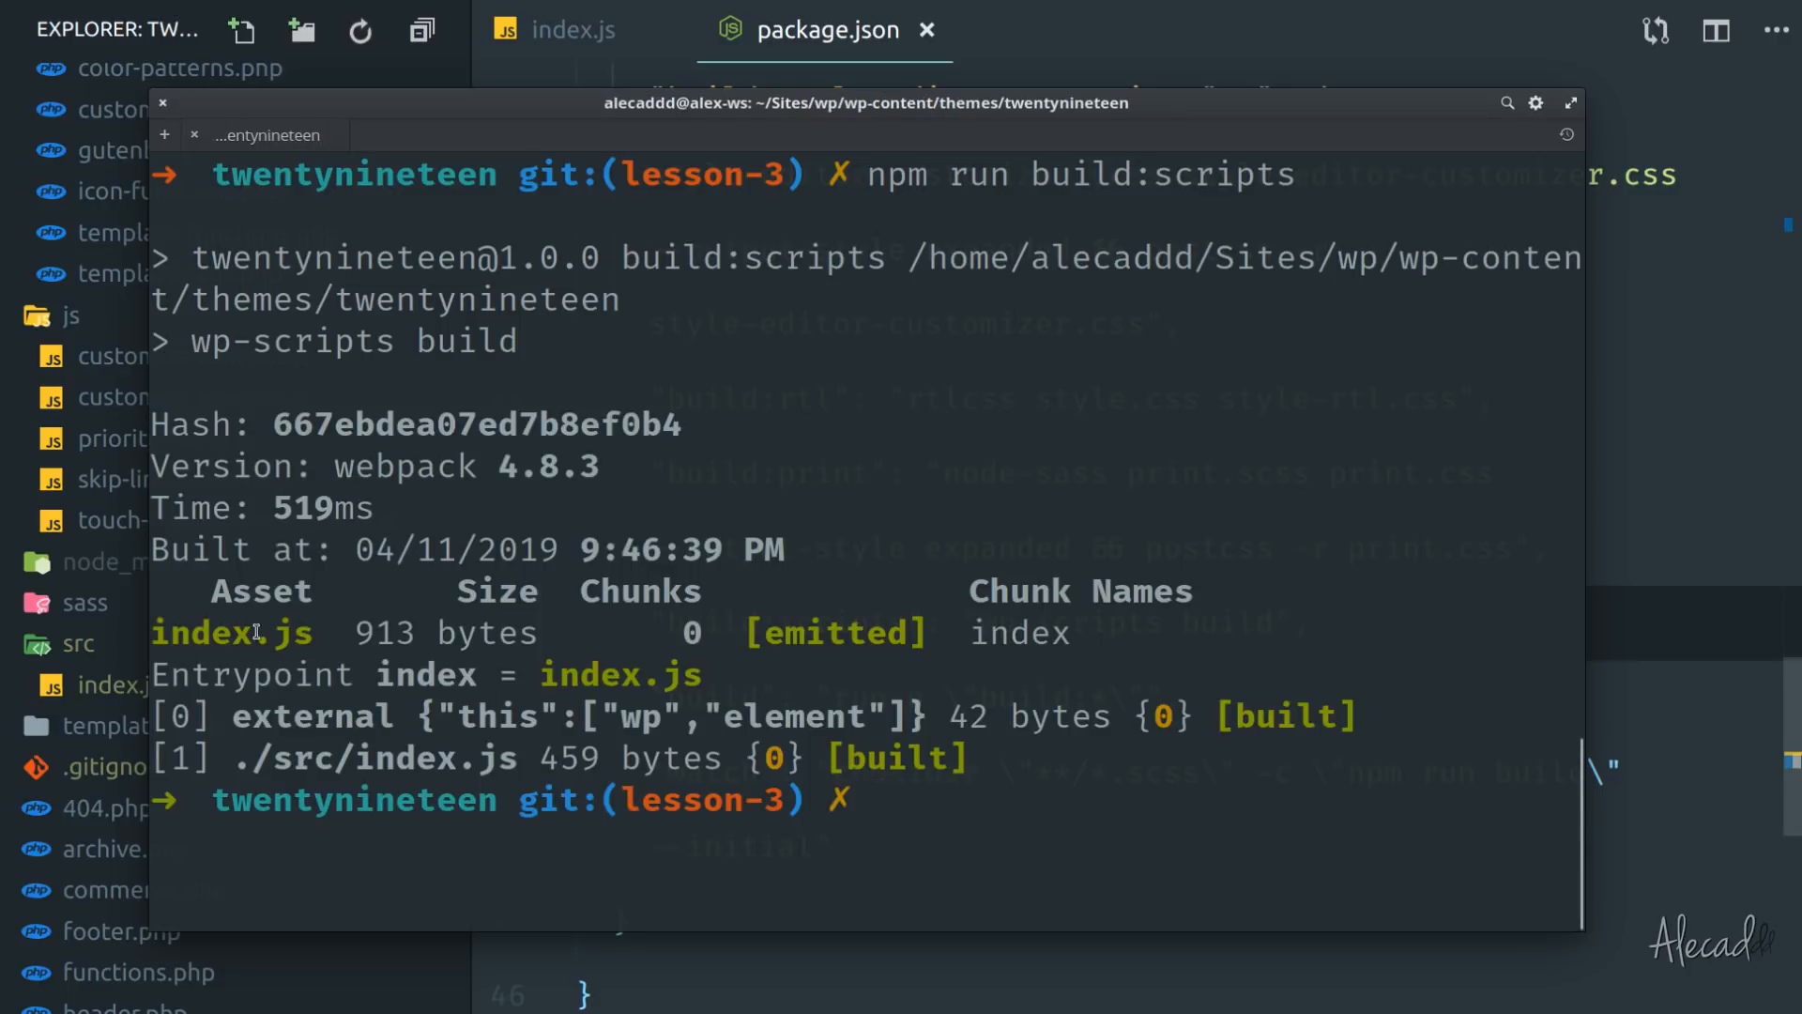
pyautogui.doubleClick(230, 633)
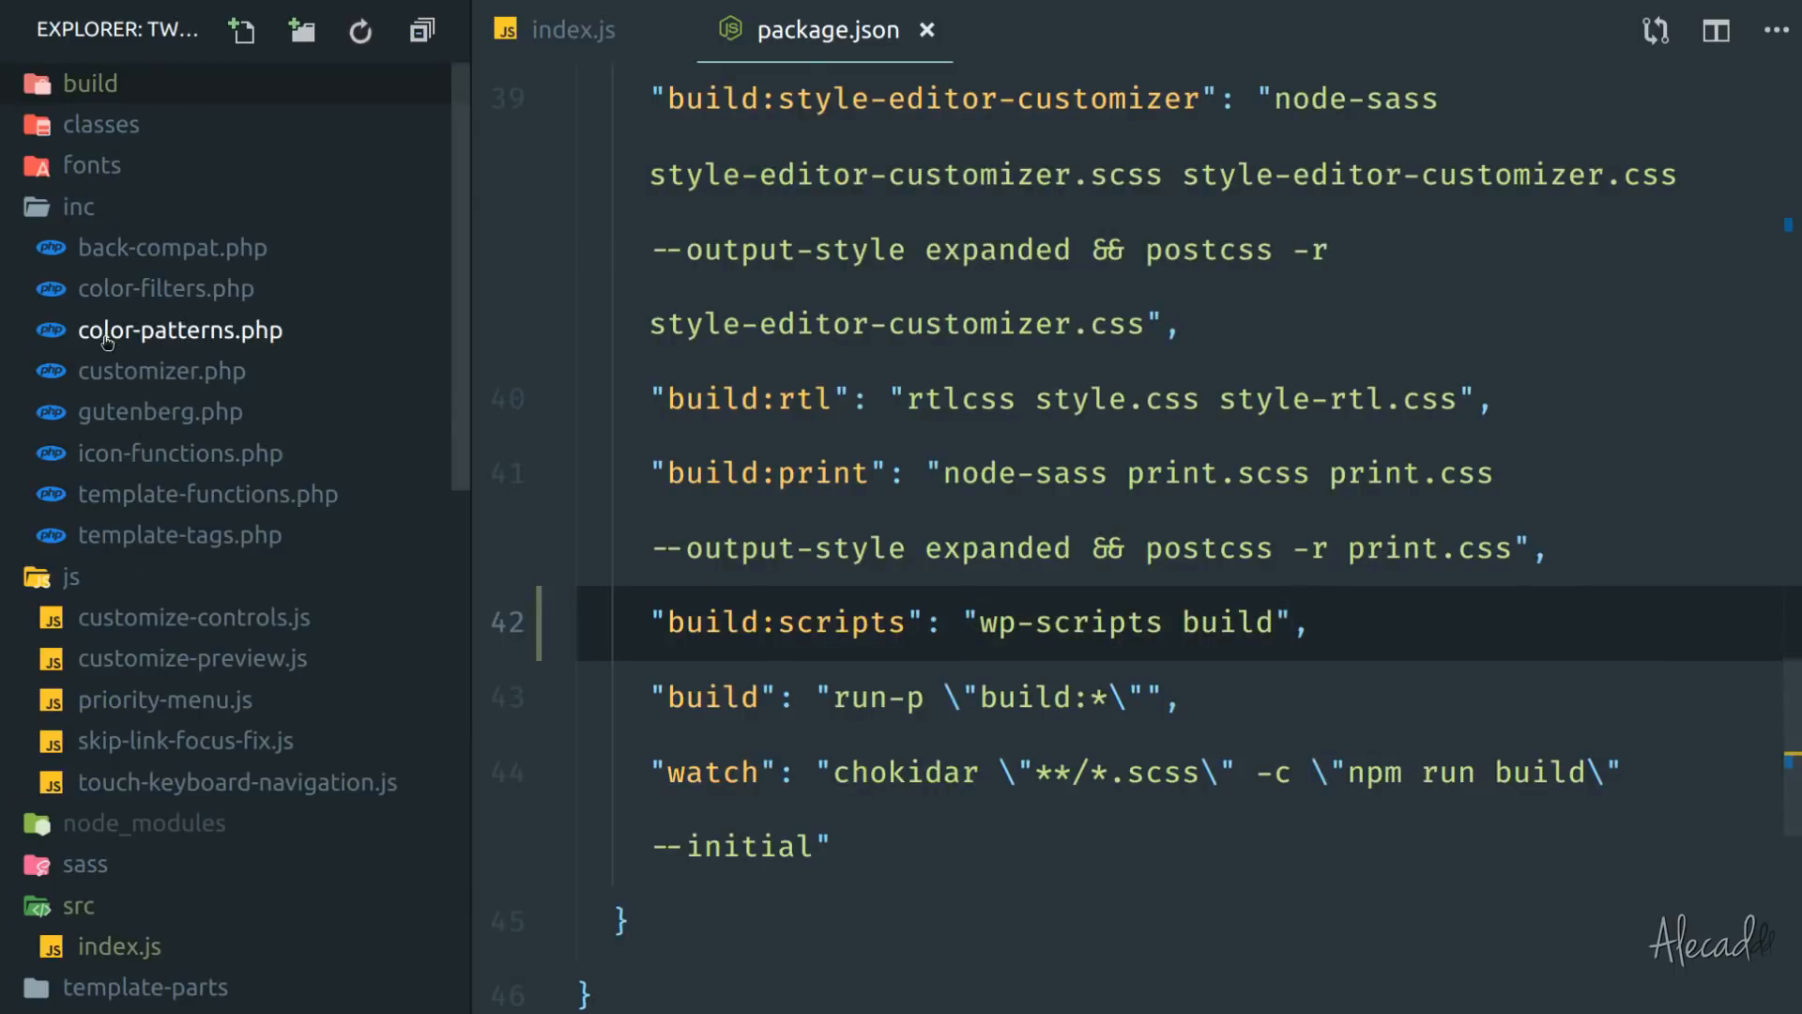
# Scroll through the minified build/index.js bundle, then open inc/gutenberg.php.
pyautogui.click(90, 84)
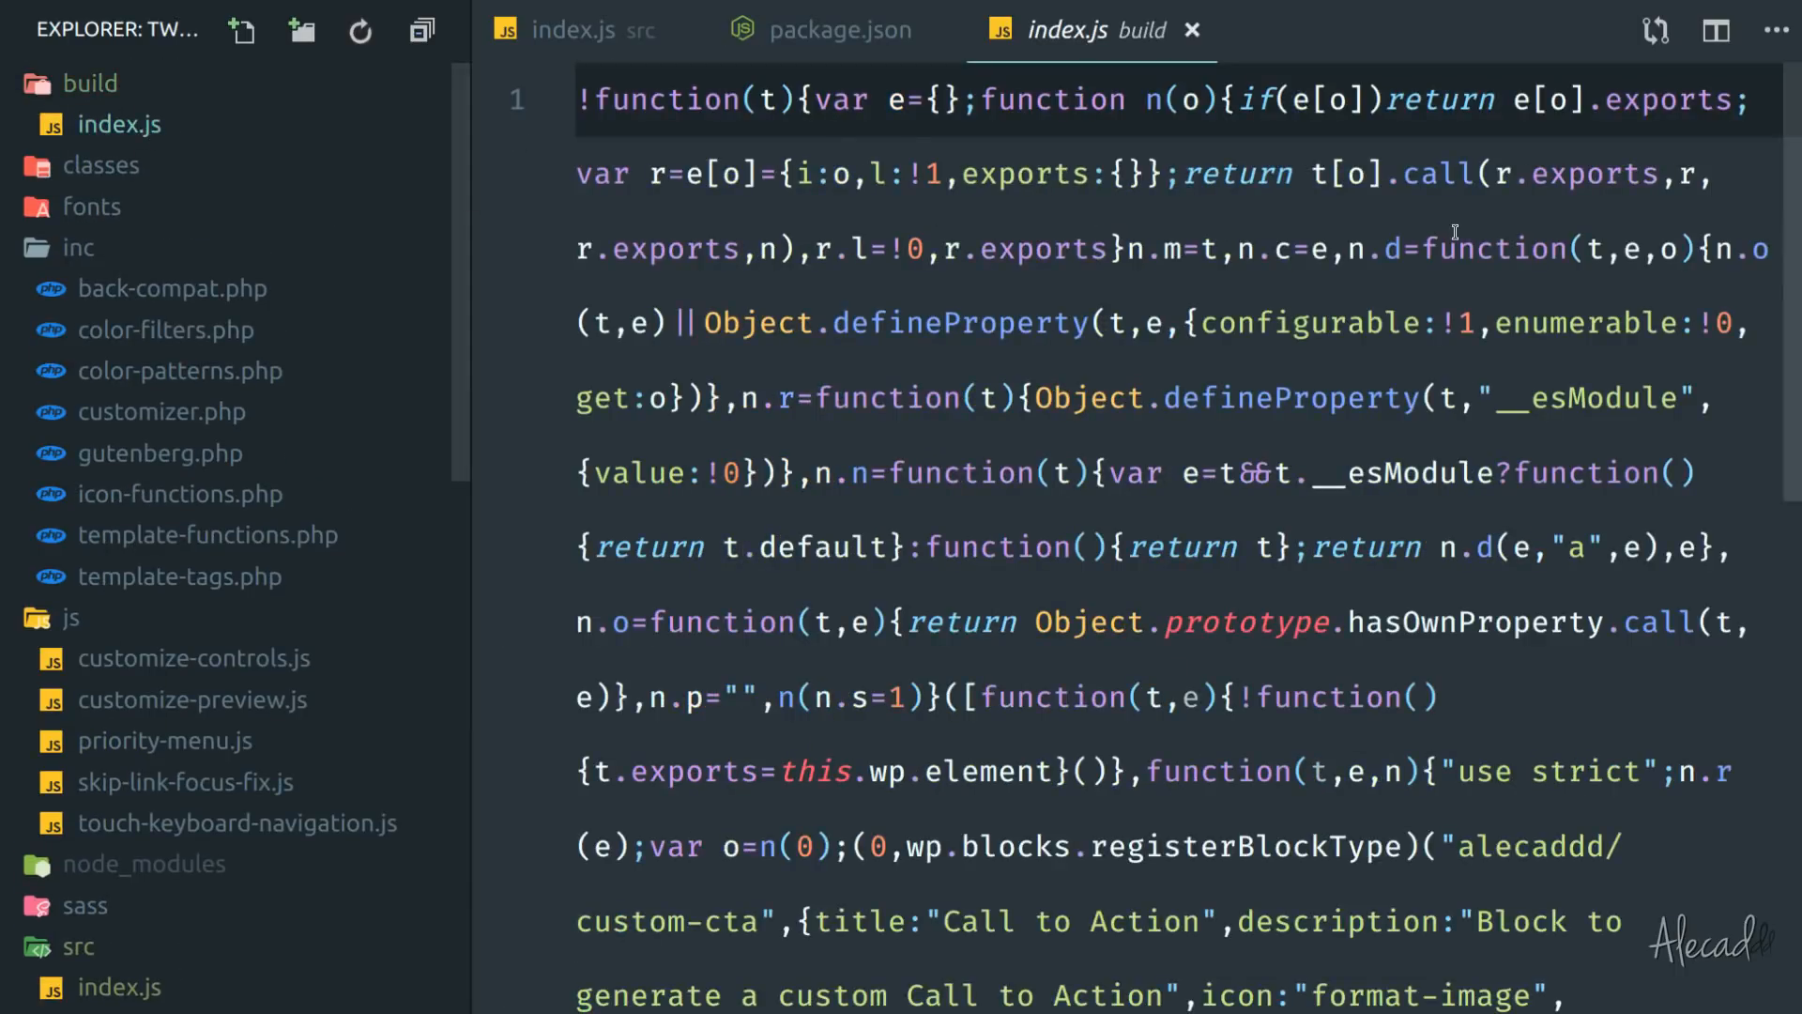
pyautogui.scroll(-3)
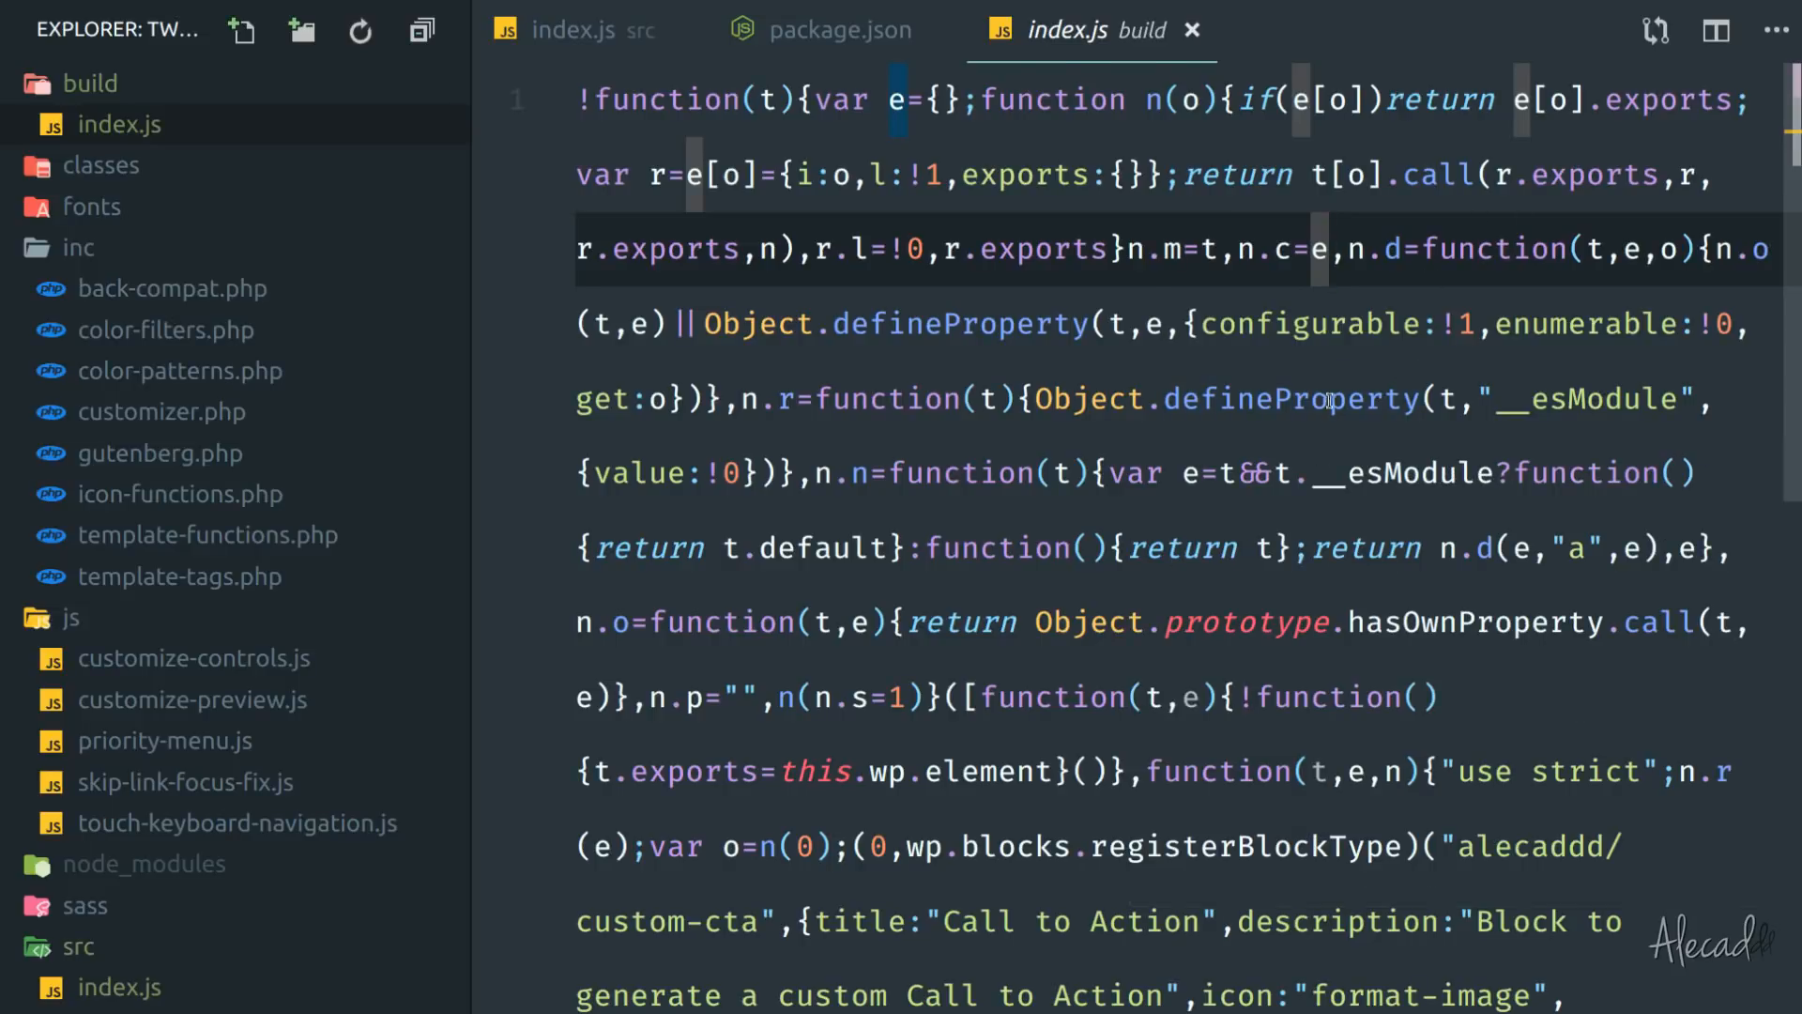
pyautogui.scroll(-3)
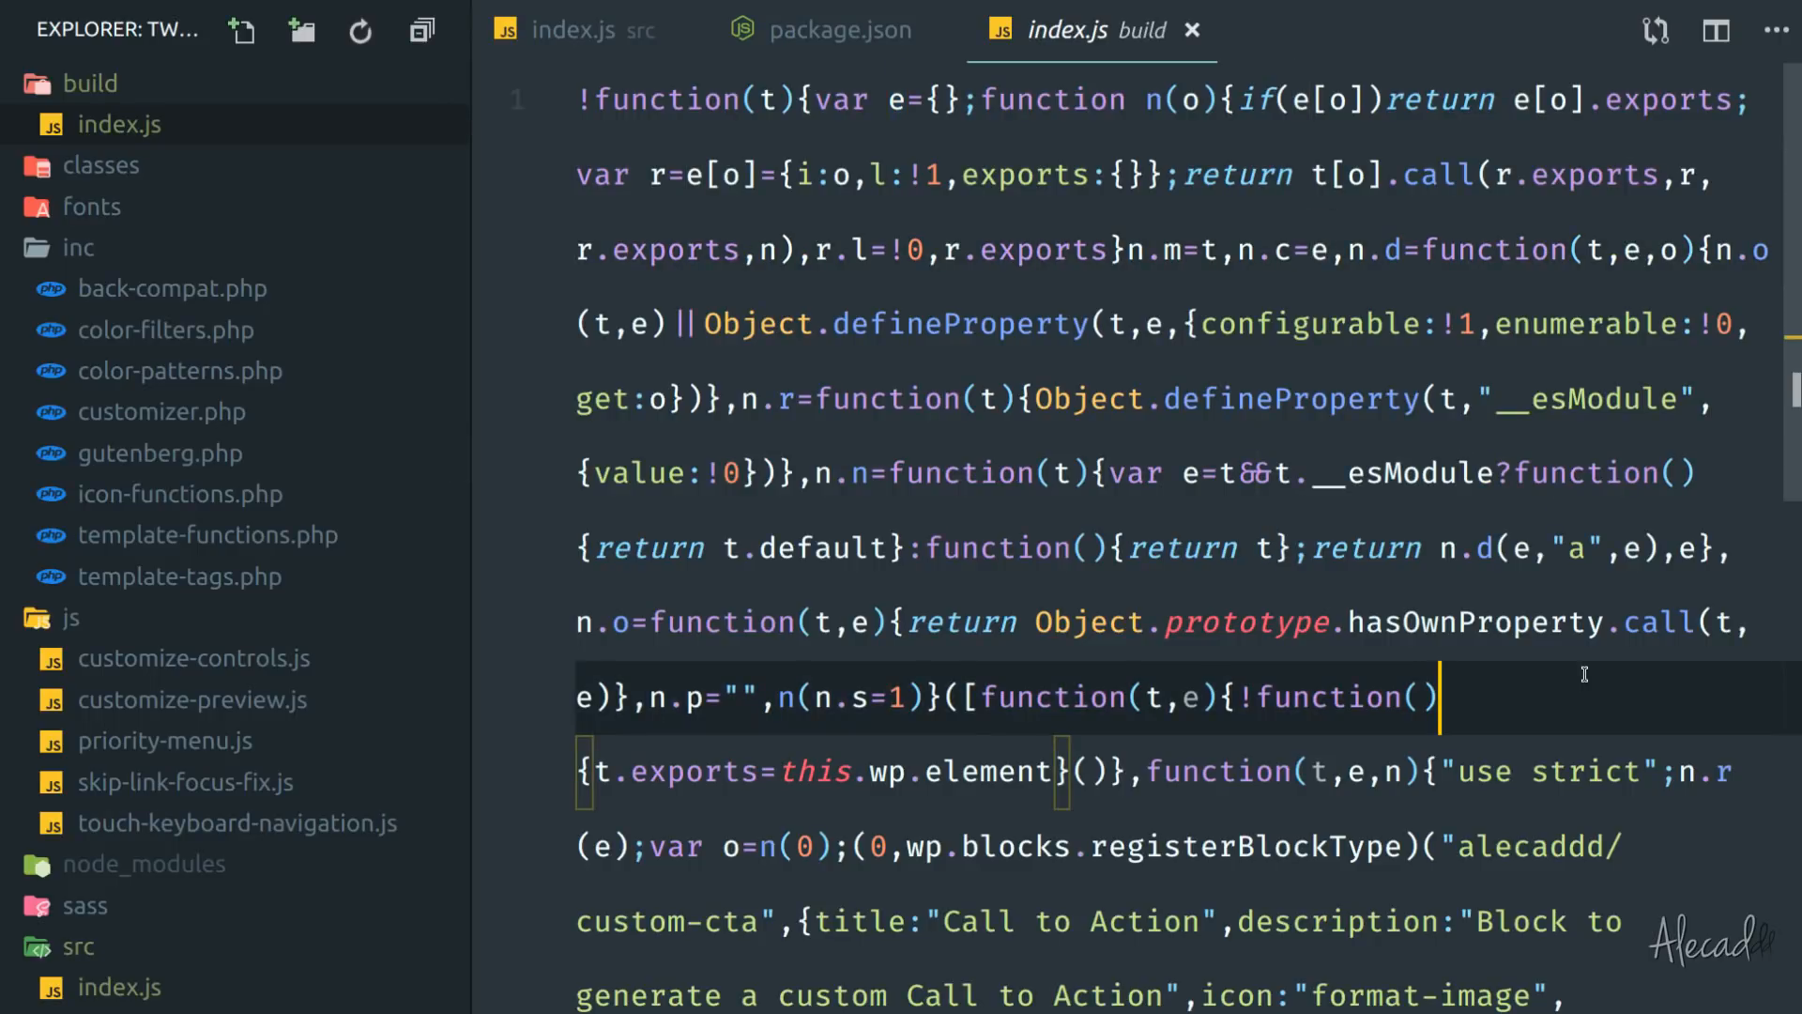
pyautogui.moveTo(1193, 32)
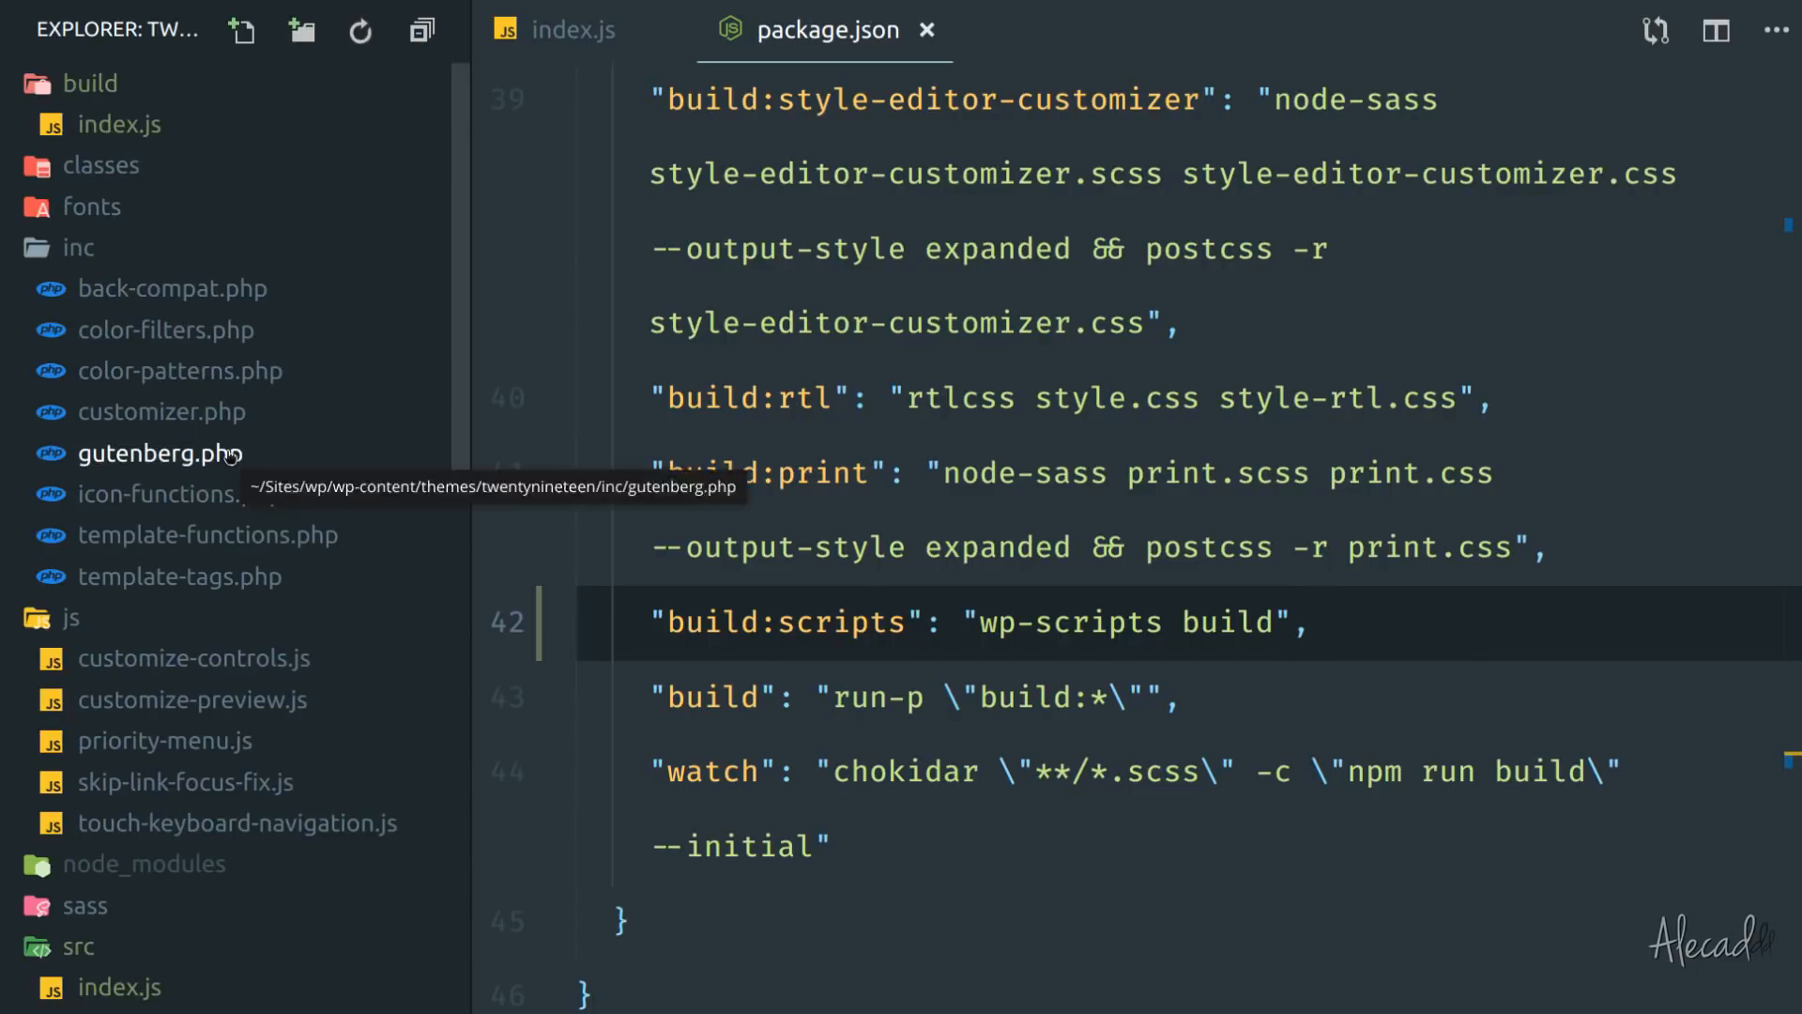
pyautogui.click(158, 453)
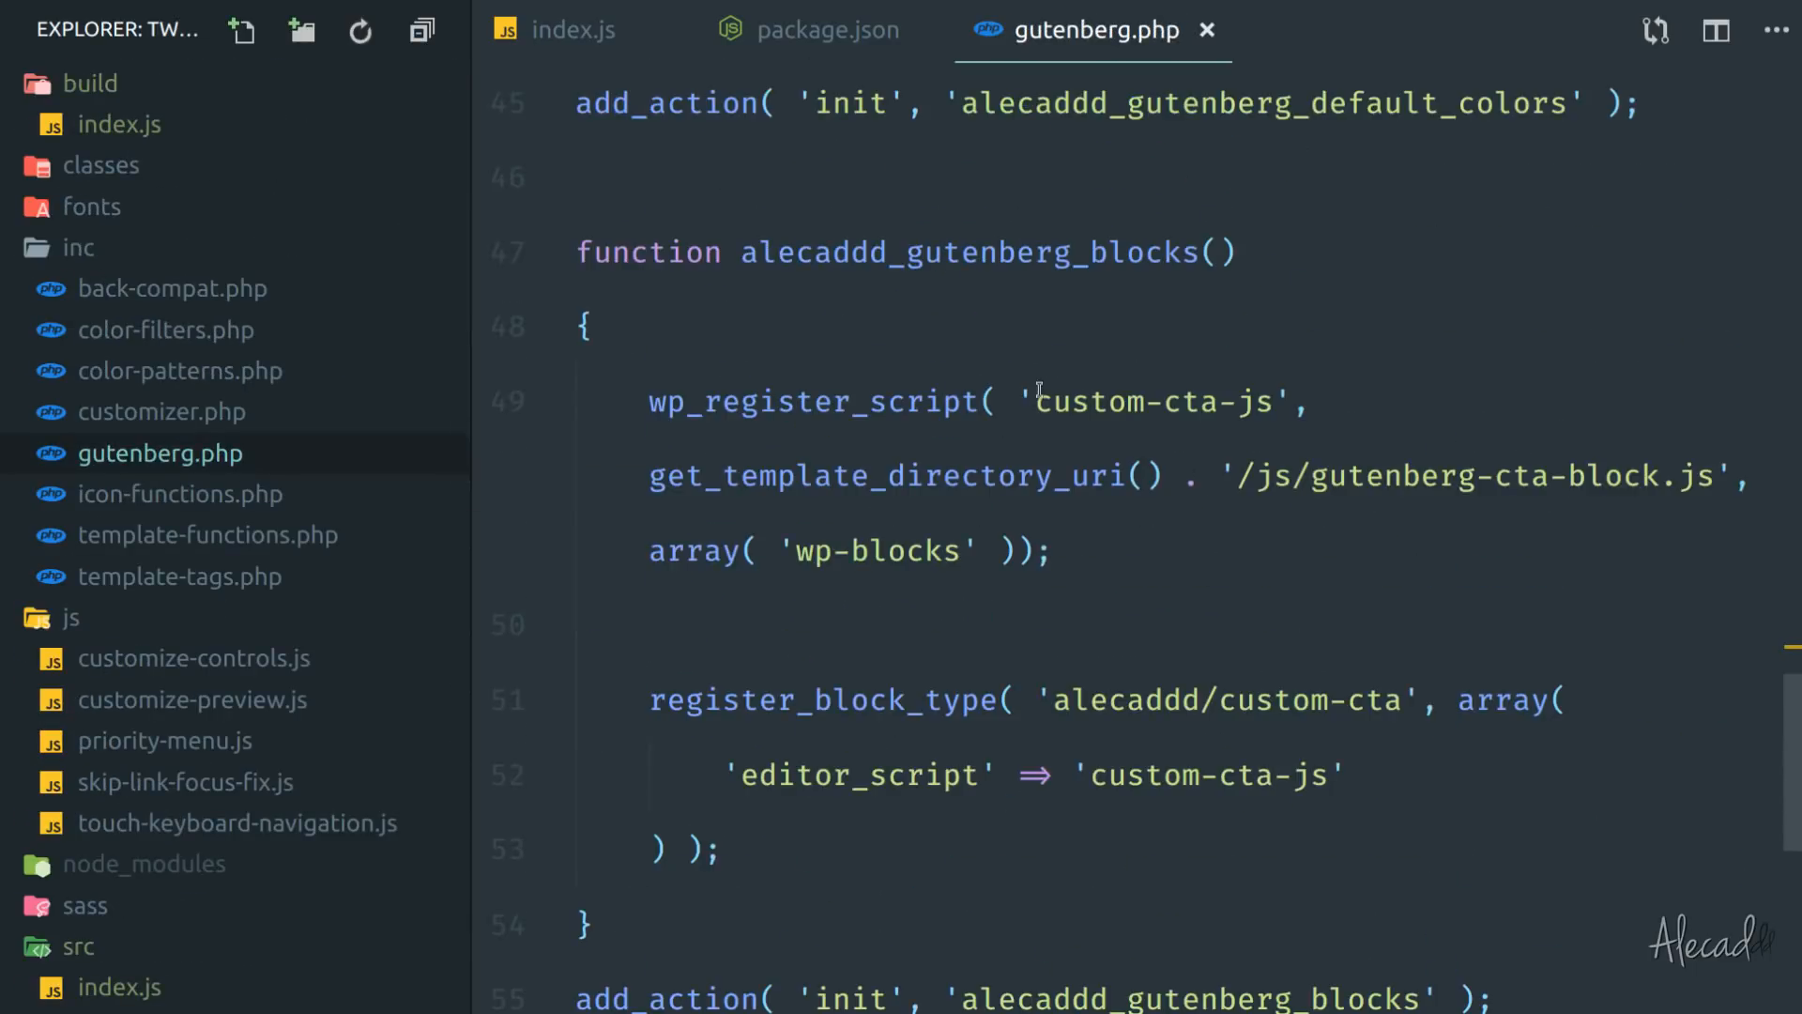
# Point the custom-cta-js script registration at /build/index.js instead of js/gutenberg-cta-block.js, and save.
pyautogui.click(1038, 402)
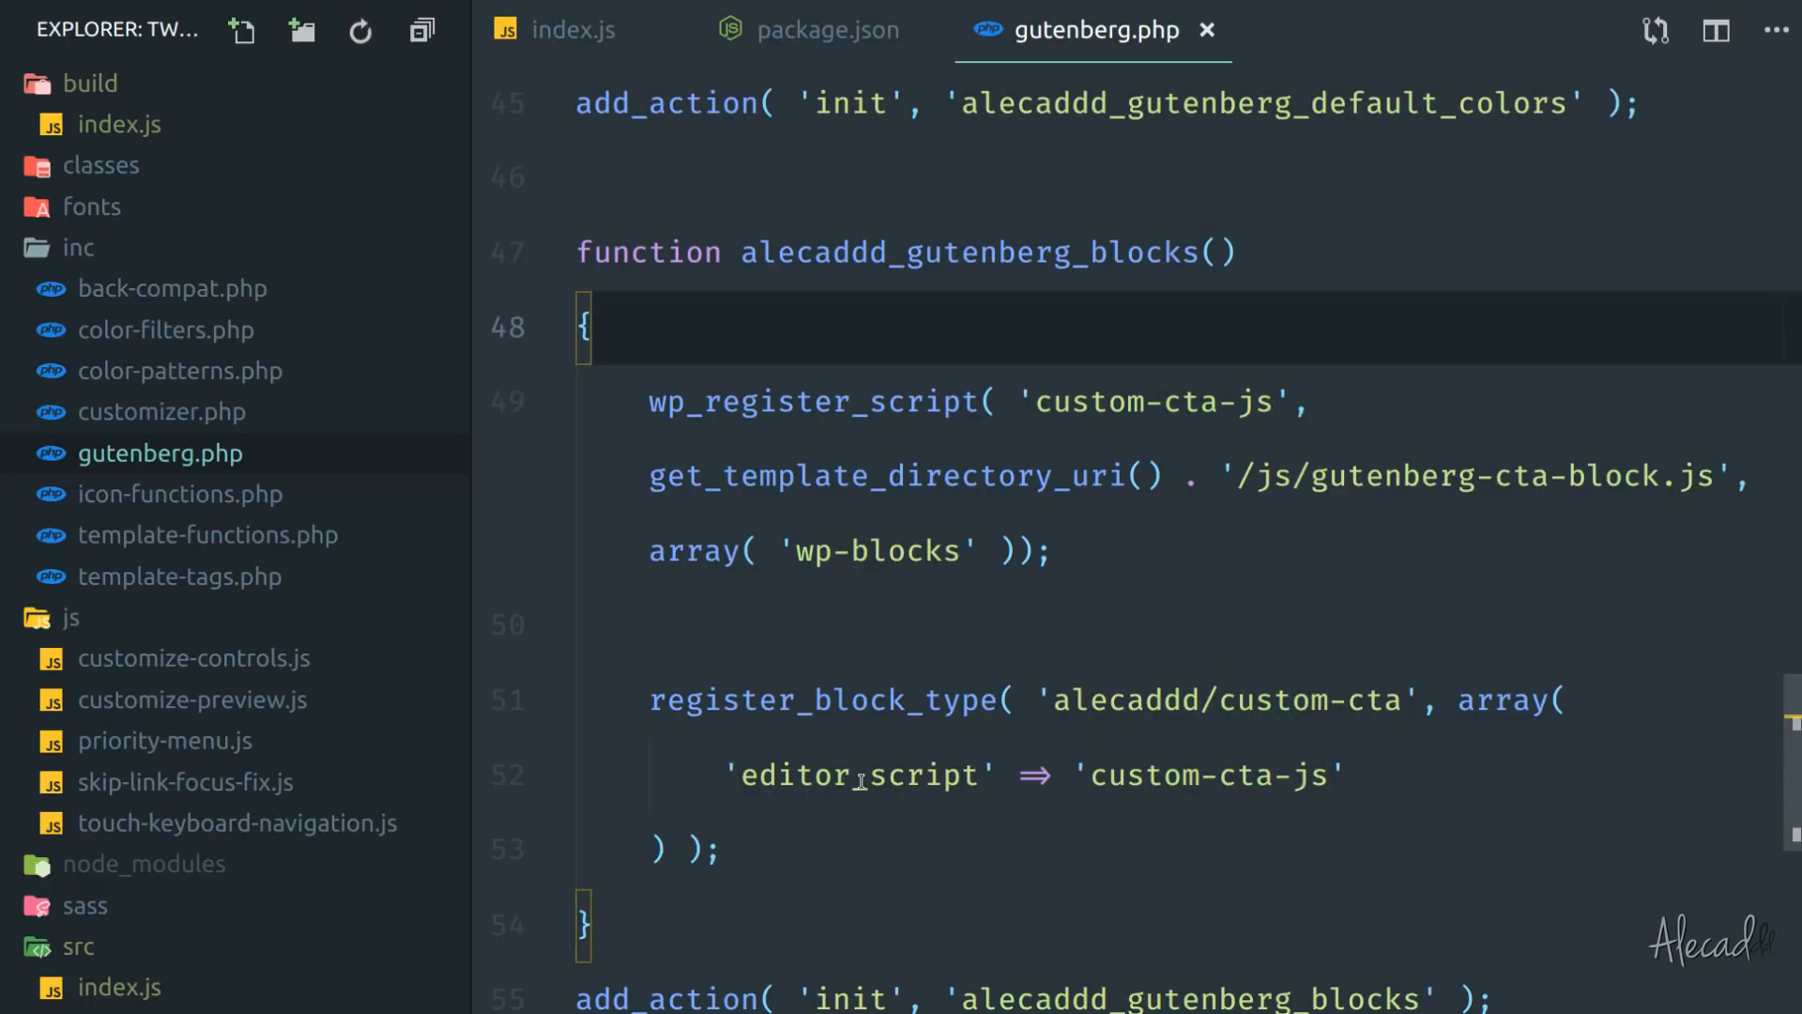
pyautogui.doubleClick(858, 776)
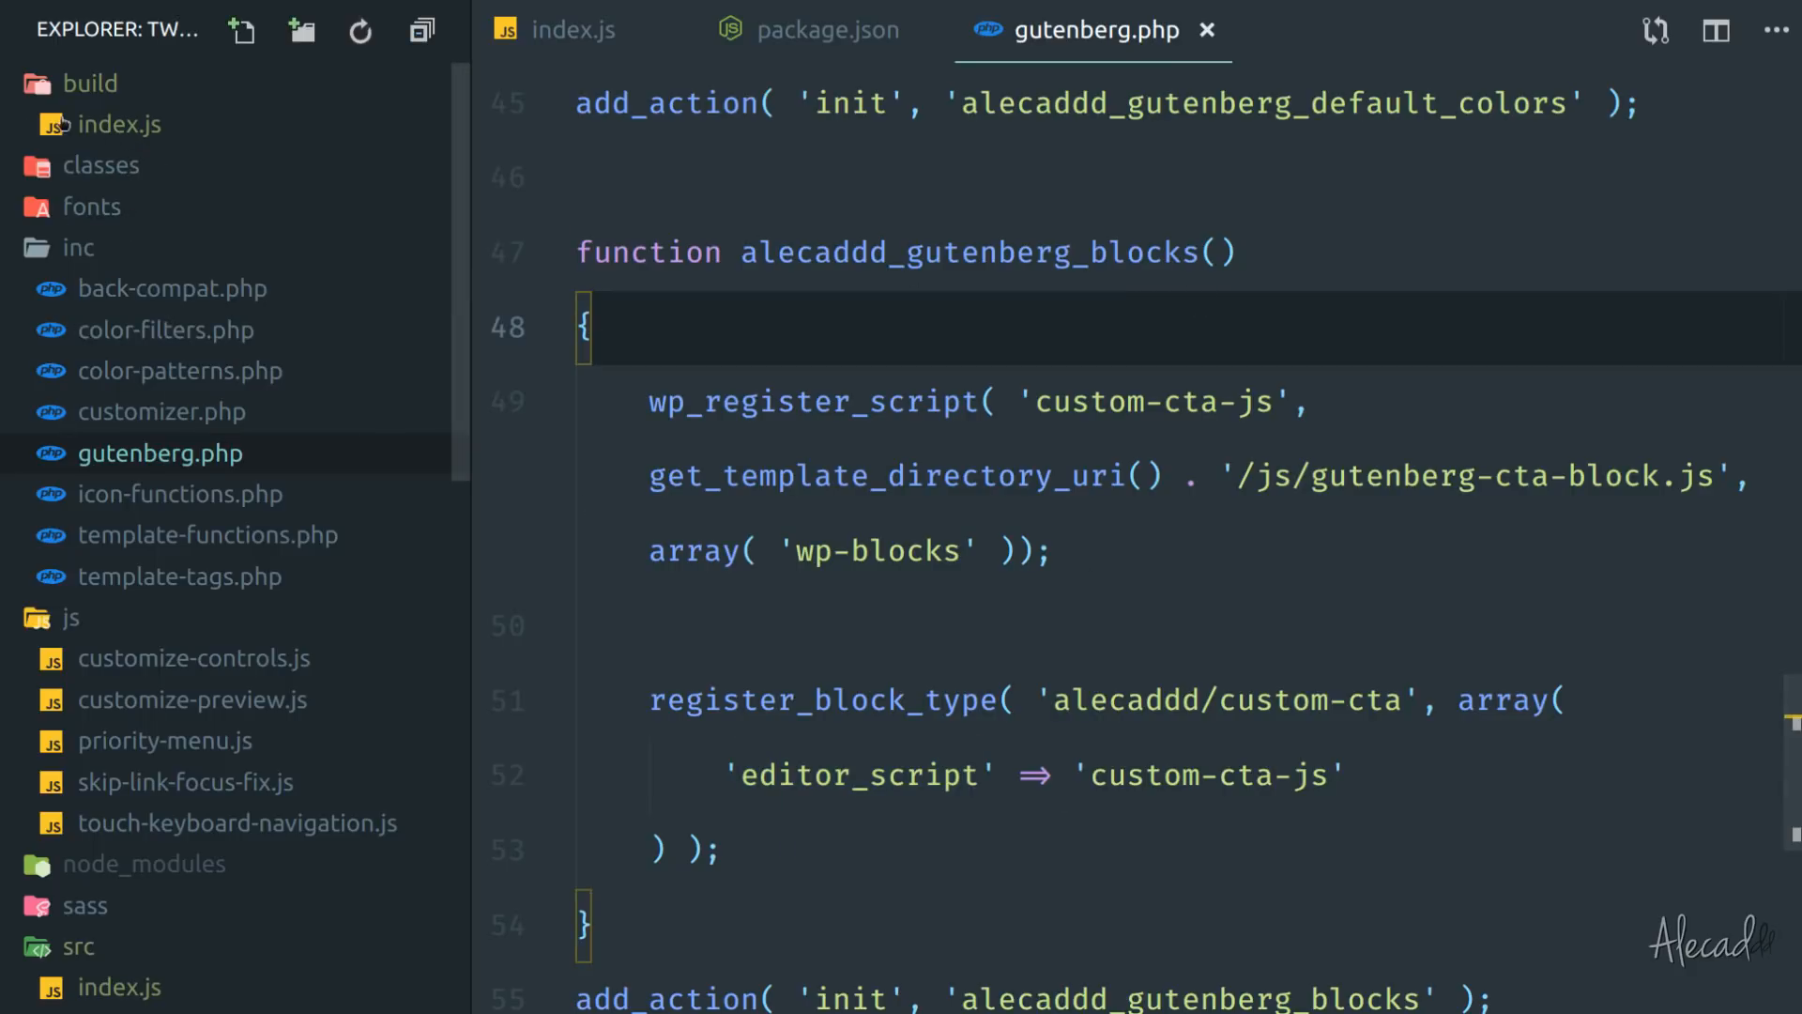
pyautogui.click(1261, 476)
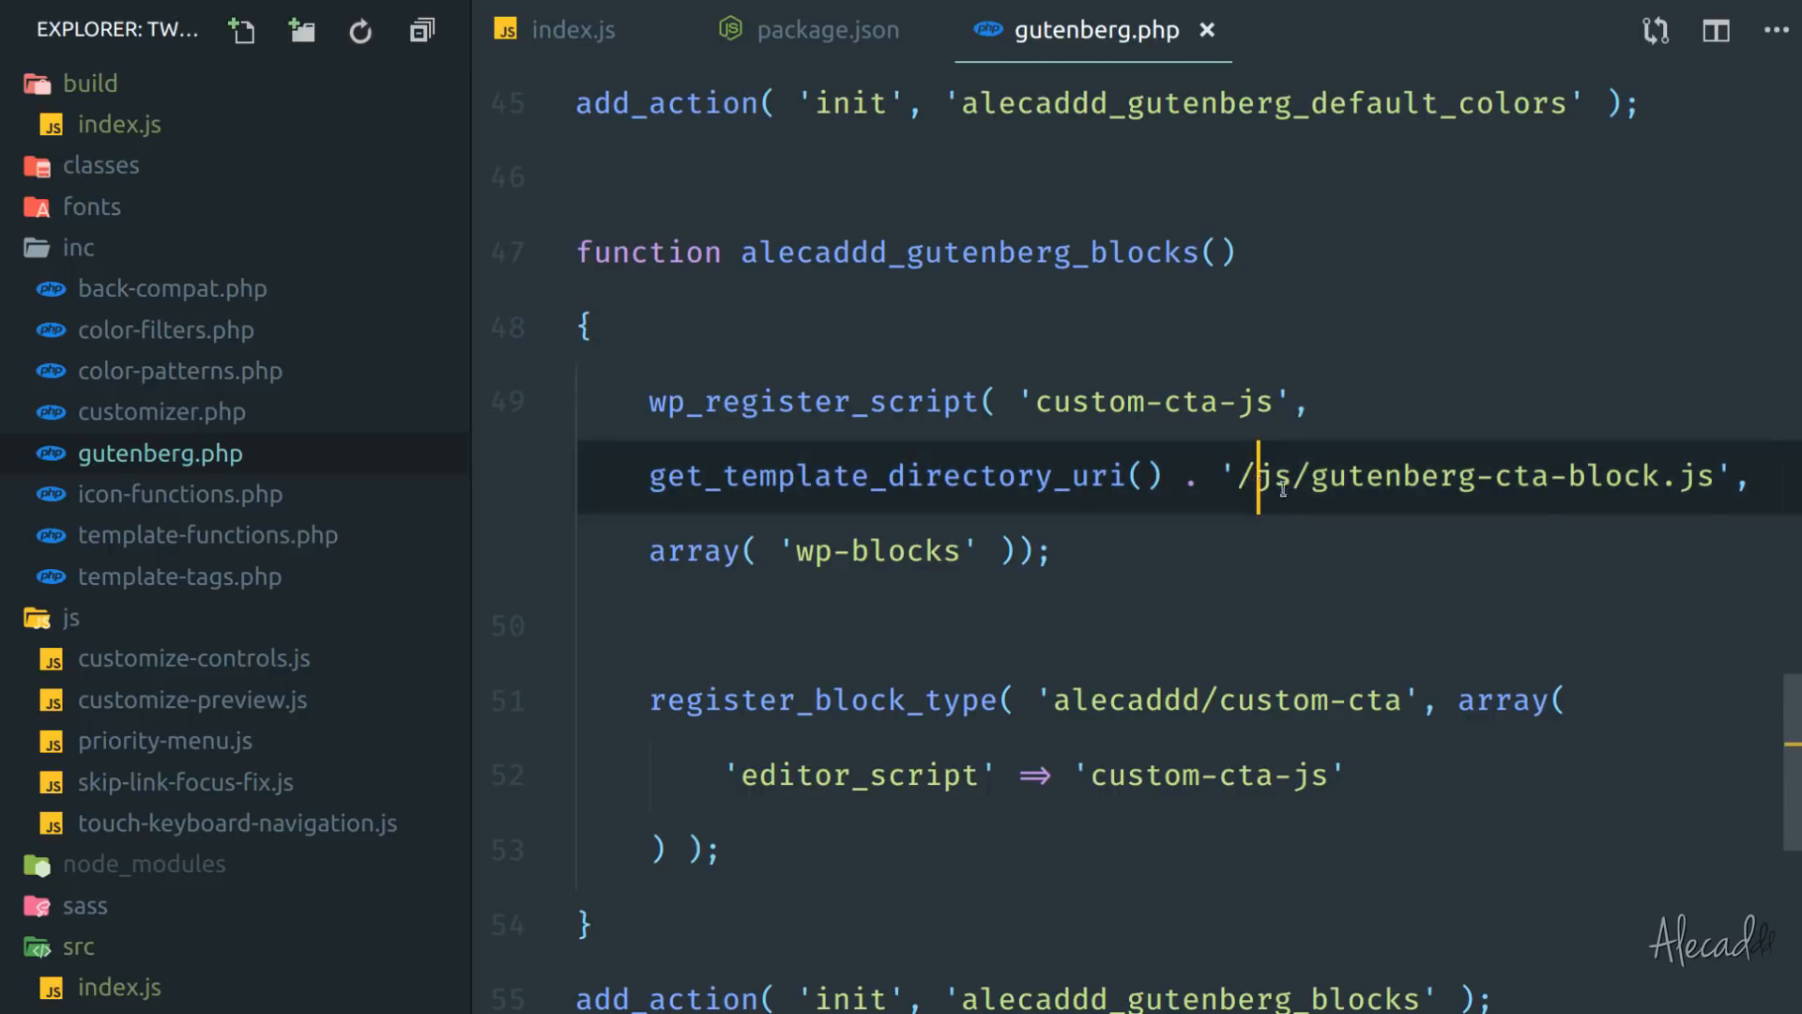
pyautogui.moveTo(1236, 476); pyautogui.dragTo(1653, 476)
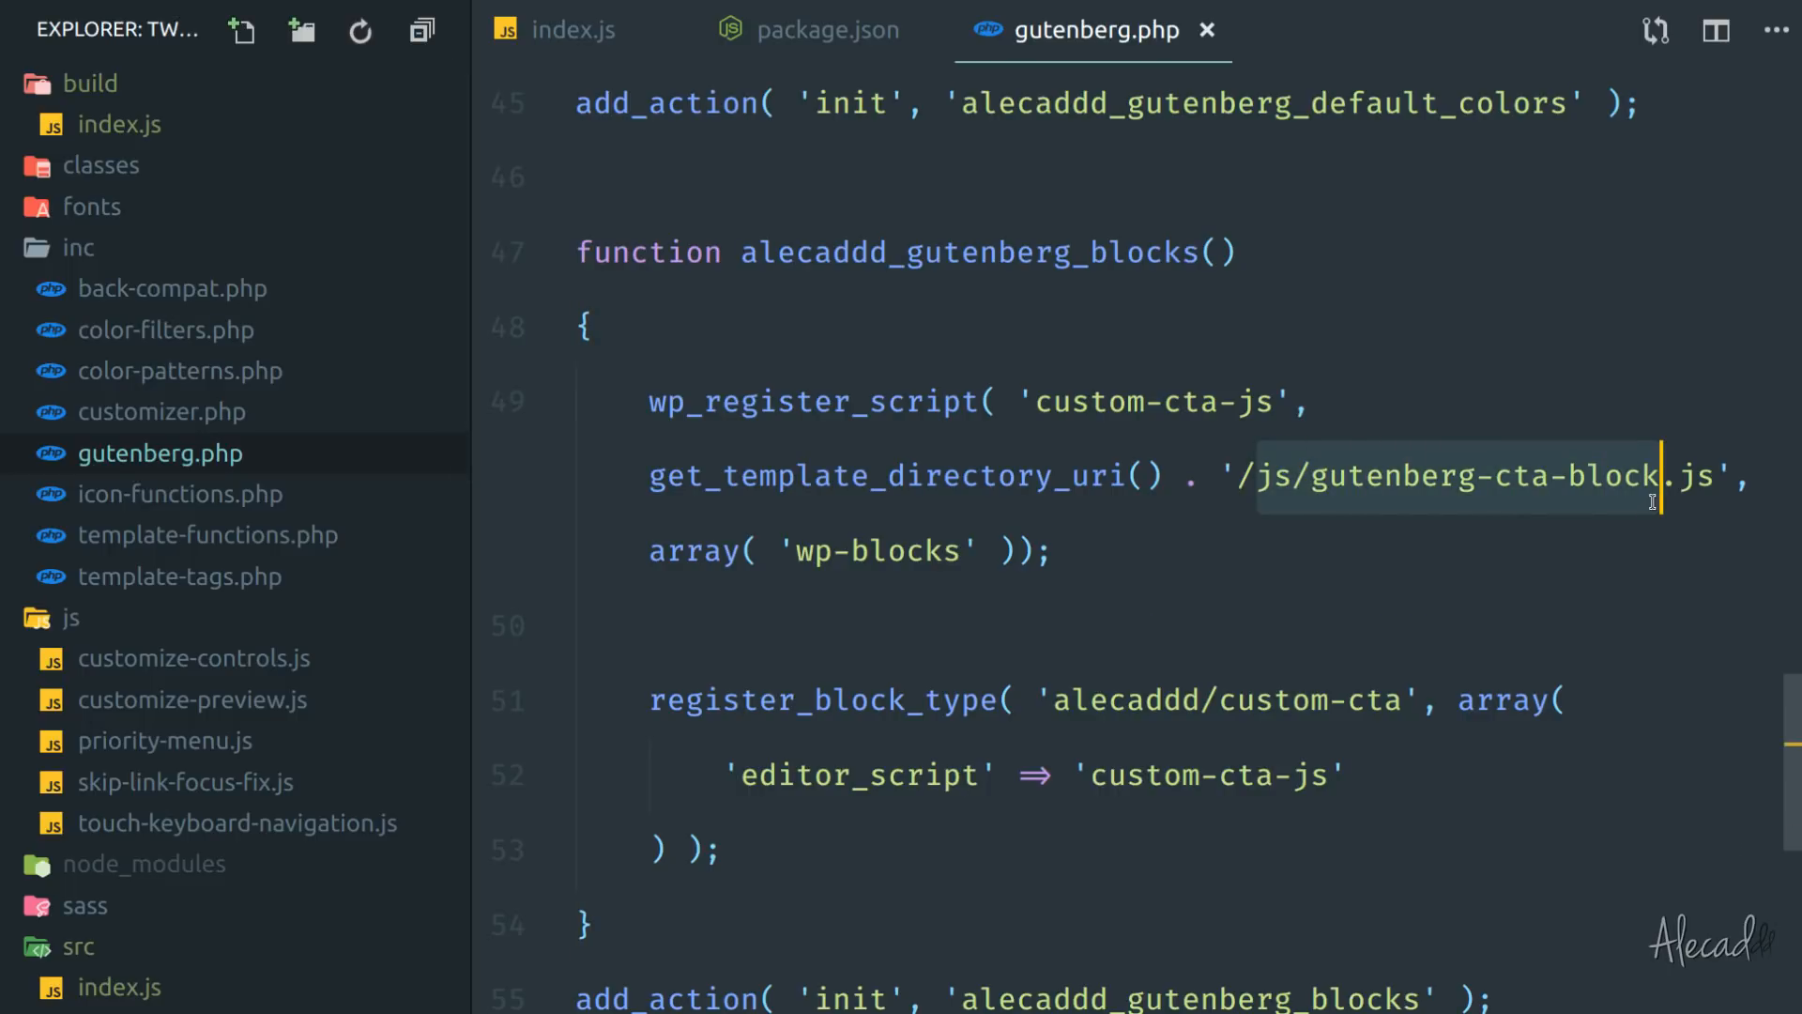
pyautogui.write('/build/index')
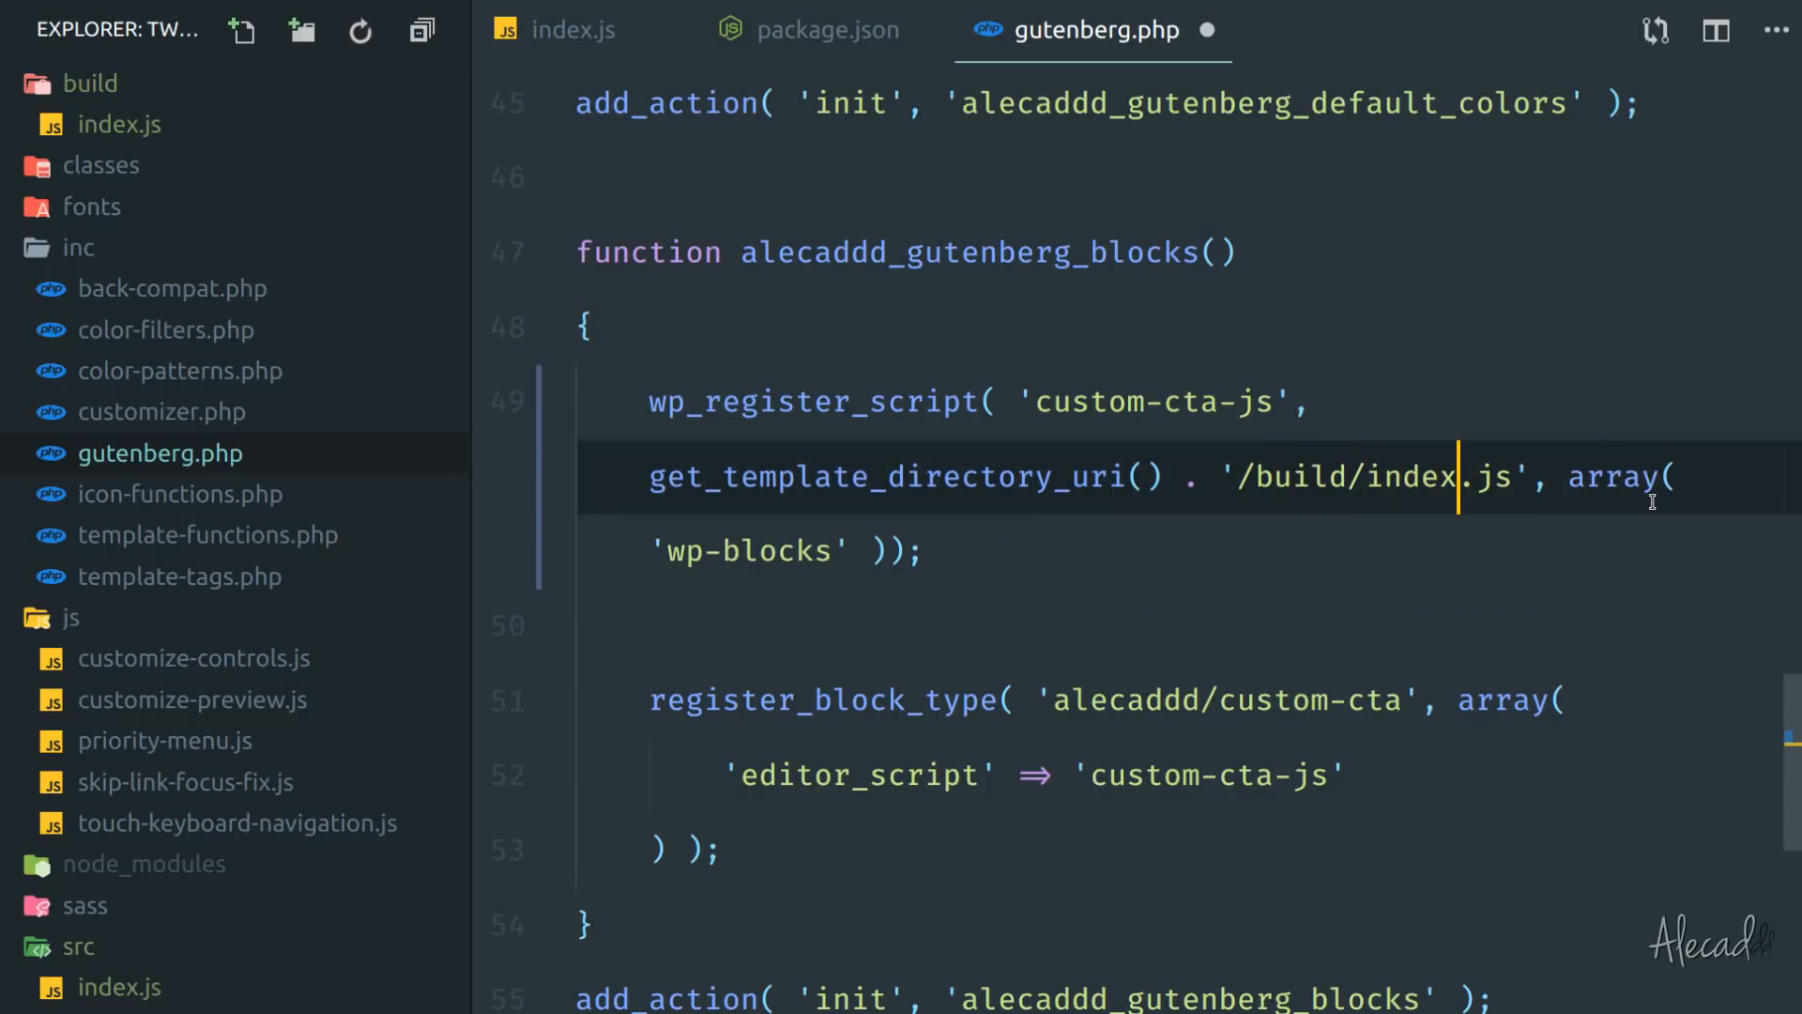
pyautogui.press('Ctrl+s')
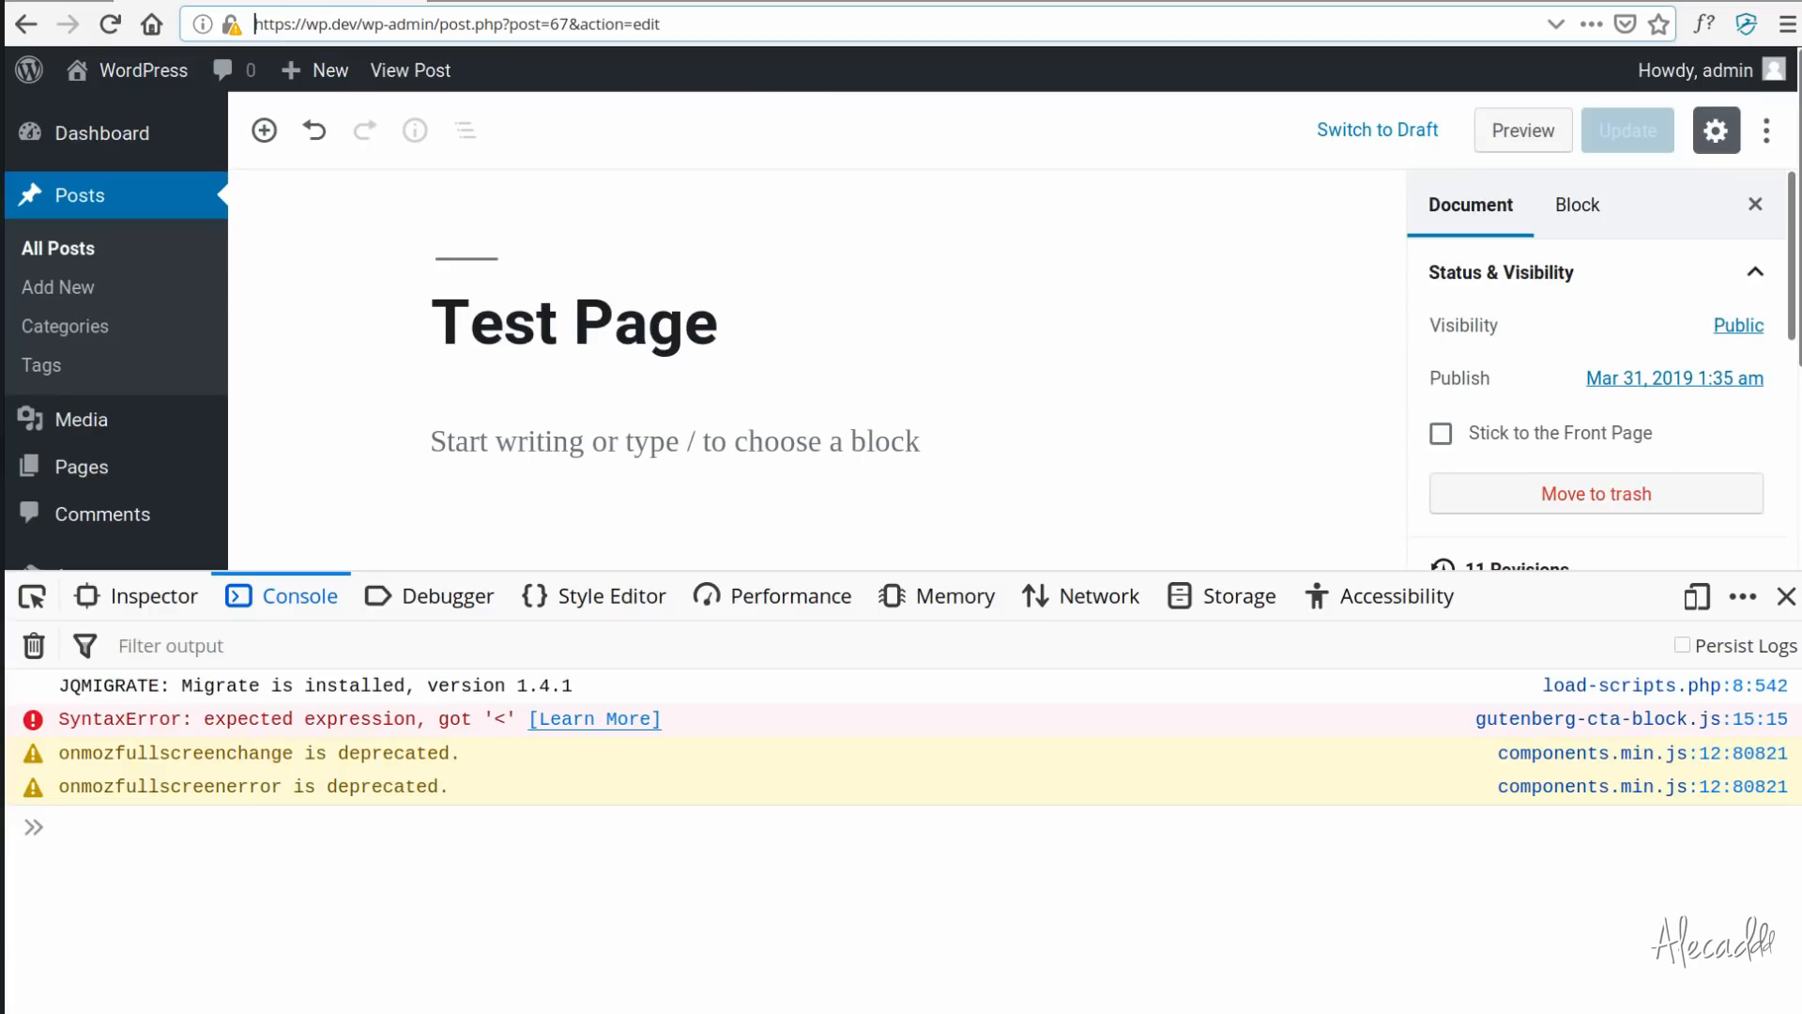
# Reload the Test Page editor and insert a Call to Action block from Most Used.
pyautogui.click(107, 25)
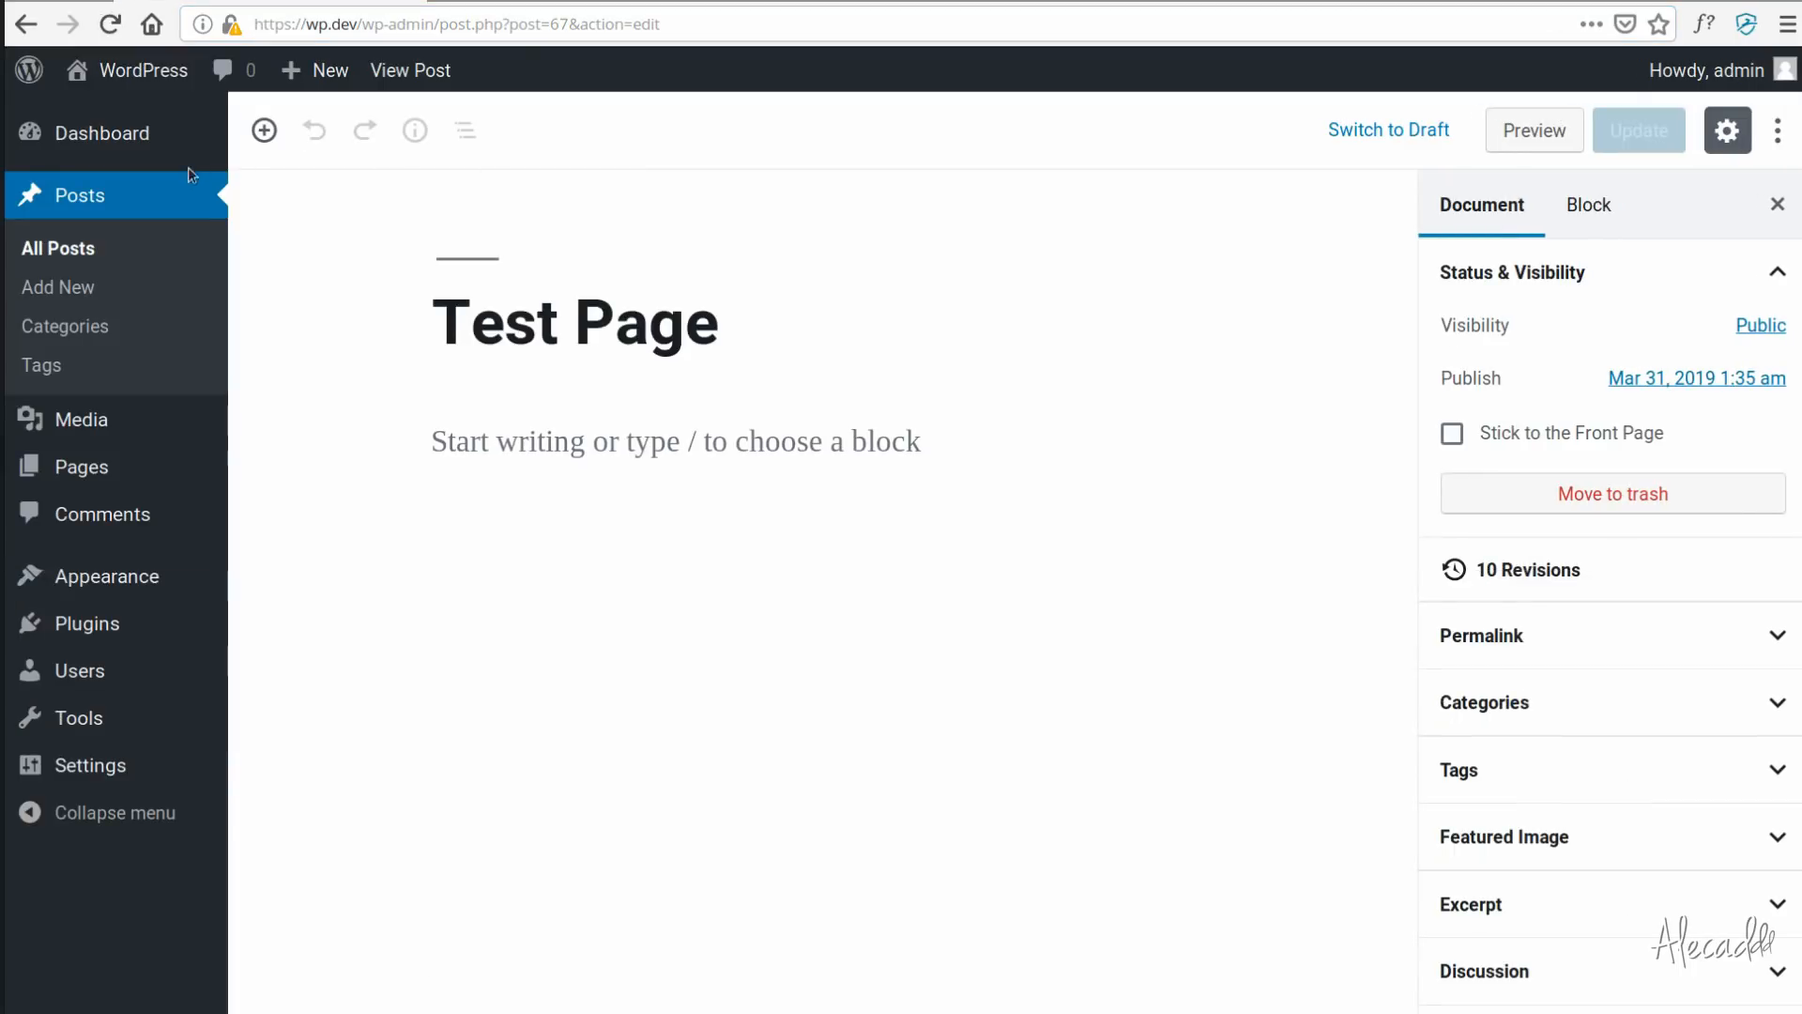
pyautogui.click(263, 130)
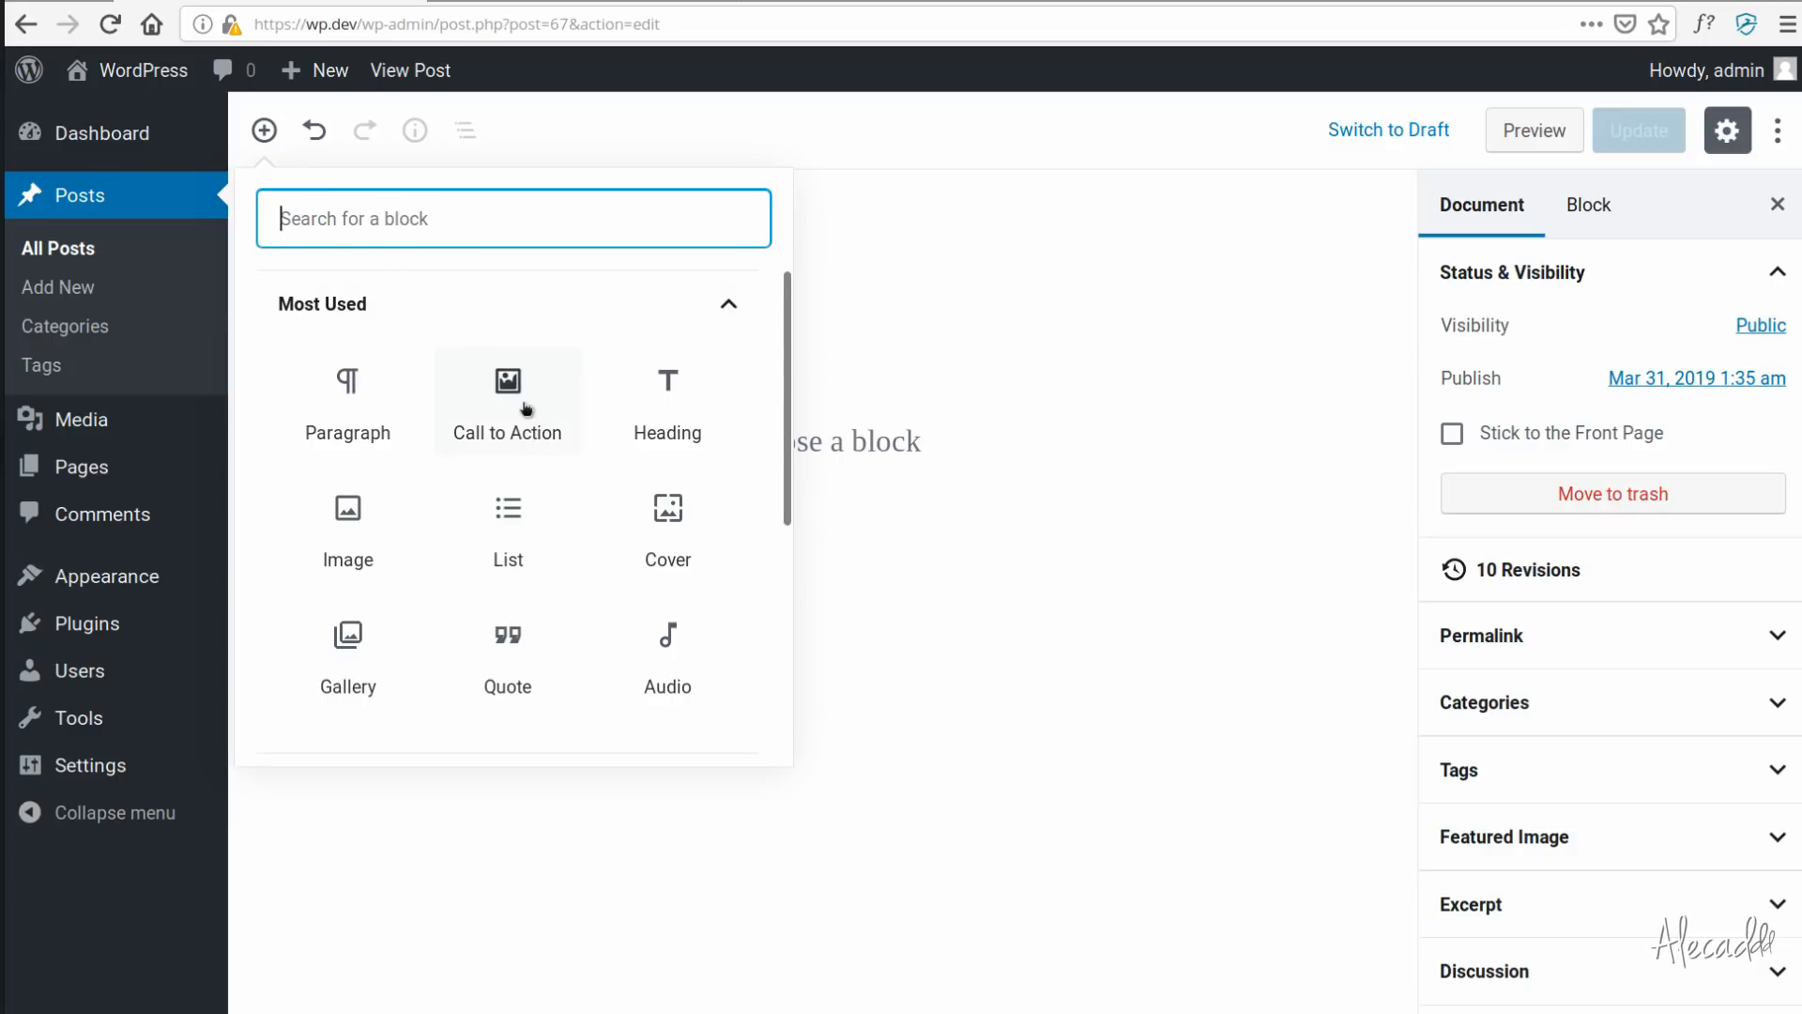
pyautogui.moveTo(497, 411)
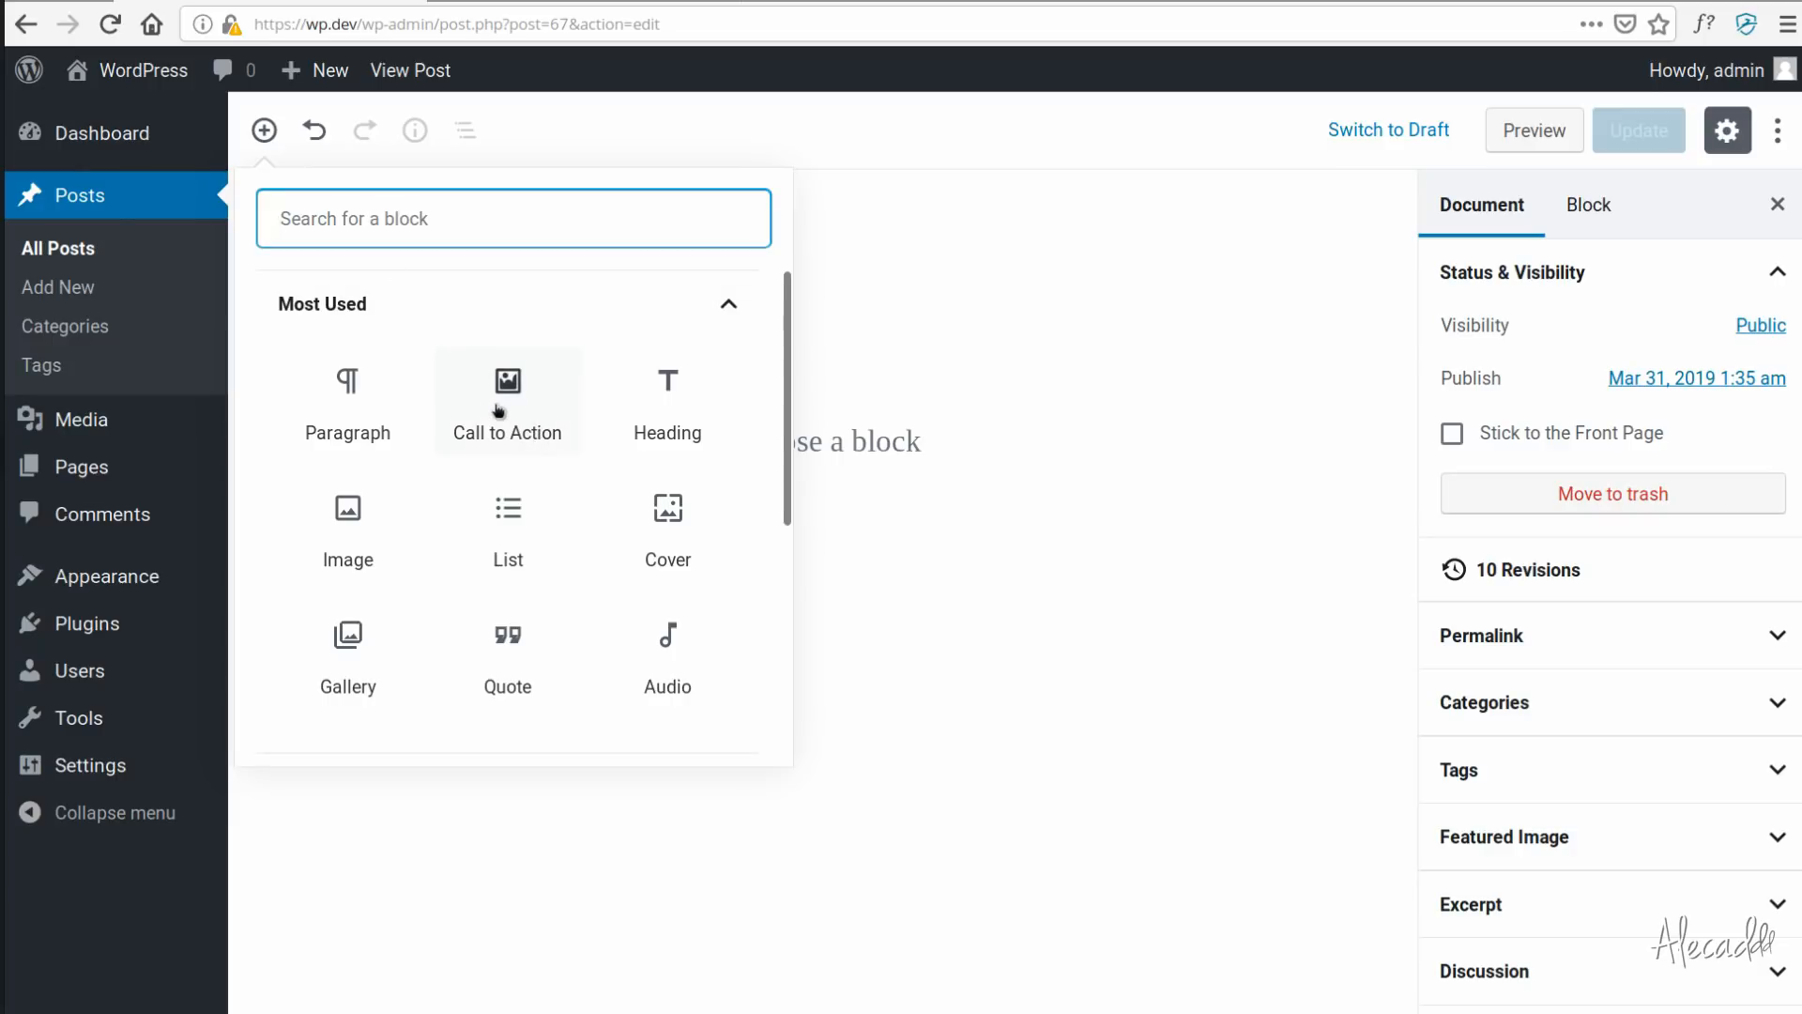
pyautogui.click(507, 401)
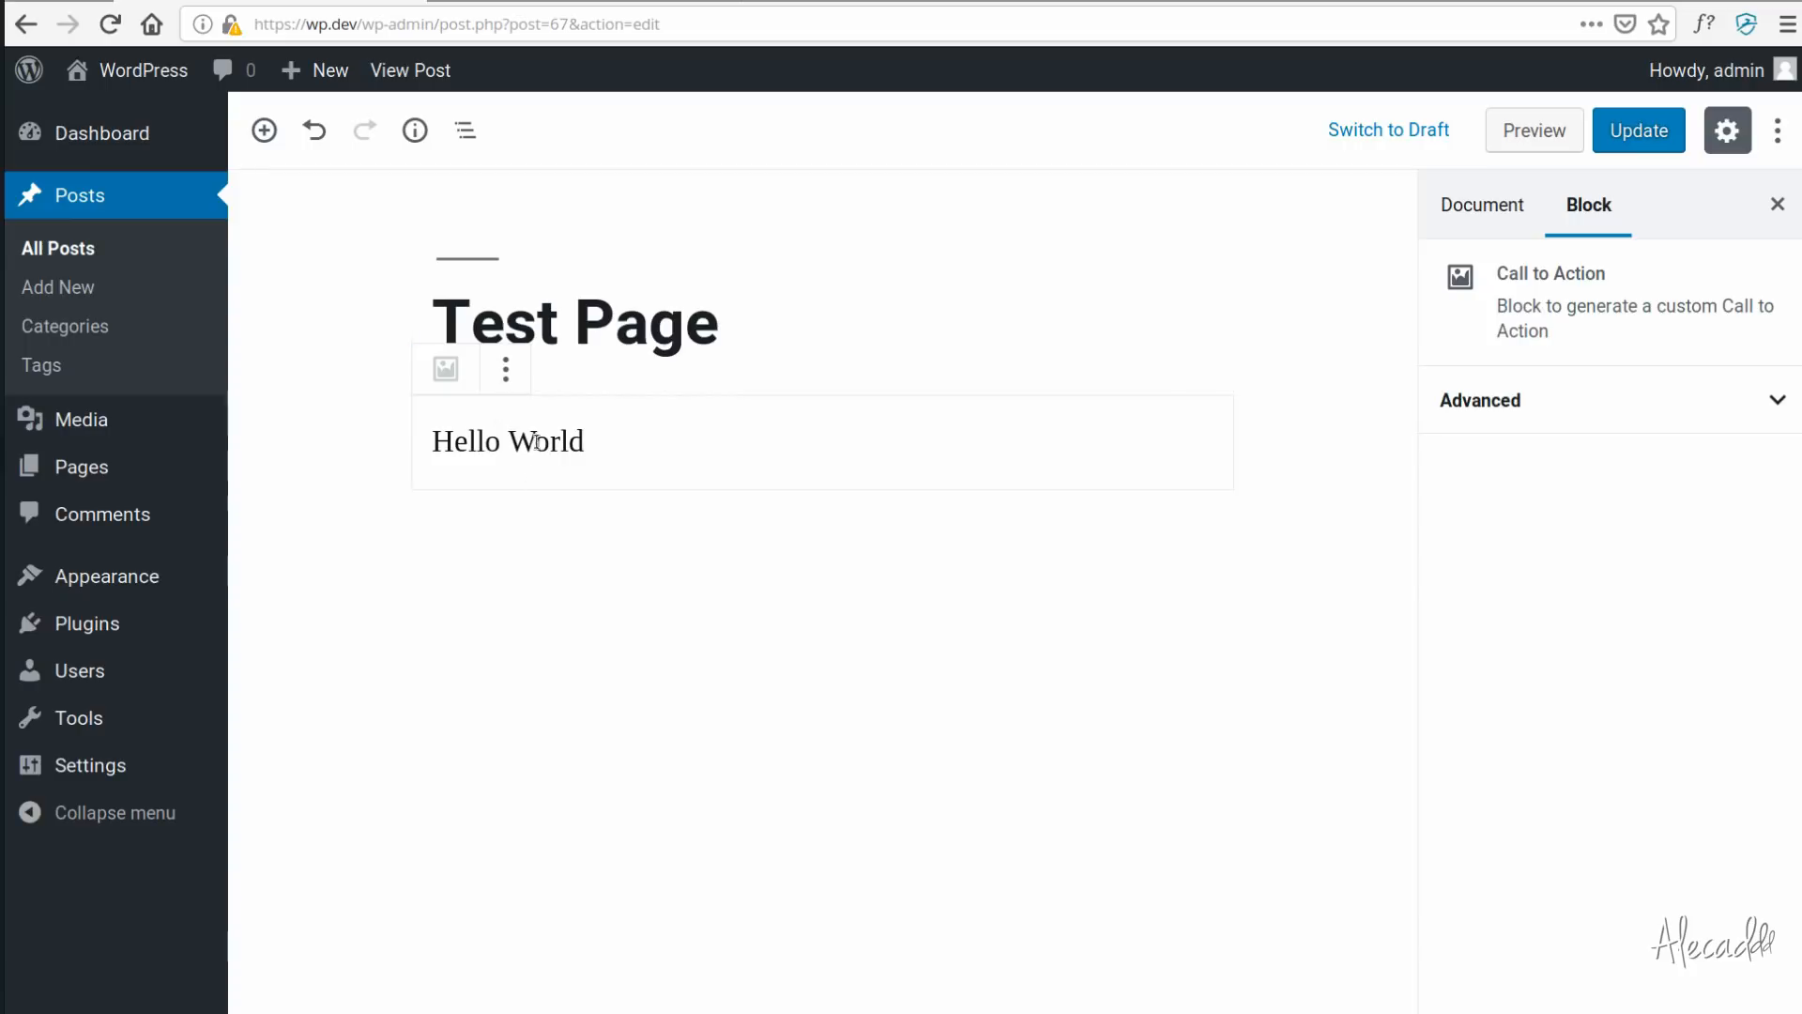
pyautogui.moveTo(662, 453)
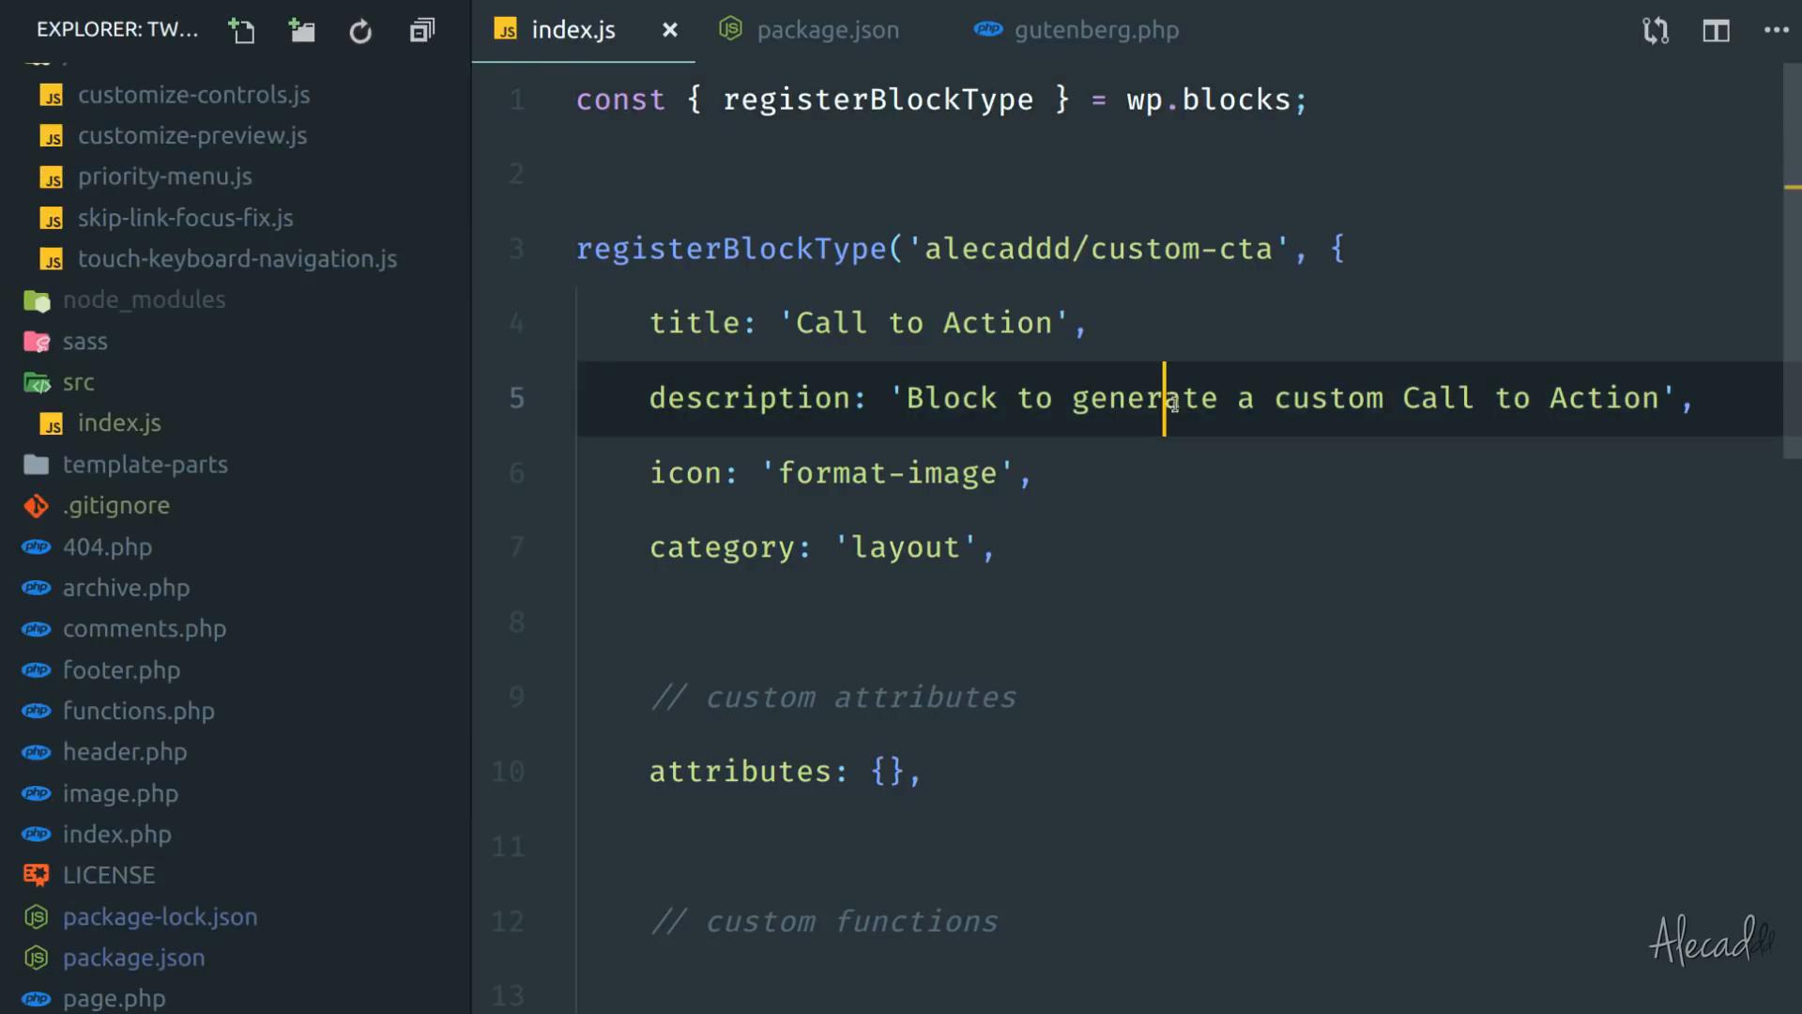
# Replace 'Hello World' with 'Something else' in src/index.js and rerun npm run build:scripts.
pyautogui.scroll(-3)
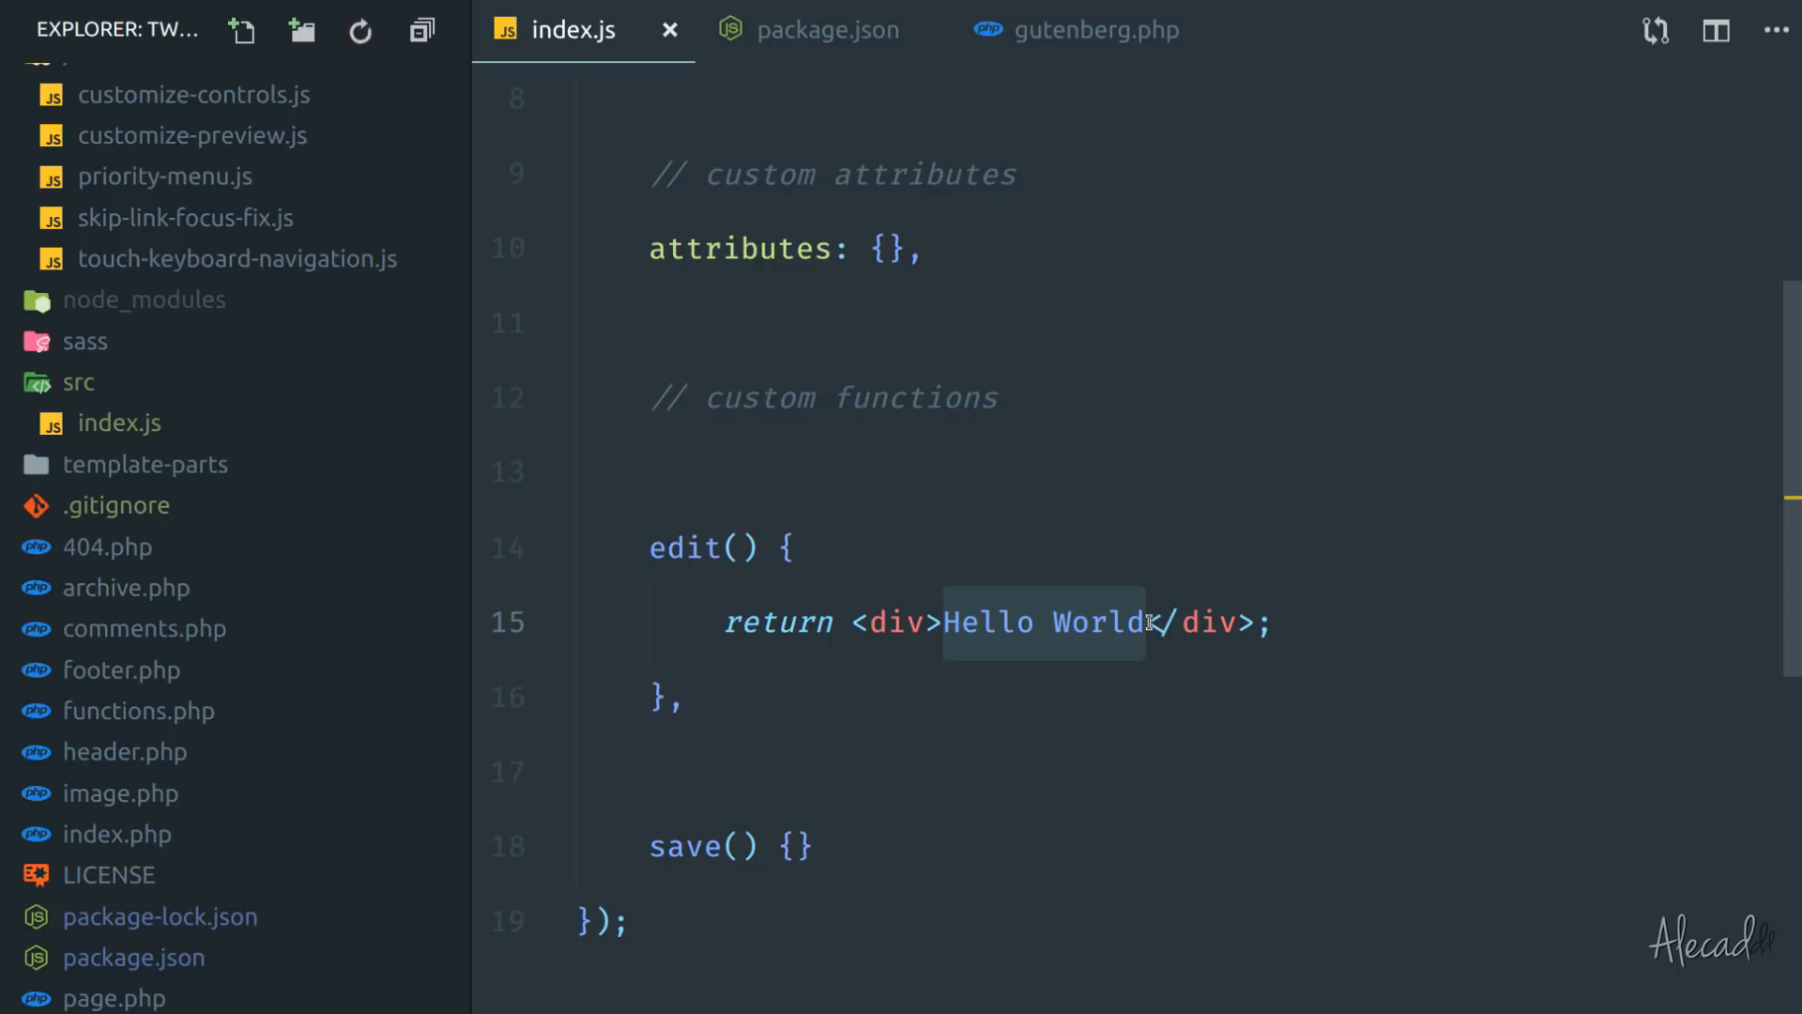
pyautogui.write('Something else')
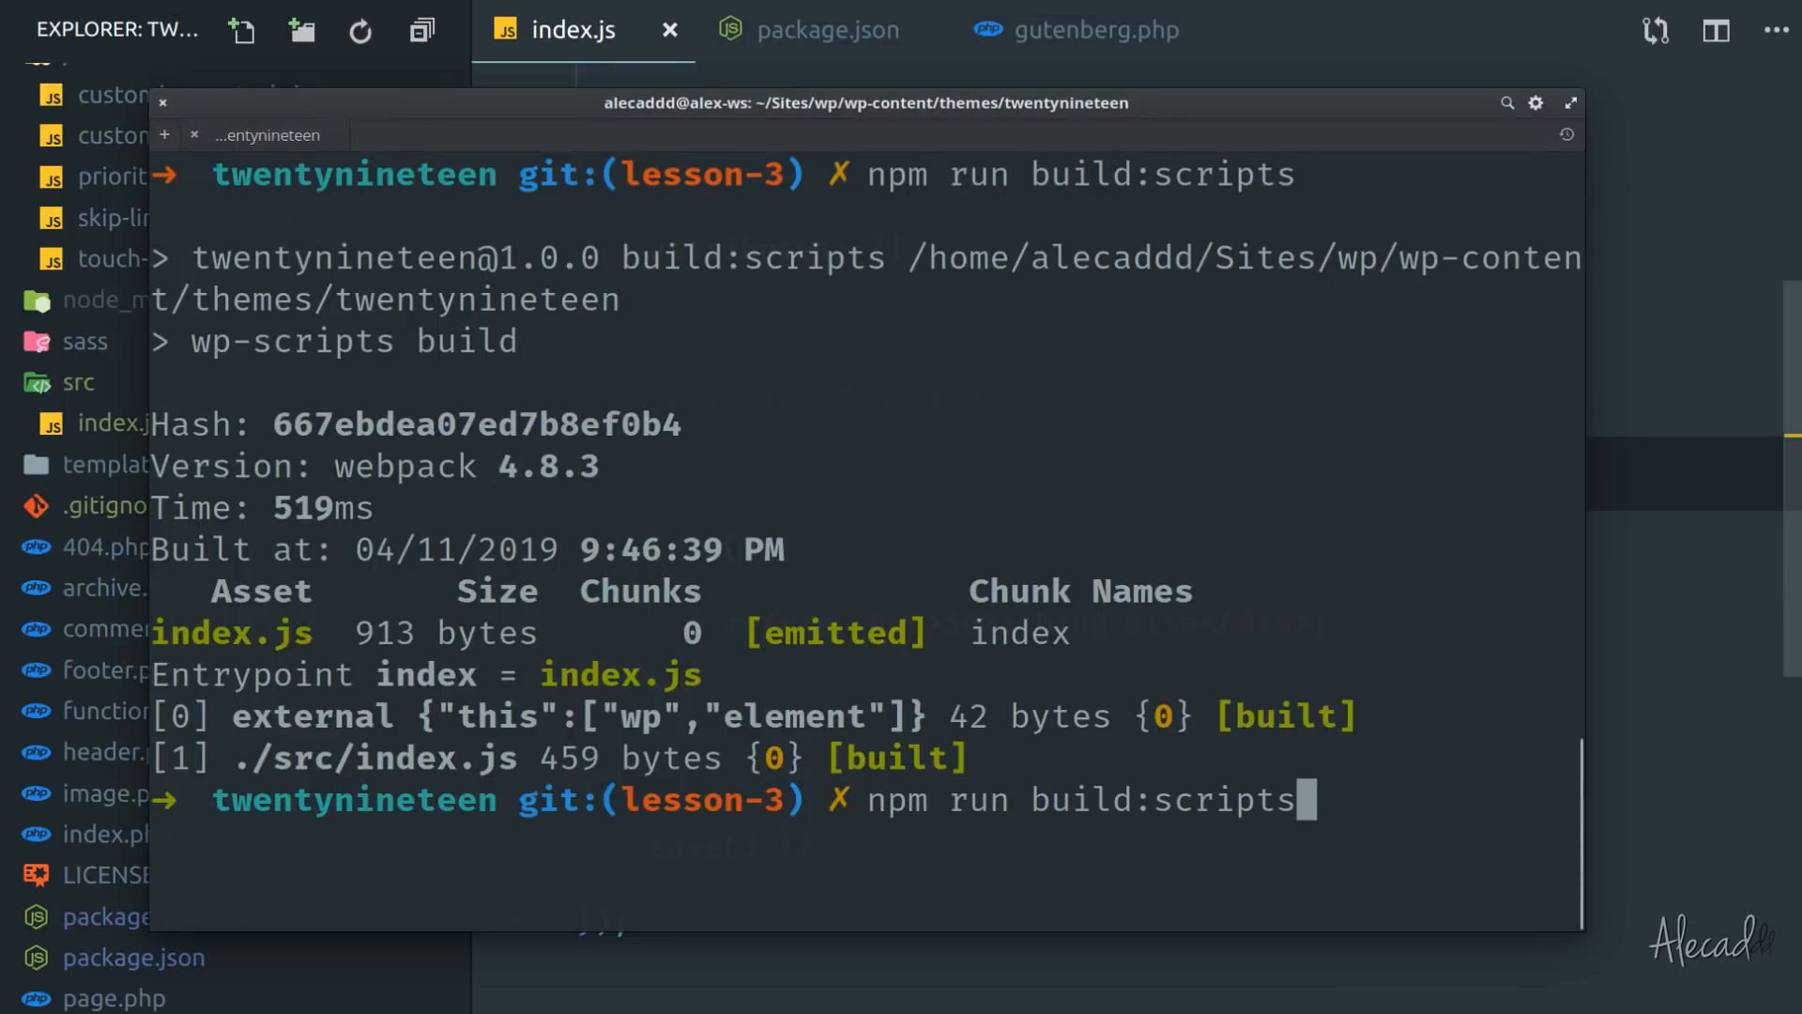
pyautogui.press('Enter')
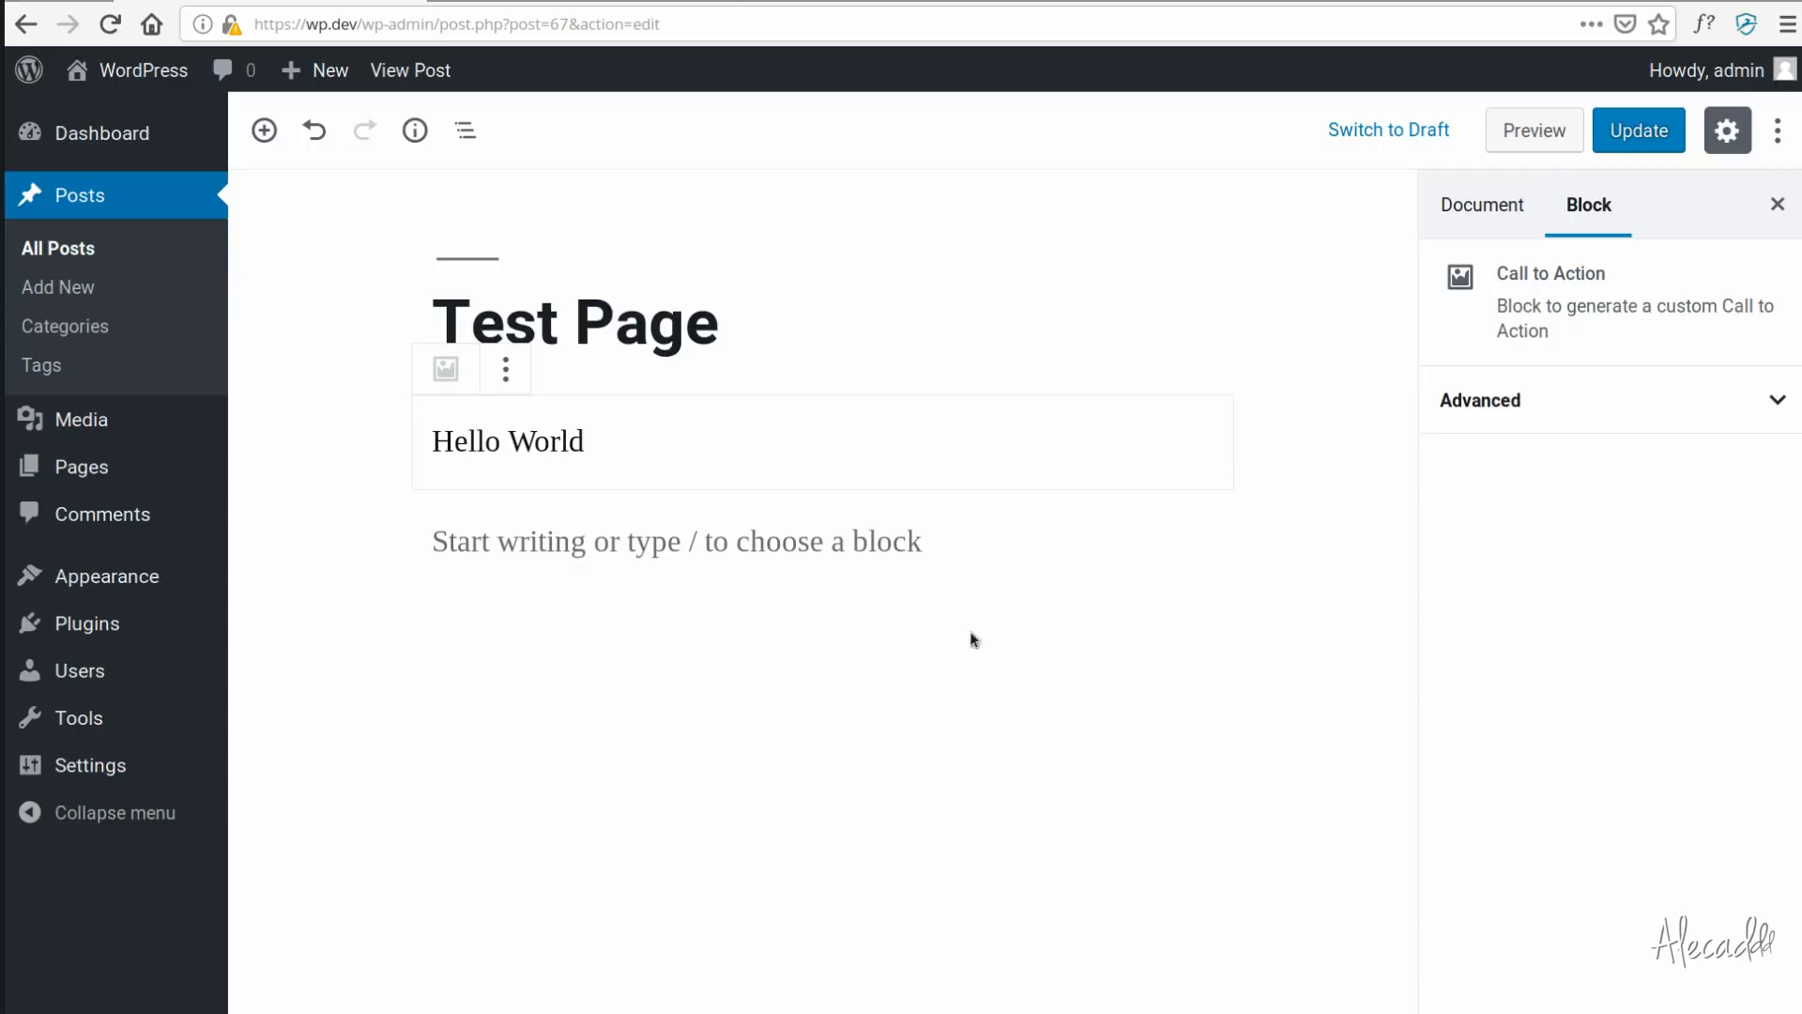
# Reload the Test Page editor so the block shows 'Something else', then click into the content.
pyautogui.click(263, 131)
pyautogui.write('Something else')
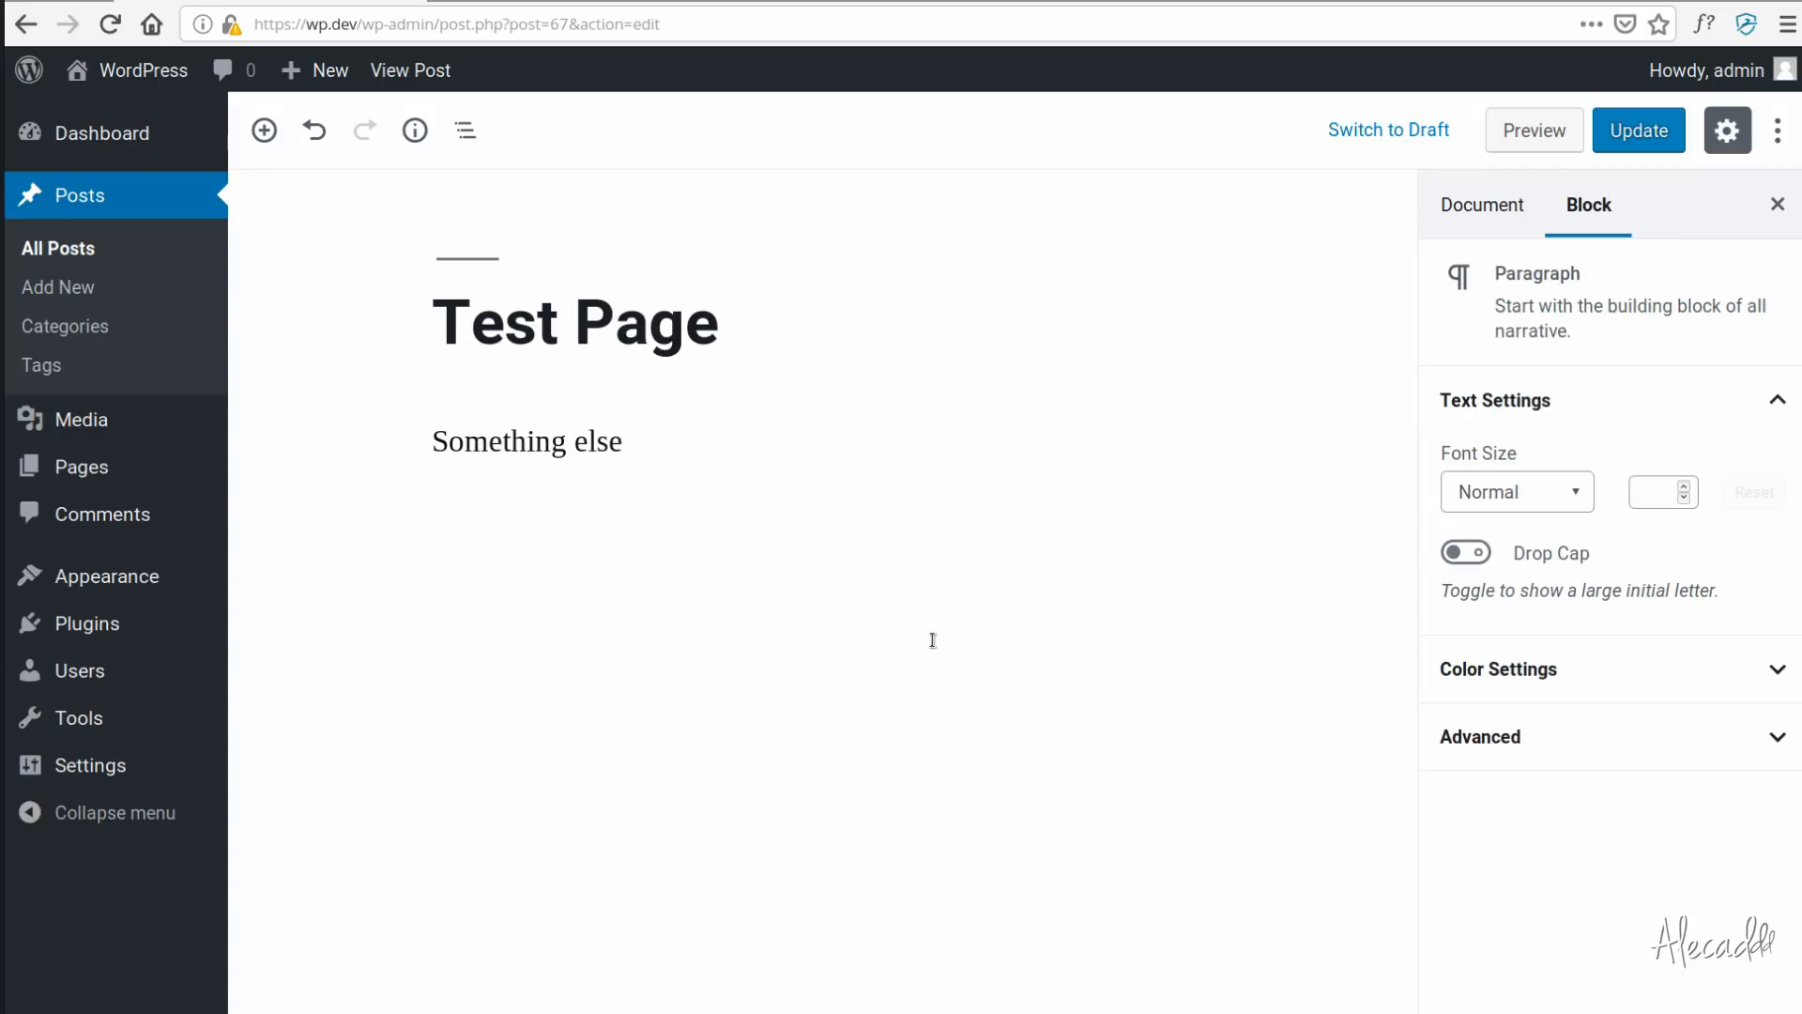
pyautogui.click(933, 640)
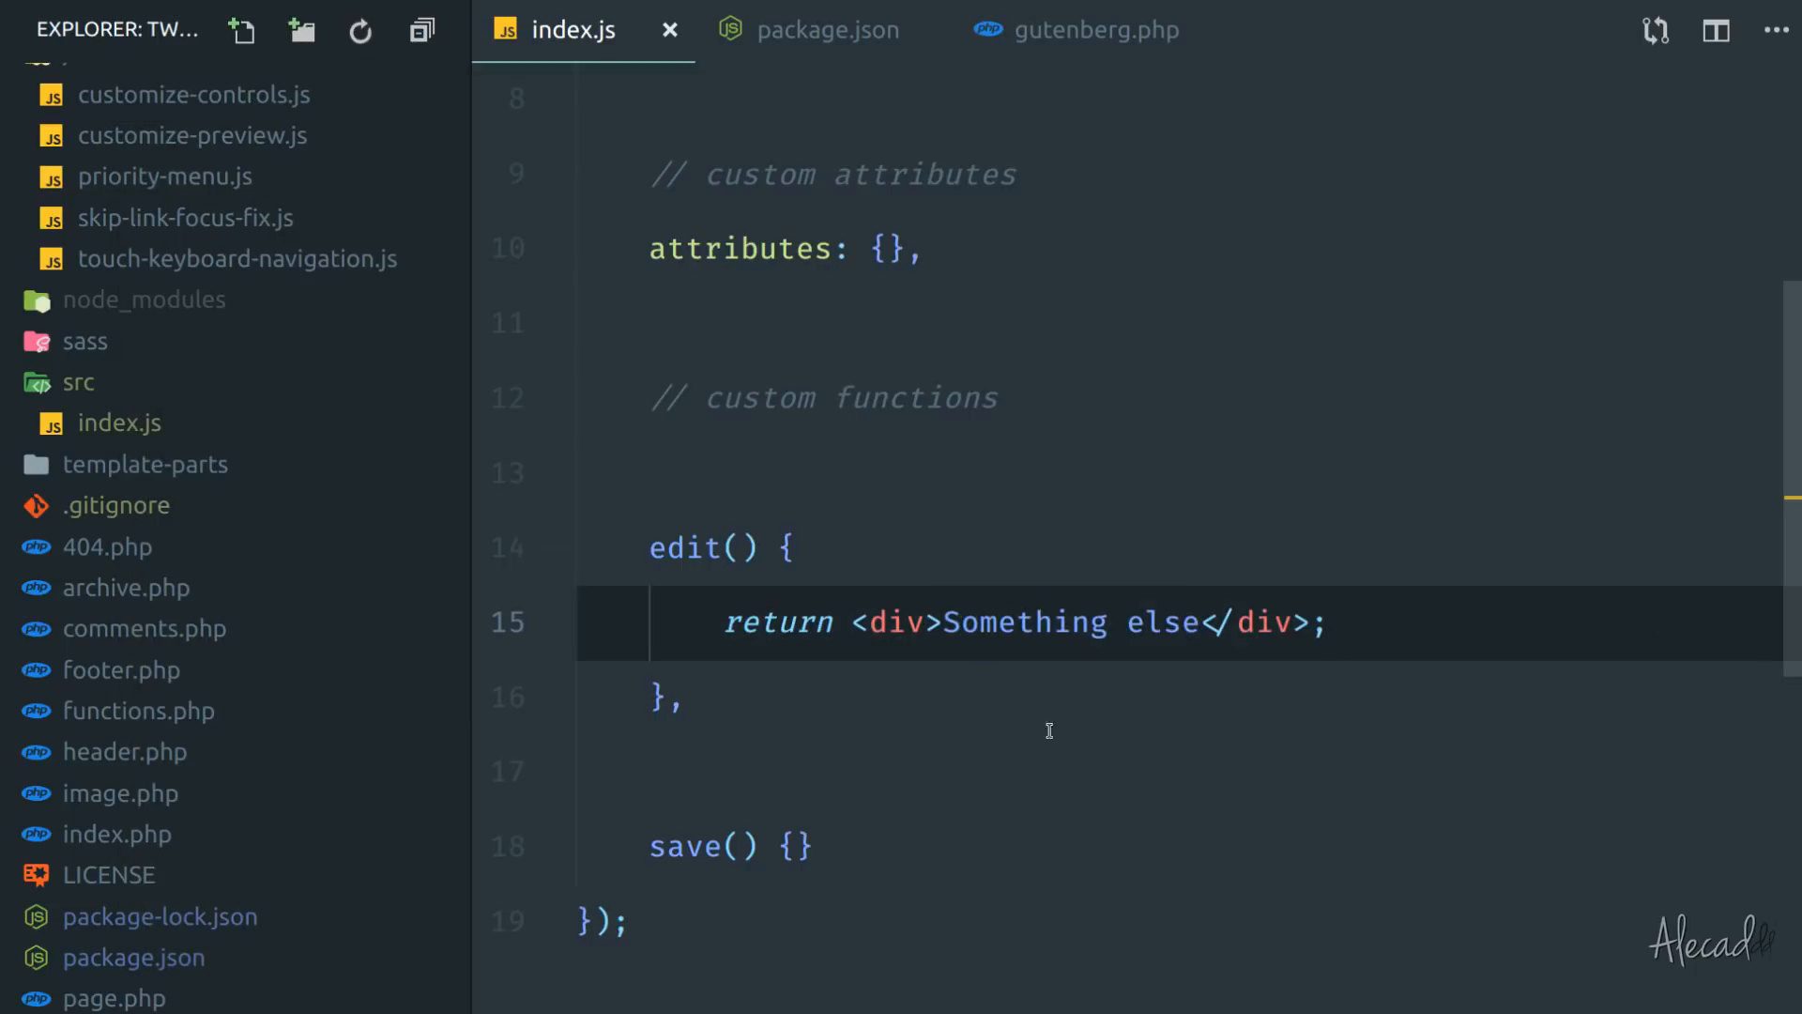
pyautogui.moveTo(1042, 493)
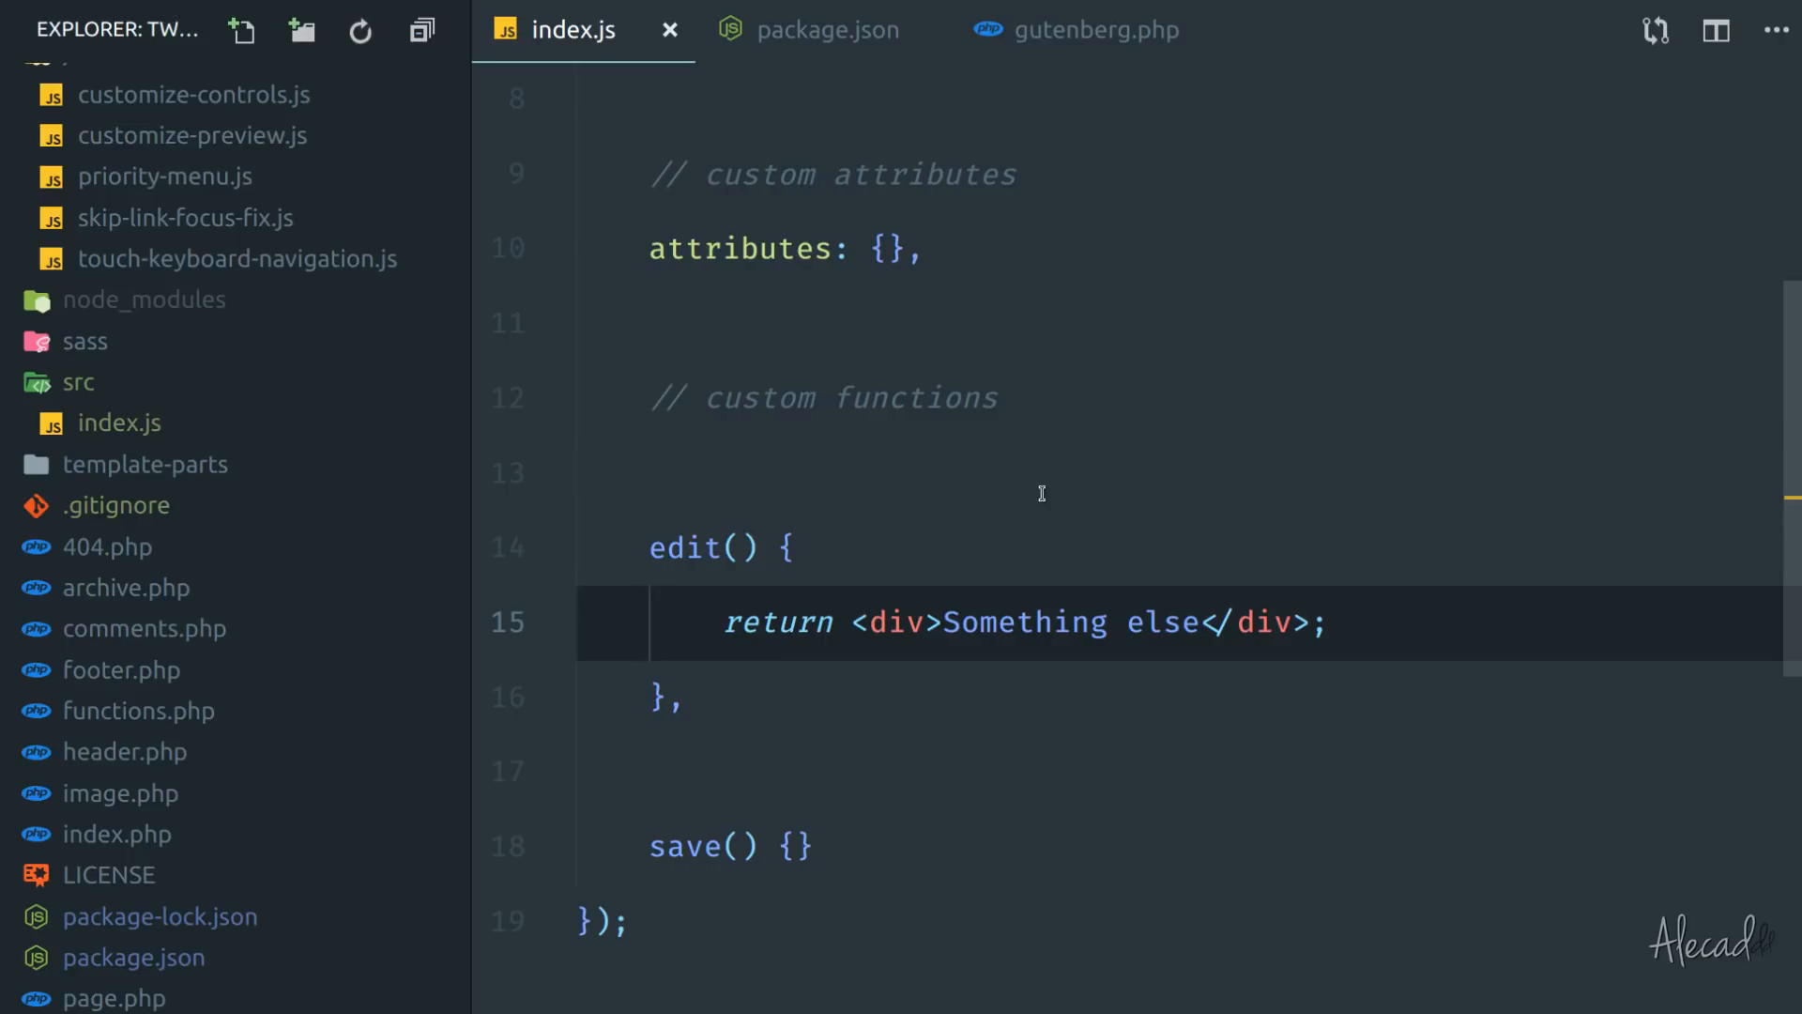
pyautogui.moveTo(837, 54)
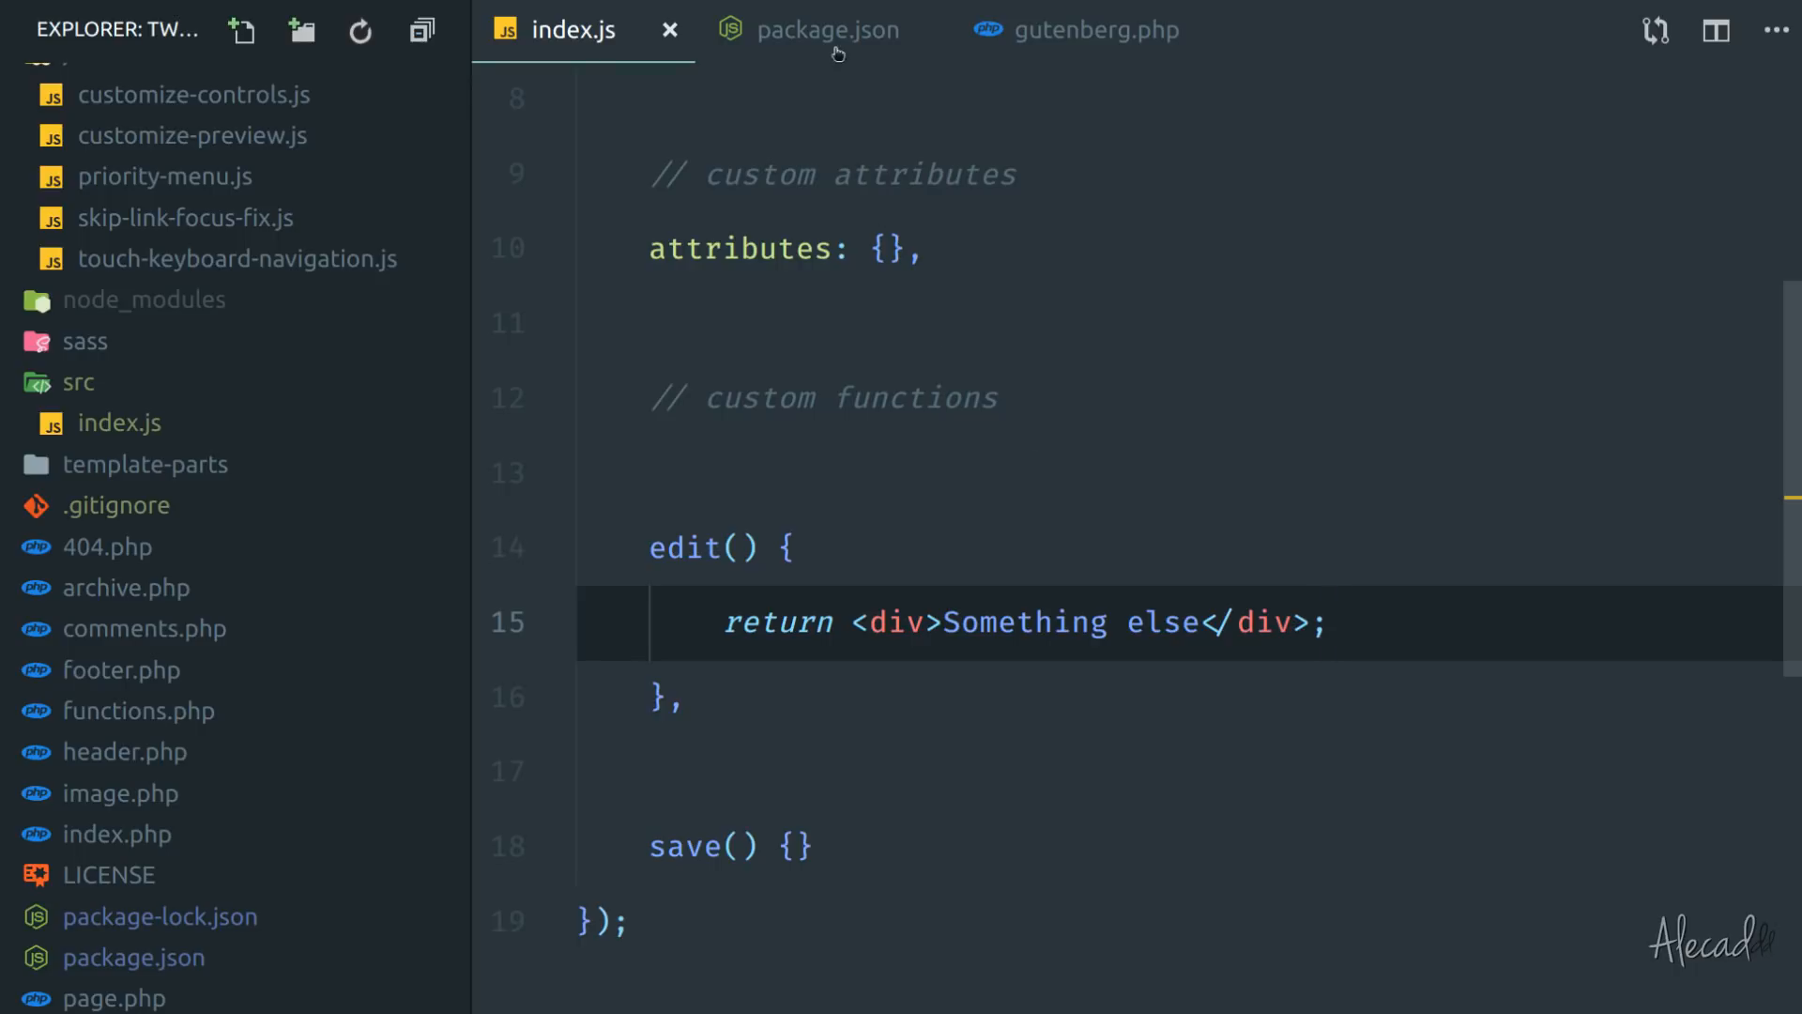
# Add a "start-build": "wp-scripts start" entry to the package.json scripts.
pyautogui.click(826, 30)
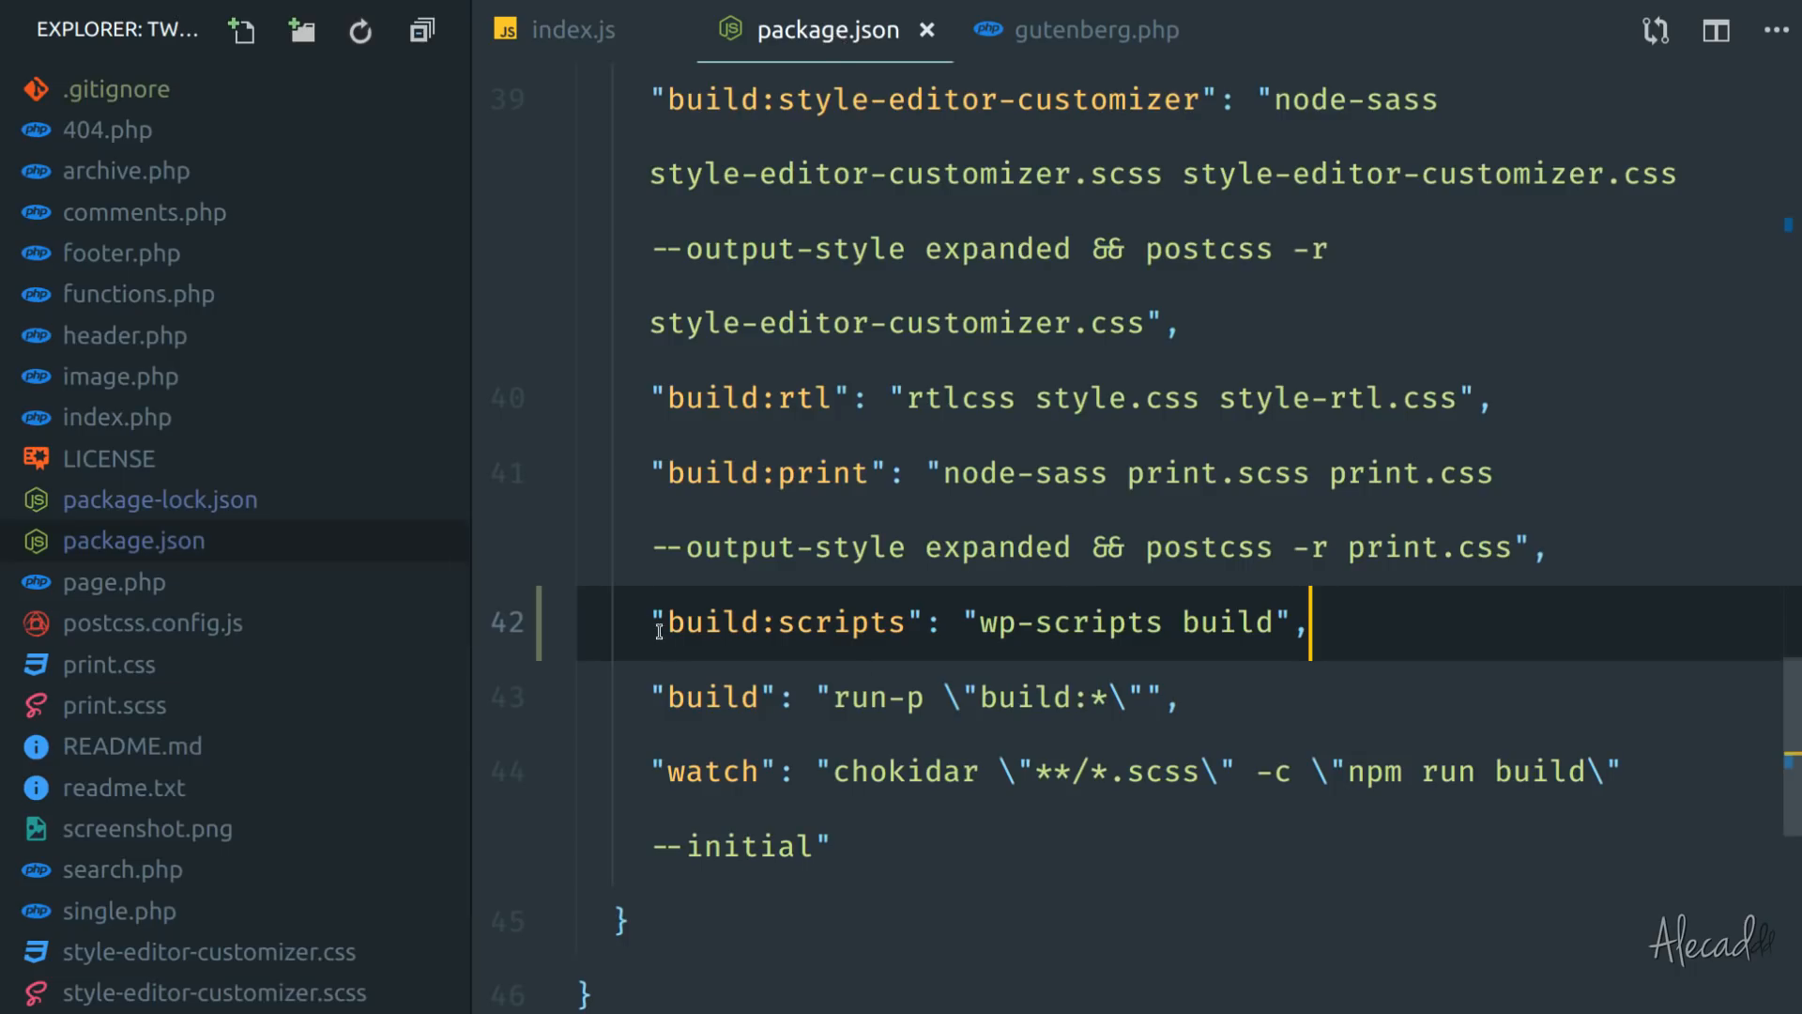
pyautogui.moveTo(989, 633)
pyautogui.write(',')
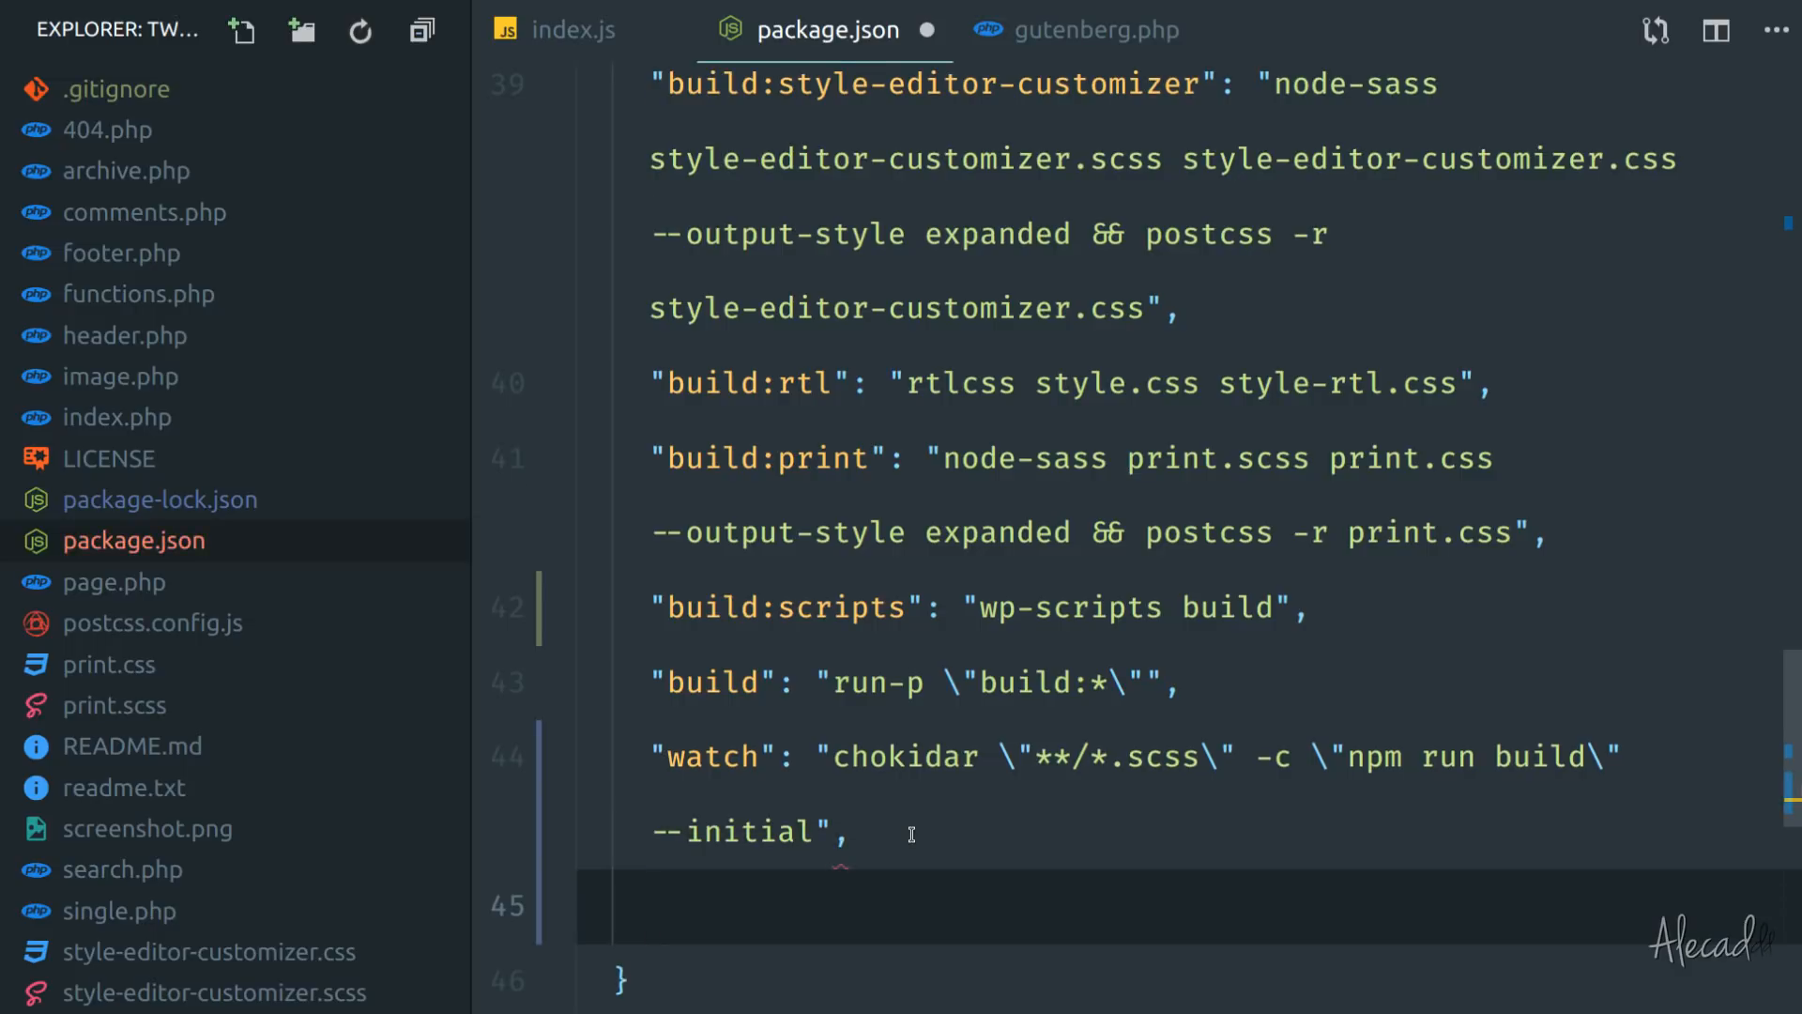
pyautogui.write('""')
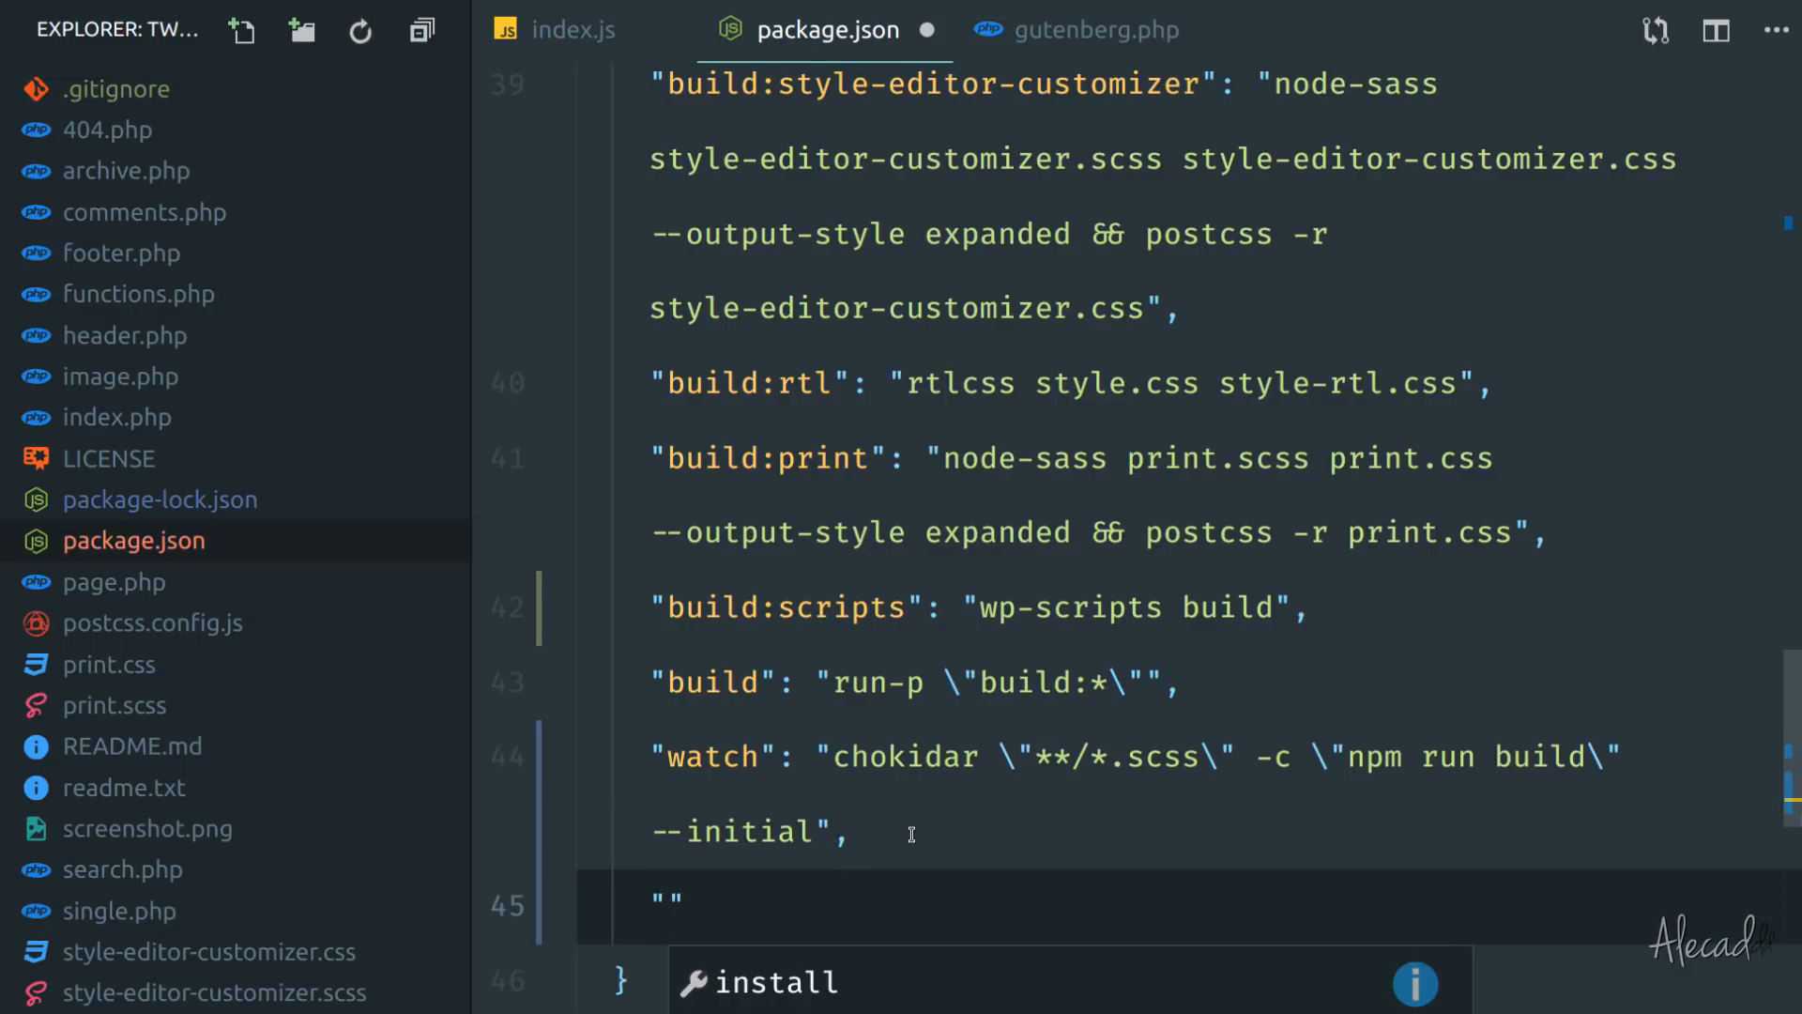
pyautogui.write('start-build')
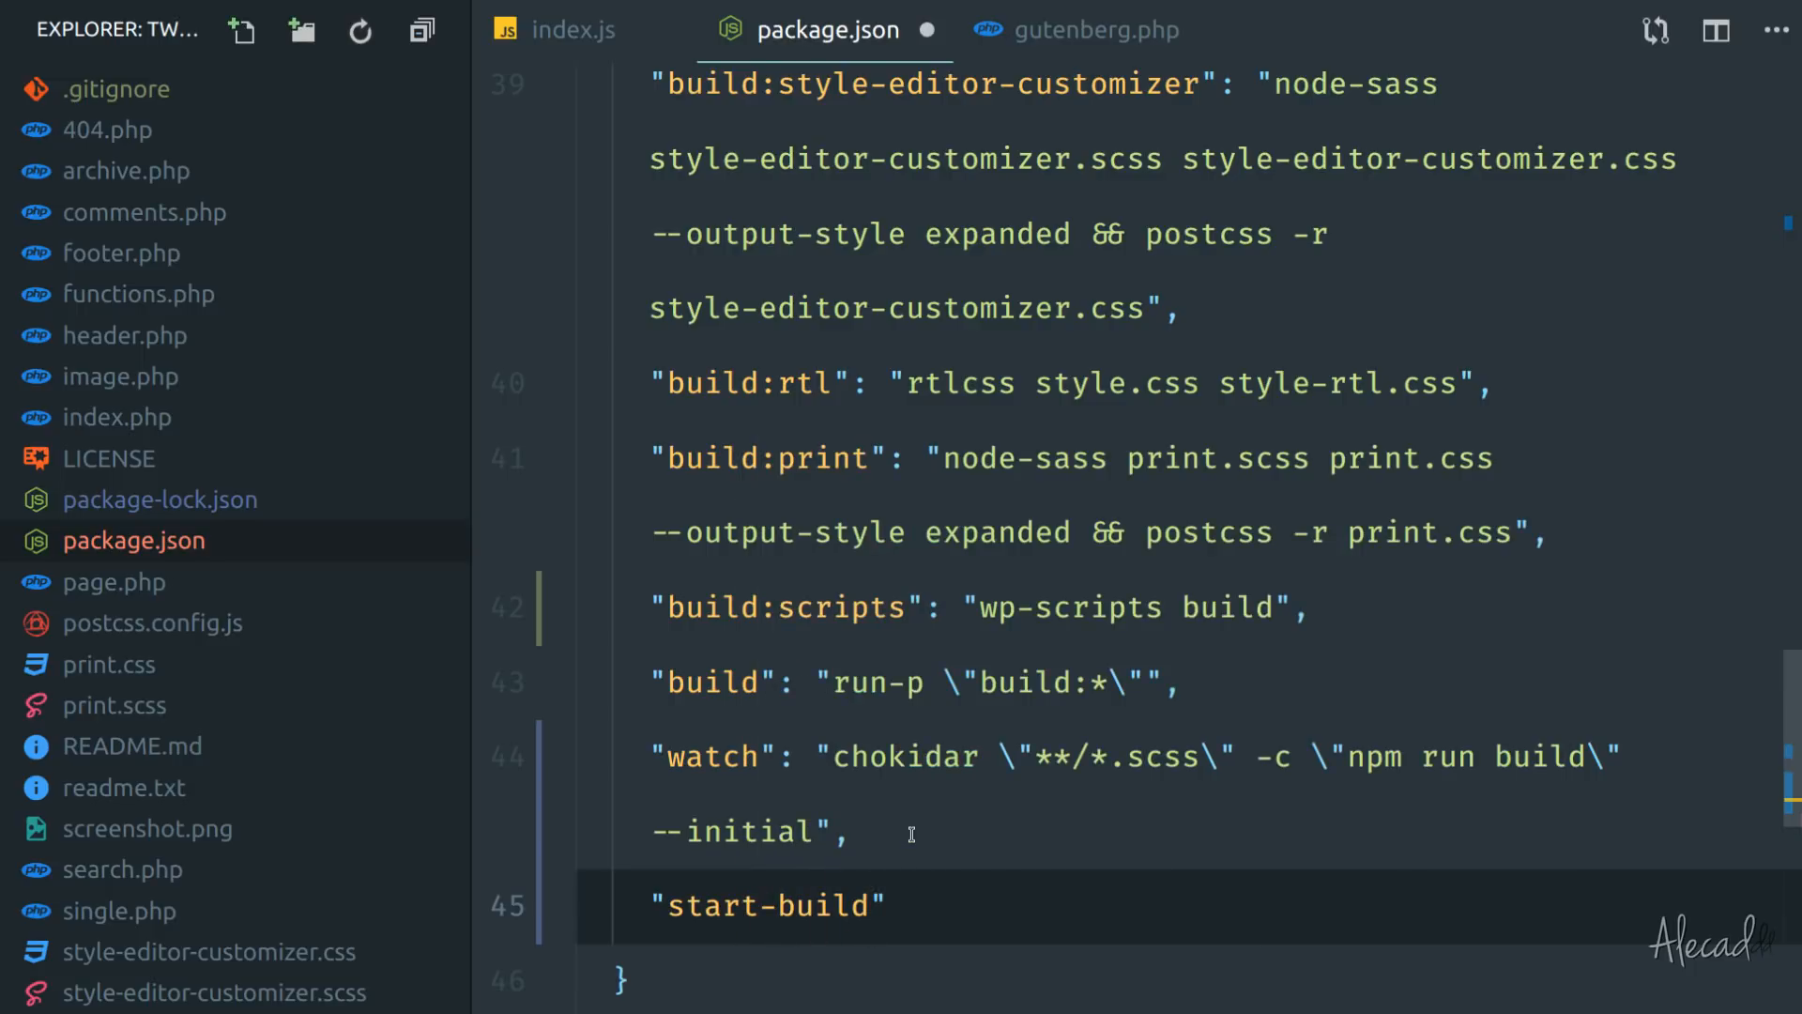
pyautogui.doubleClick(765, 907)
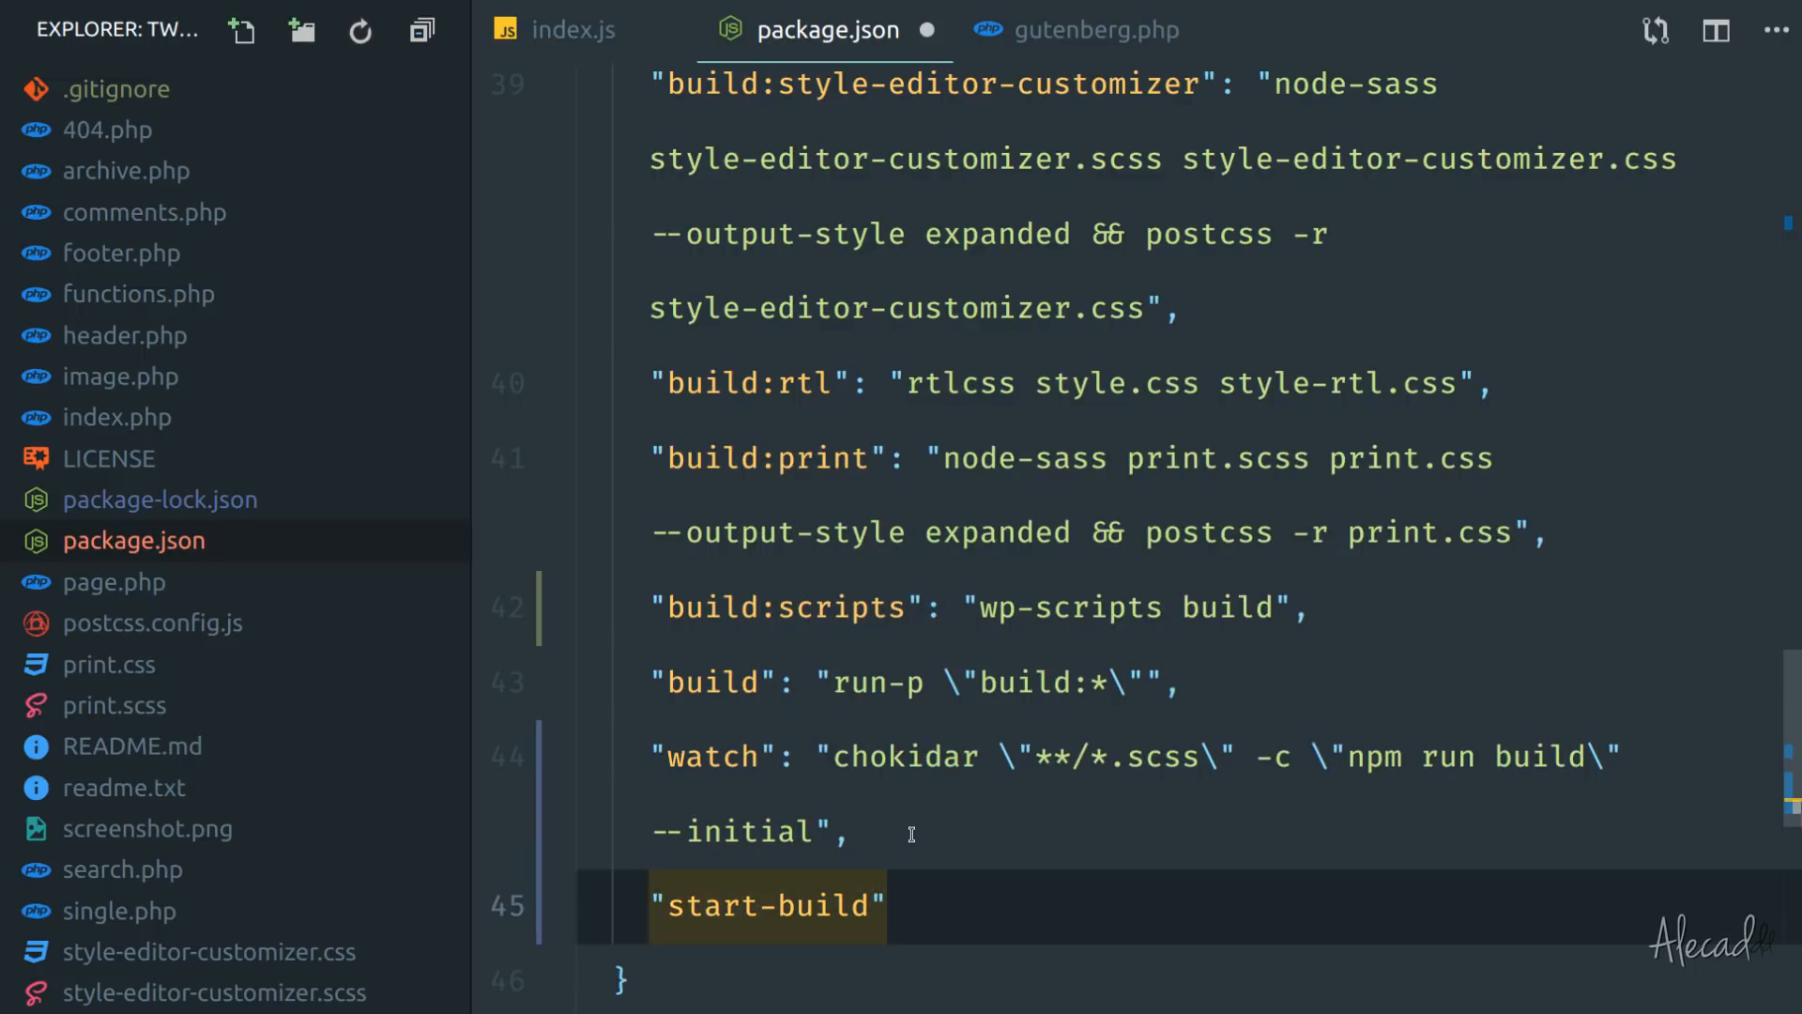
pyautogui.write('":')
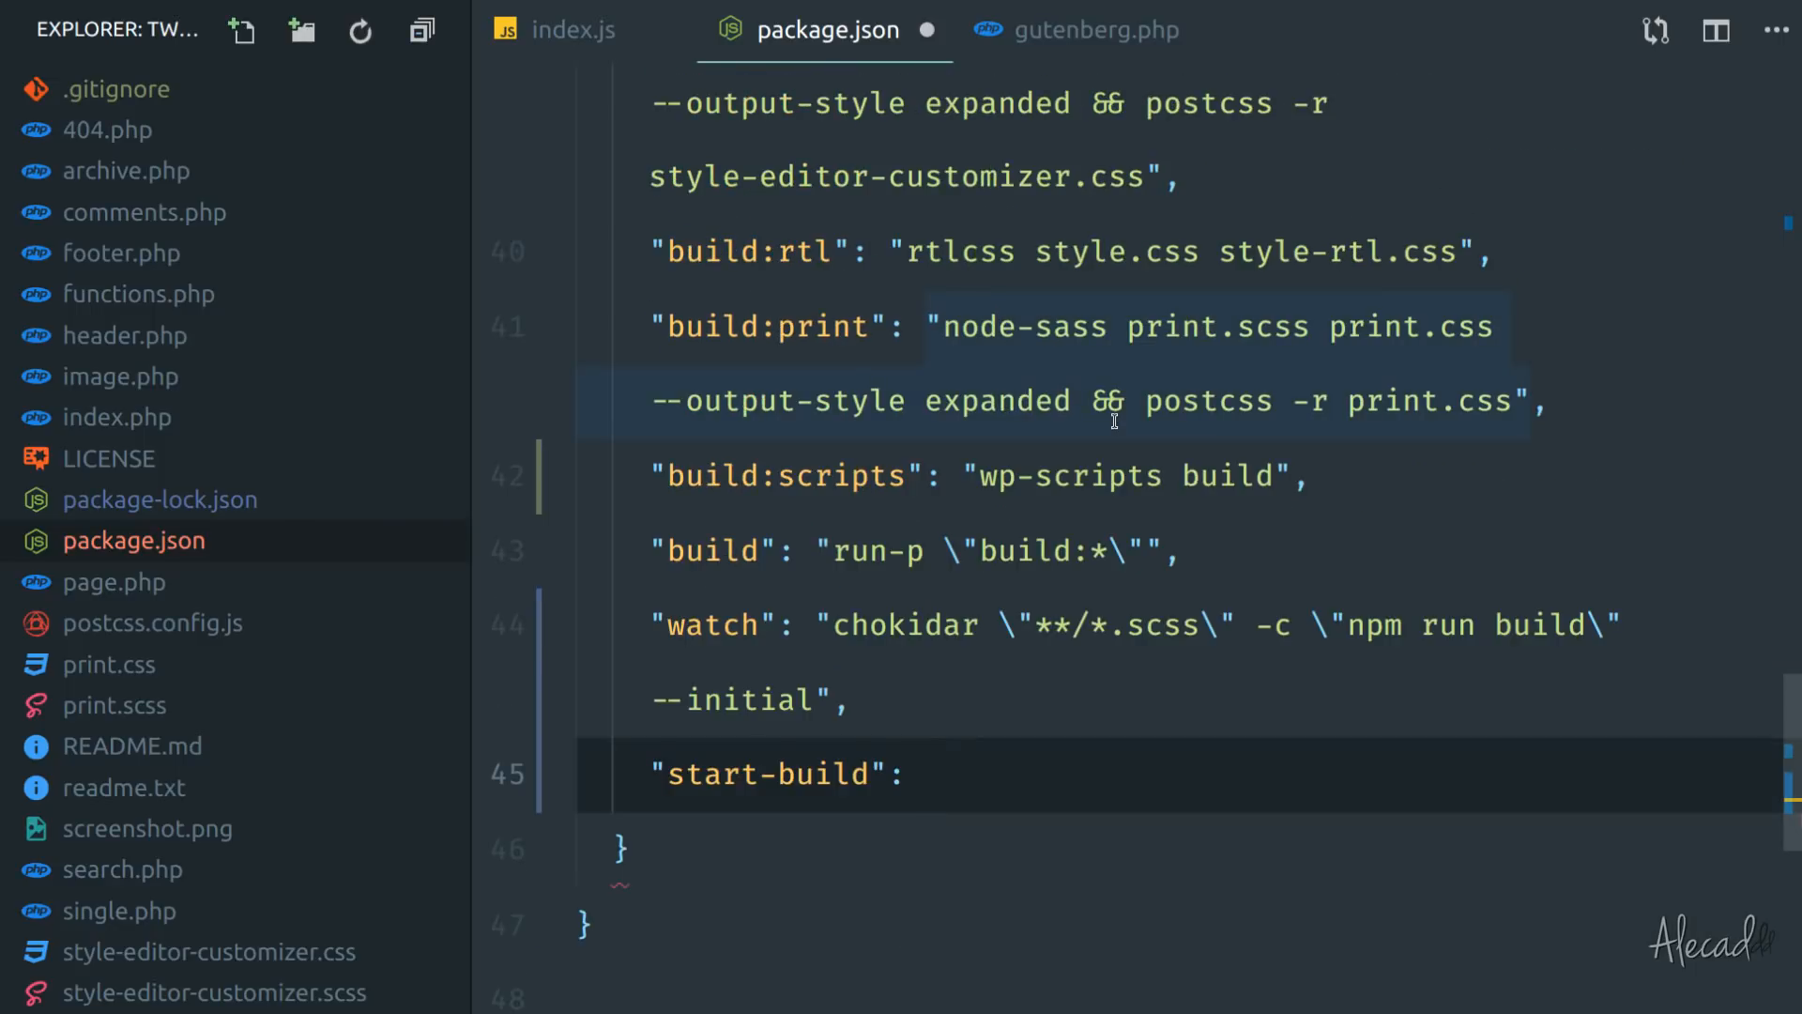
pyautogui.write('""')
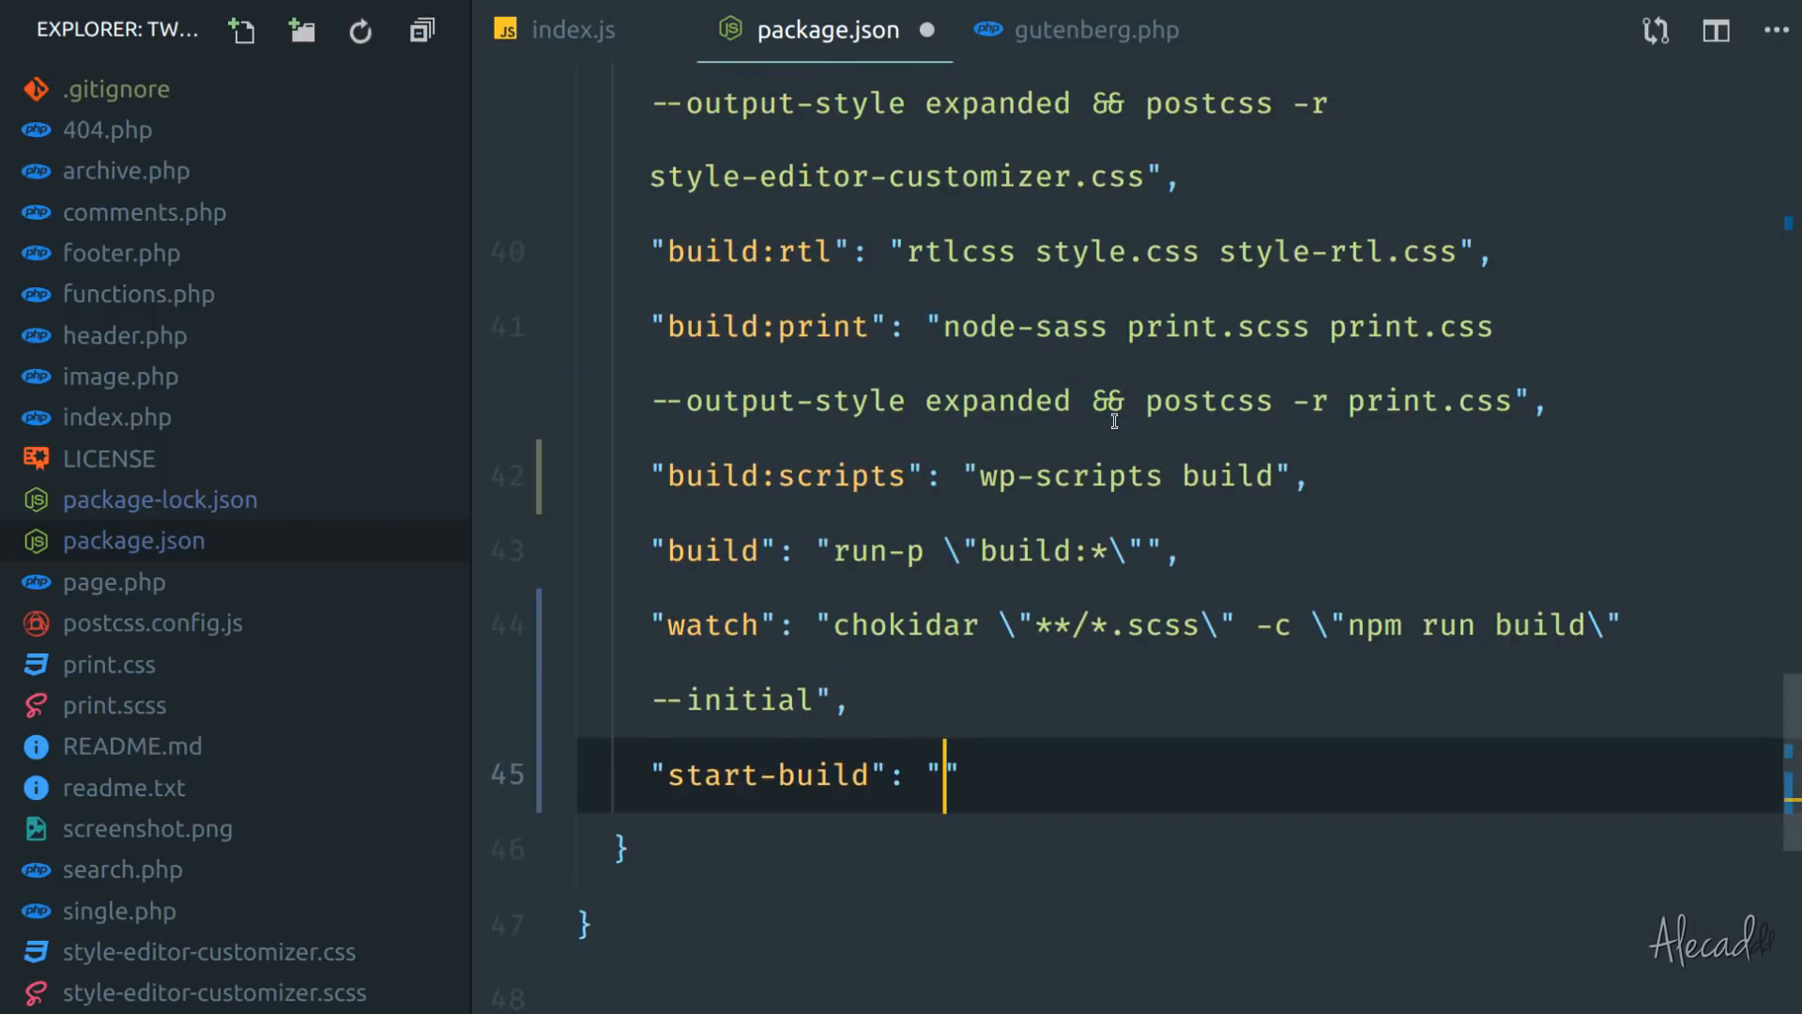
pyautogui.write('wp-script')
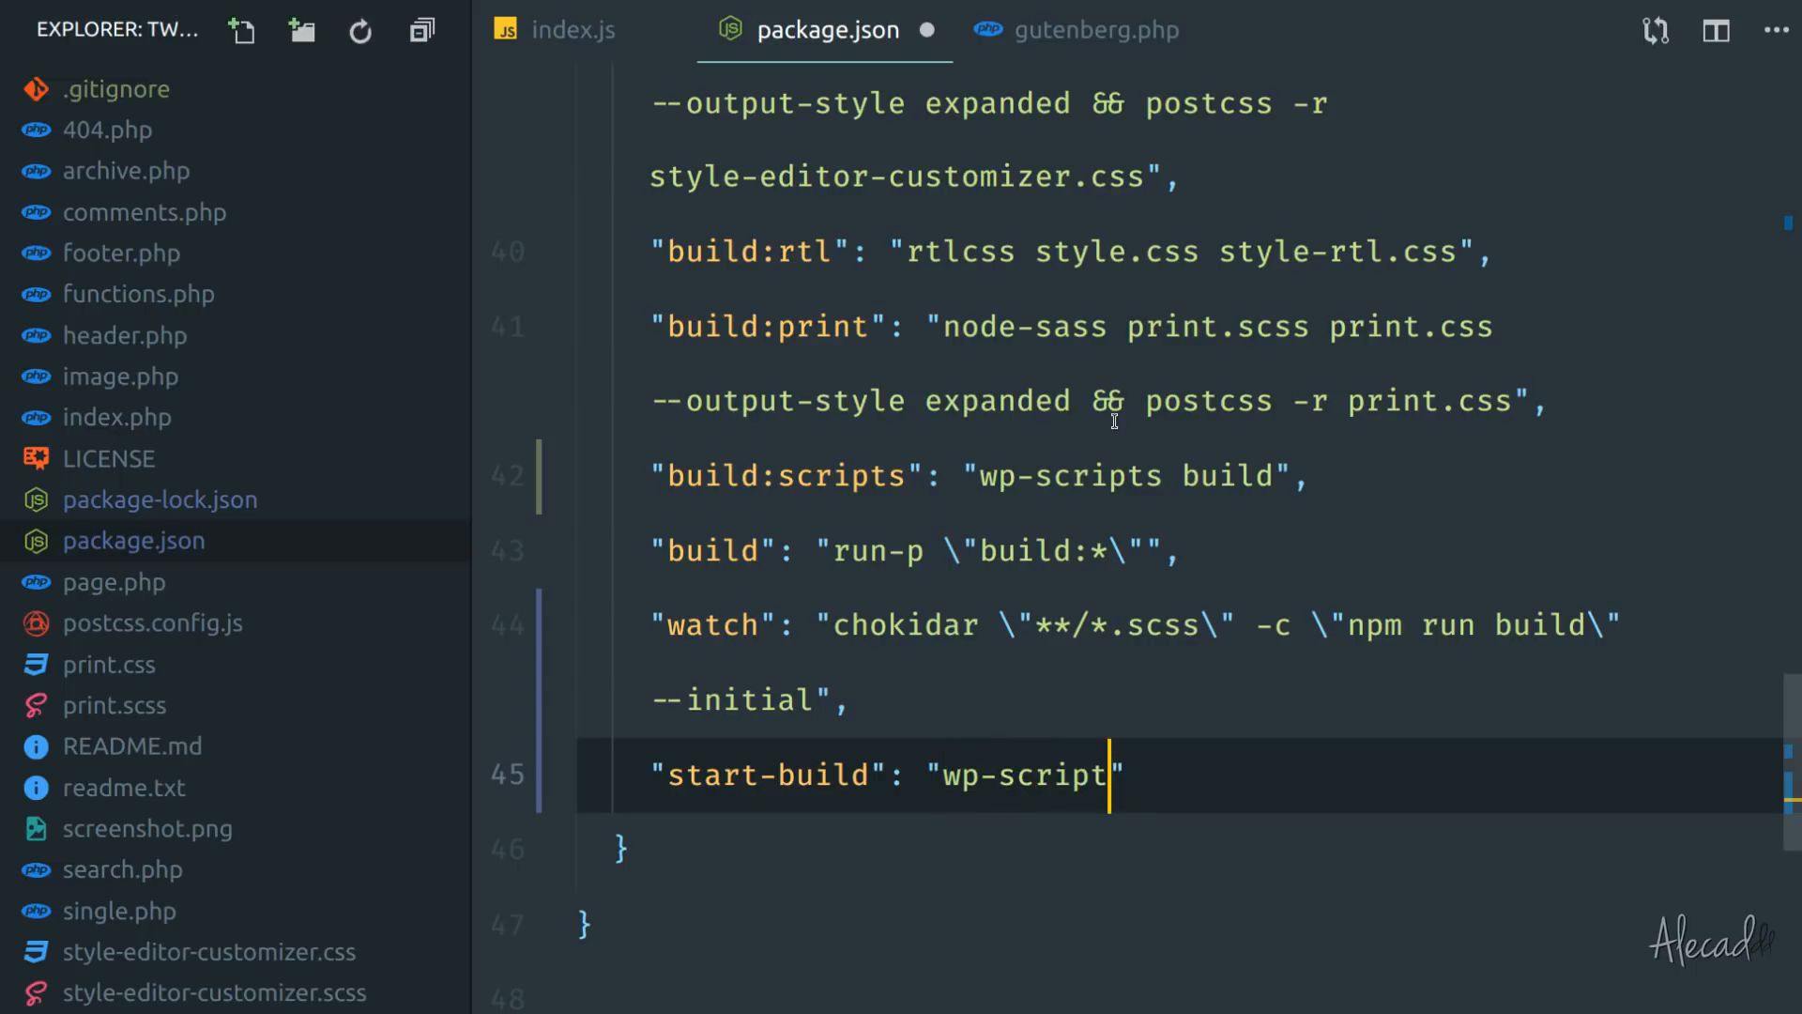
pyautogui.write('s start"')
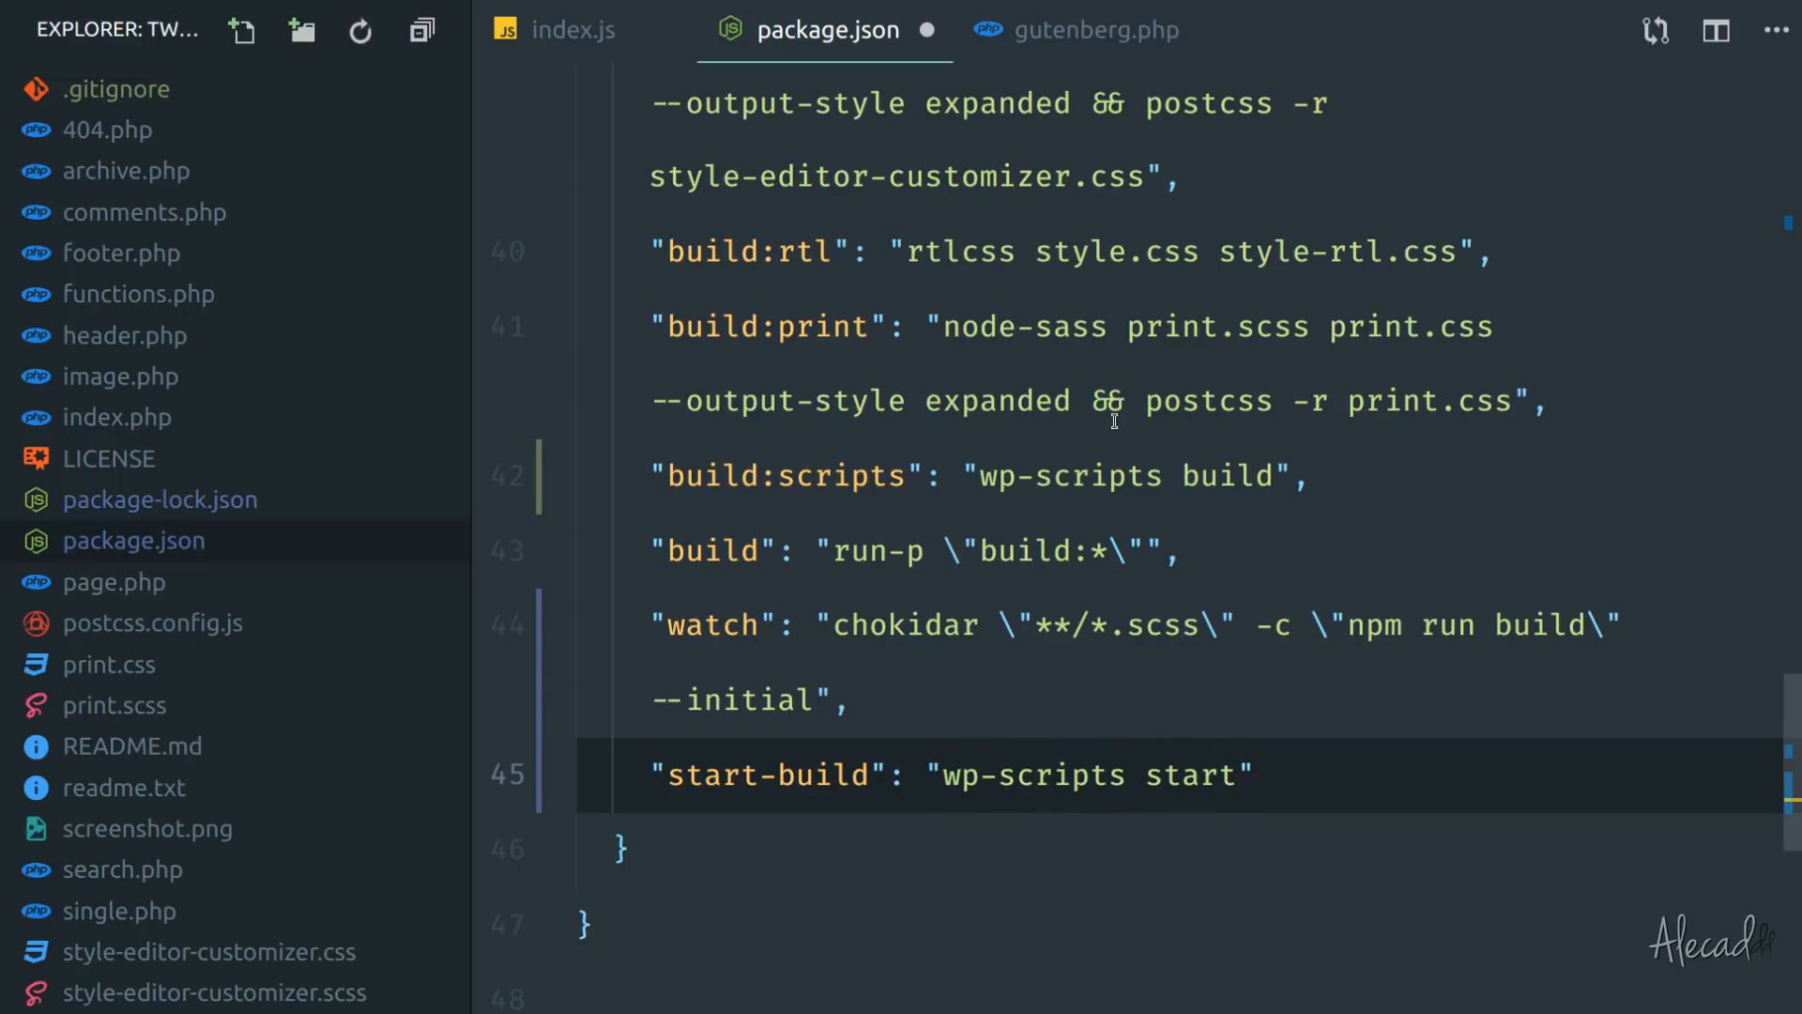
pyautogui.doubleClick(1200, 775)
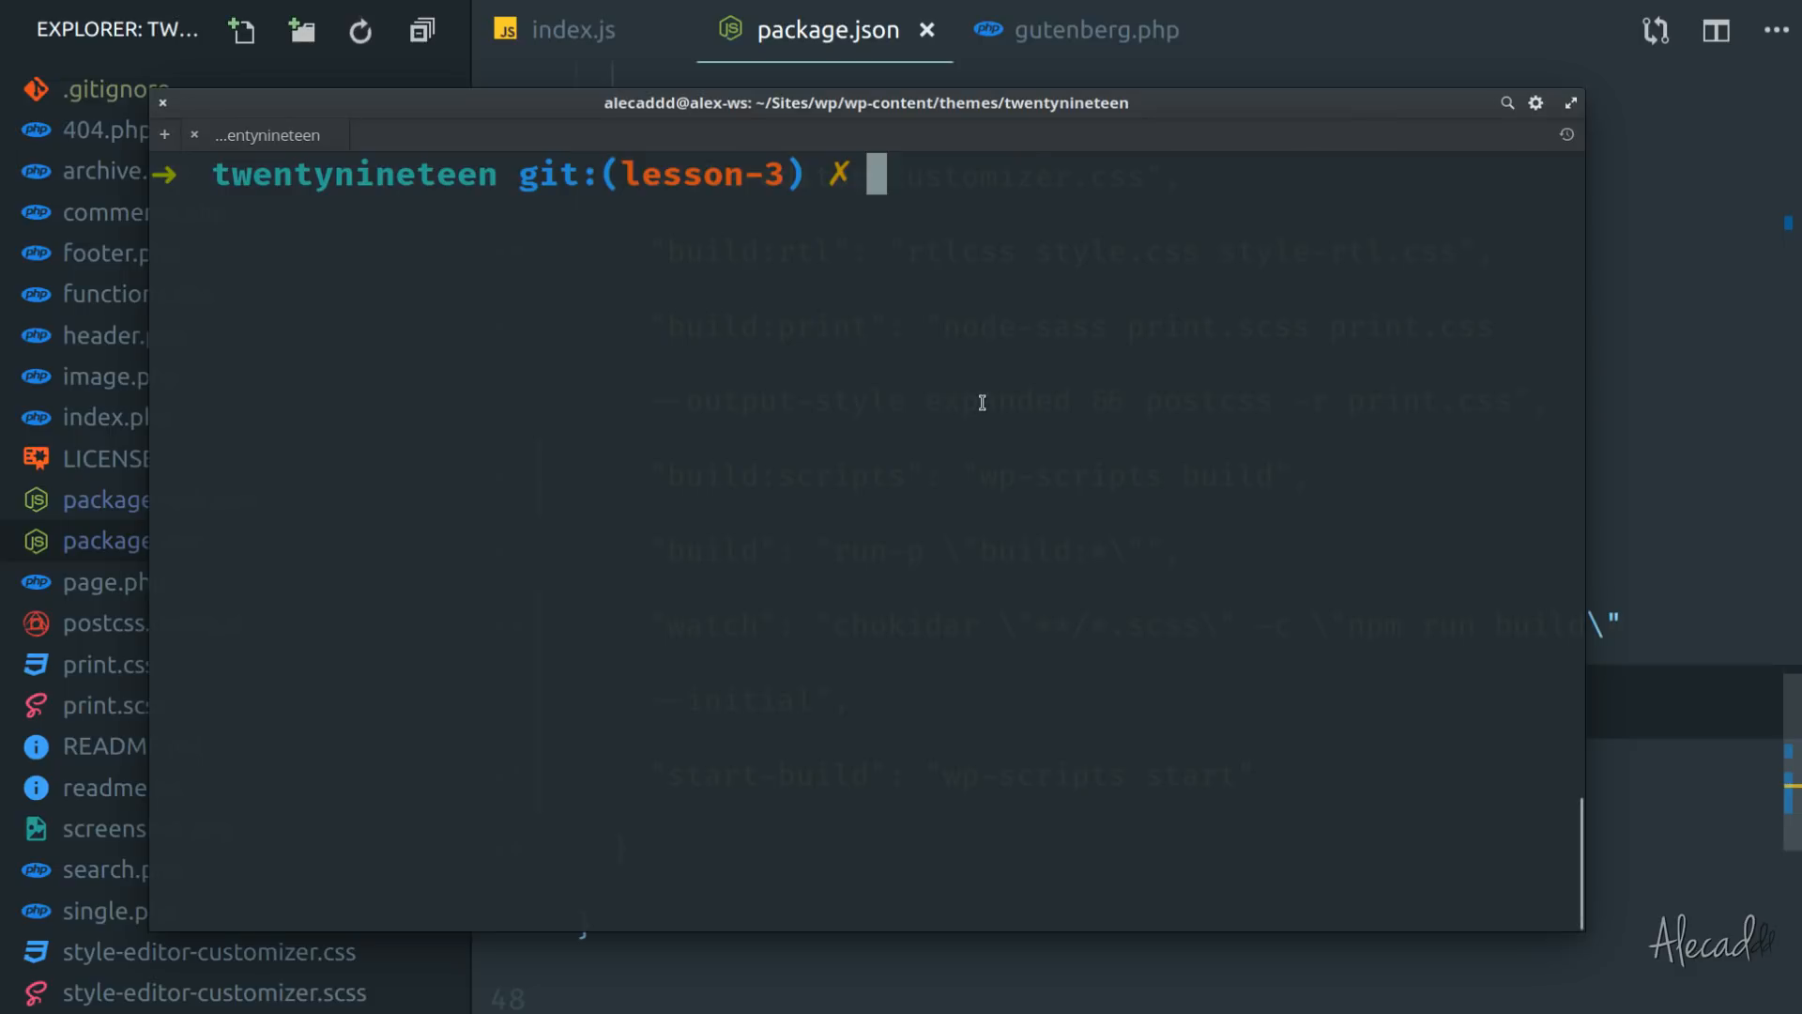
# Run npm run start-build in the terminal so webpack watches and rebuilds index.js.
pyautogui.write('npm run build:scripts')
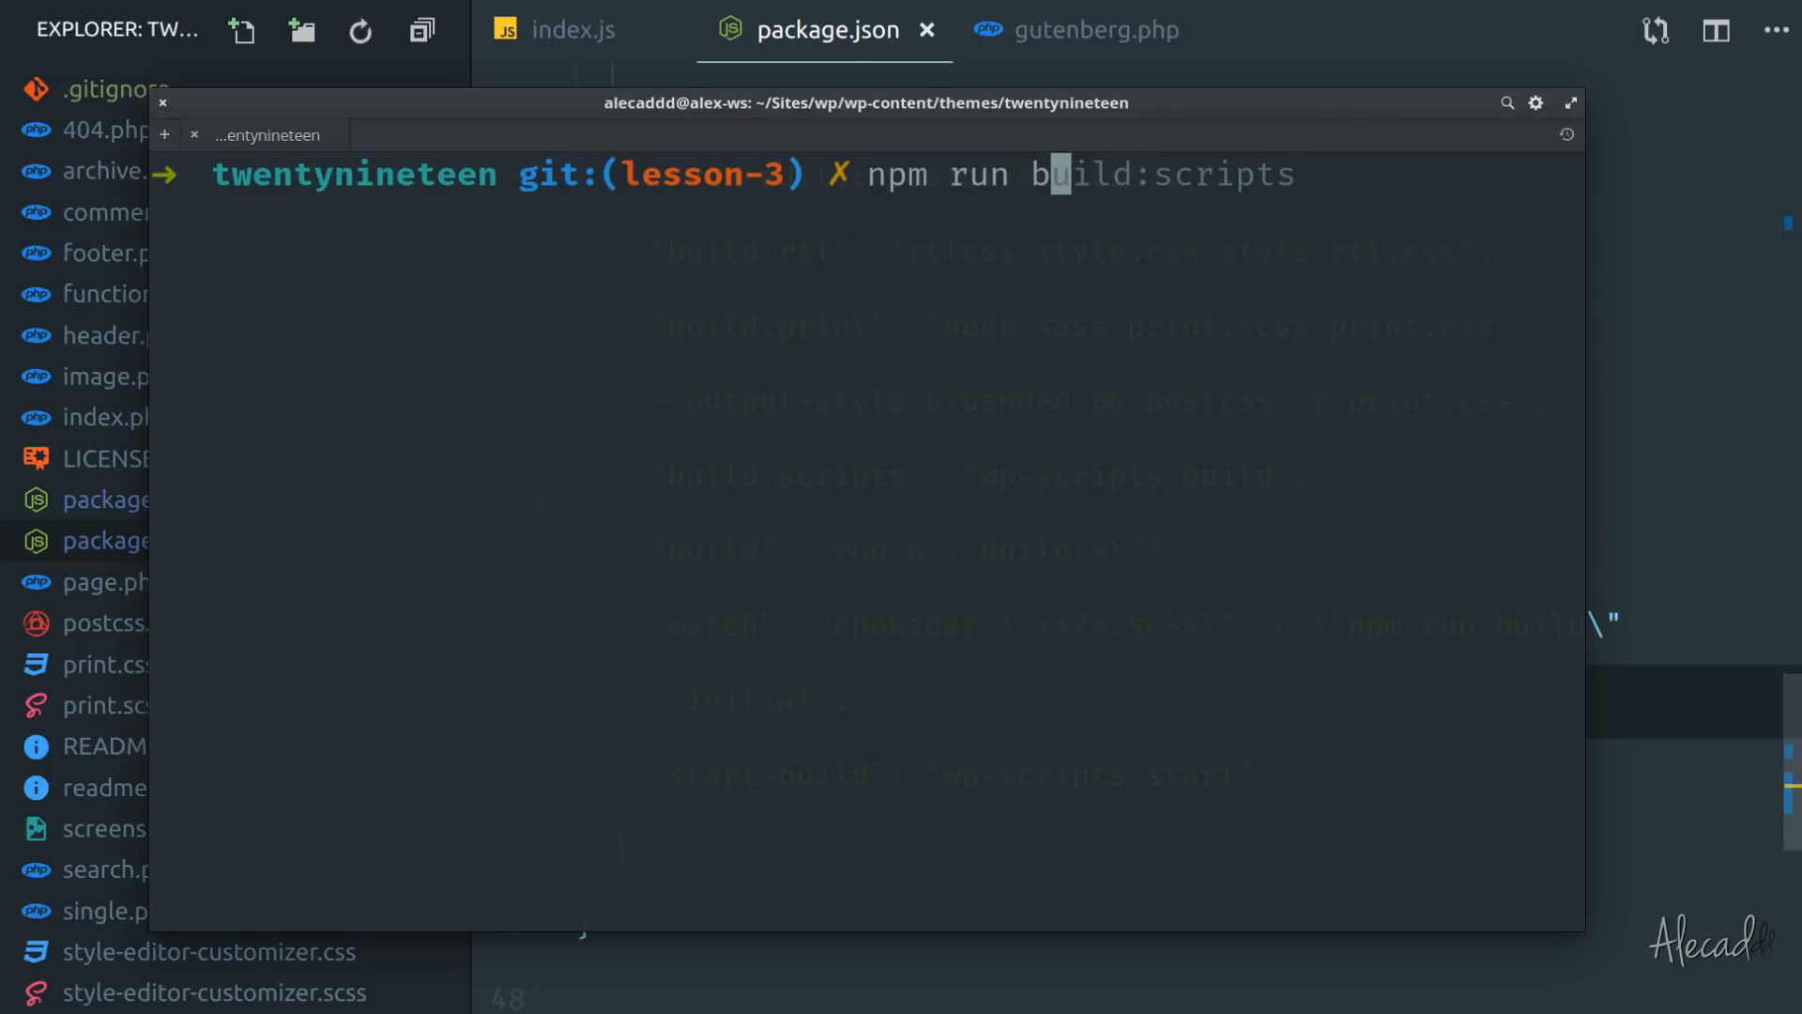
pyautogui.write('npm run start-build')
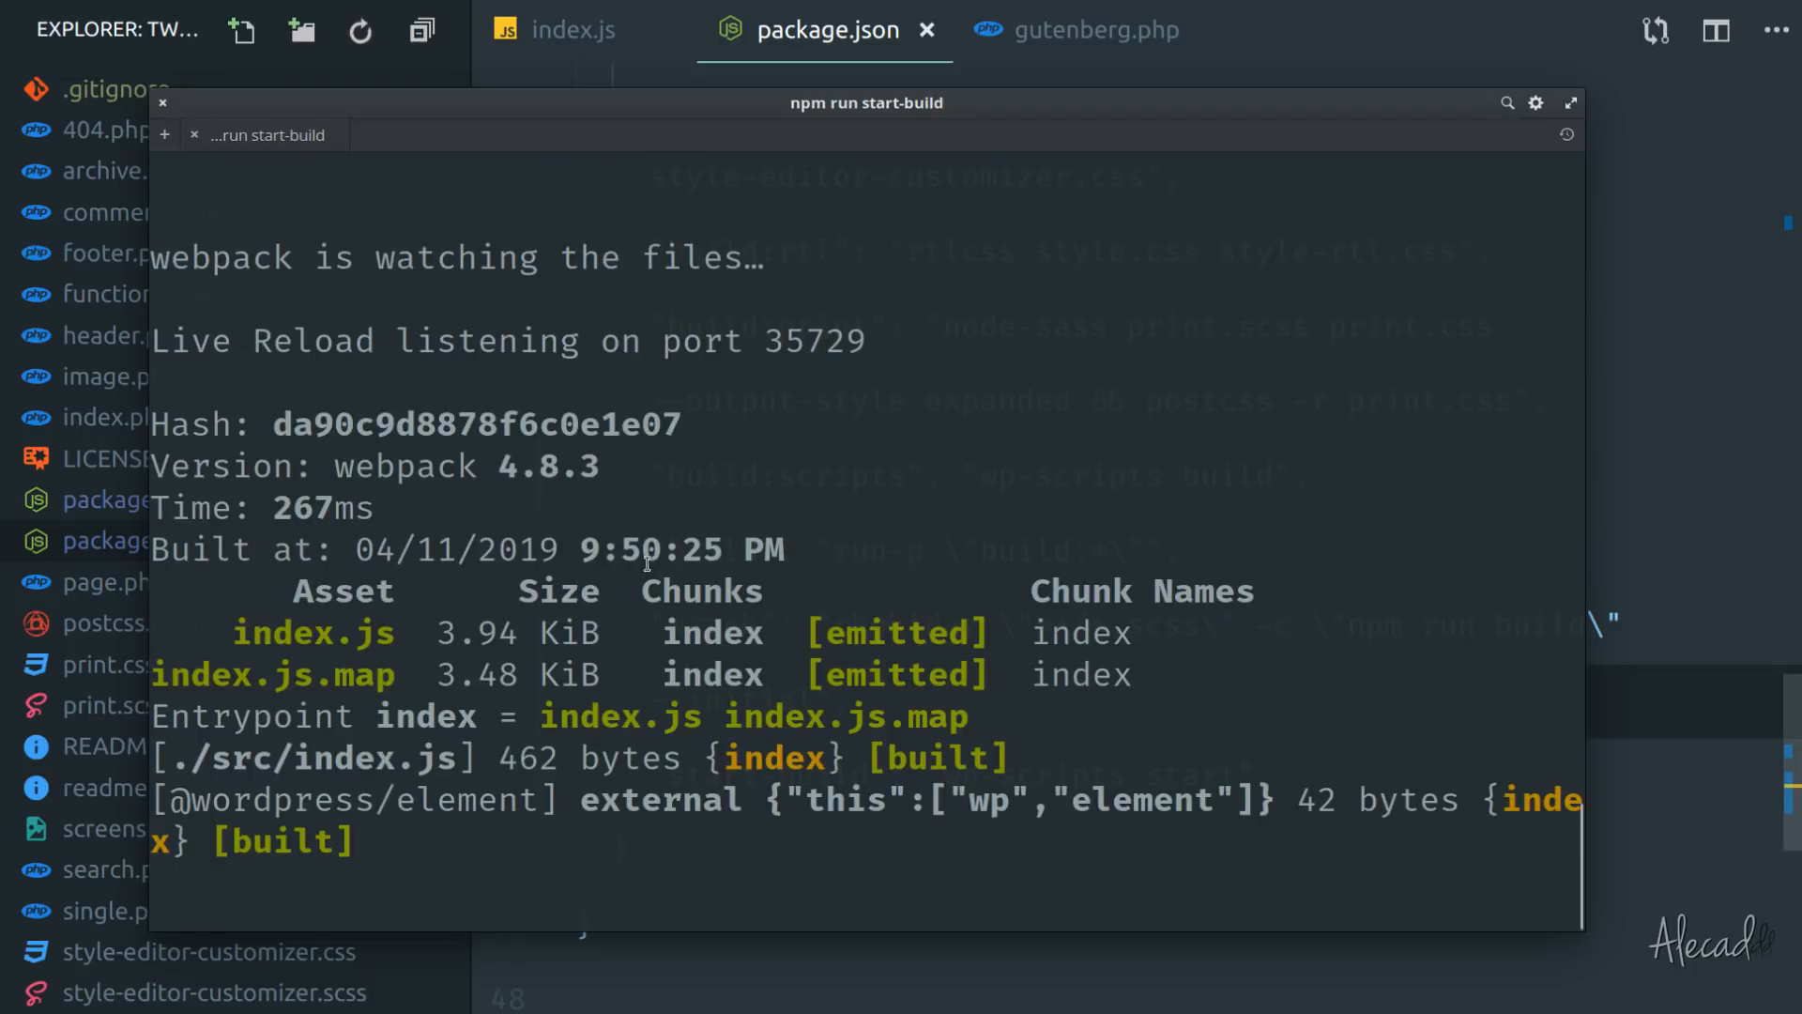
pyautogui.moveTo(285, 906)
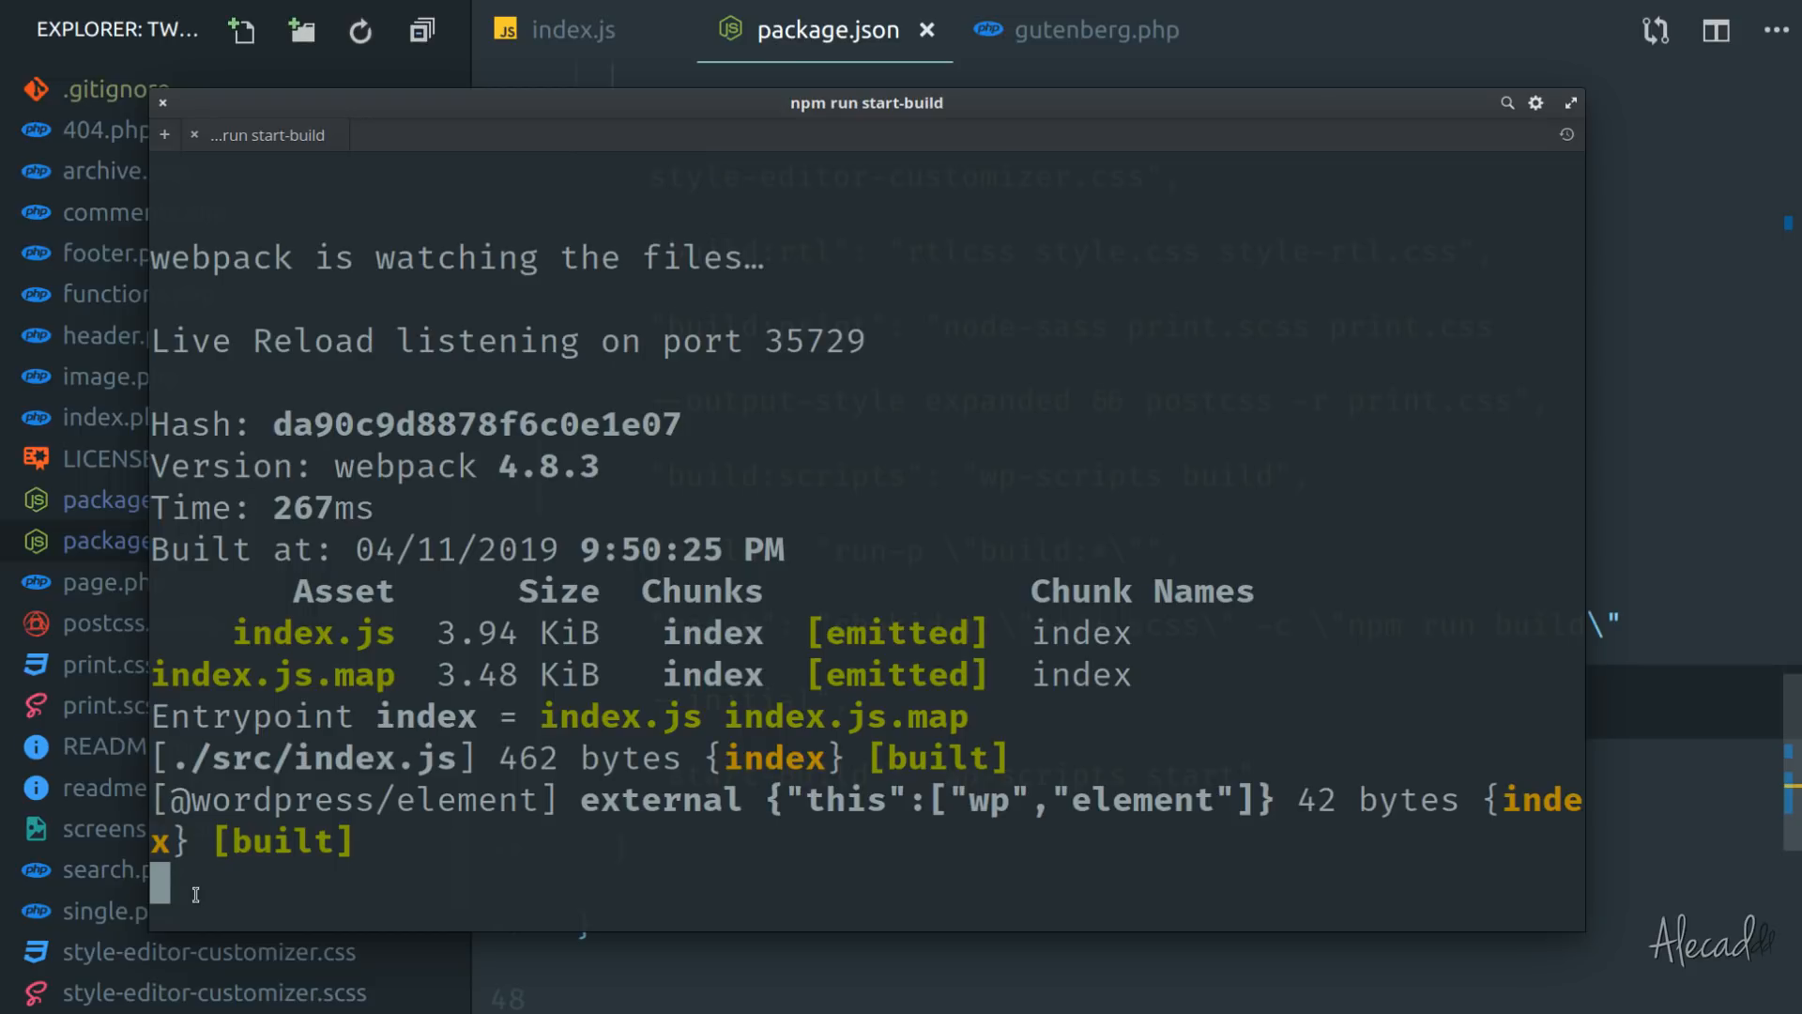
pyautogui.moveTo(507, 713)
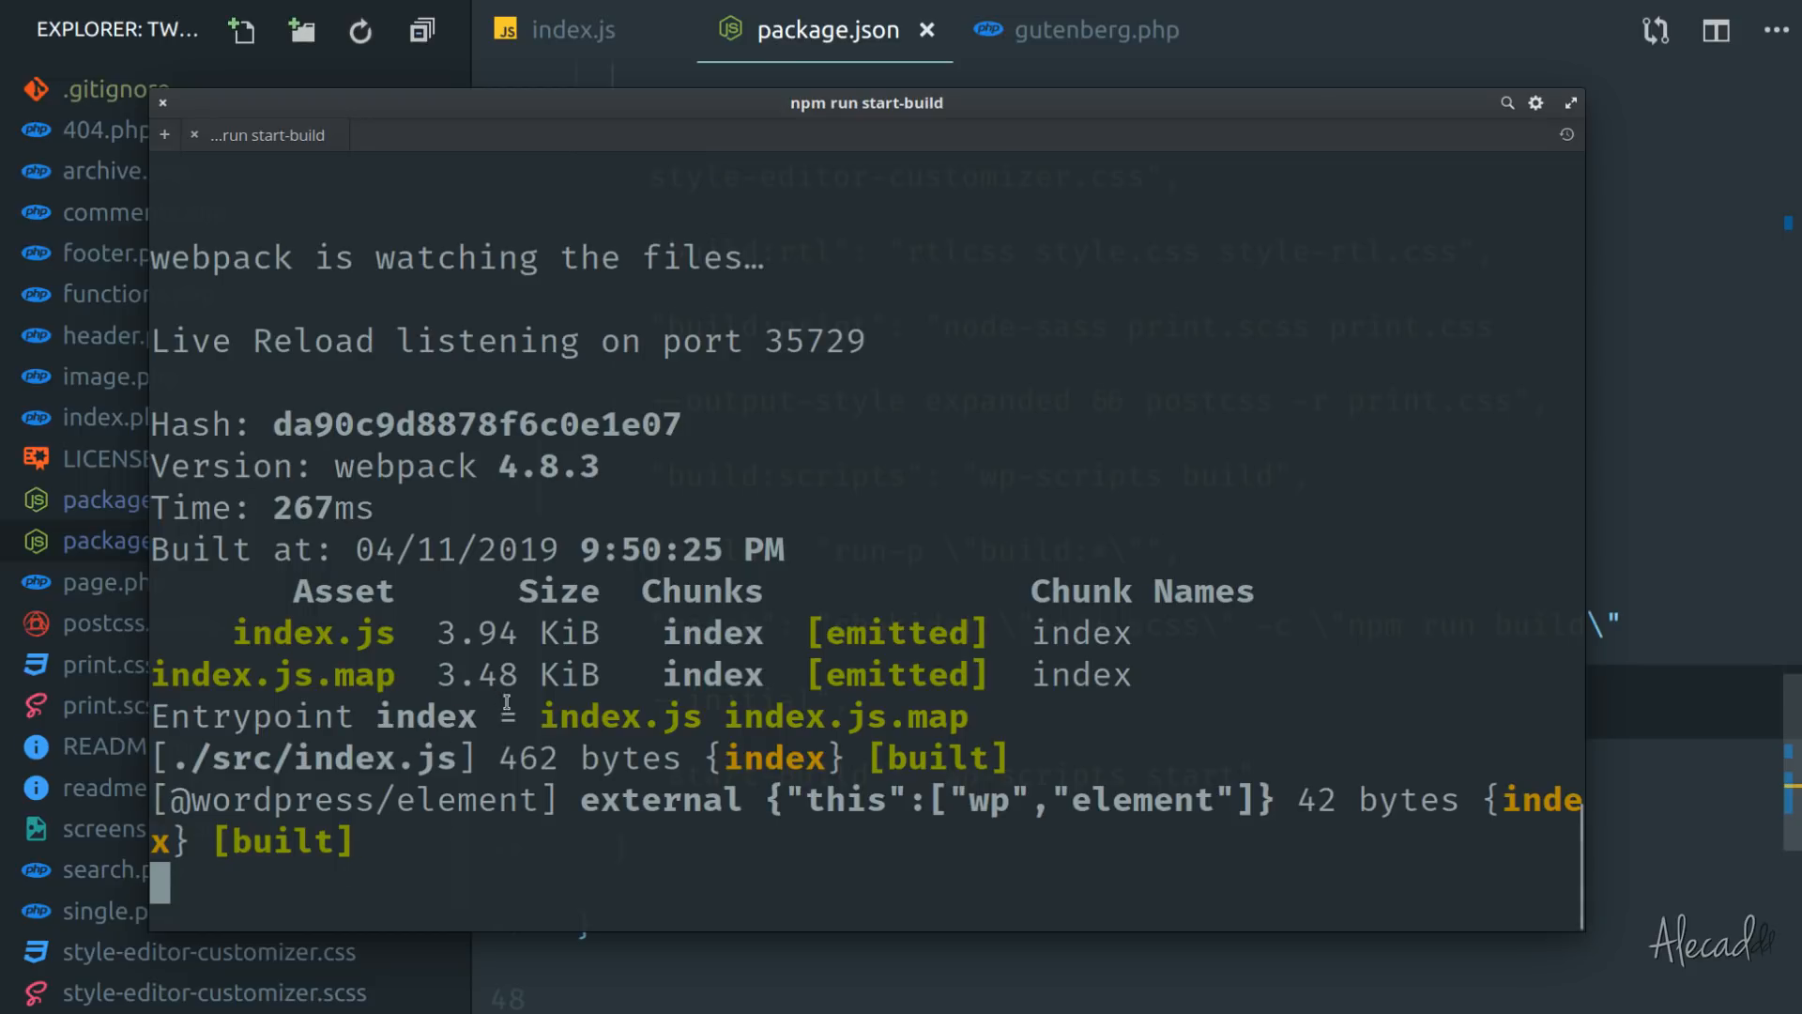
pyautogui.doubleClick(621, 717)
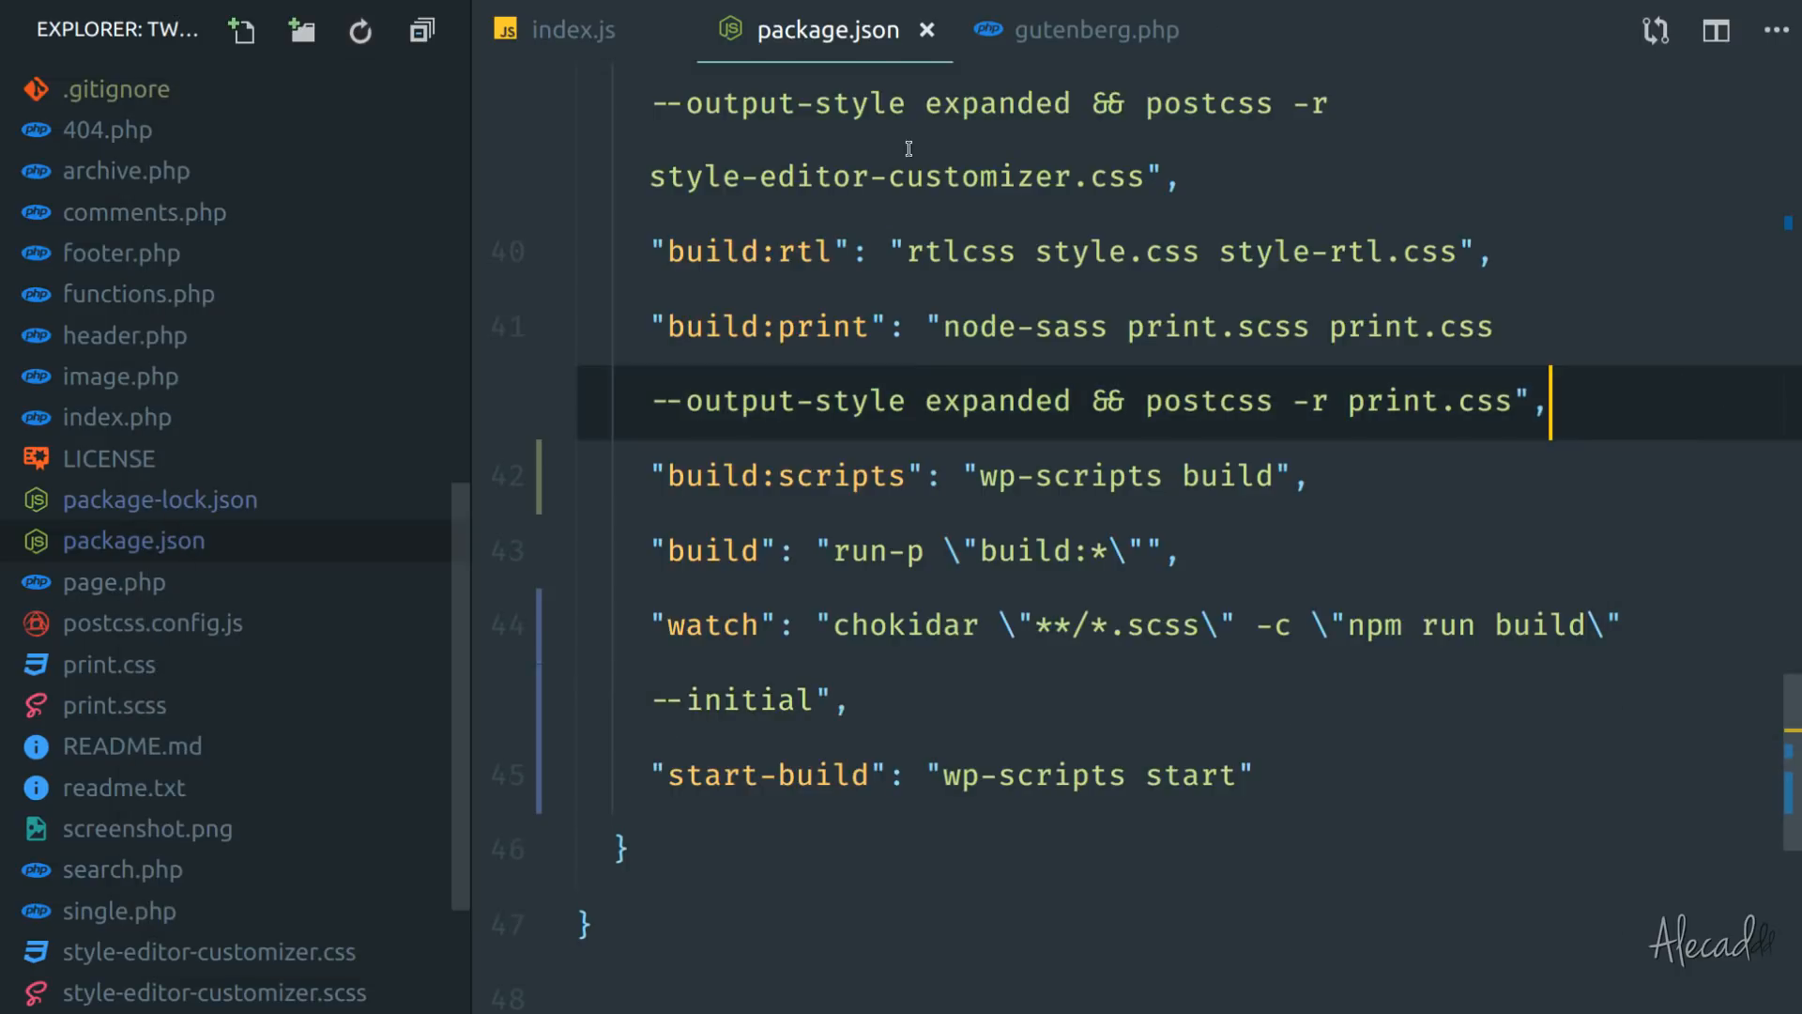
# In the block's index.js edit function, replace 'Something else' with 'Edited'.
pyautogui.click(574, 30)
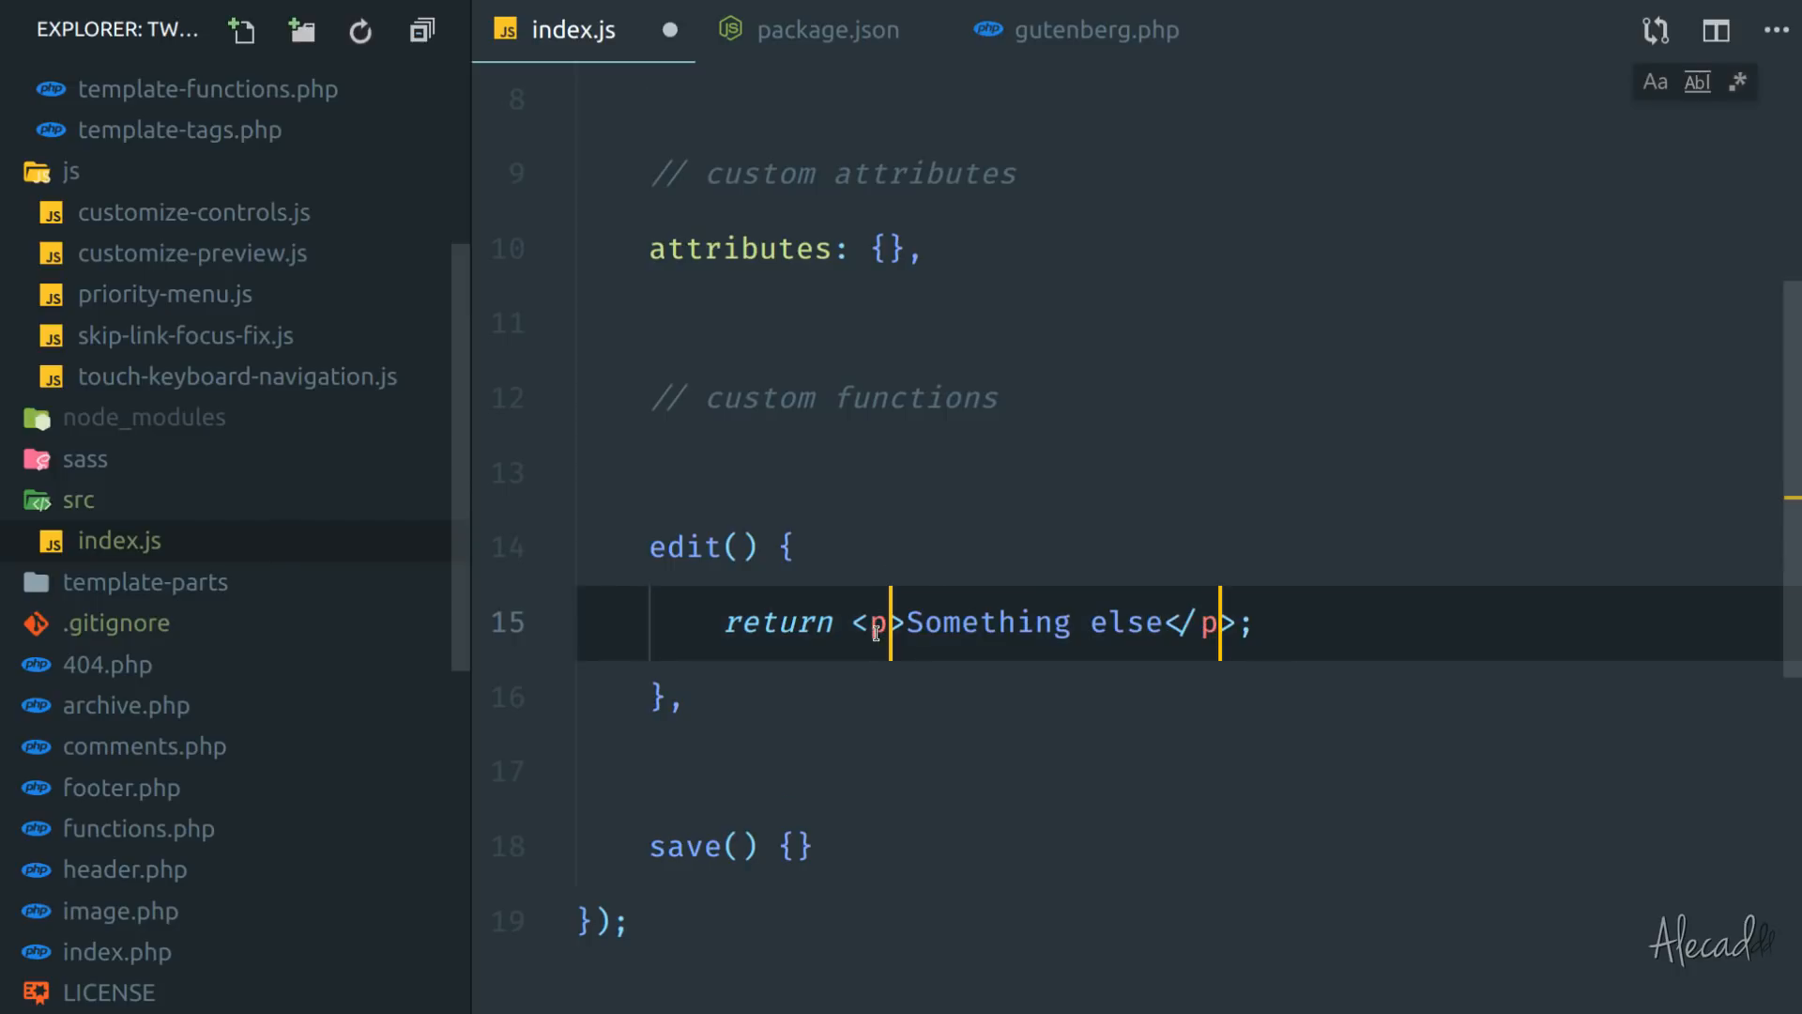
pyautogui.moveTo(912, 621); pyautogui.dragTo(1163, 621)
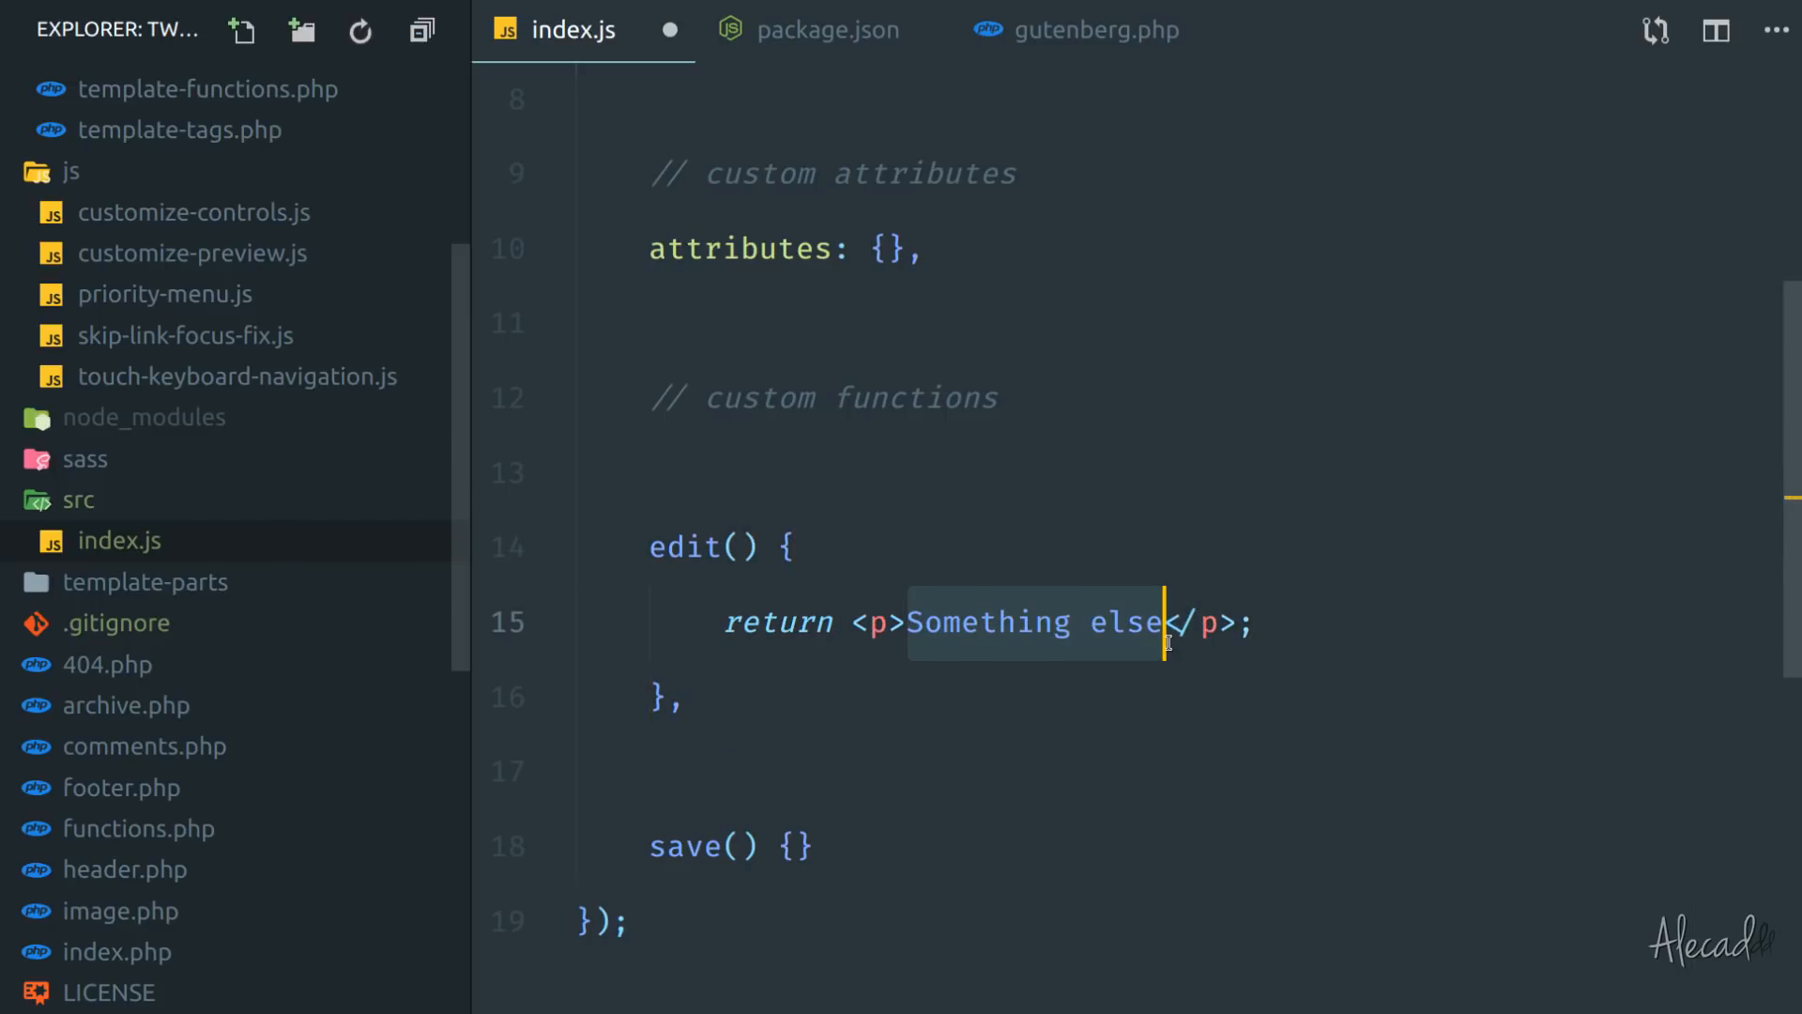
pyautogui.write('Edited')
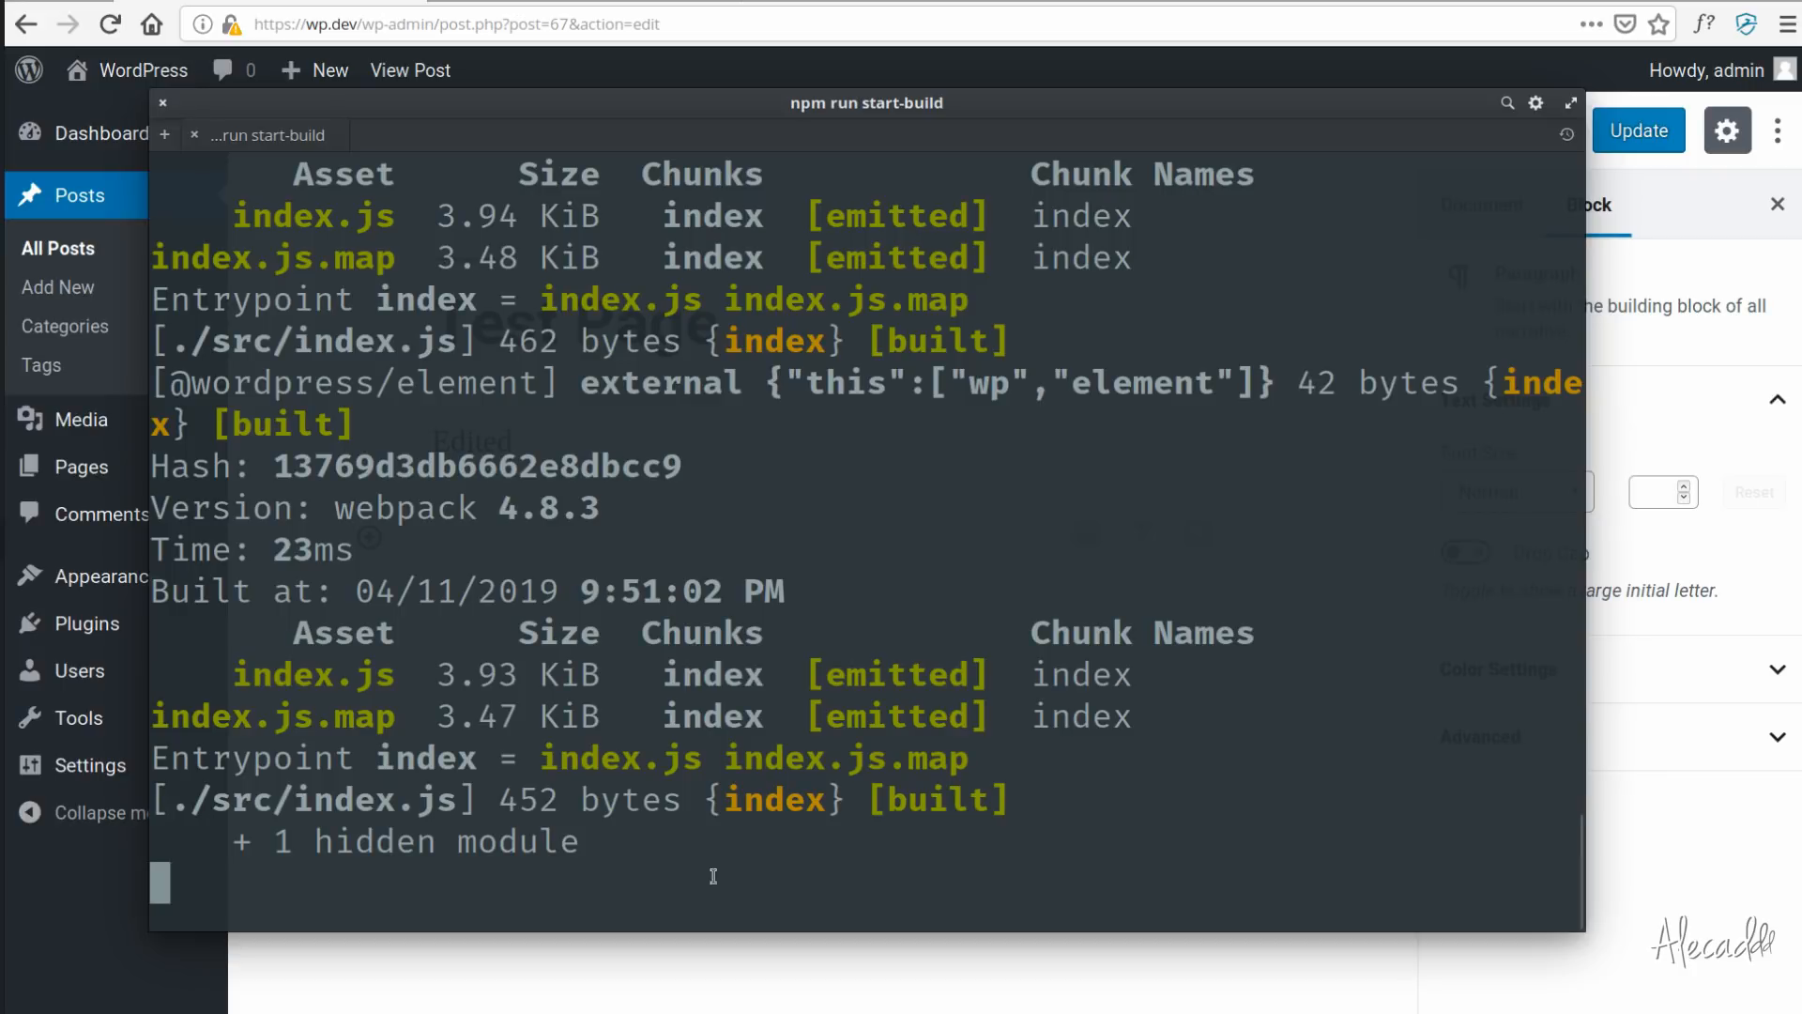
pyautogui.moveTo(892, 542)
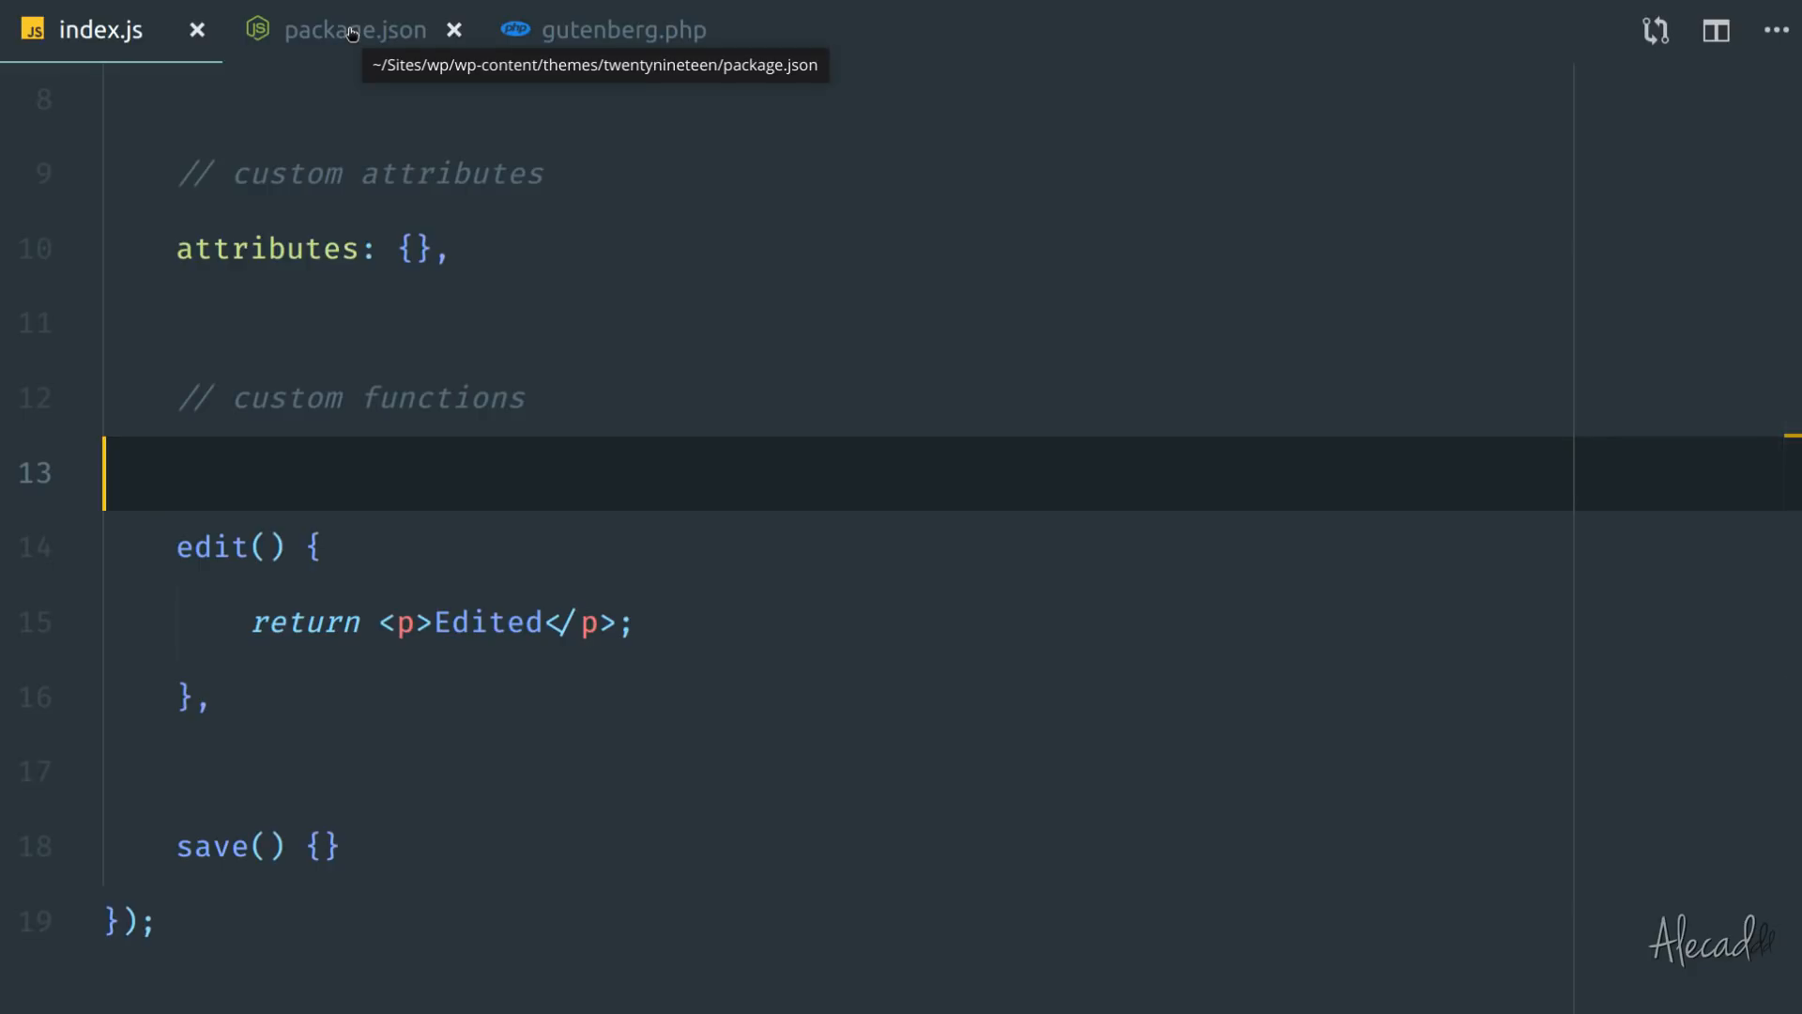
pyautogui.click(352, 30)
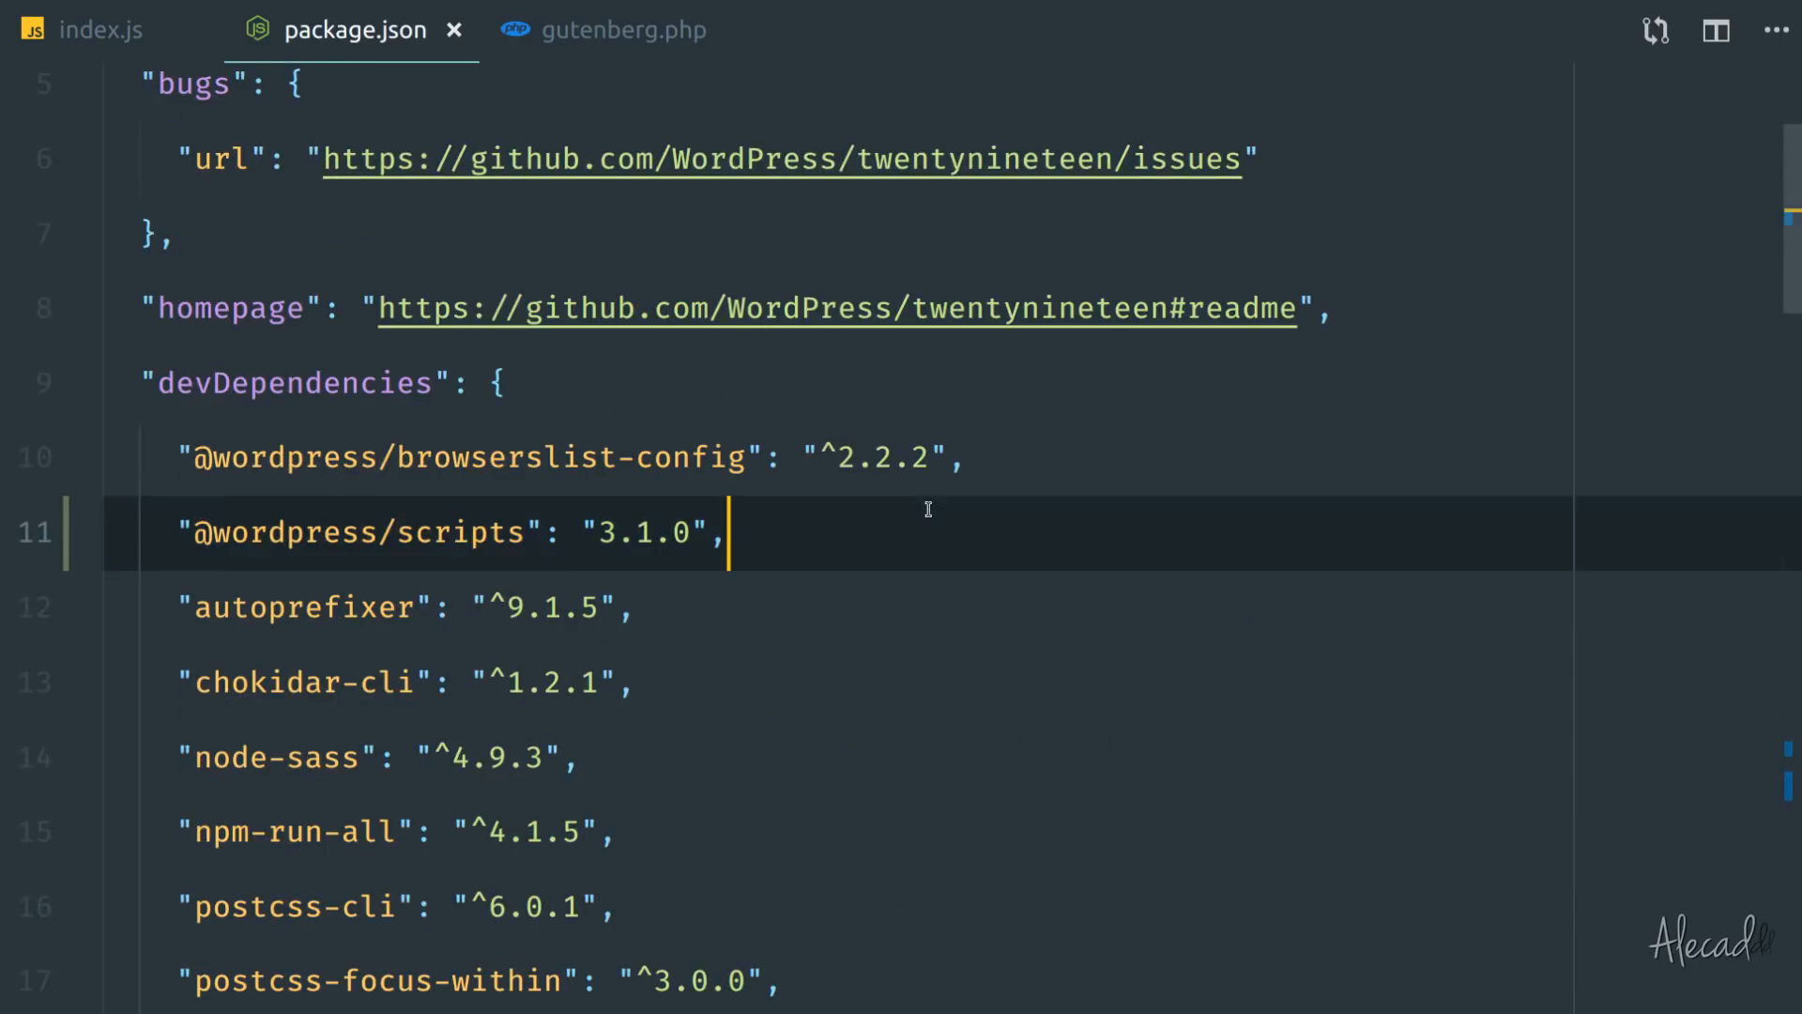
pyautogui.scroll(-3)
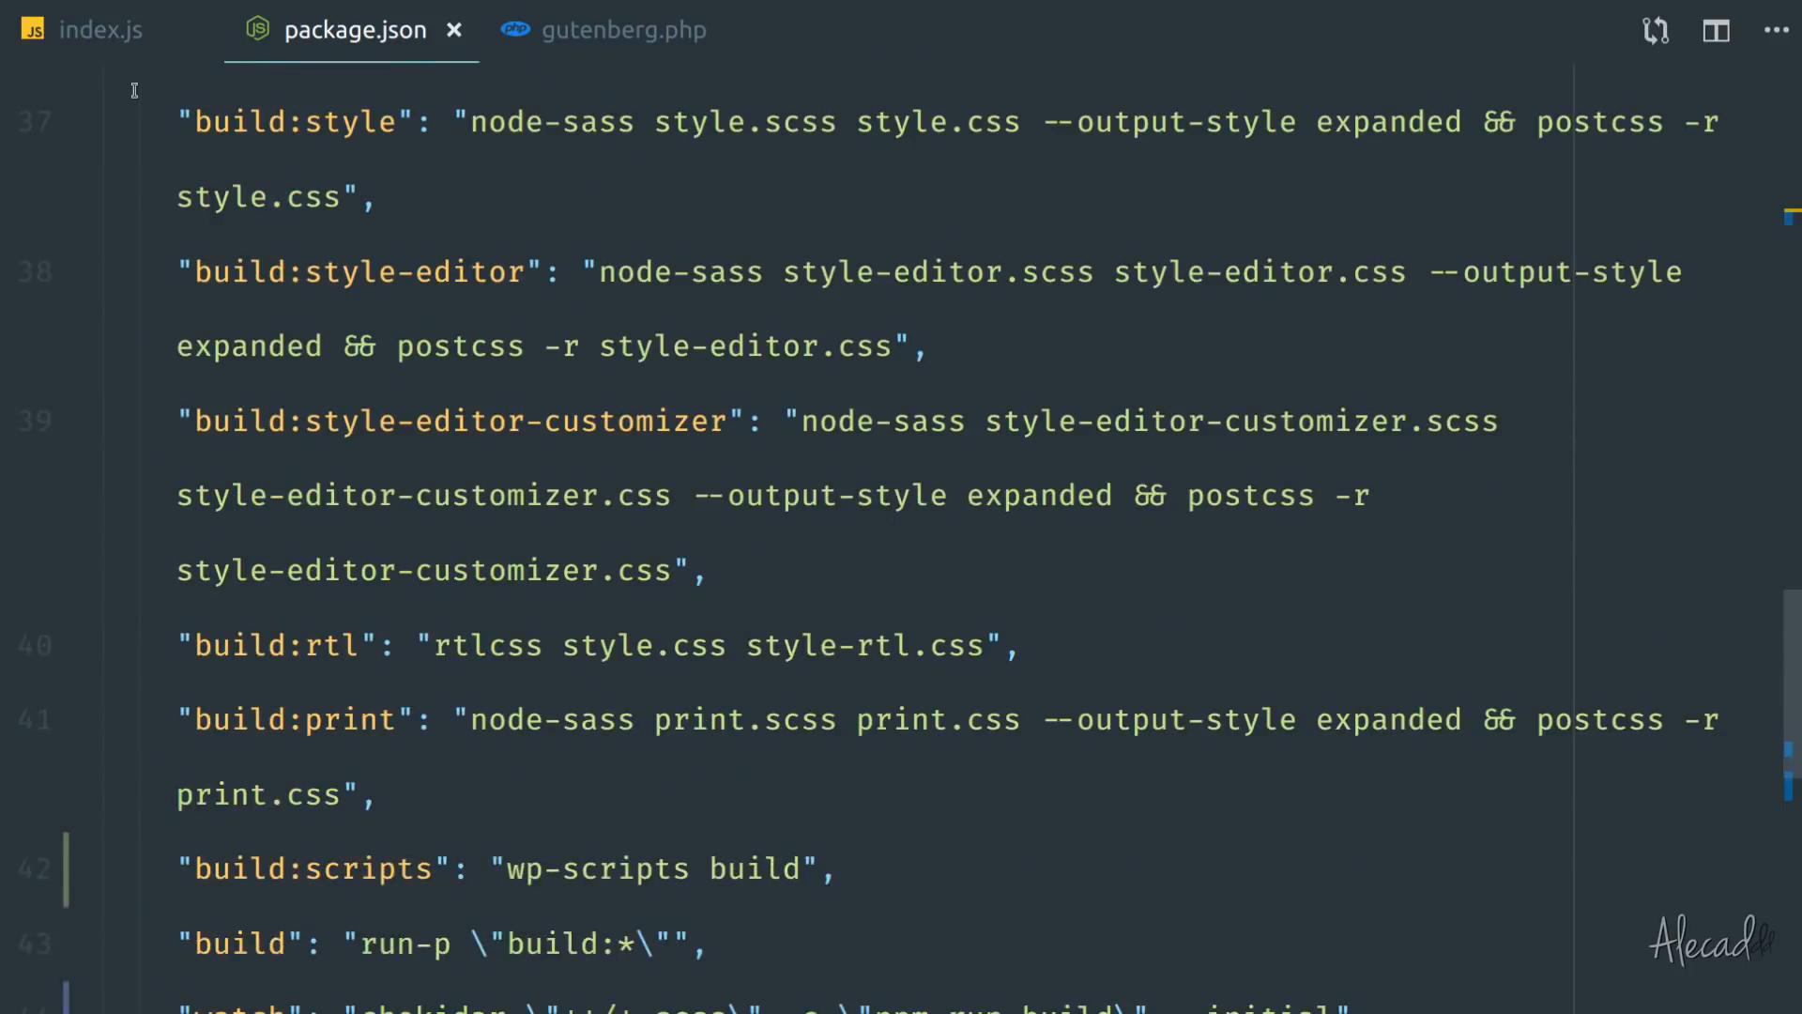
pyautogui.click(84, 31)
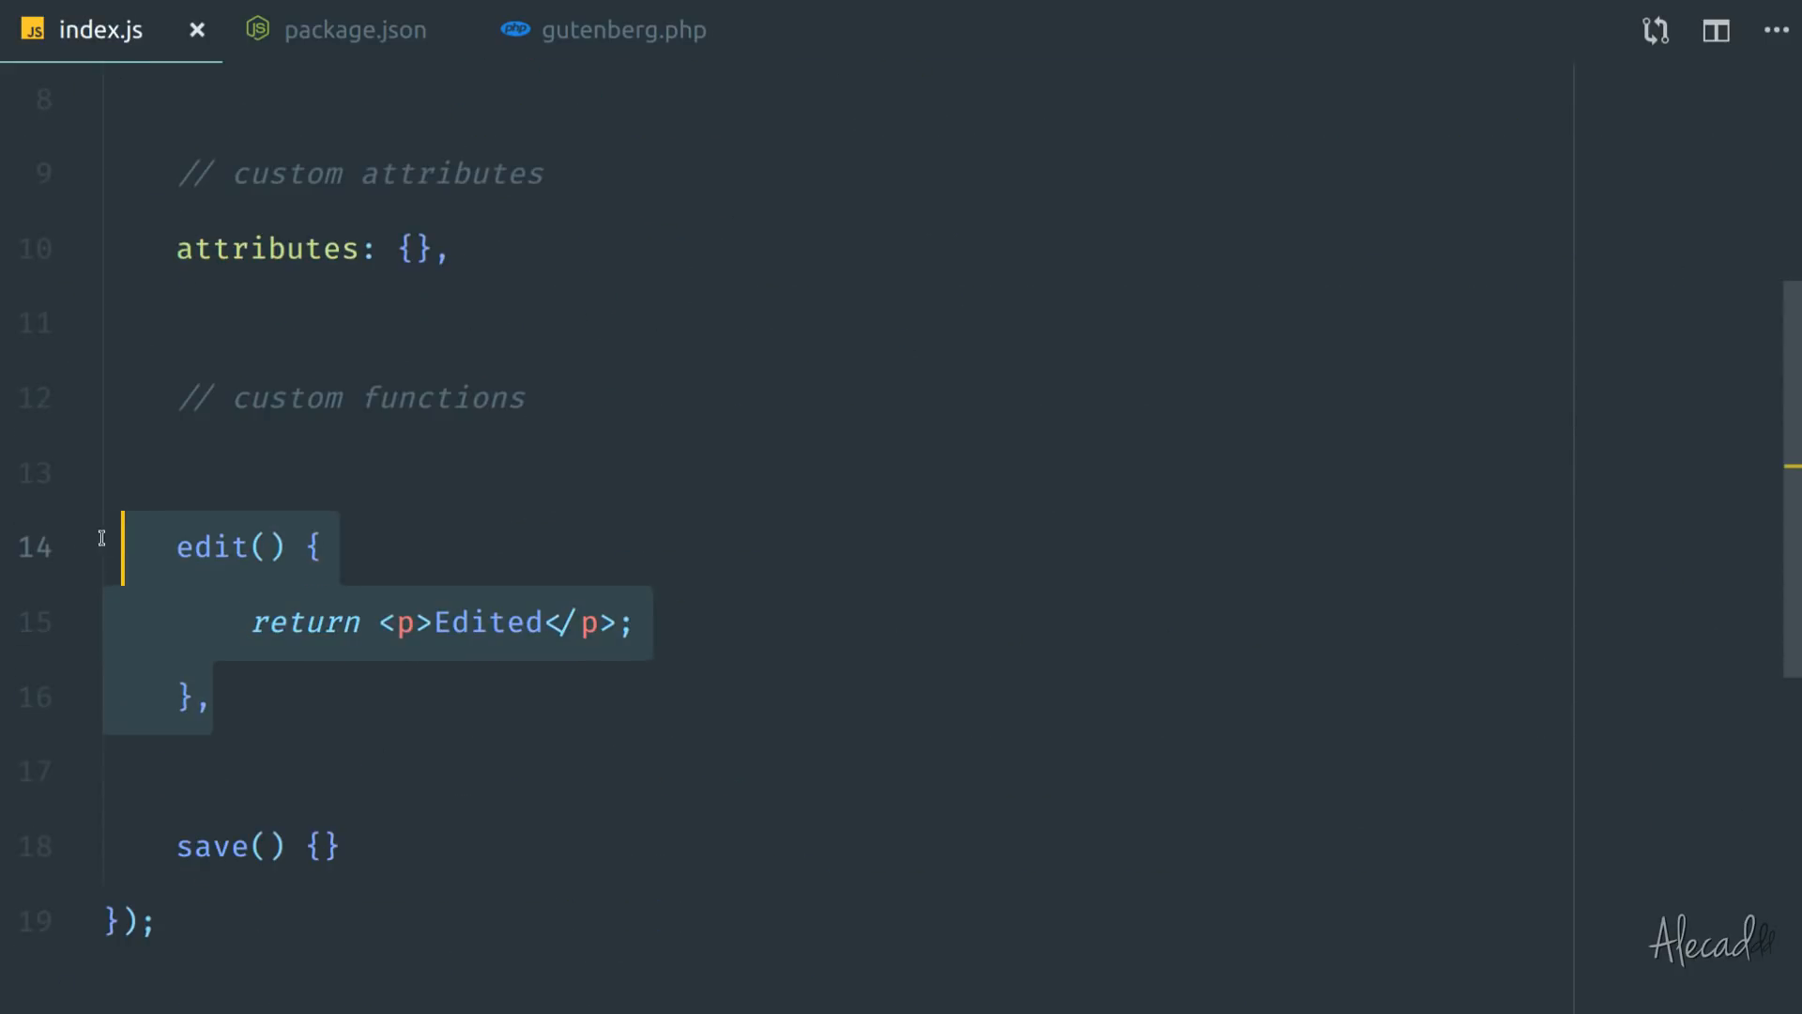